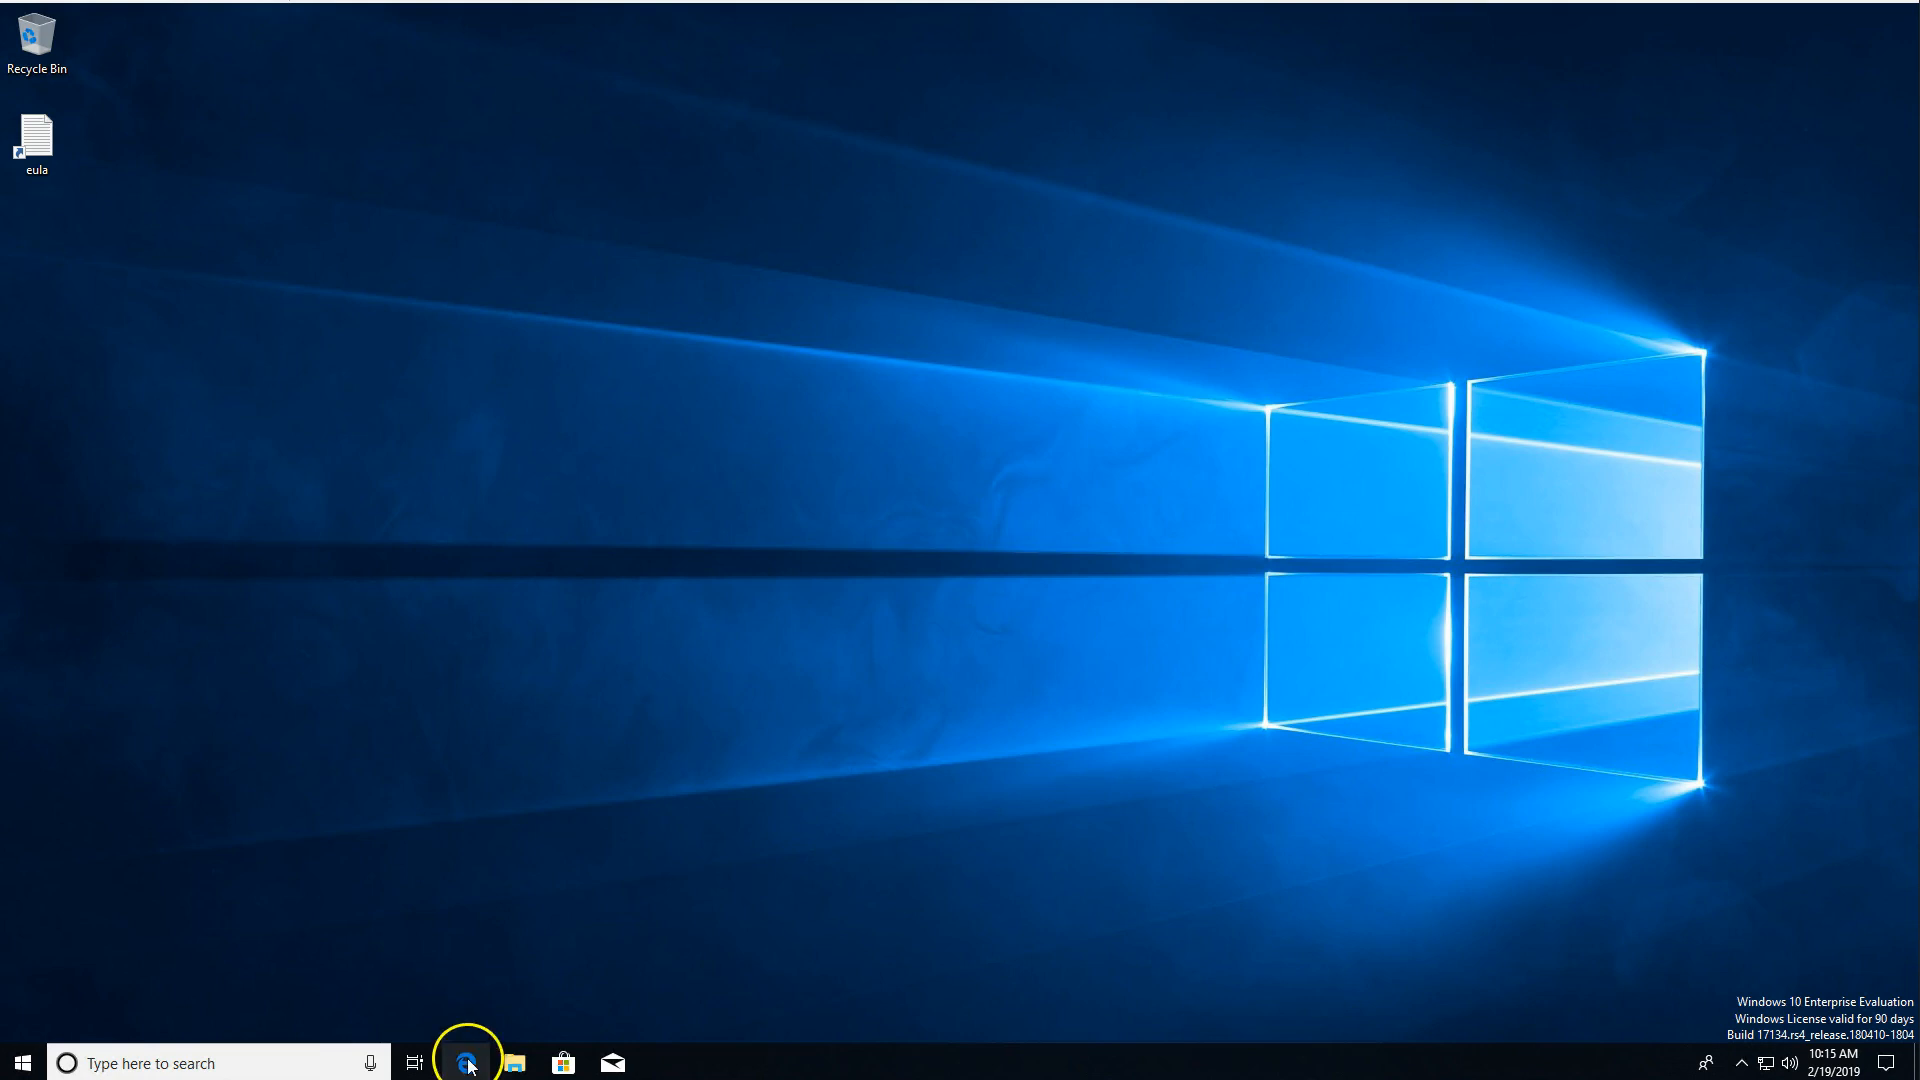
Step: Launch Edge and navigate to nodejs.com to reach the Node.js home page
left_click(467, 1063)
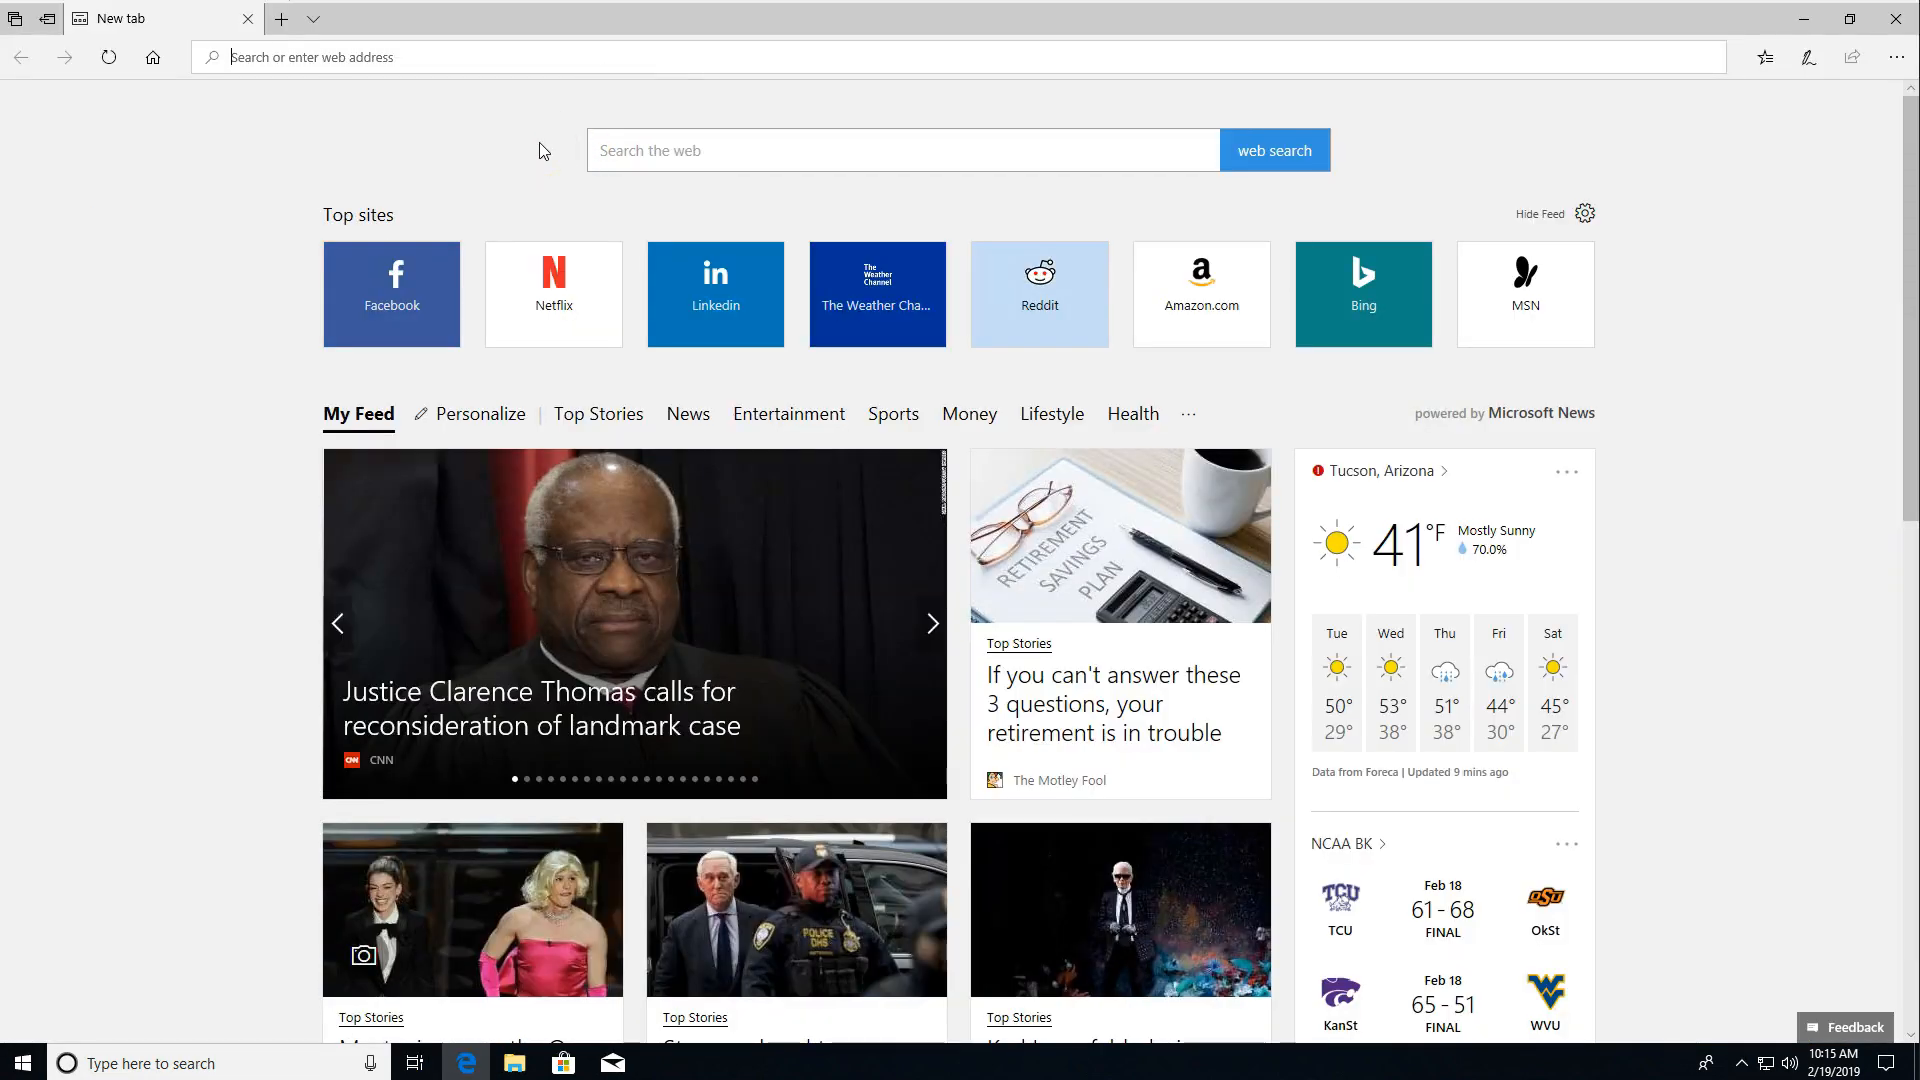
type("nodejs.com")
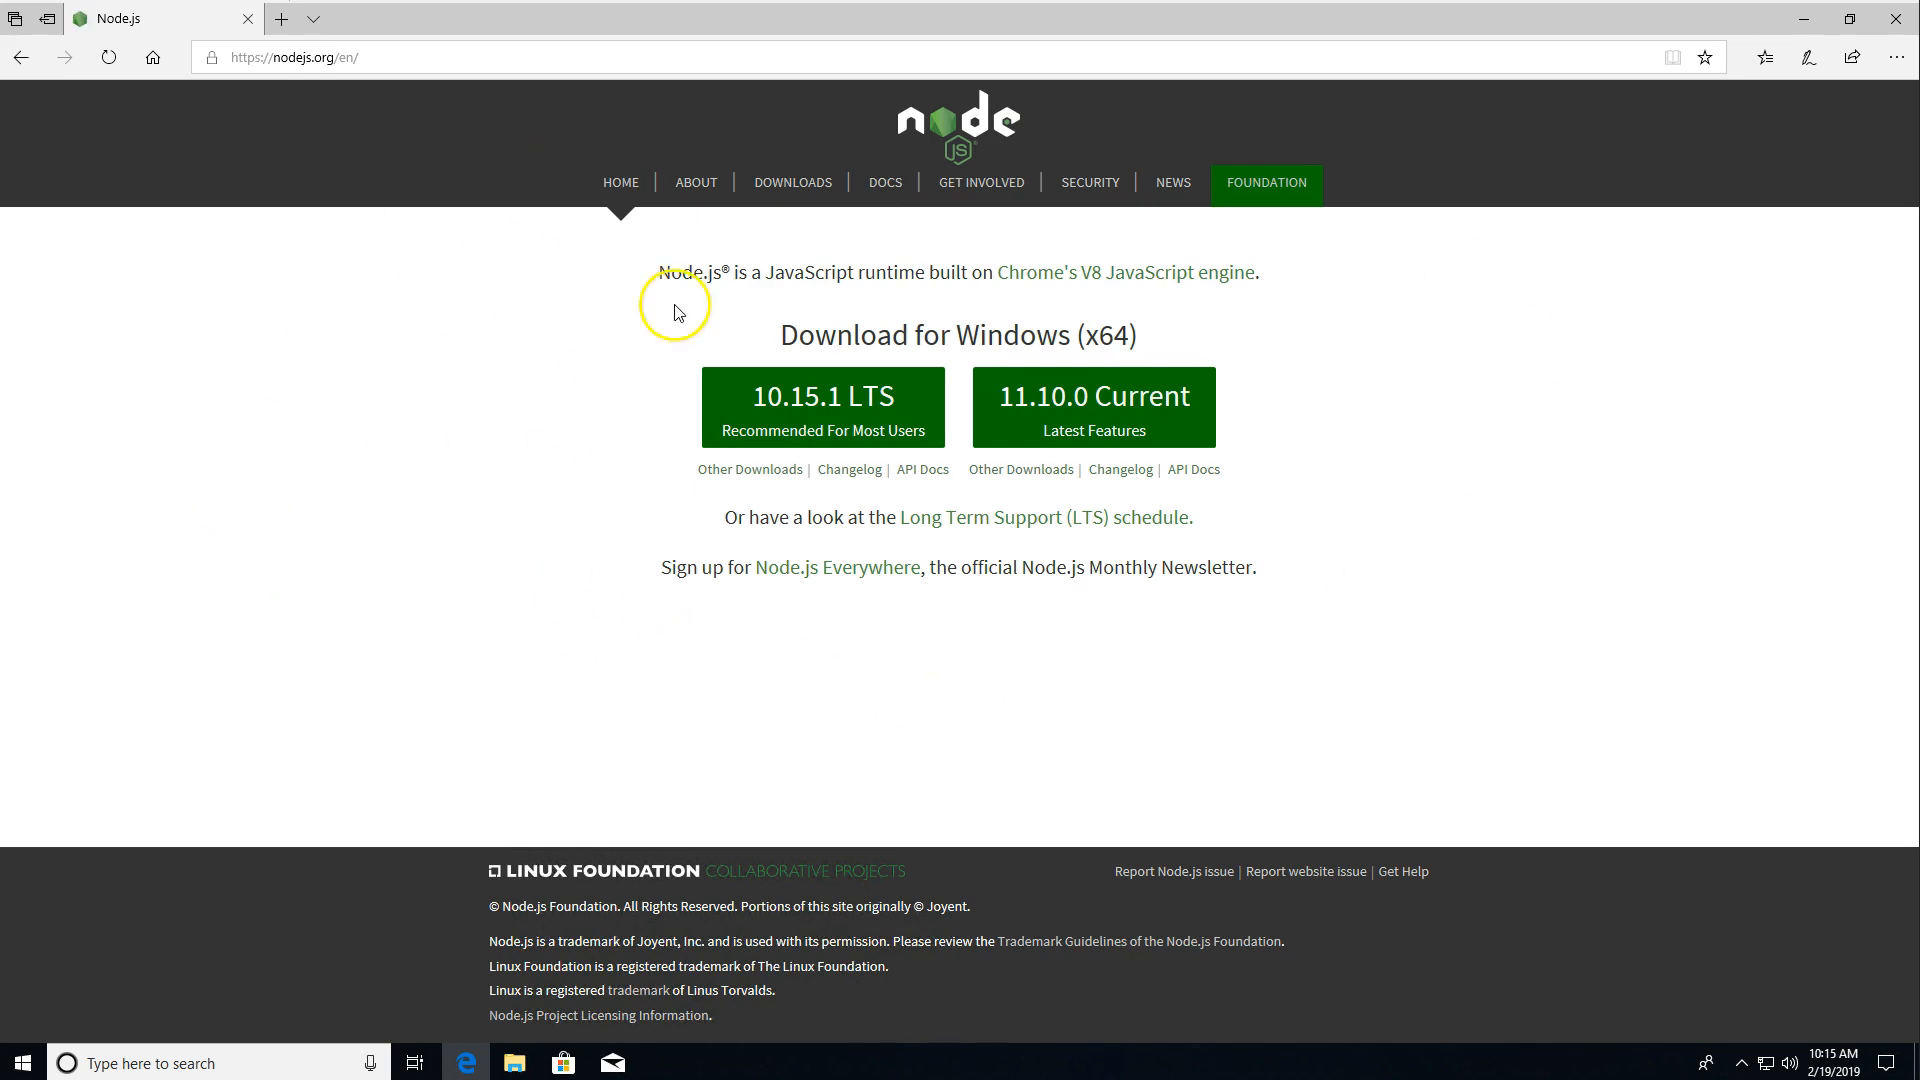
mouse_move(534, 403)
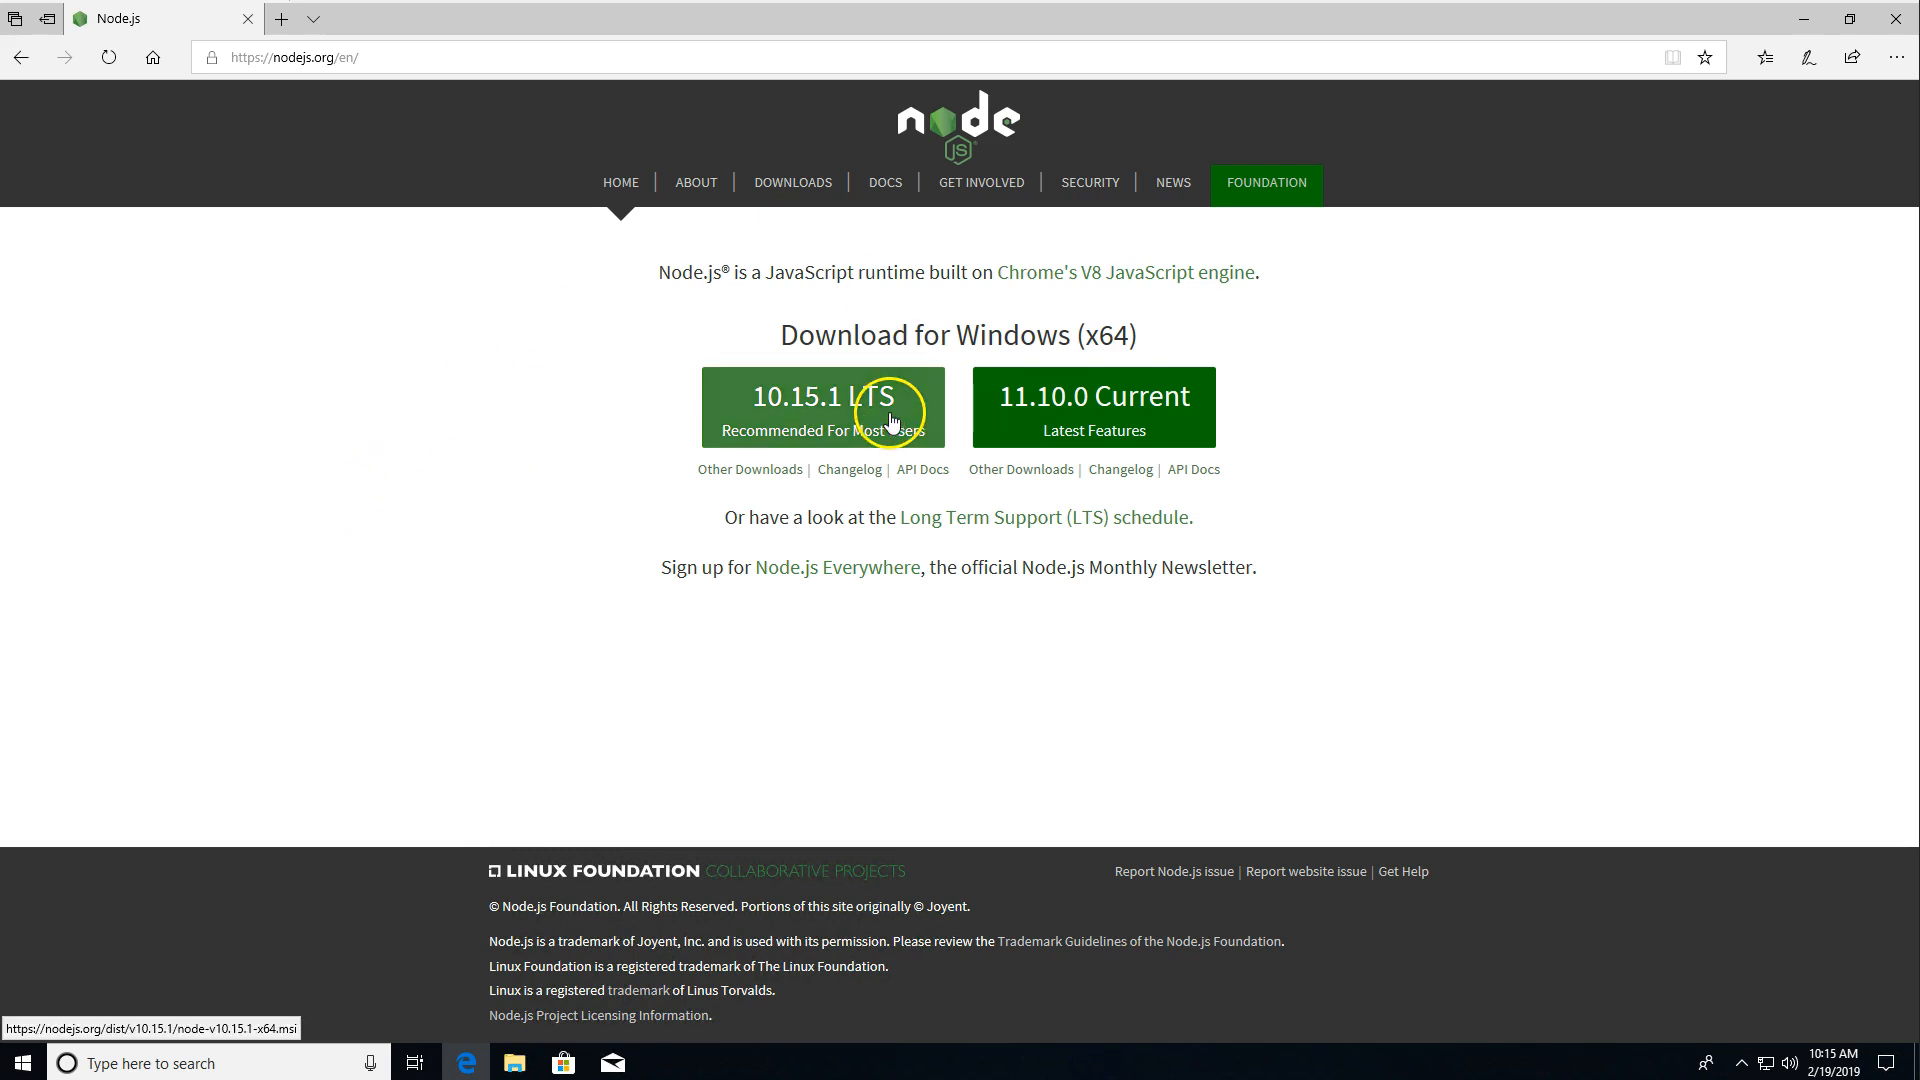
mouse_move(1163, 414)
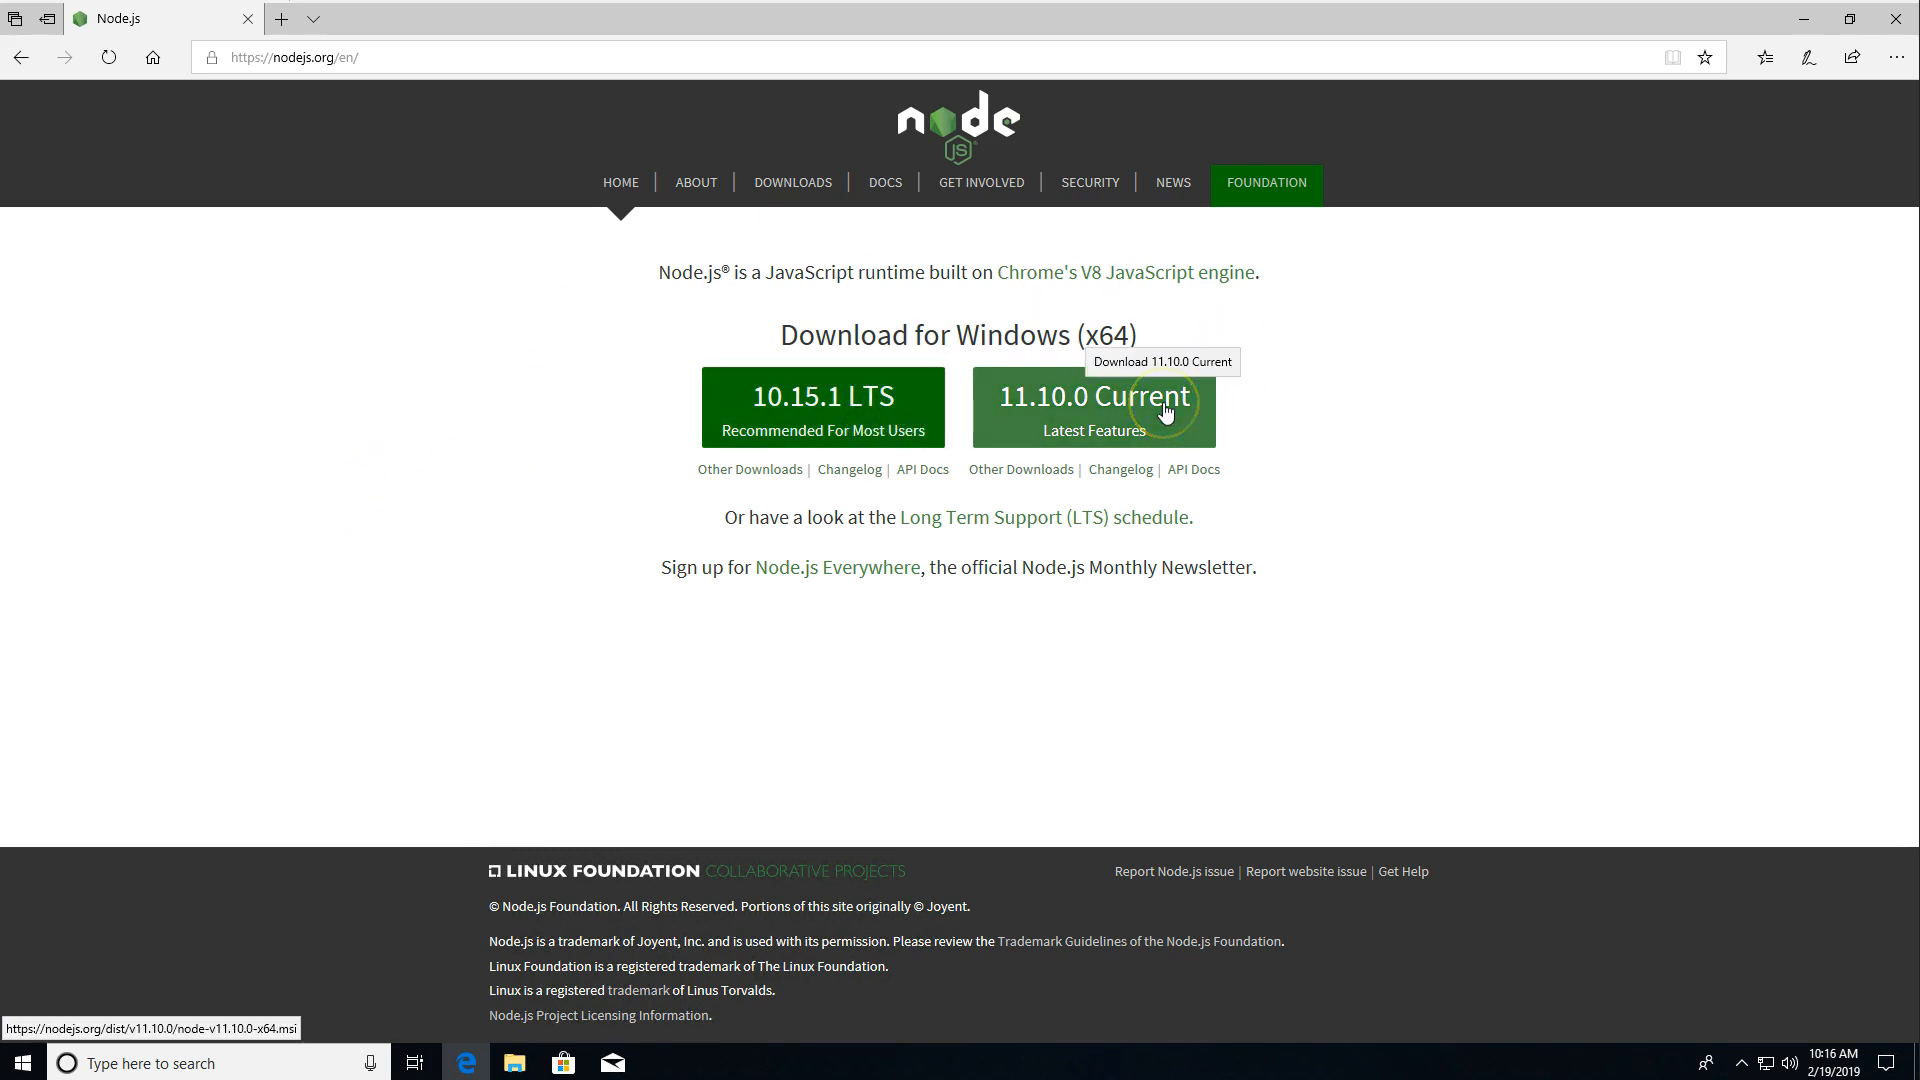
mouse_move(714, 456)
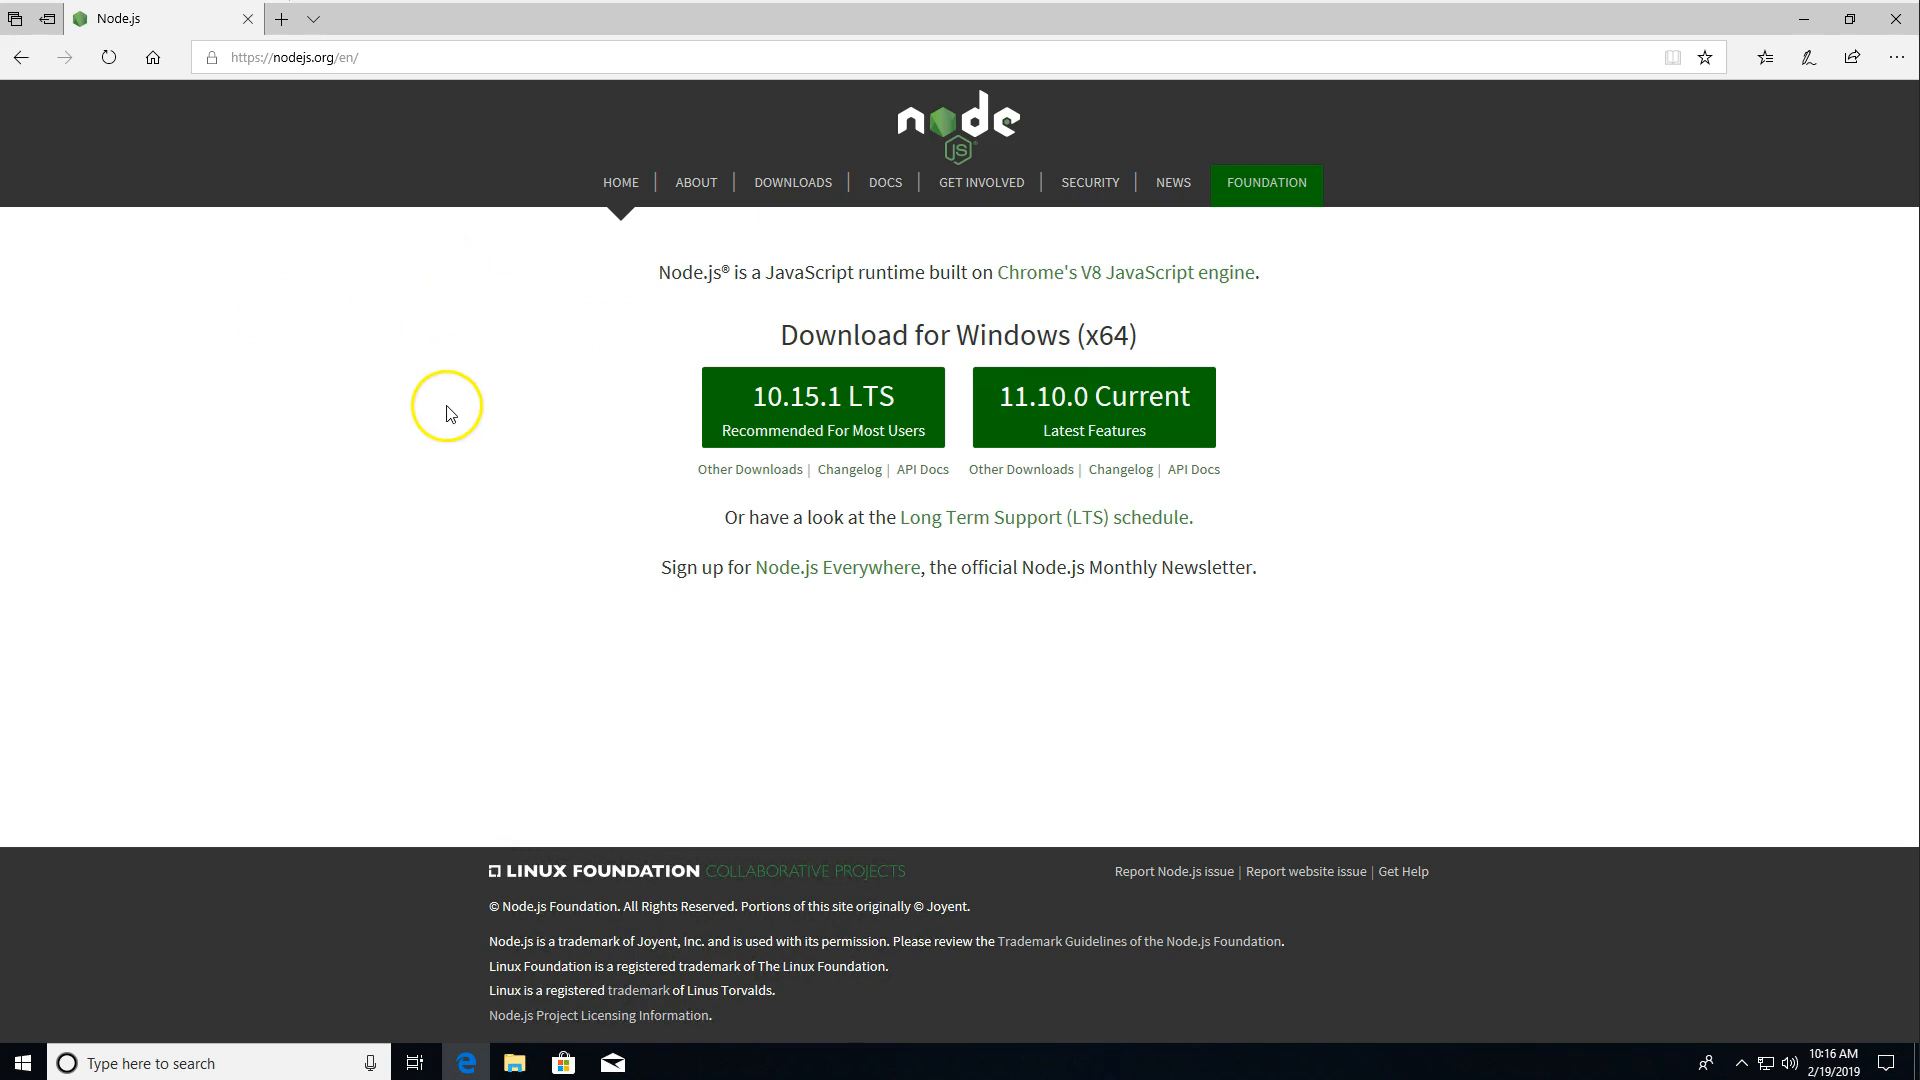
mouse_move(422, 283)
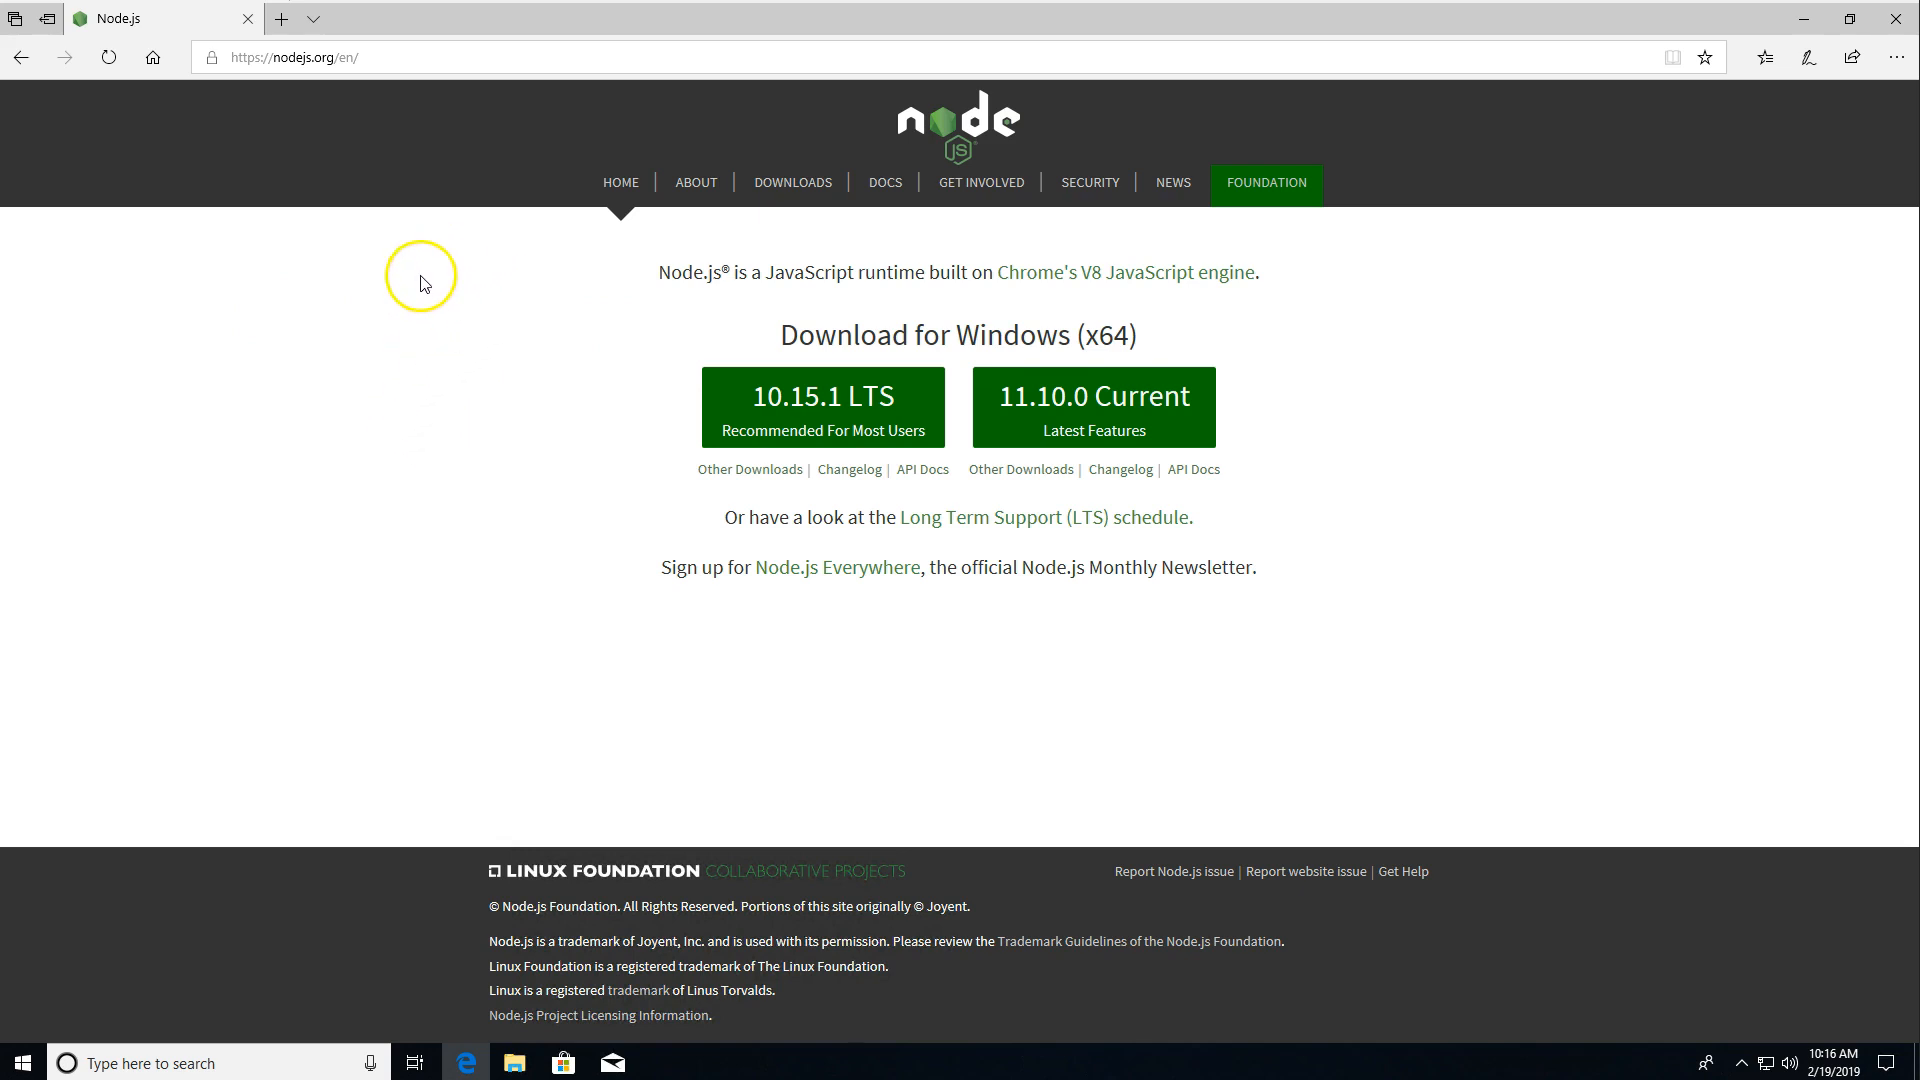
mouse_move(410, 355)
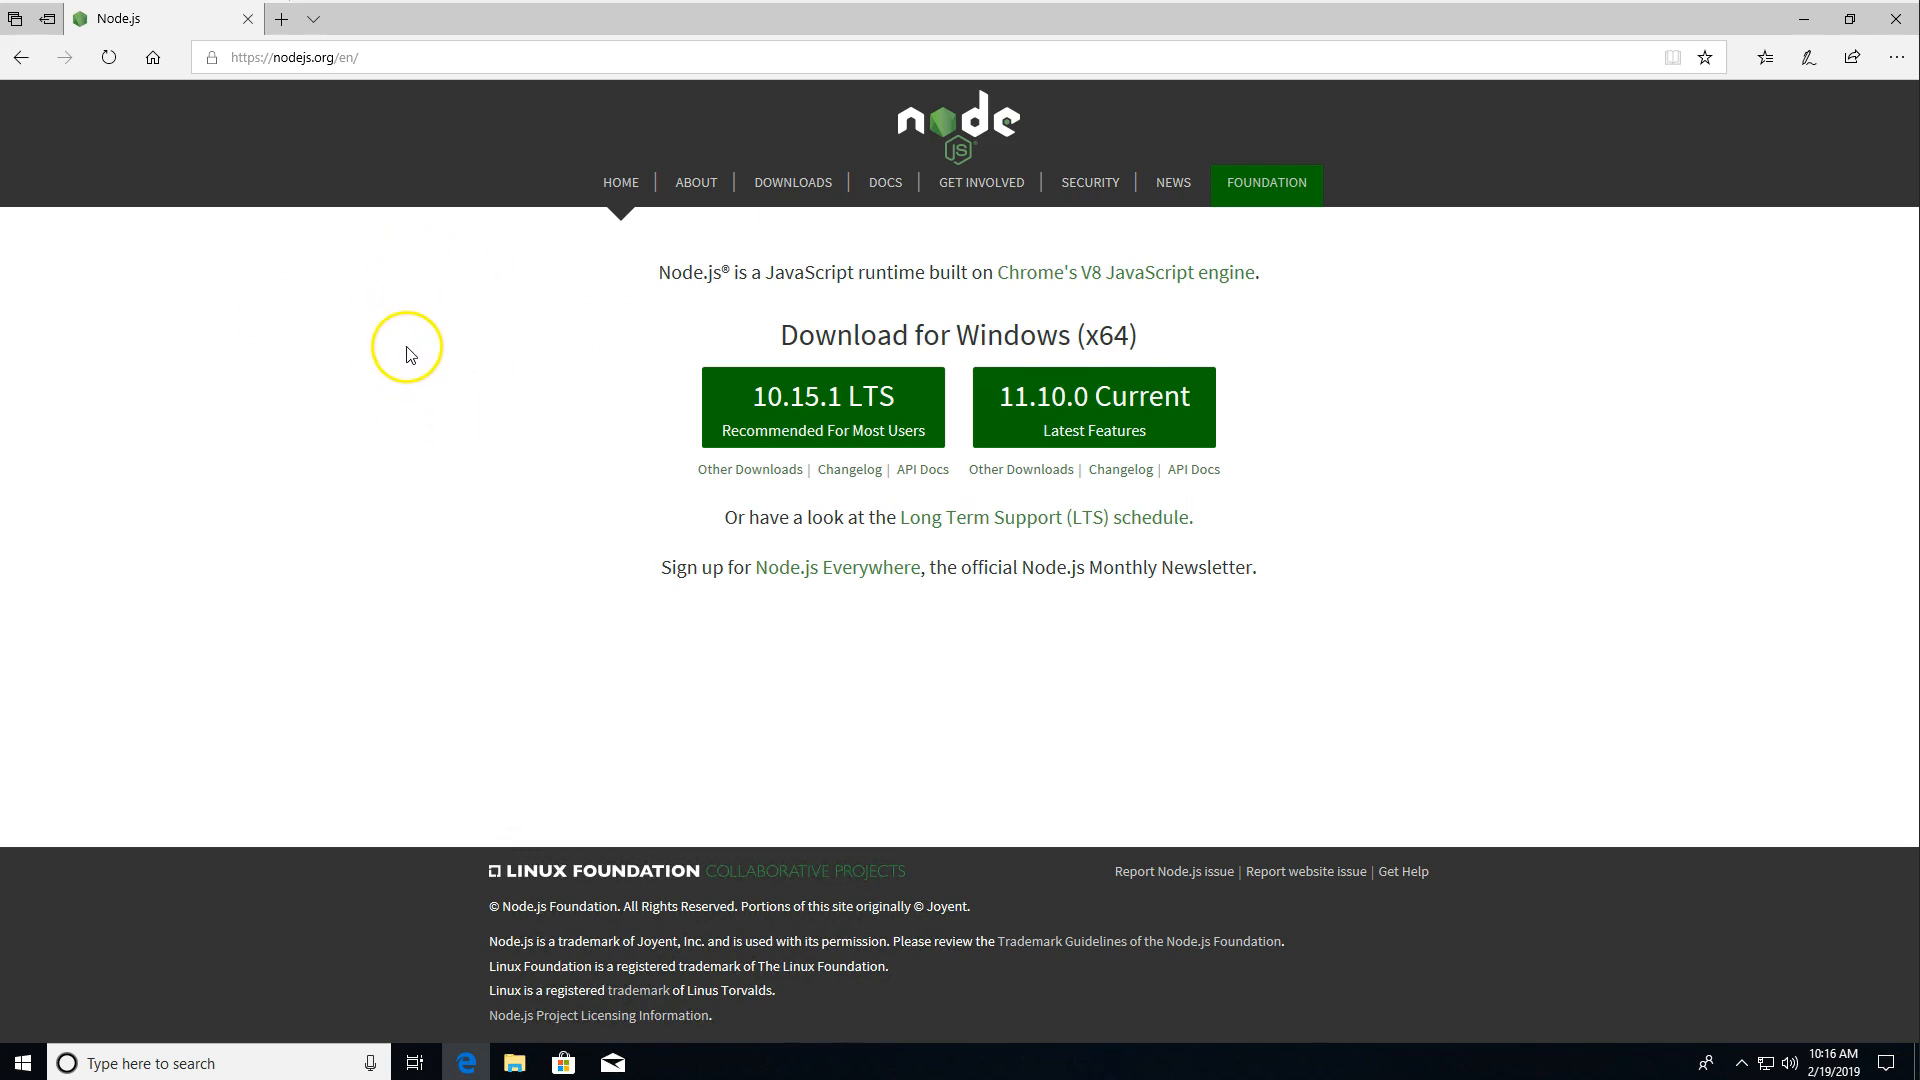
mouse_move(294, 402)
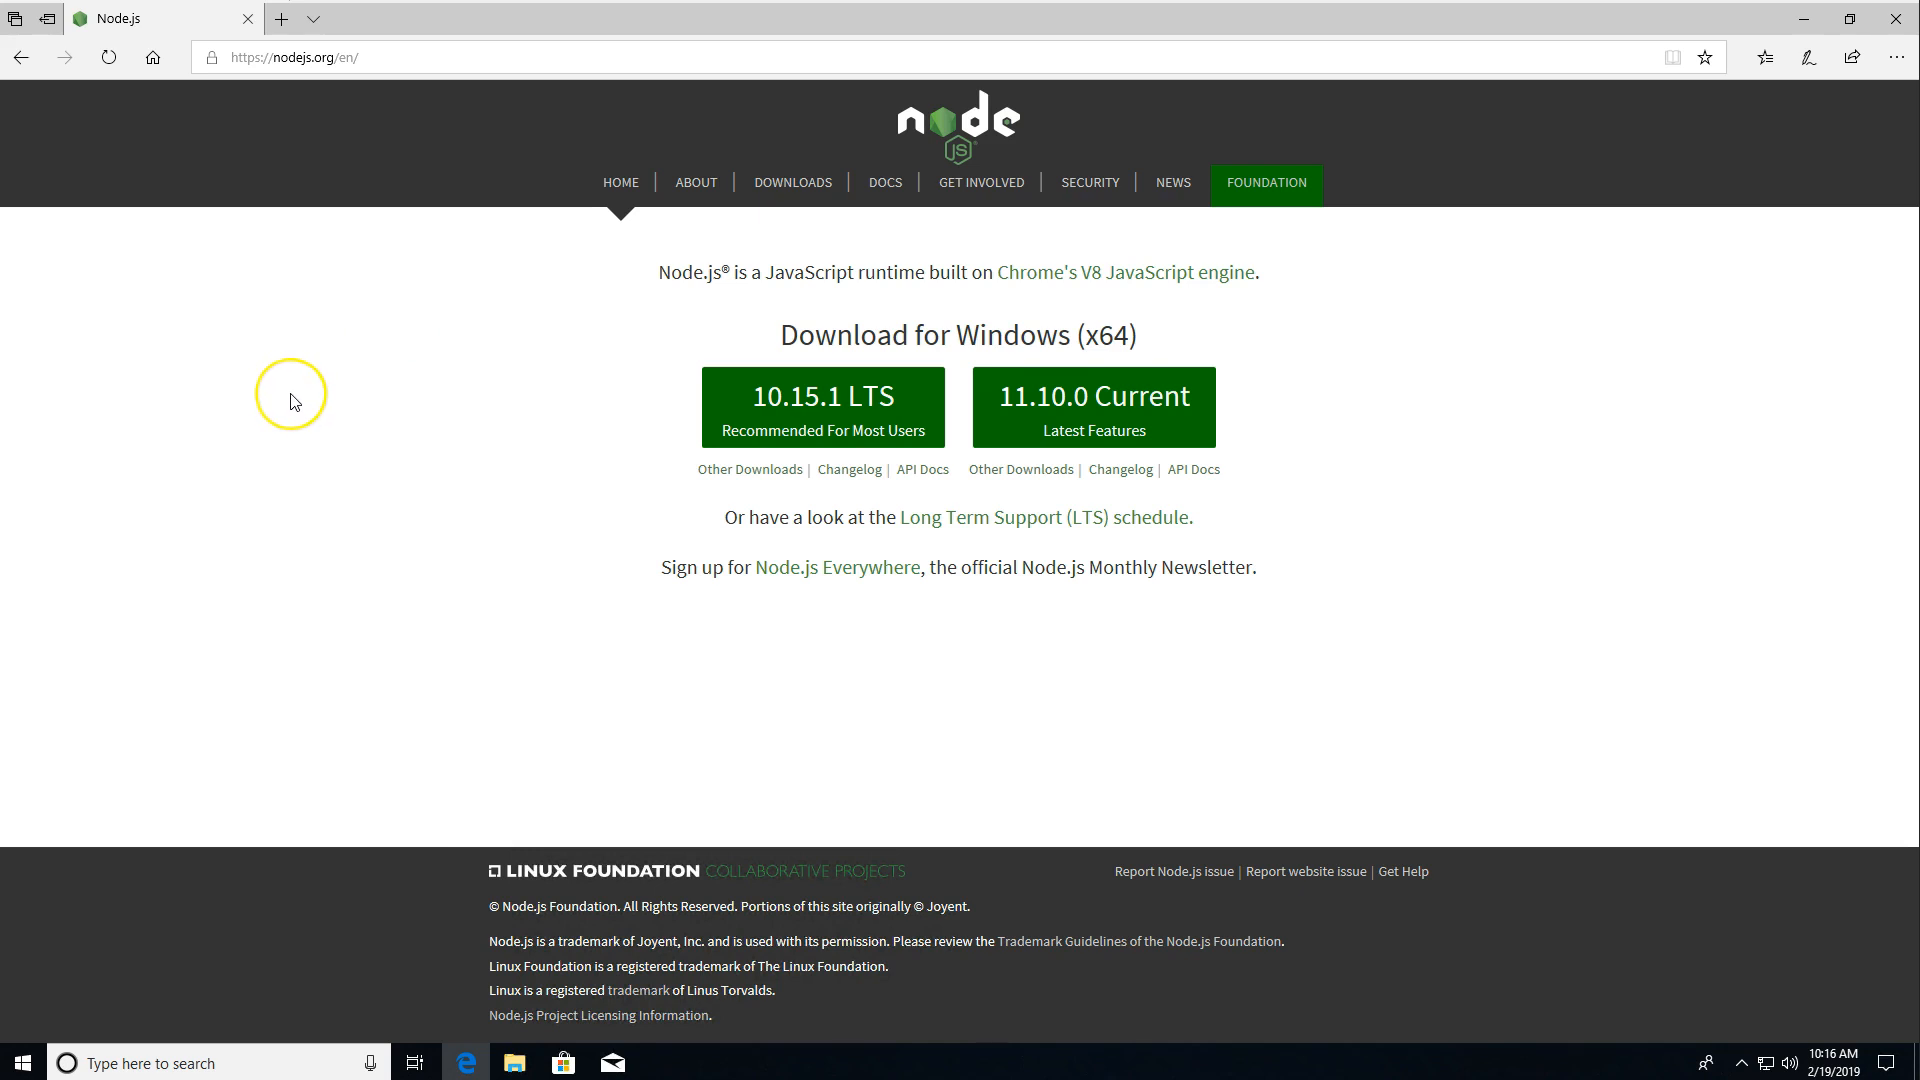
mouse_move(616, 382)
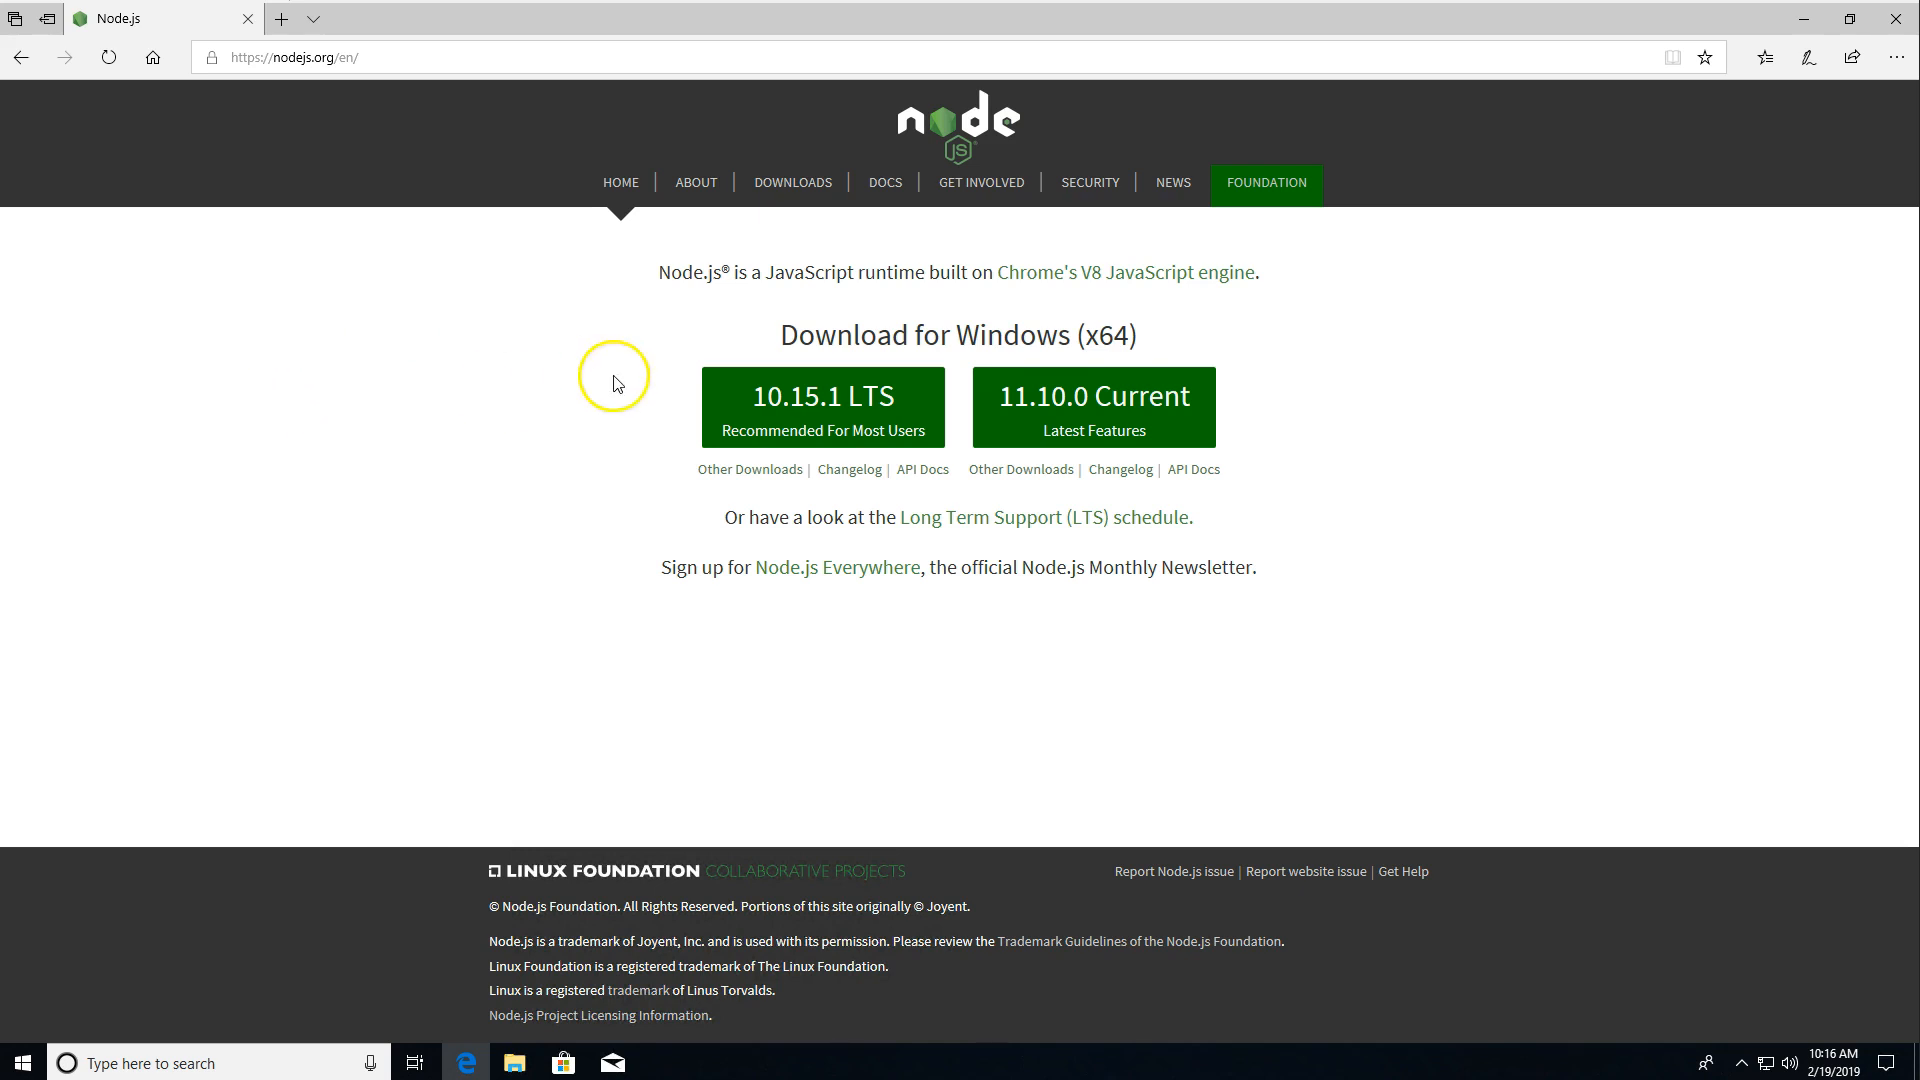
Step: Download node-v10.15.1-x64.msi (LTS) and run it from the download bar
left_click(821, 407)
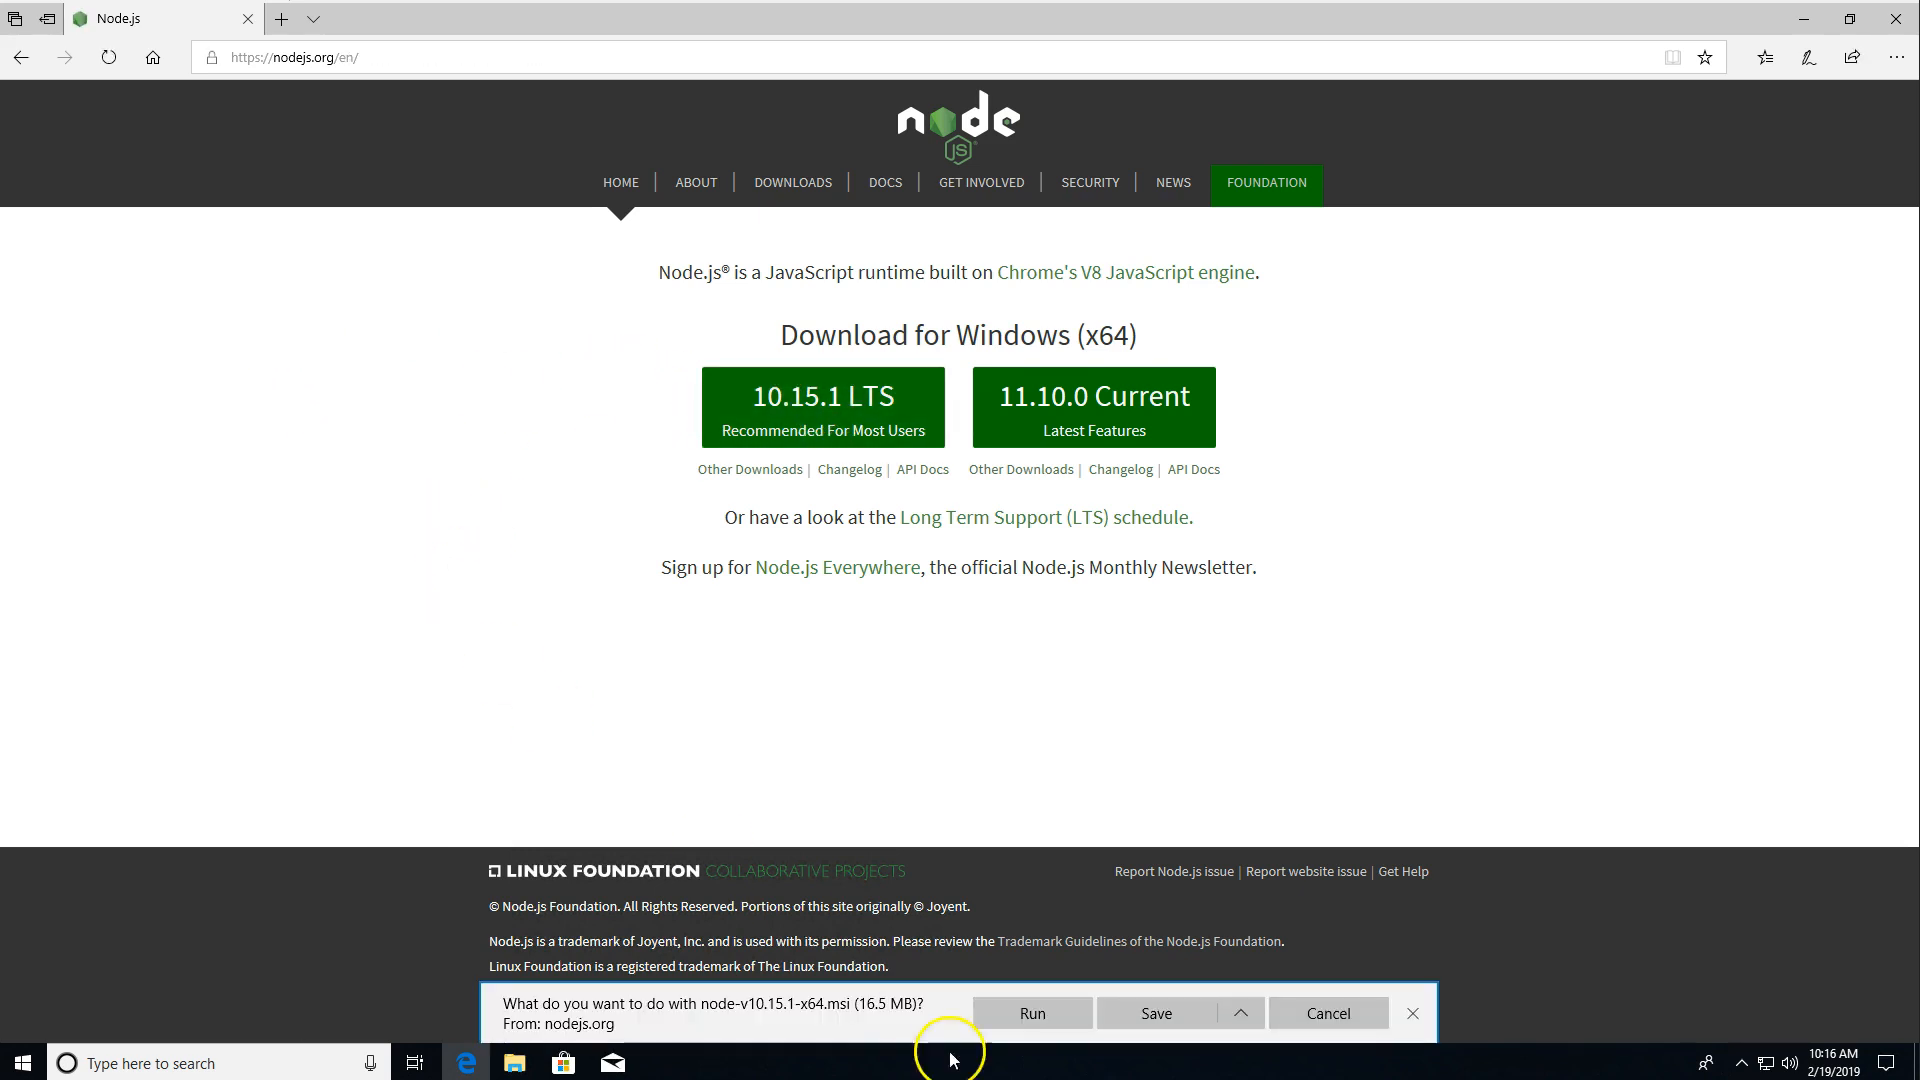
left_click(1152, 1013)
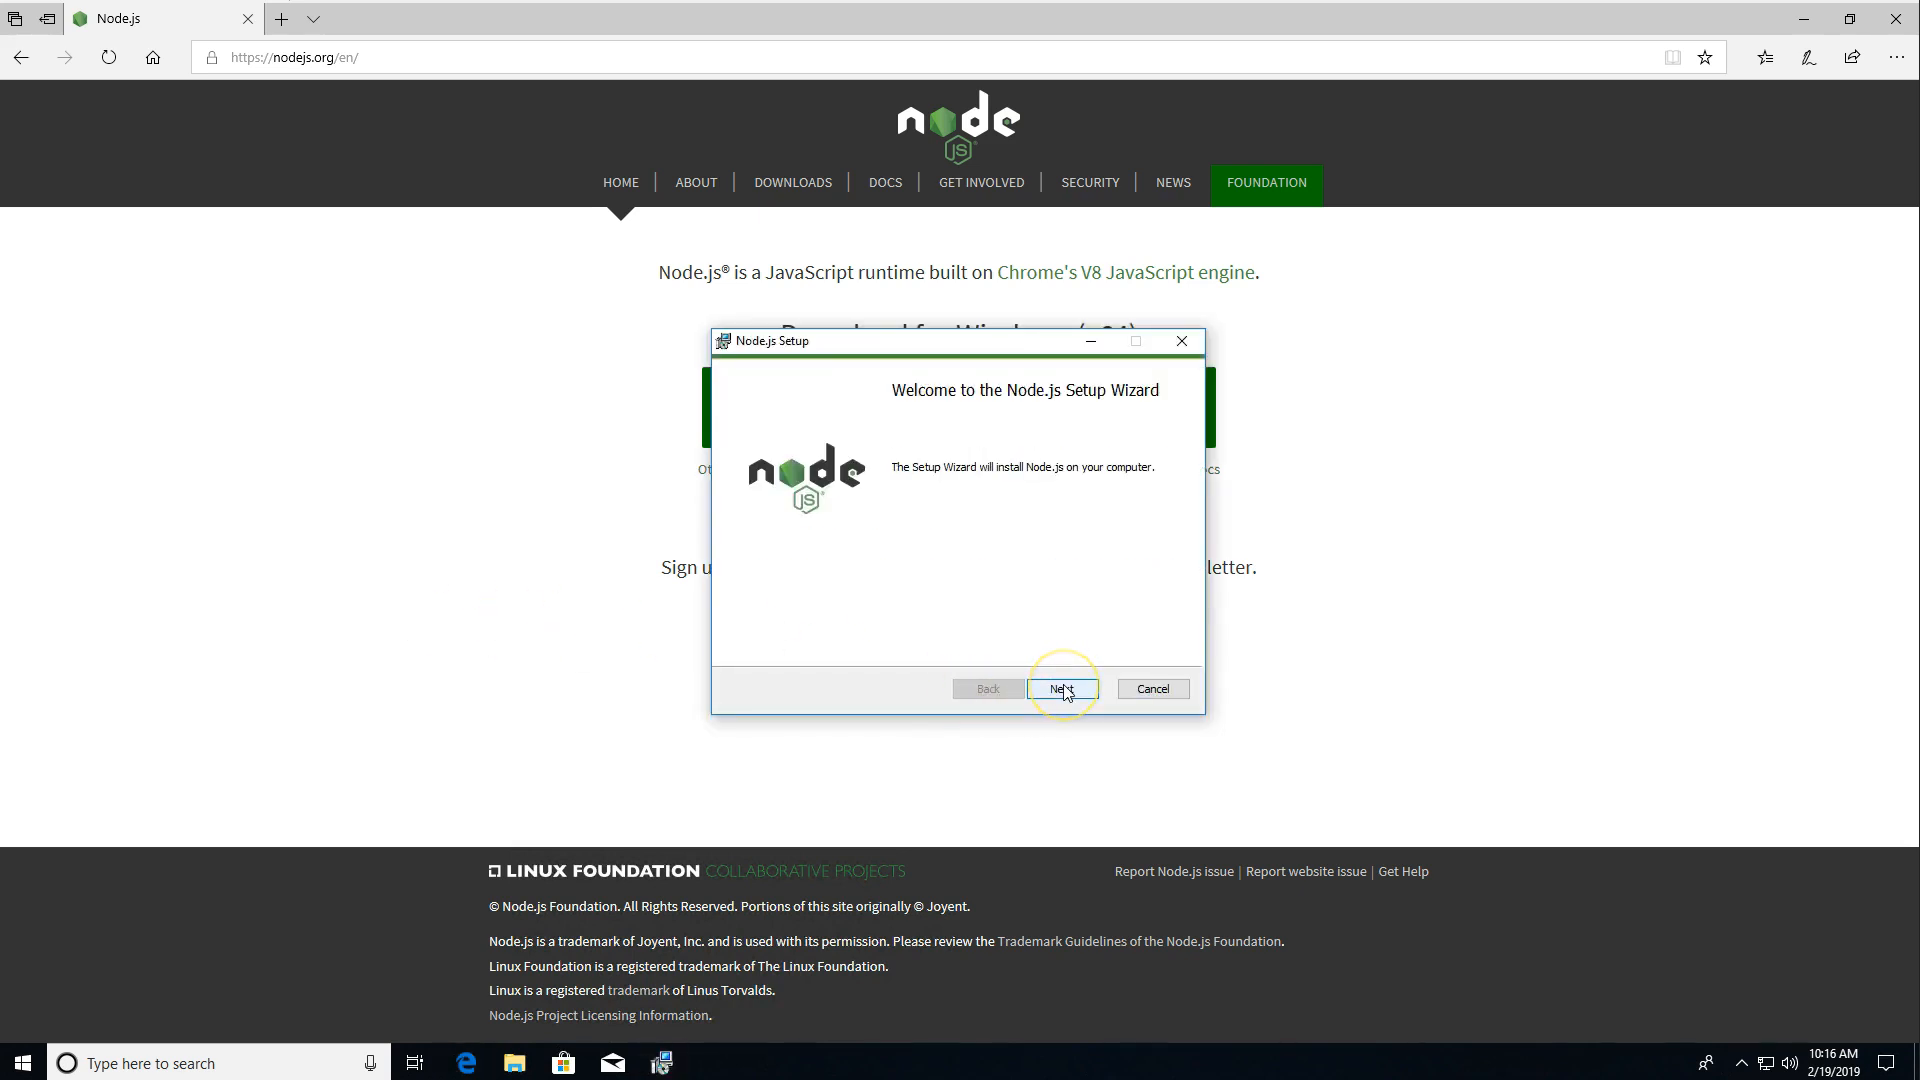
mouse_move(992, 741)
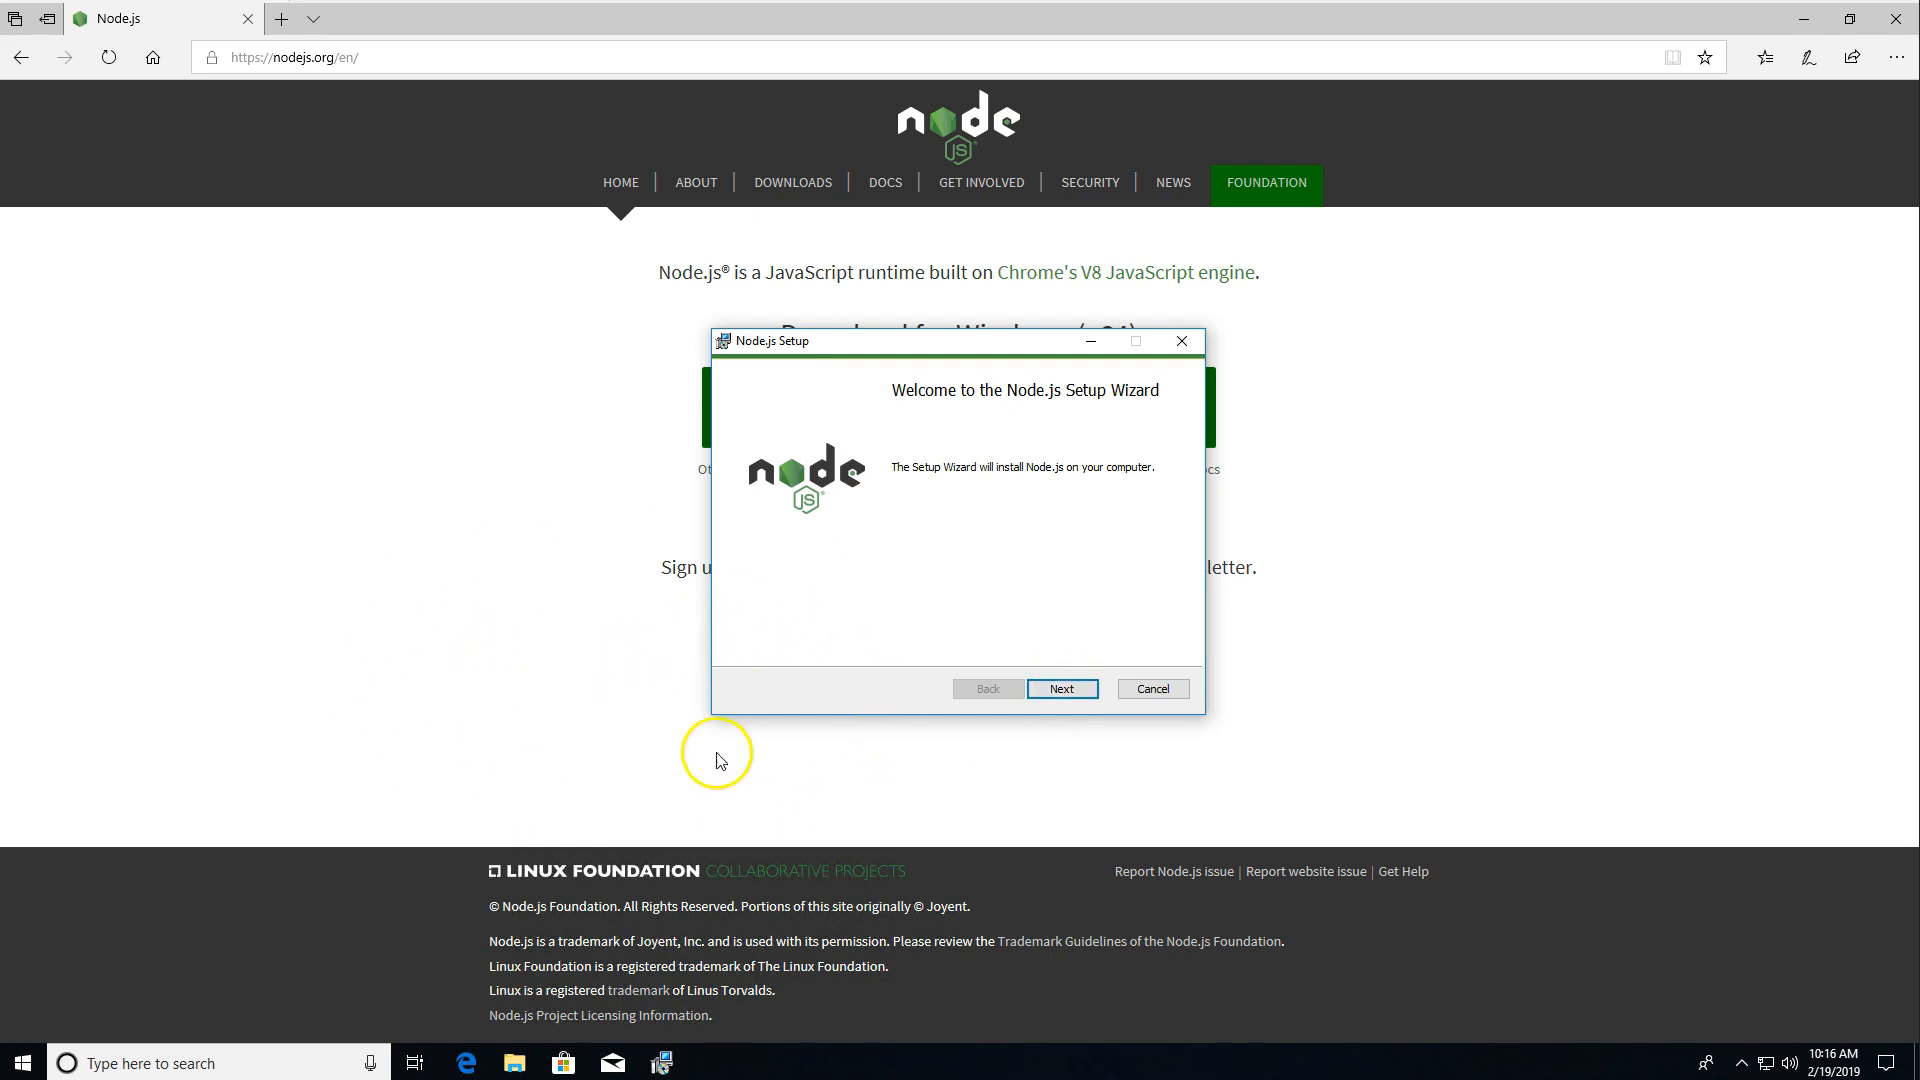
mouse_move(596, 651)
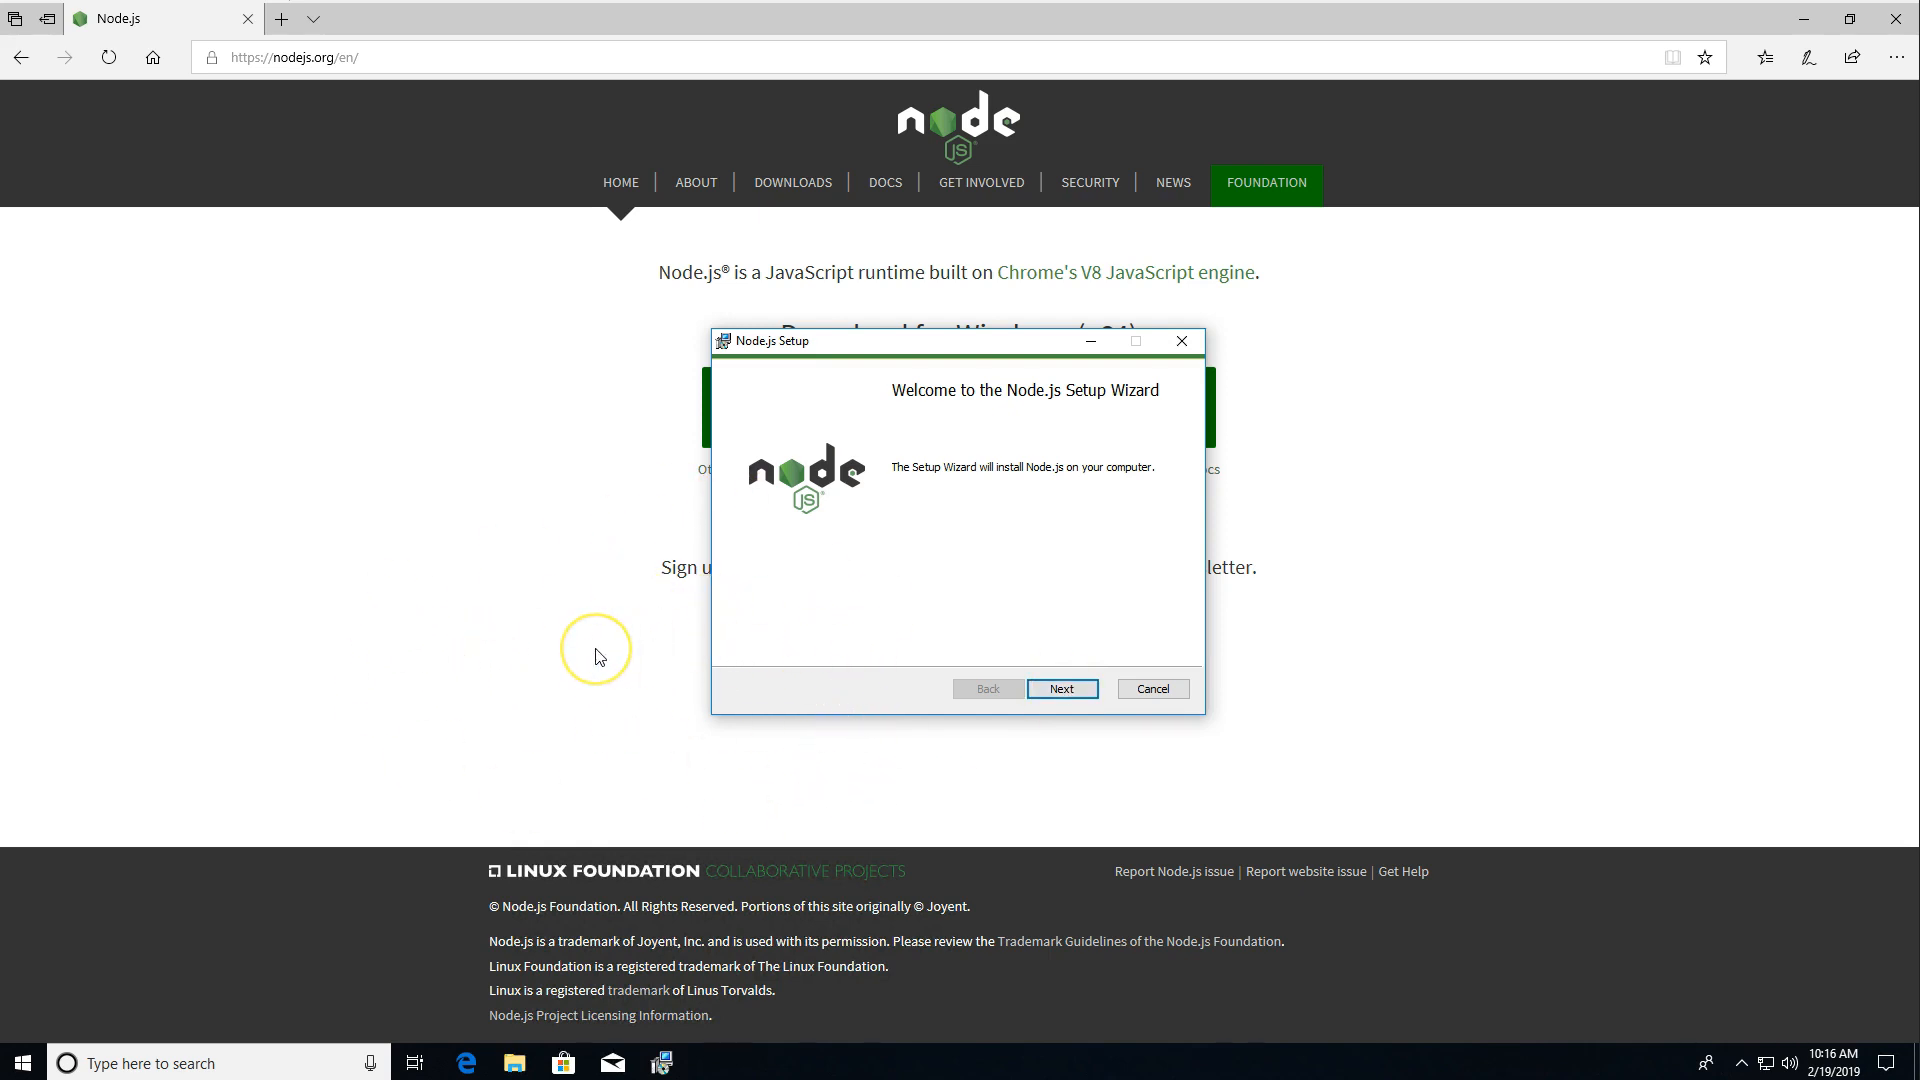
Step: Accept the license, keep C:\Program Files\nodejs\ and default features, install with administrator approval
left_click(1060, 688)
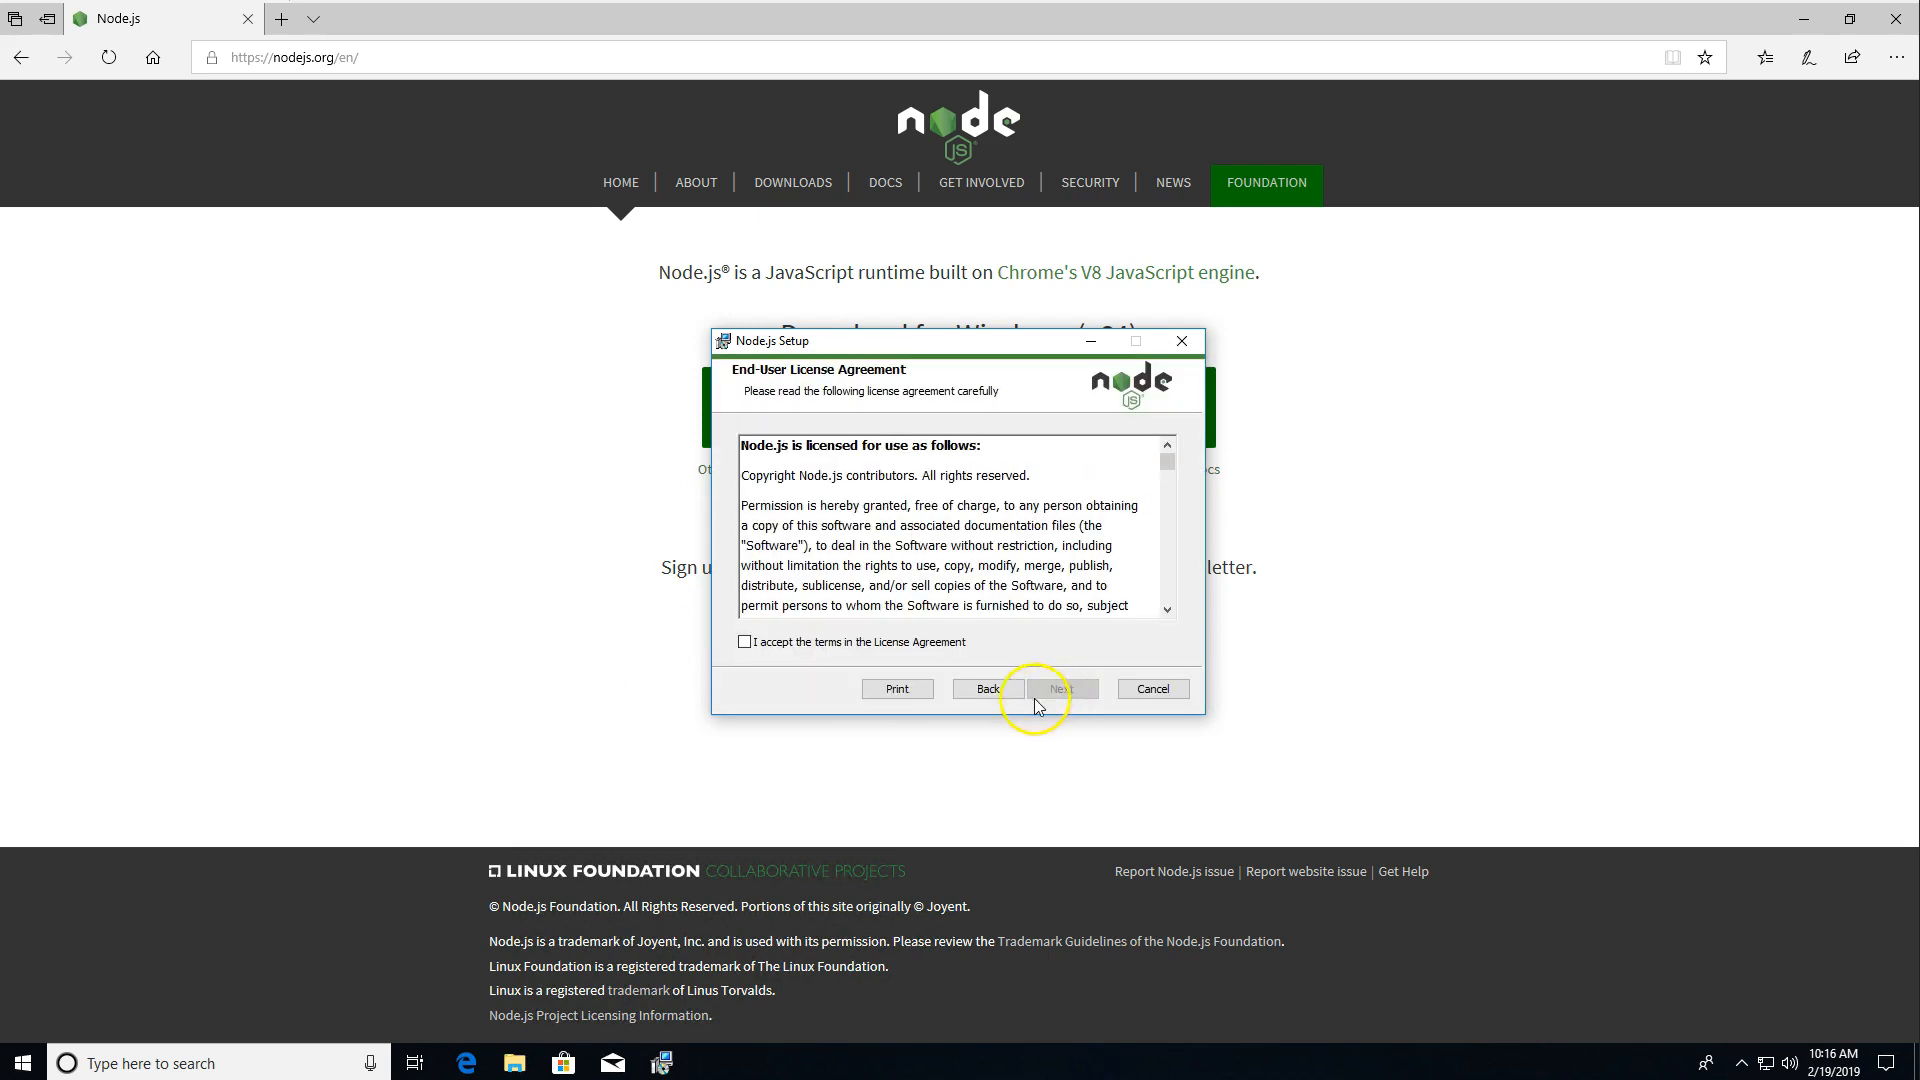
left_click(743, 642)
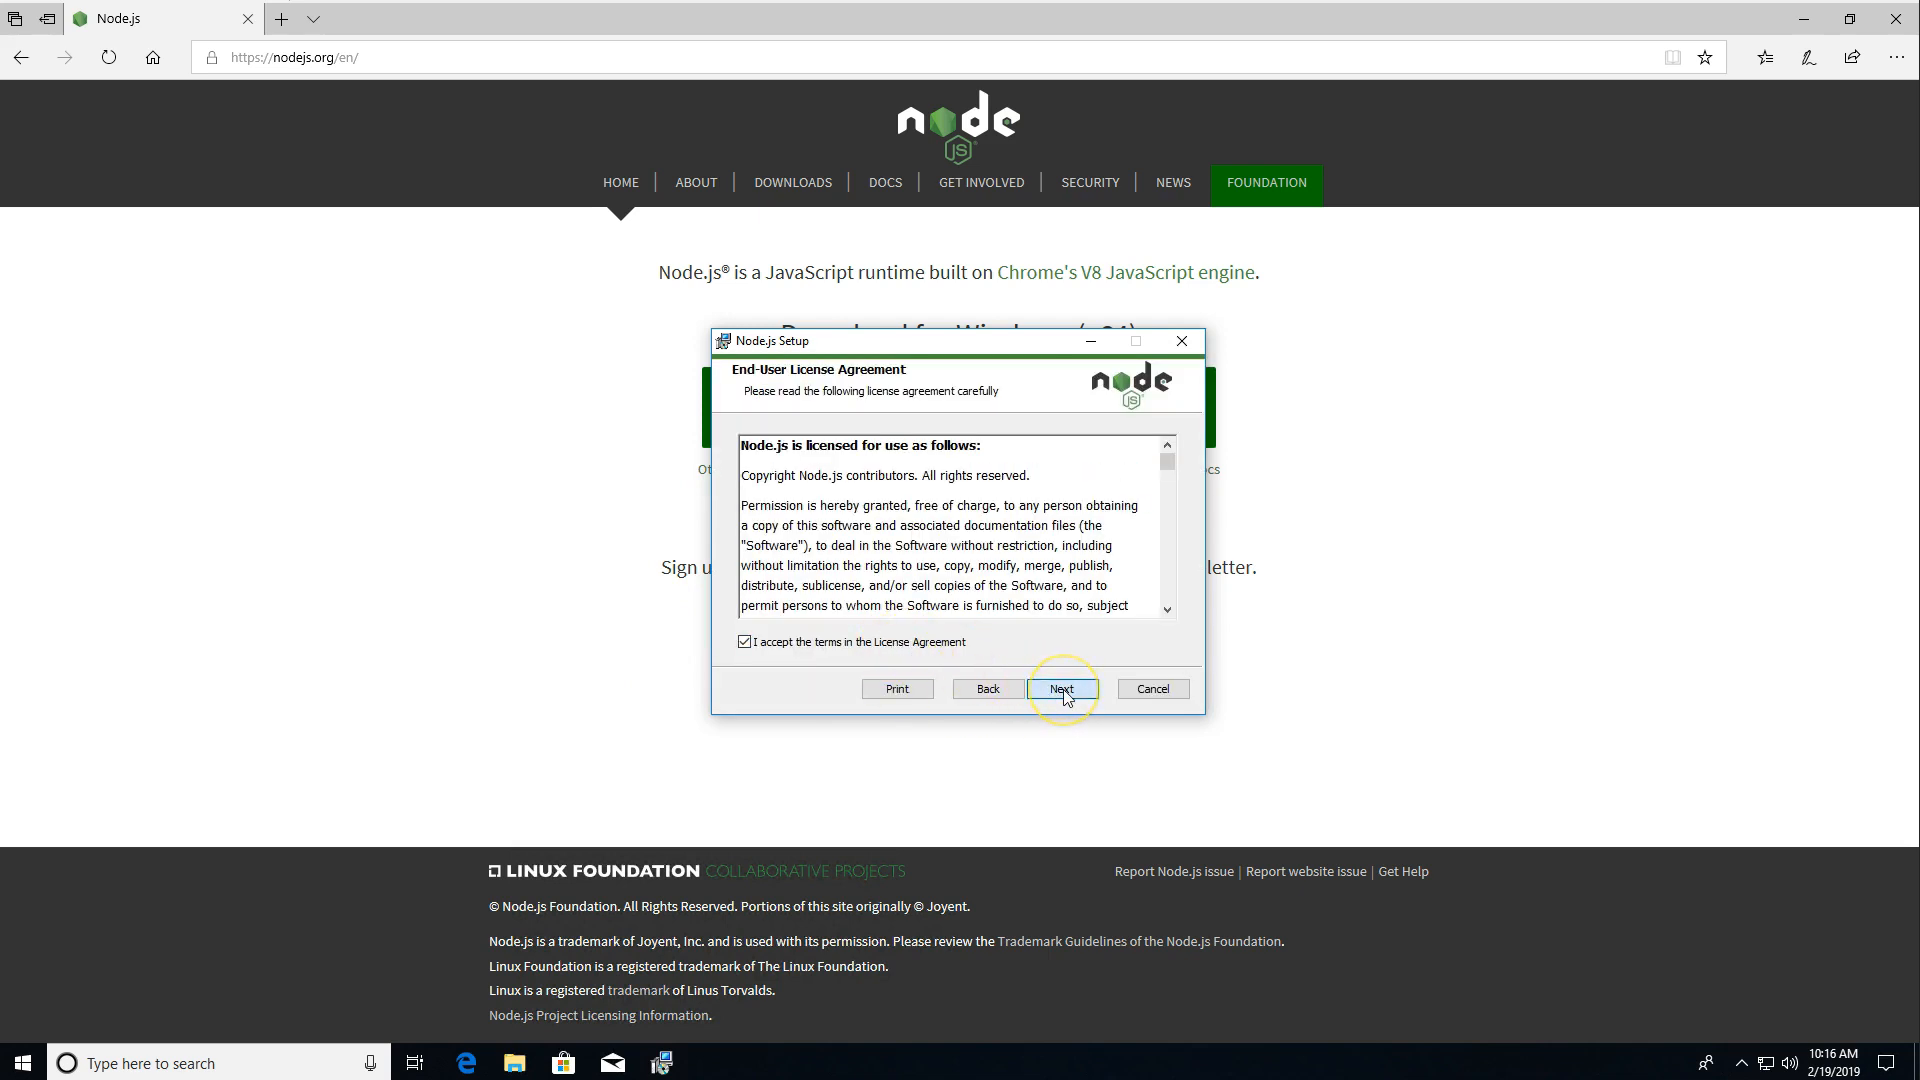
left_click(1063, 688)
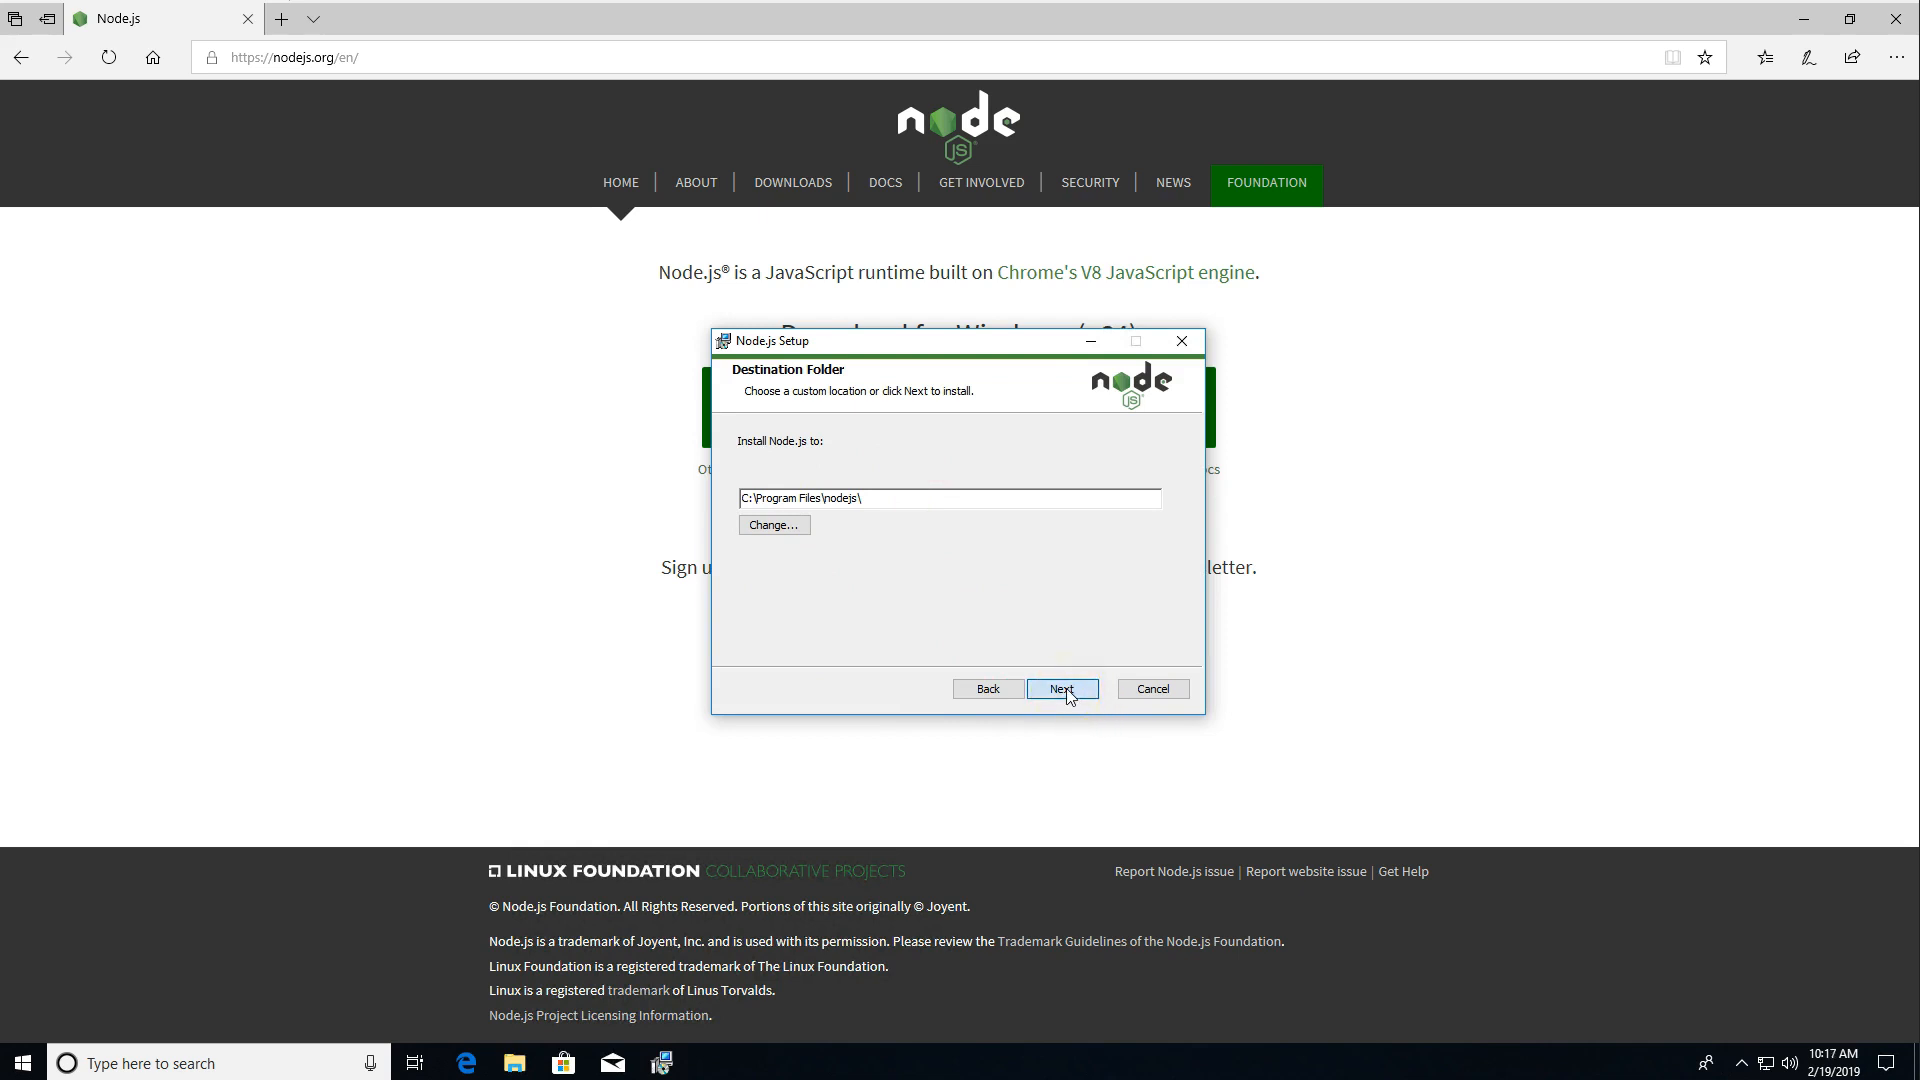
left_click(1060, 688)
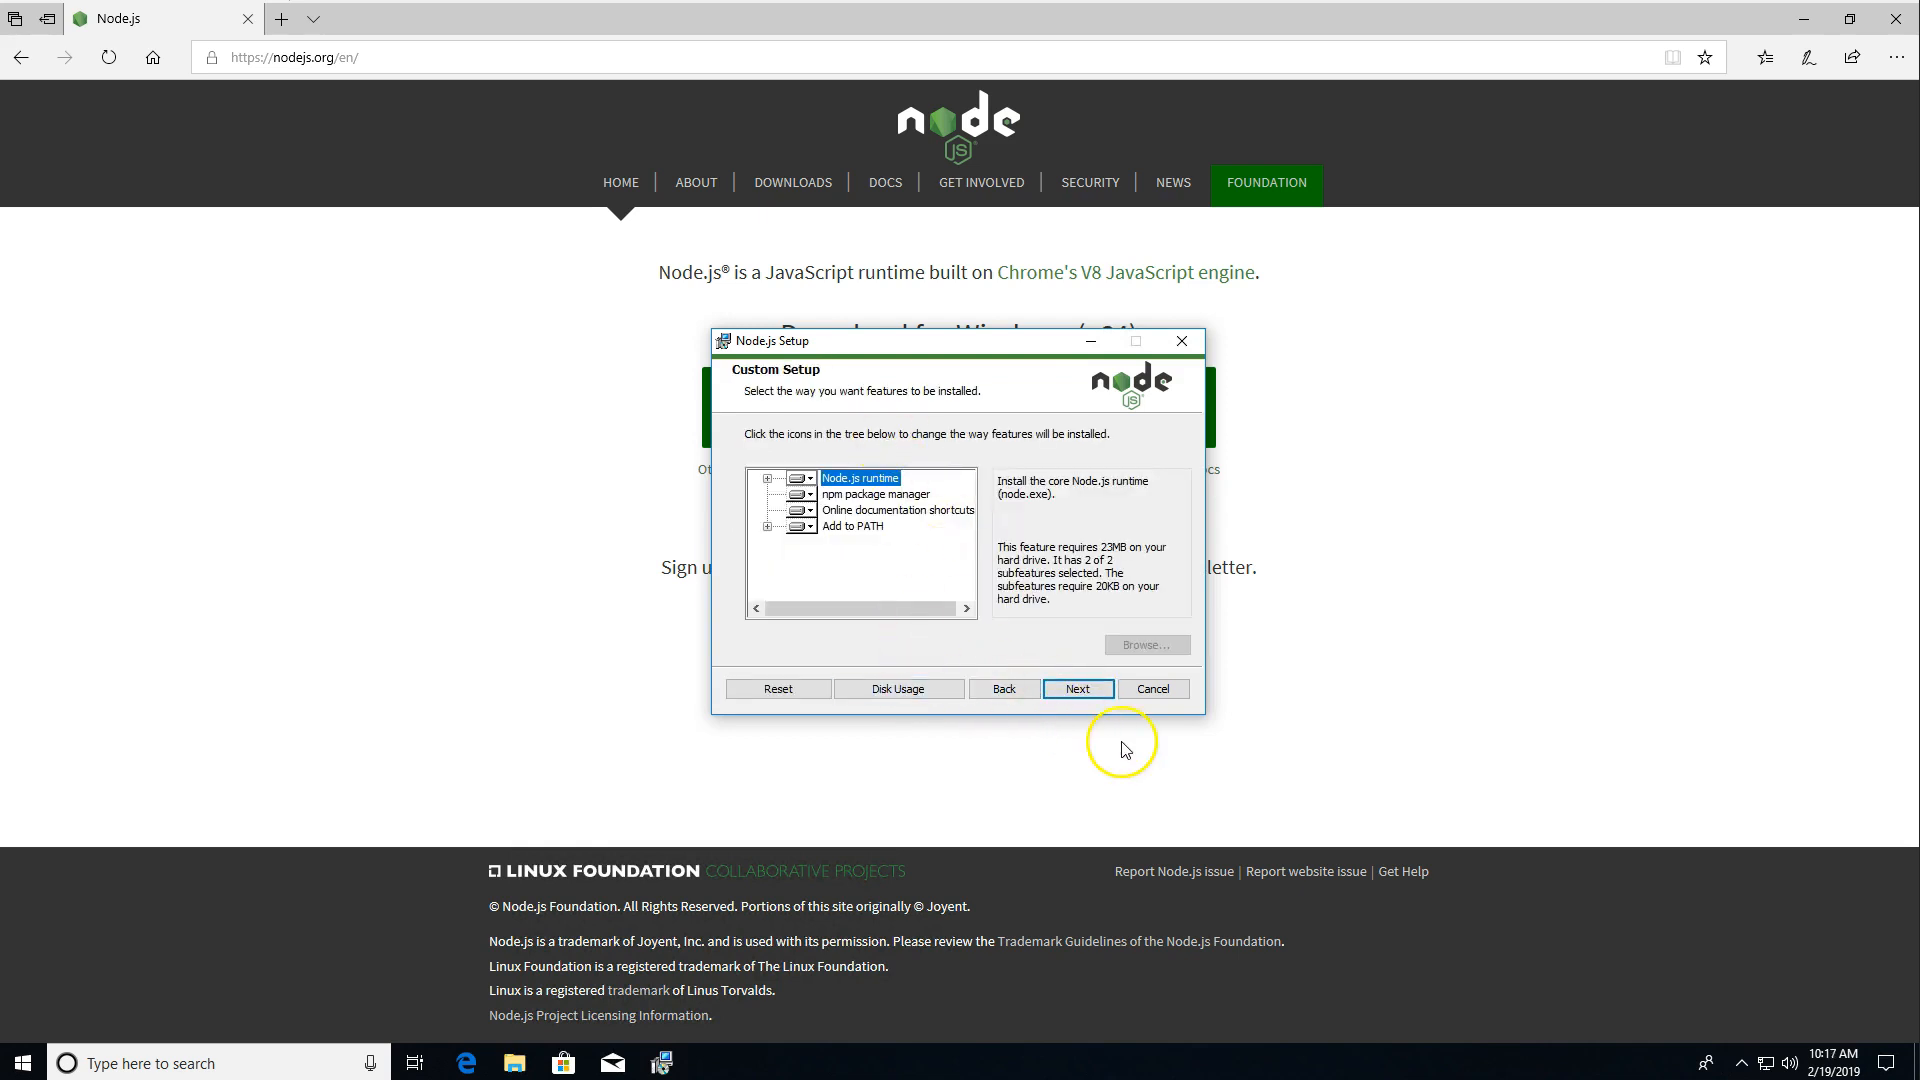
left_click(1075, 688)
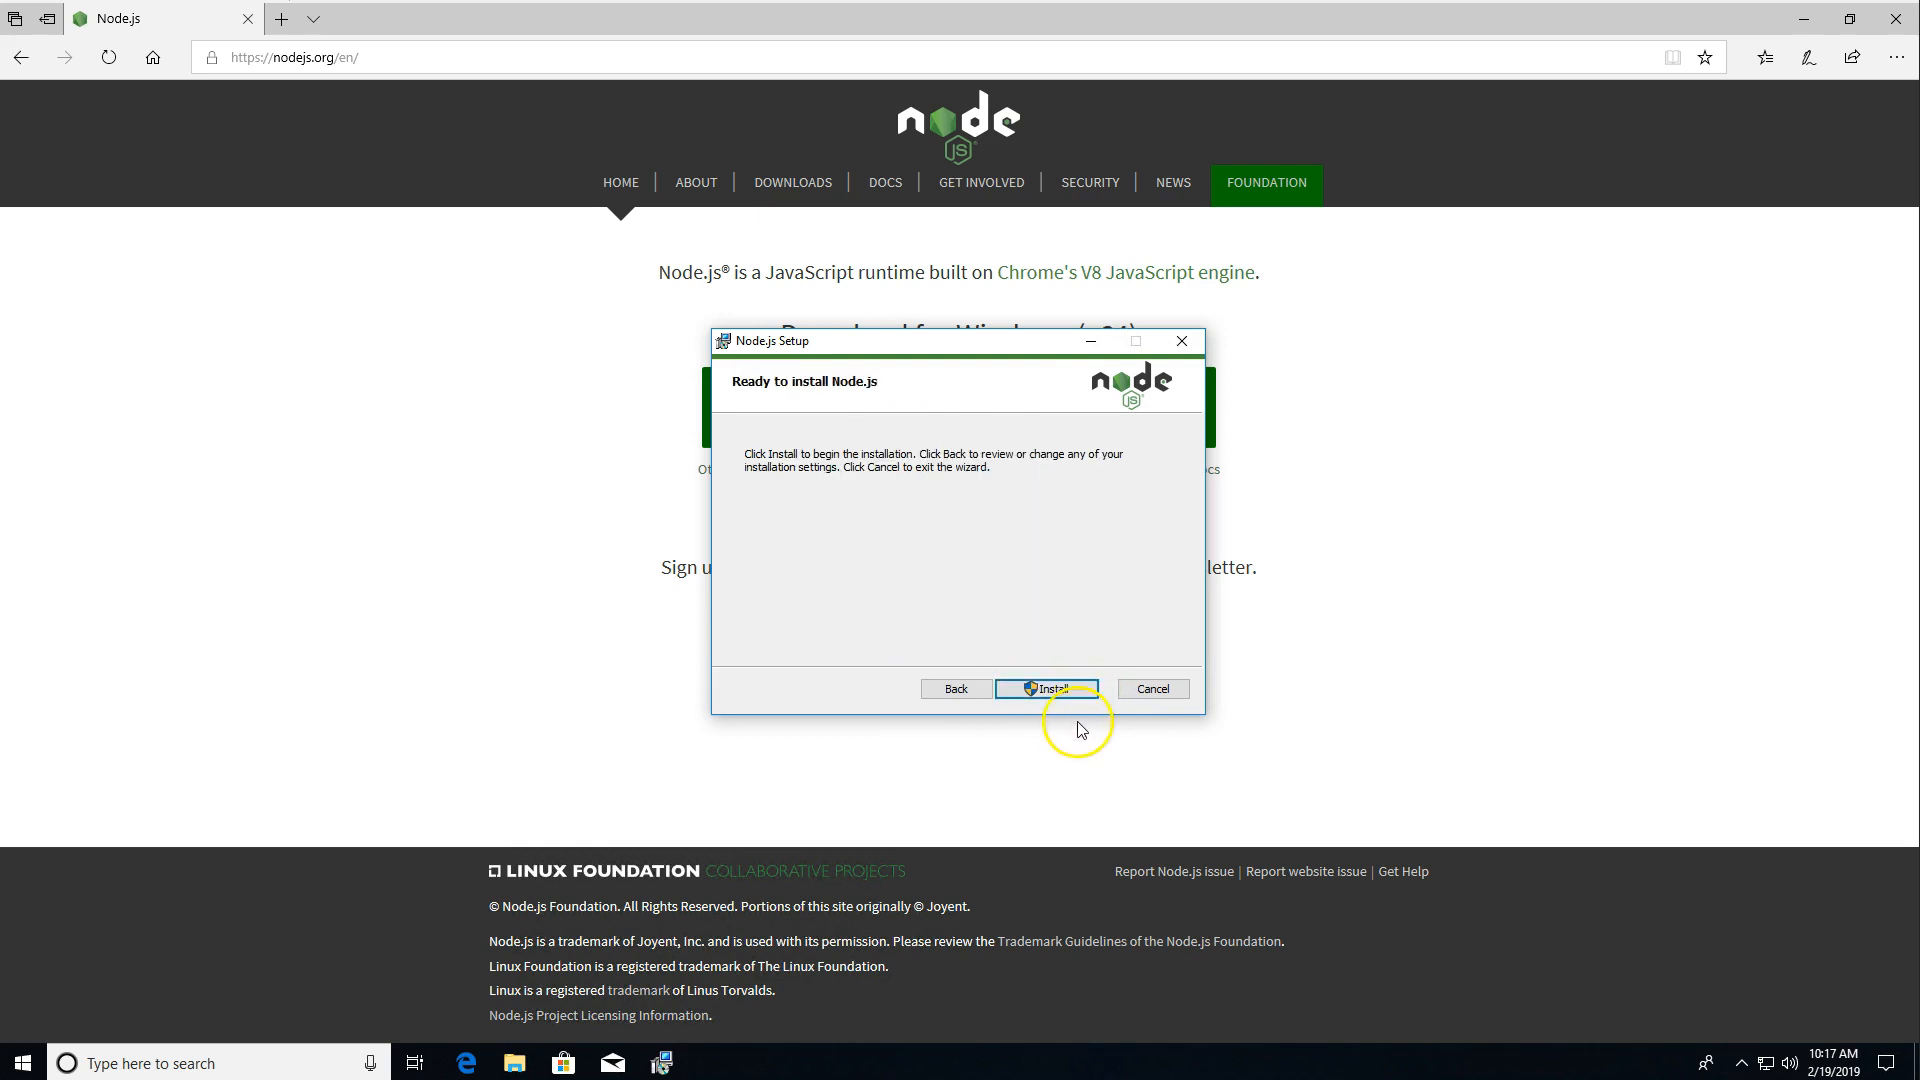
left_click(1047, 688)
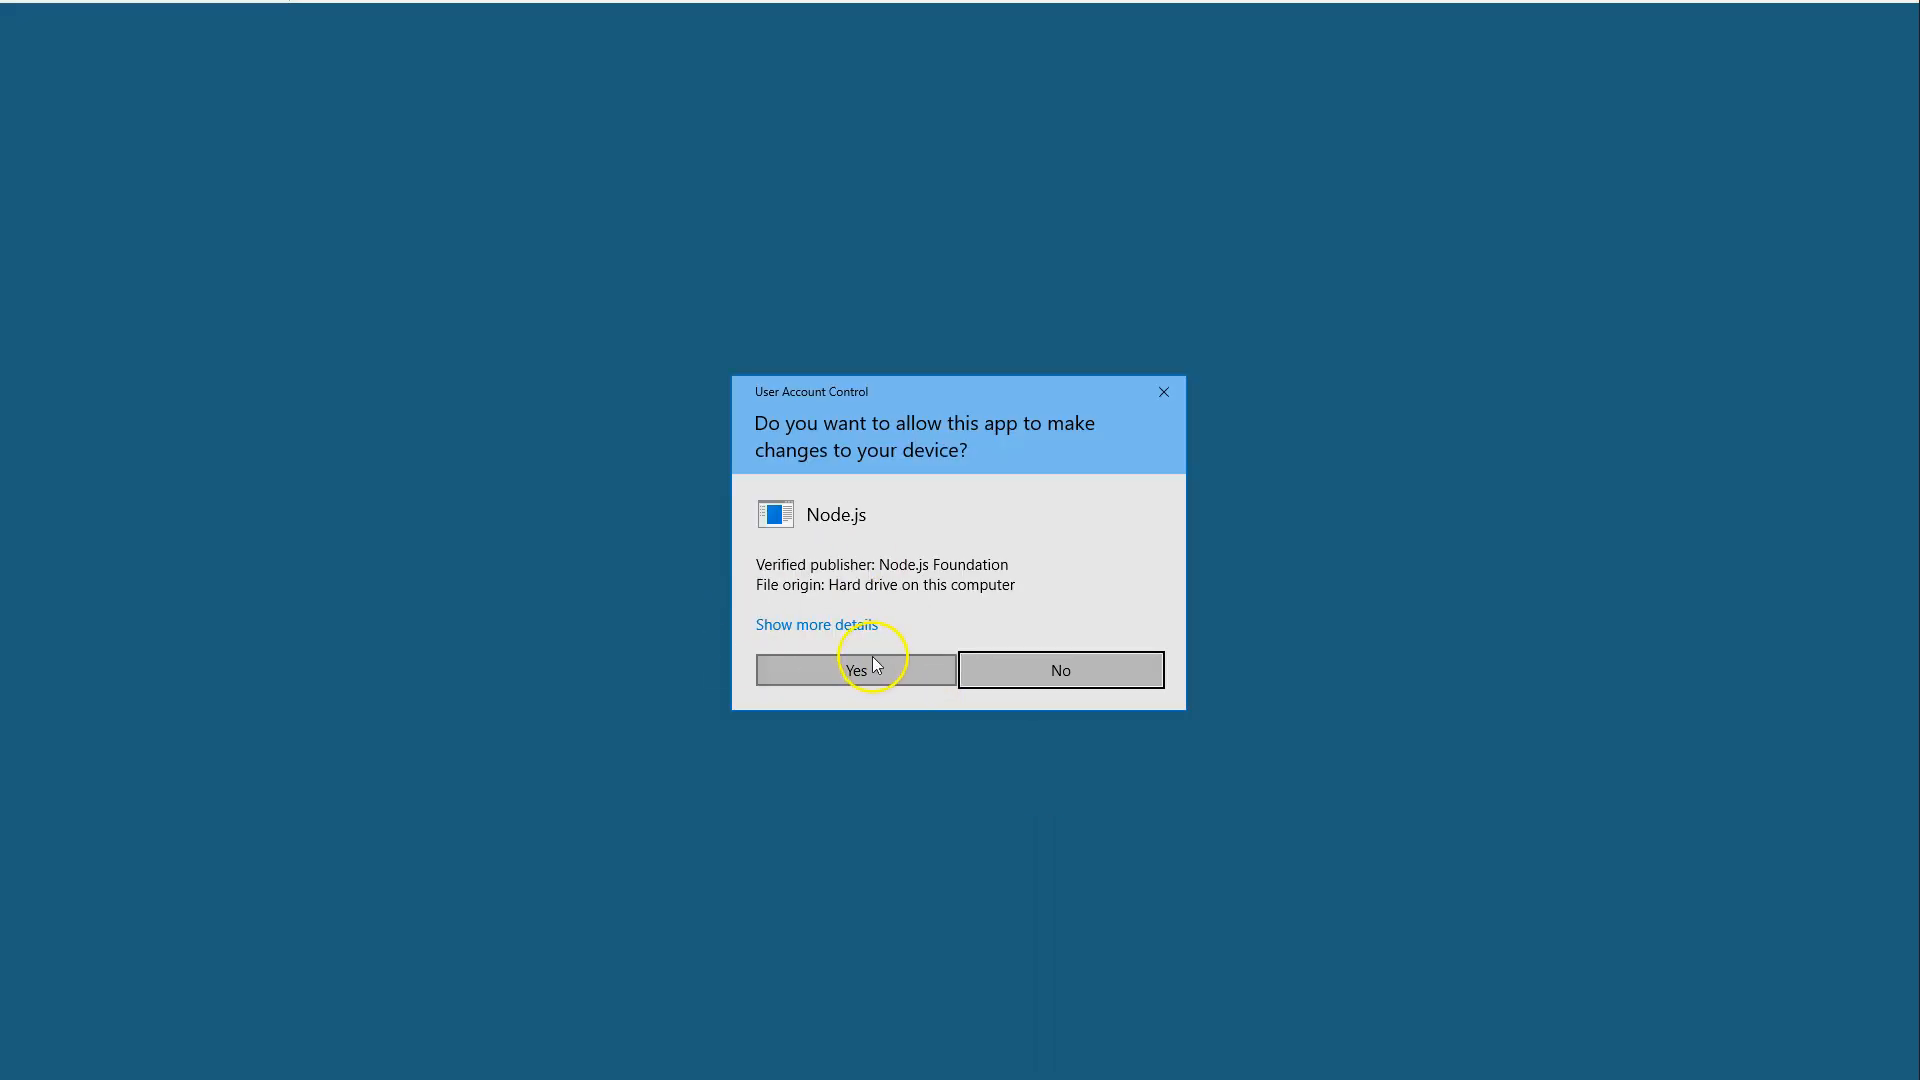
left_click(855, 670)
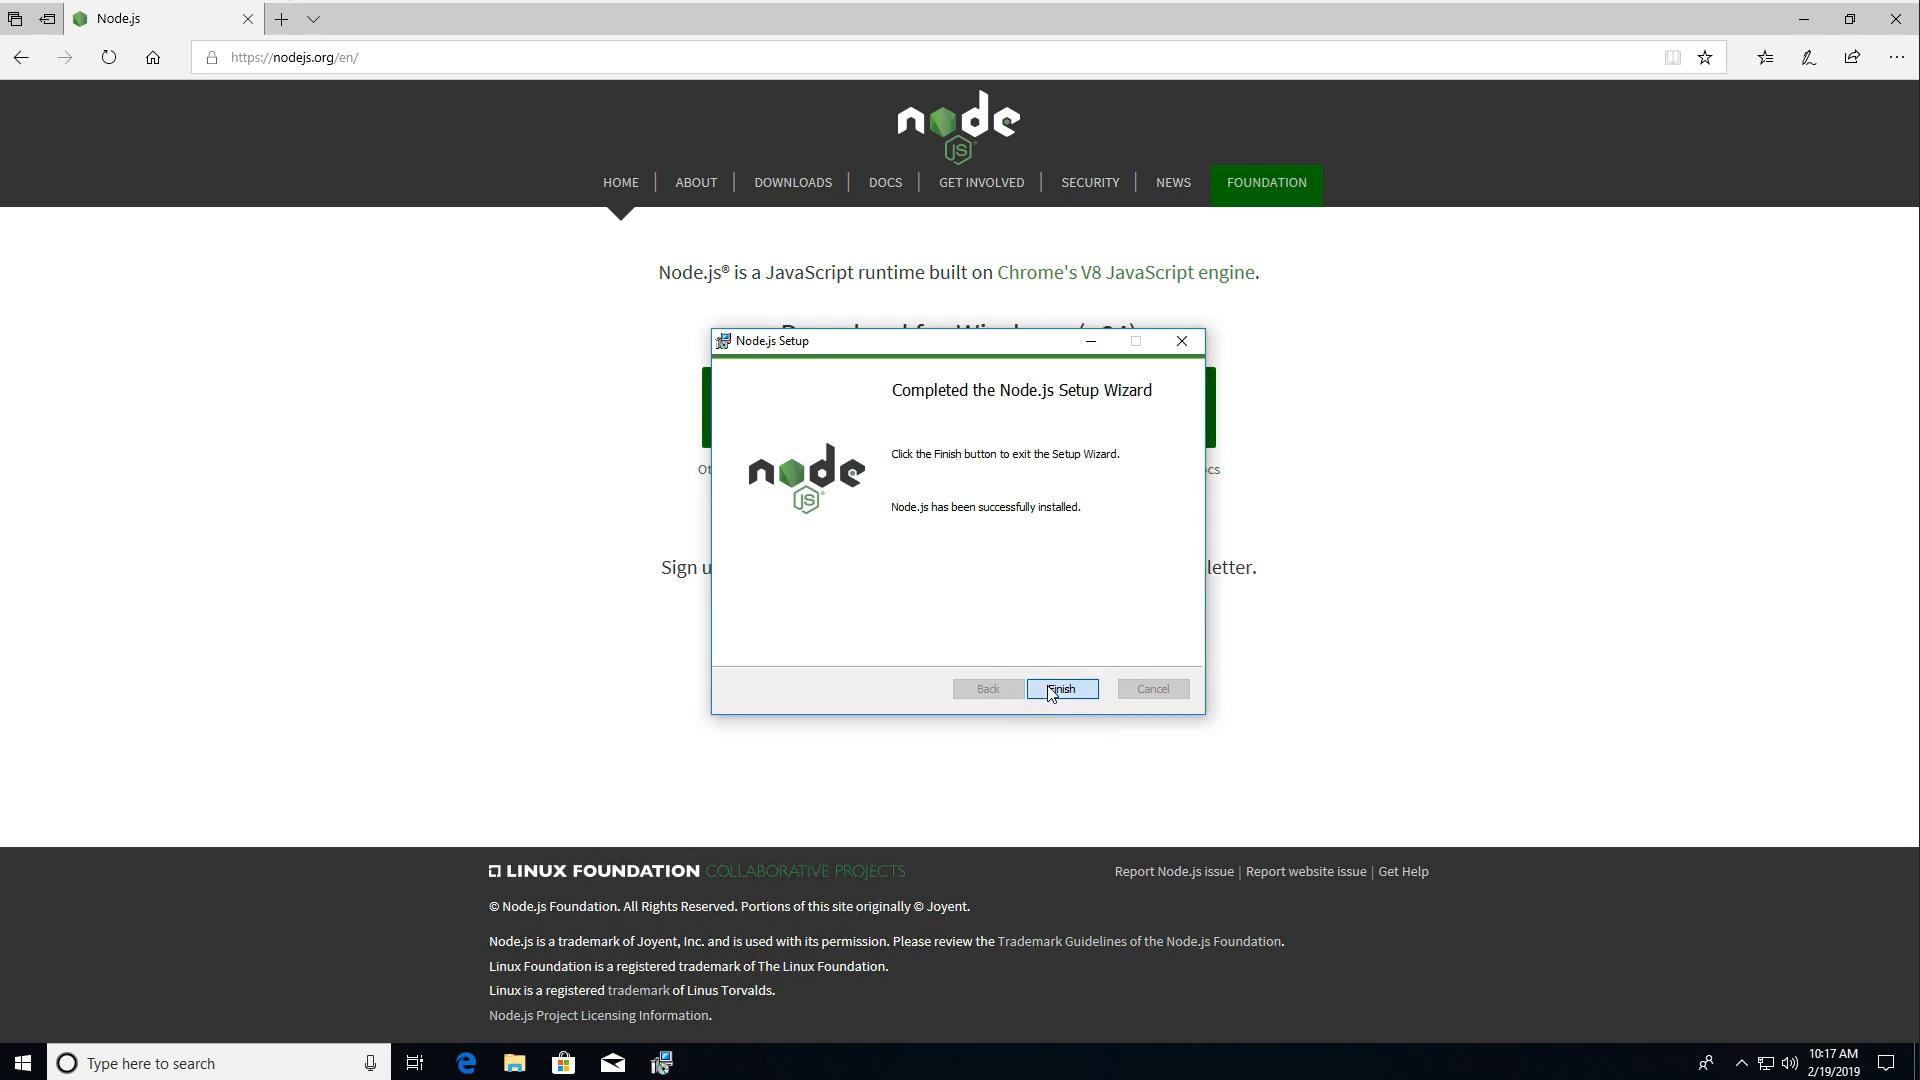
Step: Finish the setup wizard and show Node.js apps under Recently added in Start
left_click(1060, 688)
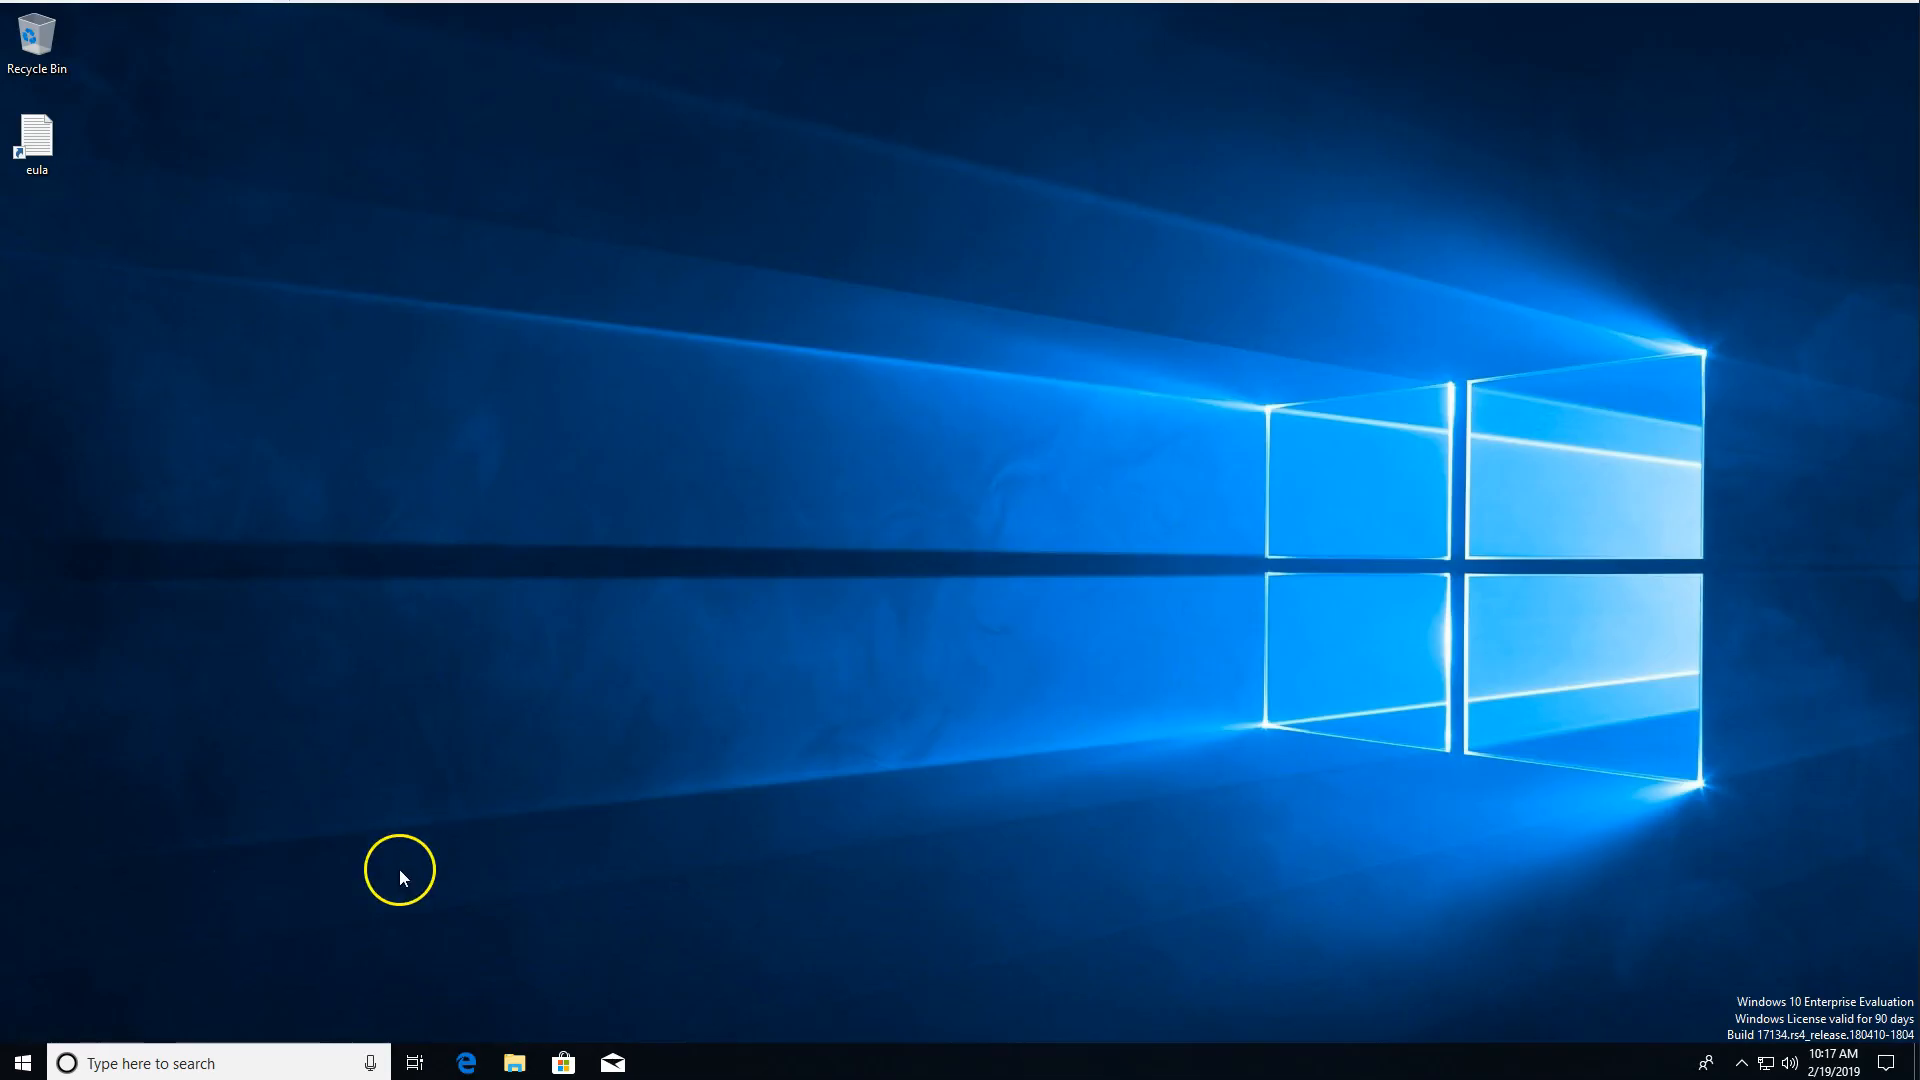
left_click(16, 1062)
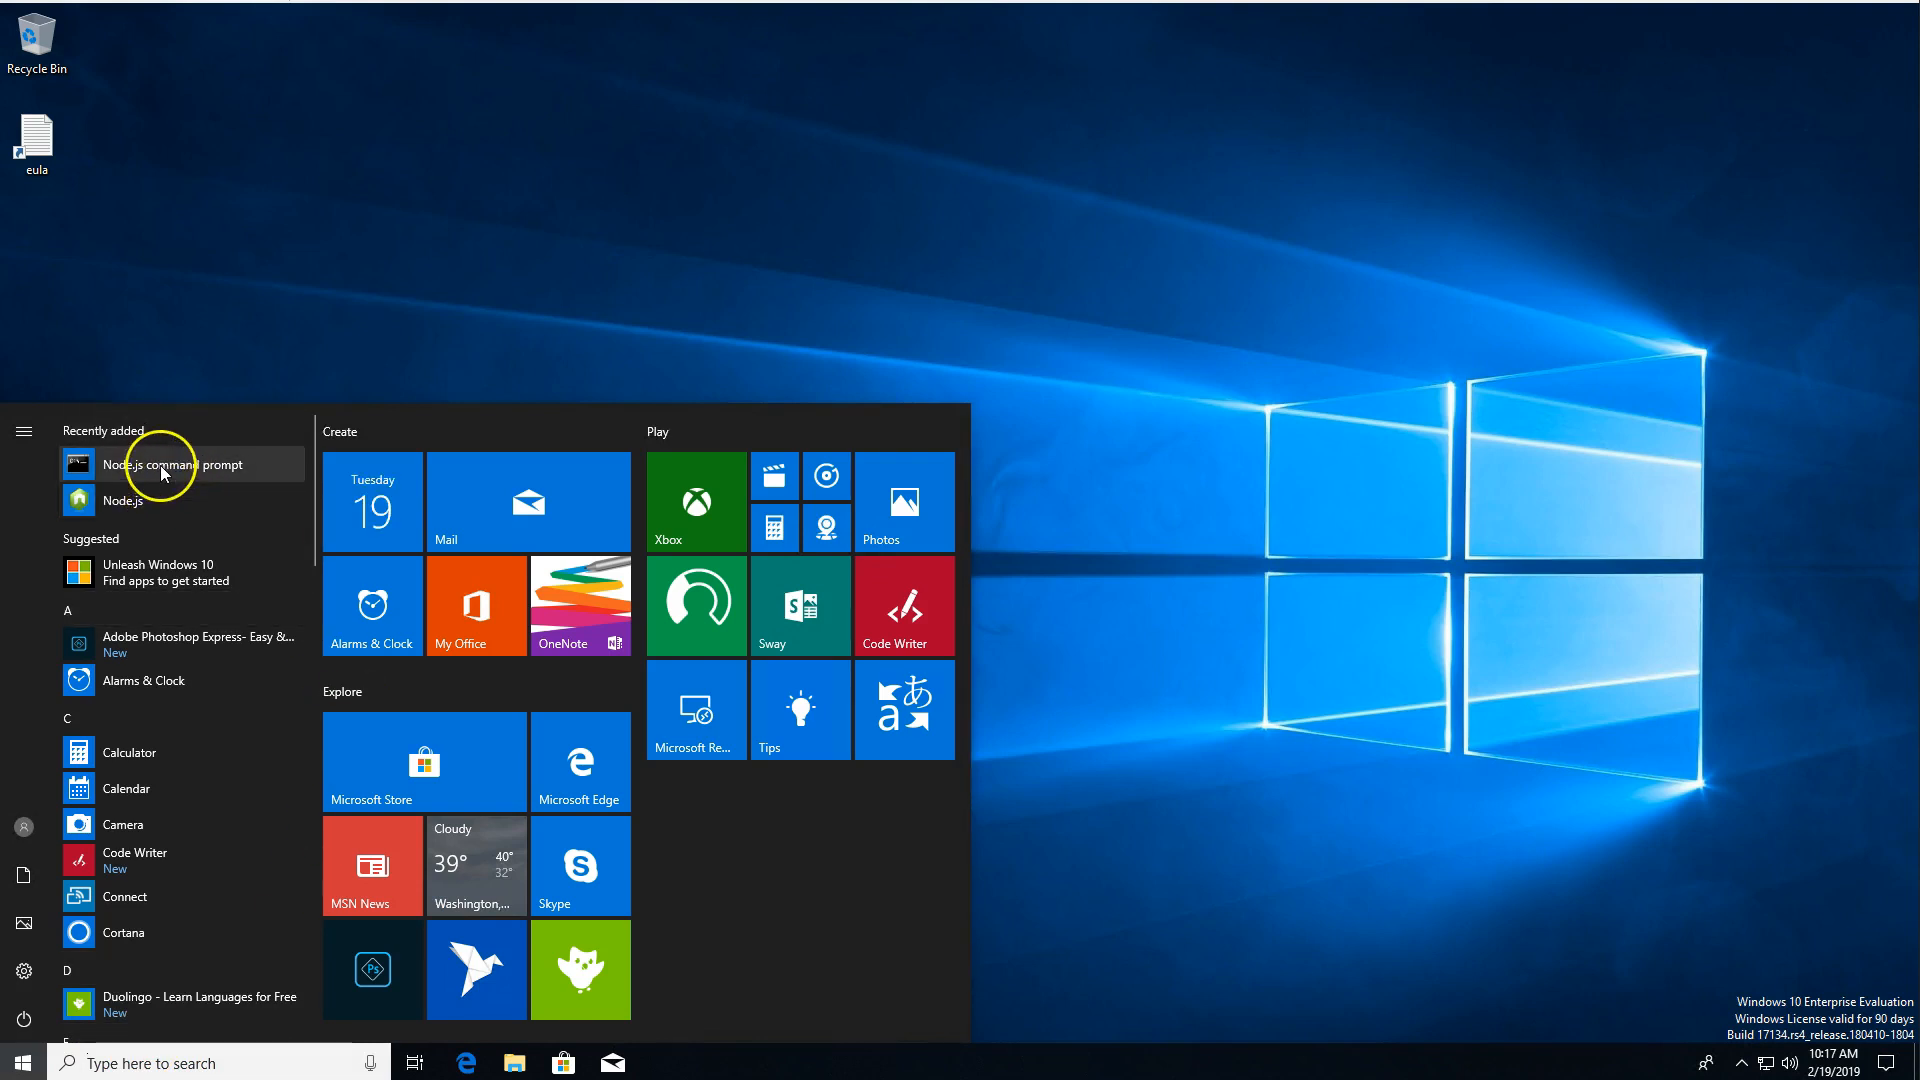
mouse_move(227, 496)
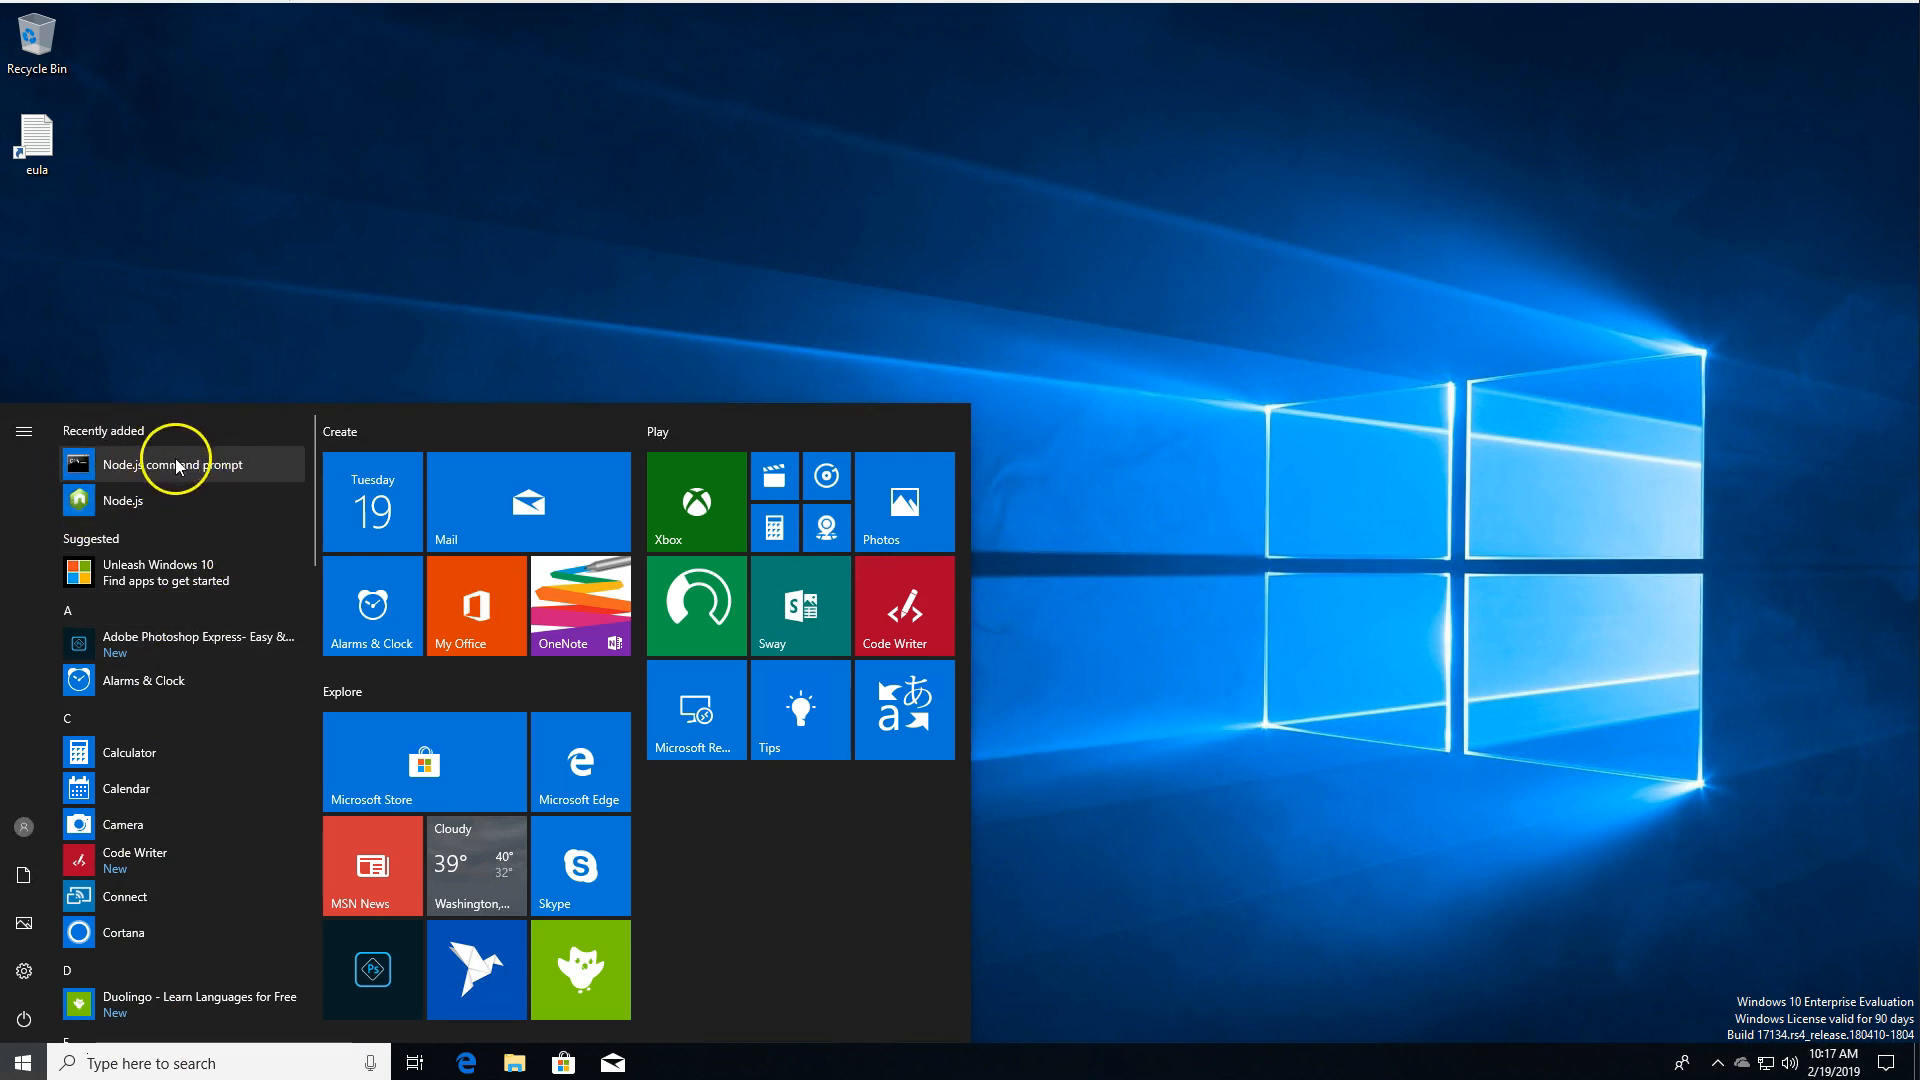
Step: Launch the Node.js command prompt and reposition its window on the desktop
left_click(171, 464)
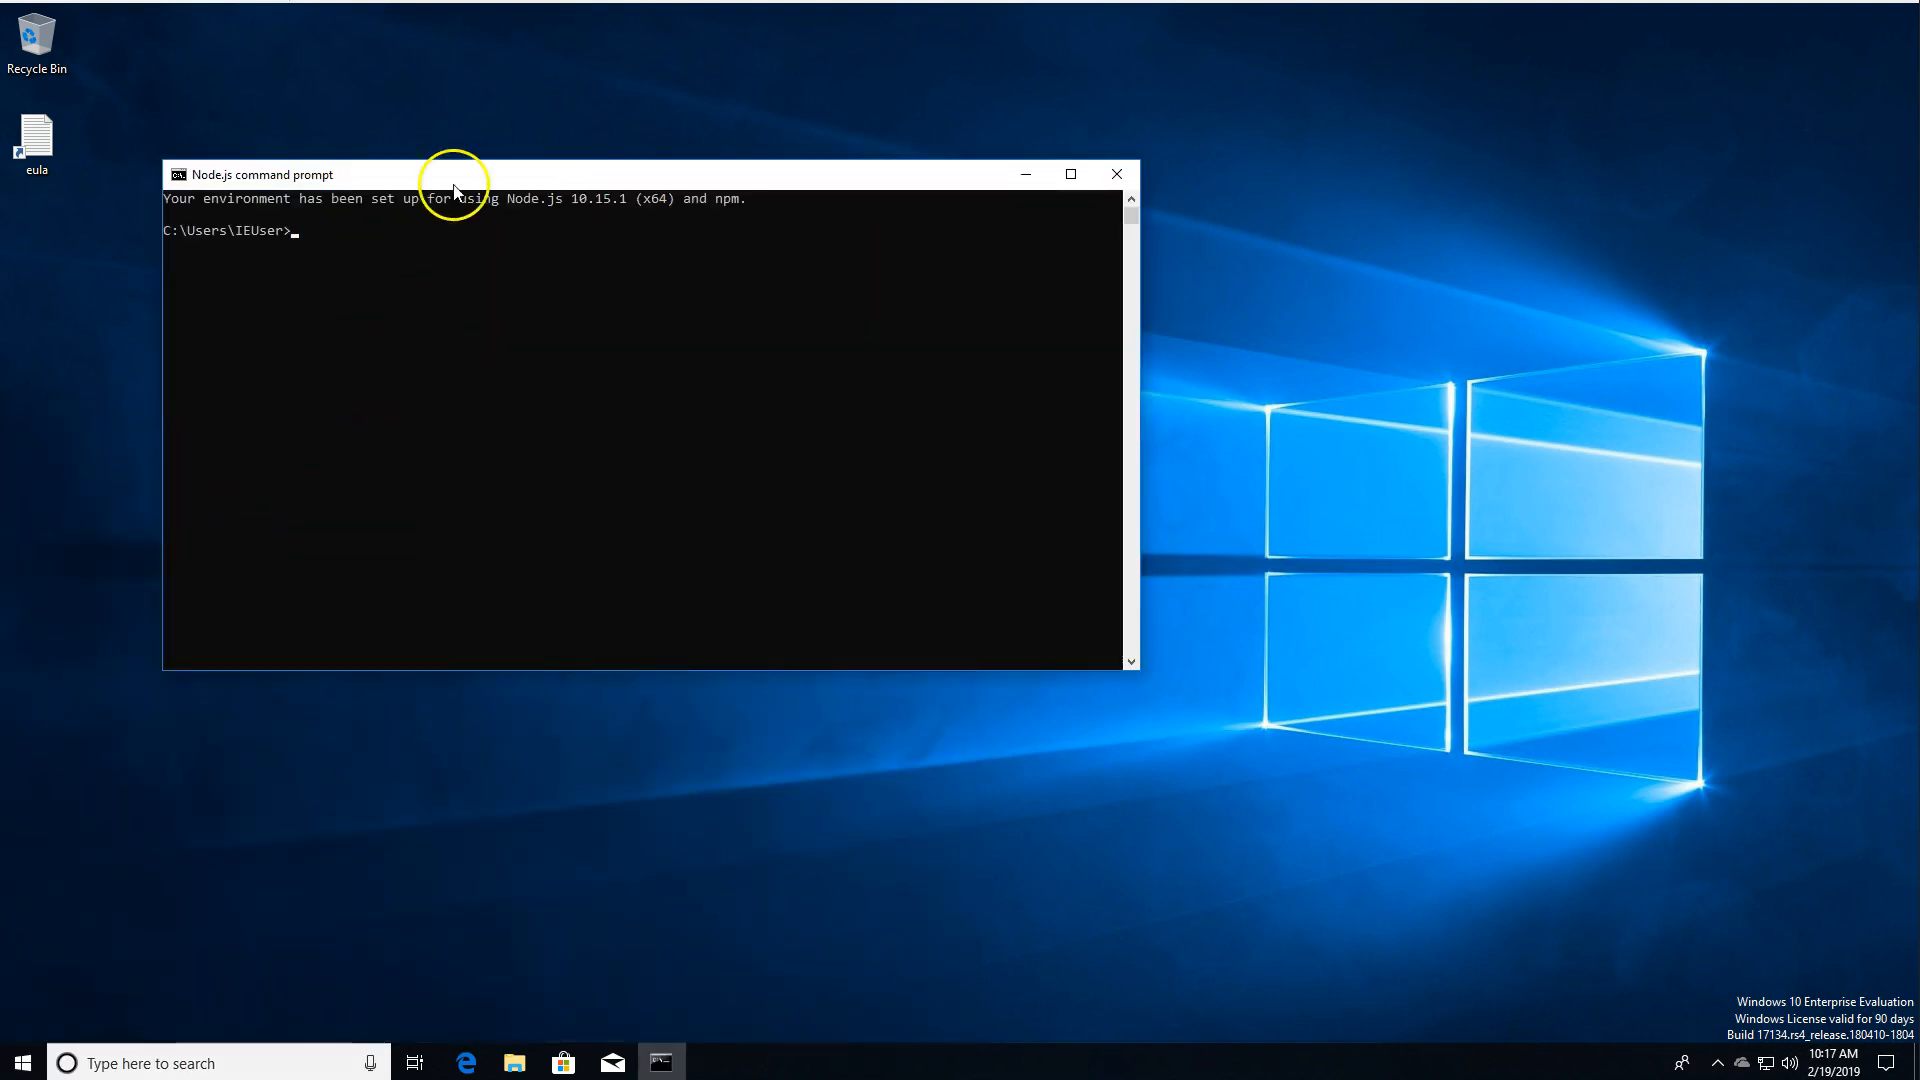
left_click_drag(454, 174, 618, 555)
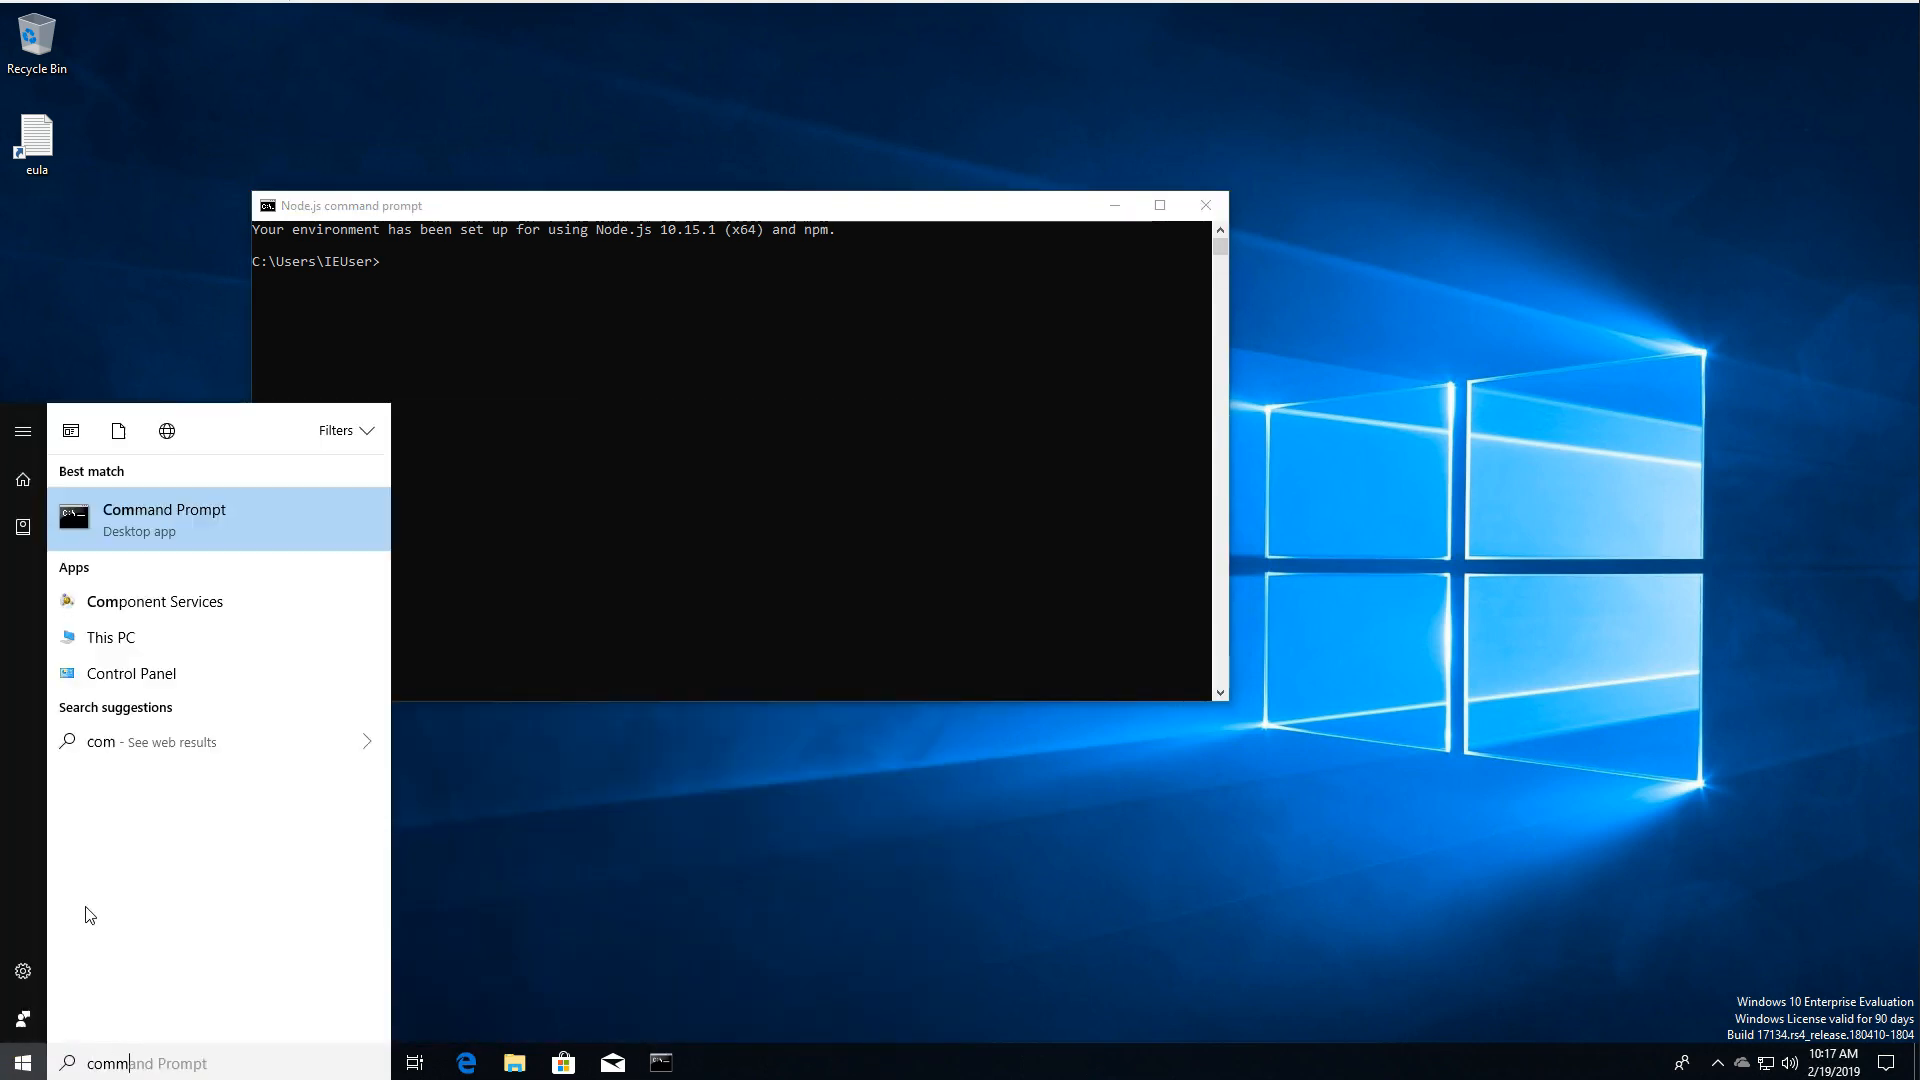
left_click(164, 518)
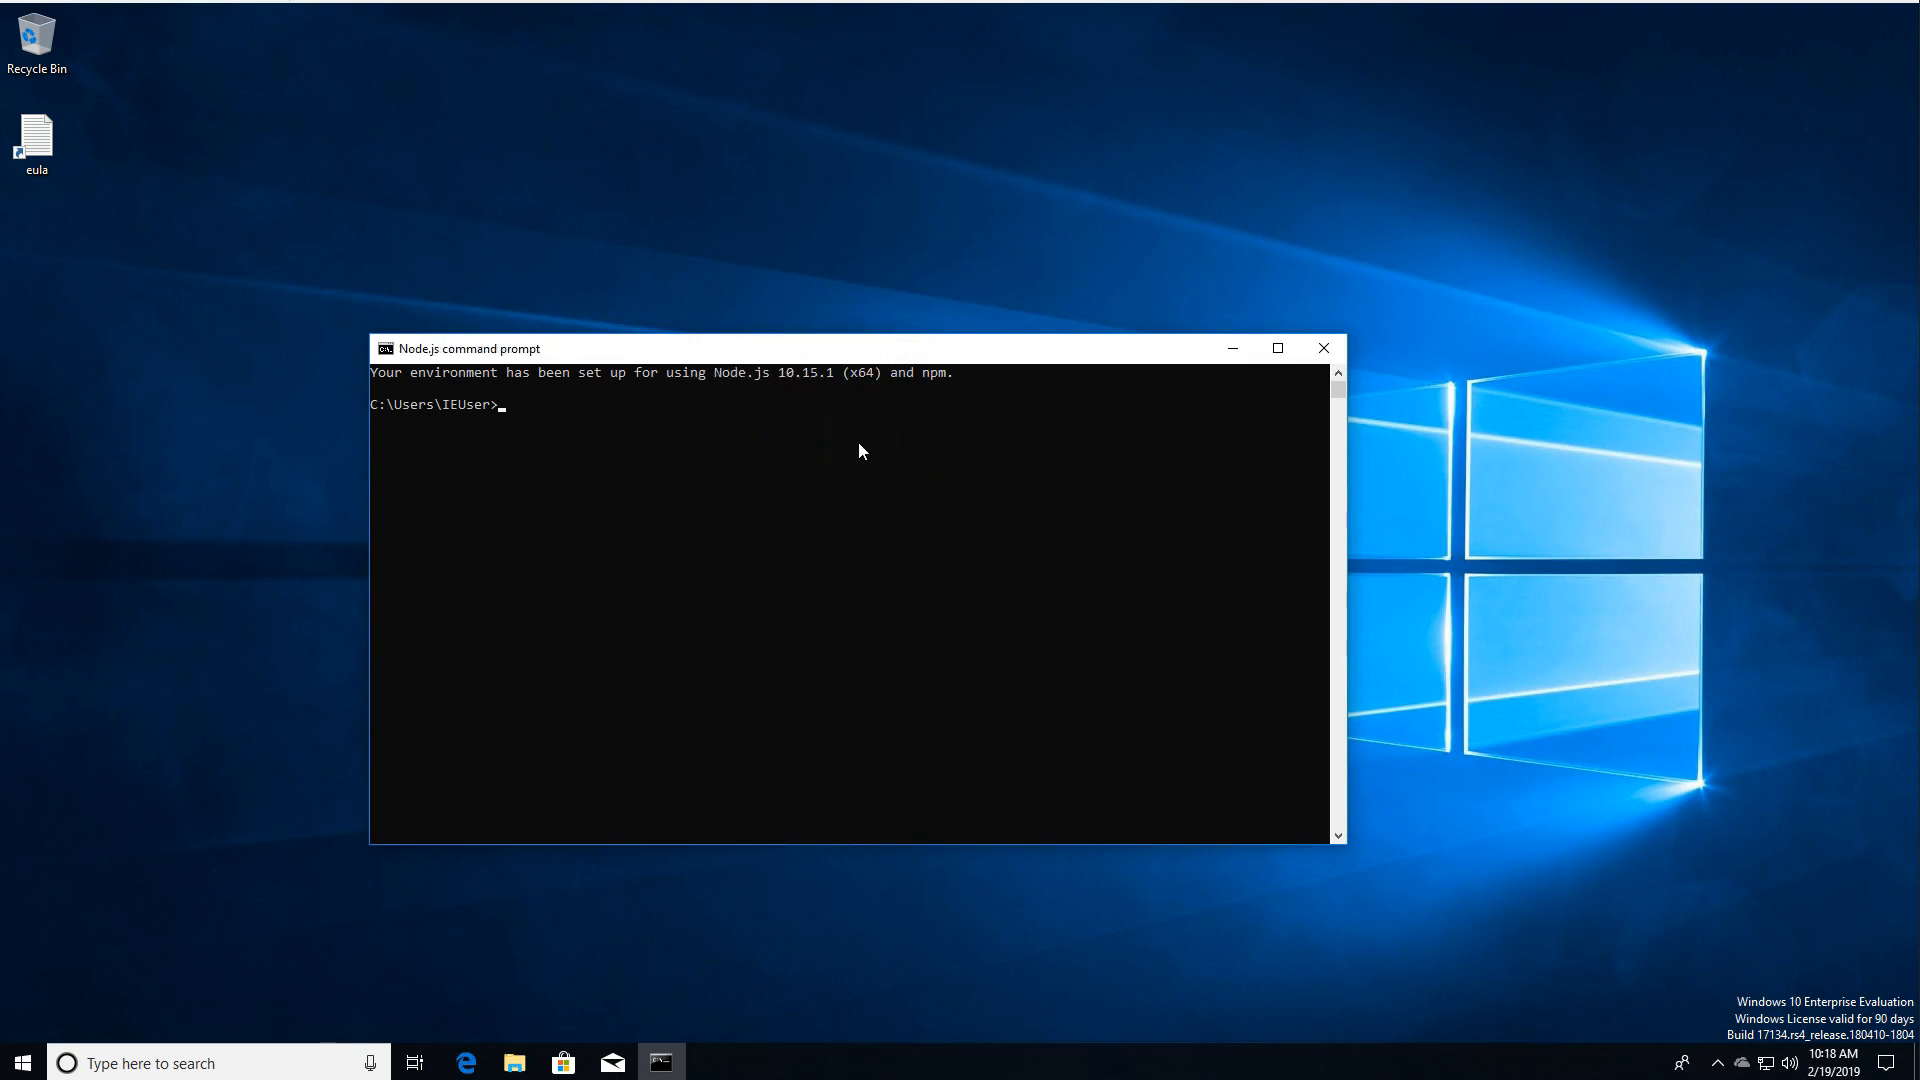
Step: Start the node REPL and evaluate 2 + 2 to get 4
type("node")
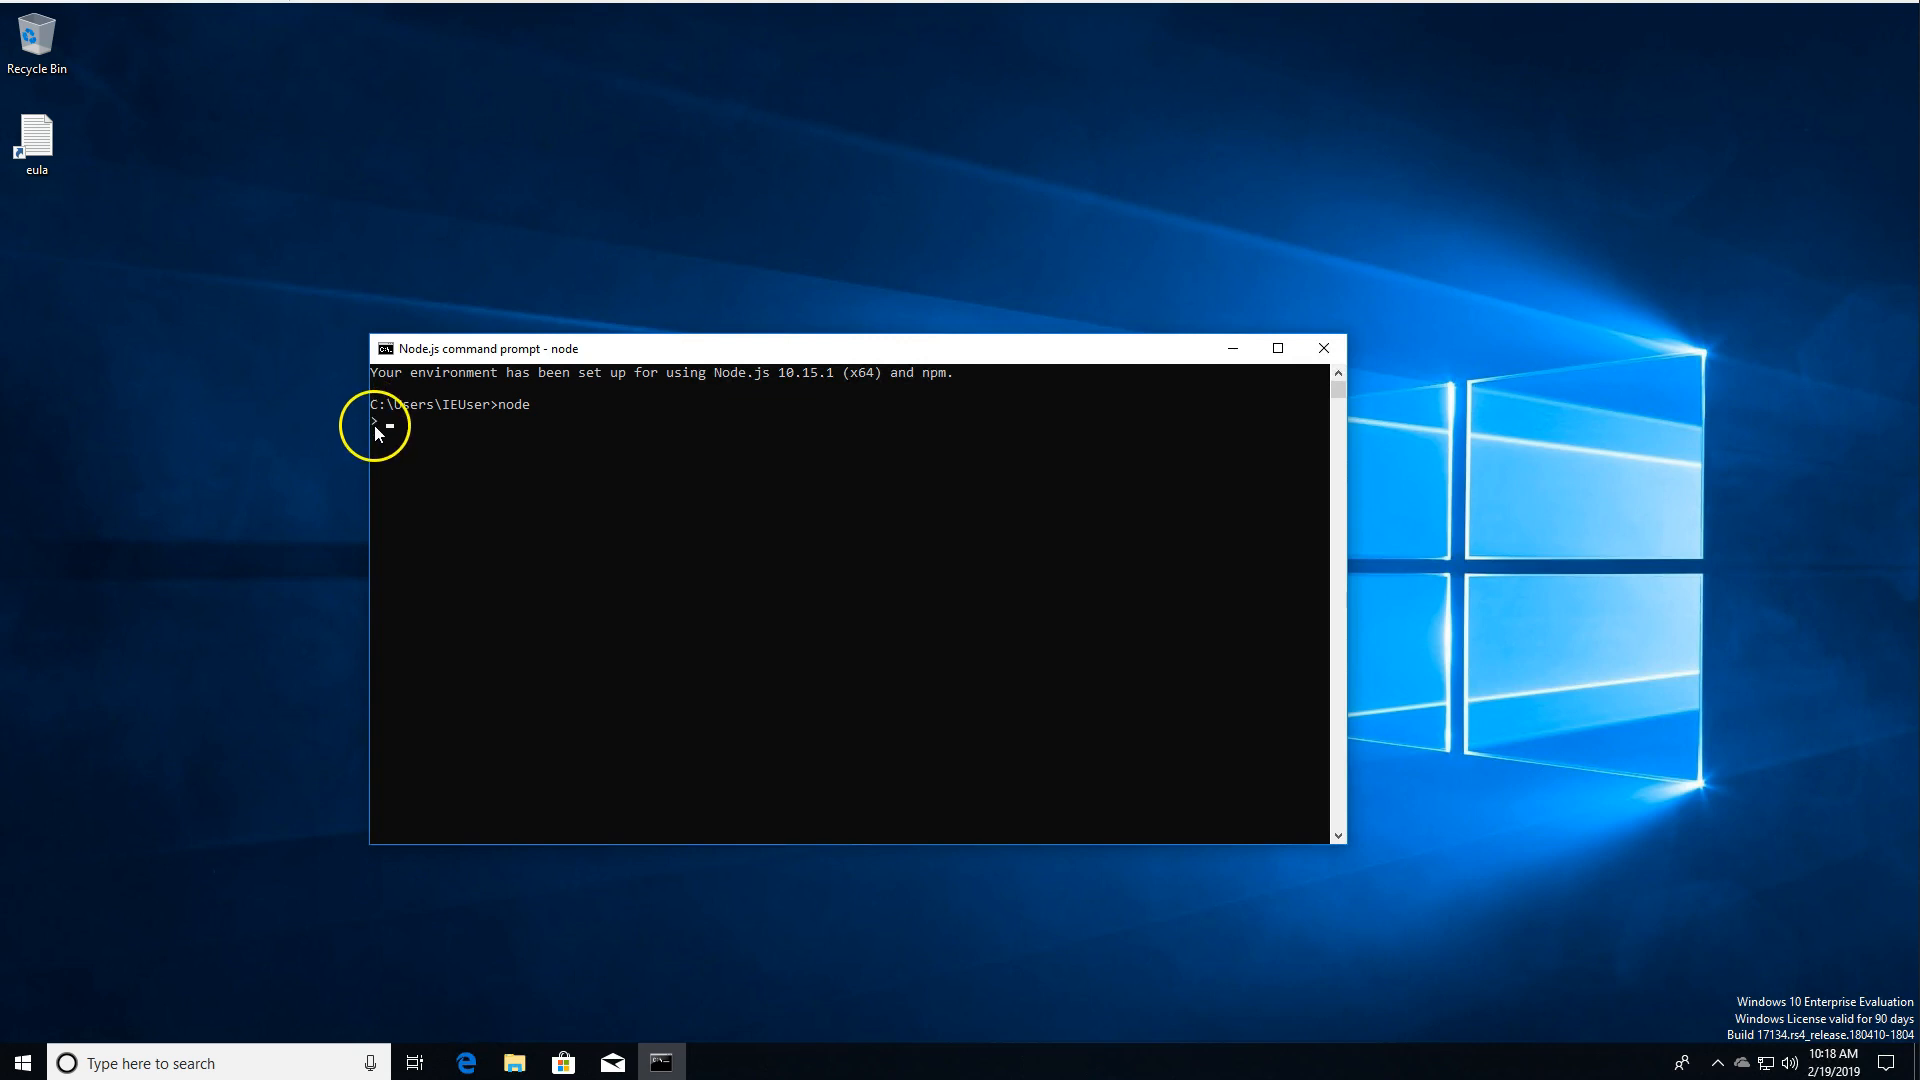
mouse_move(571, 546)
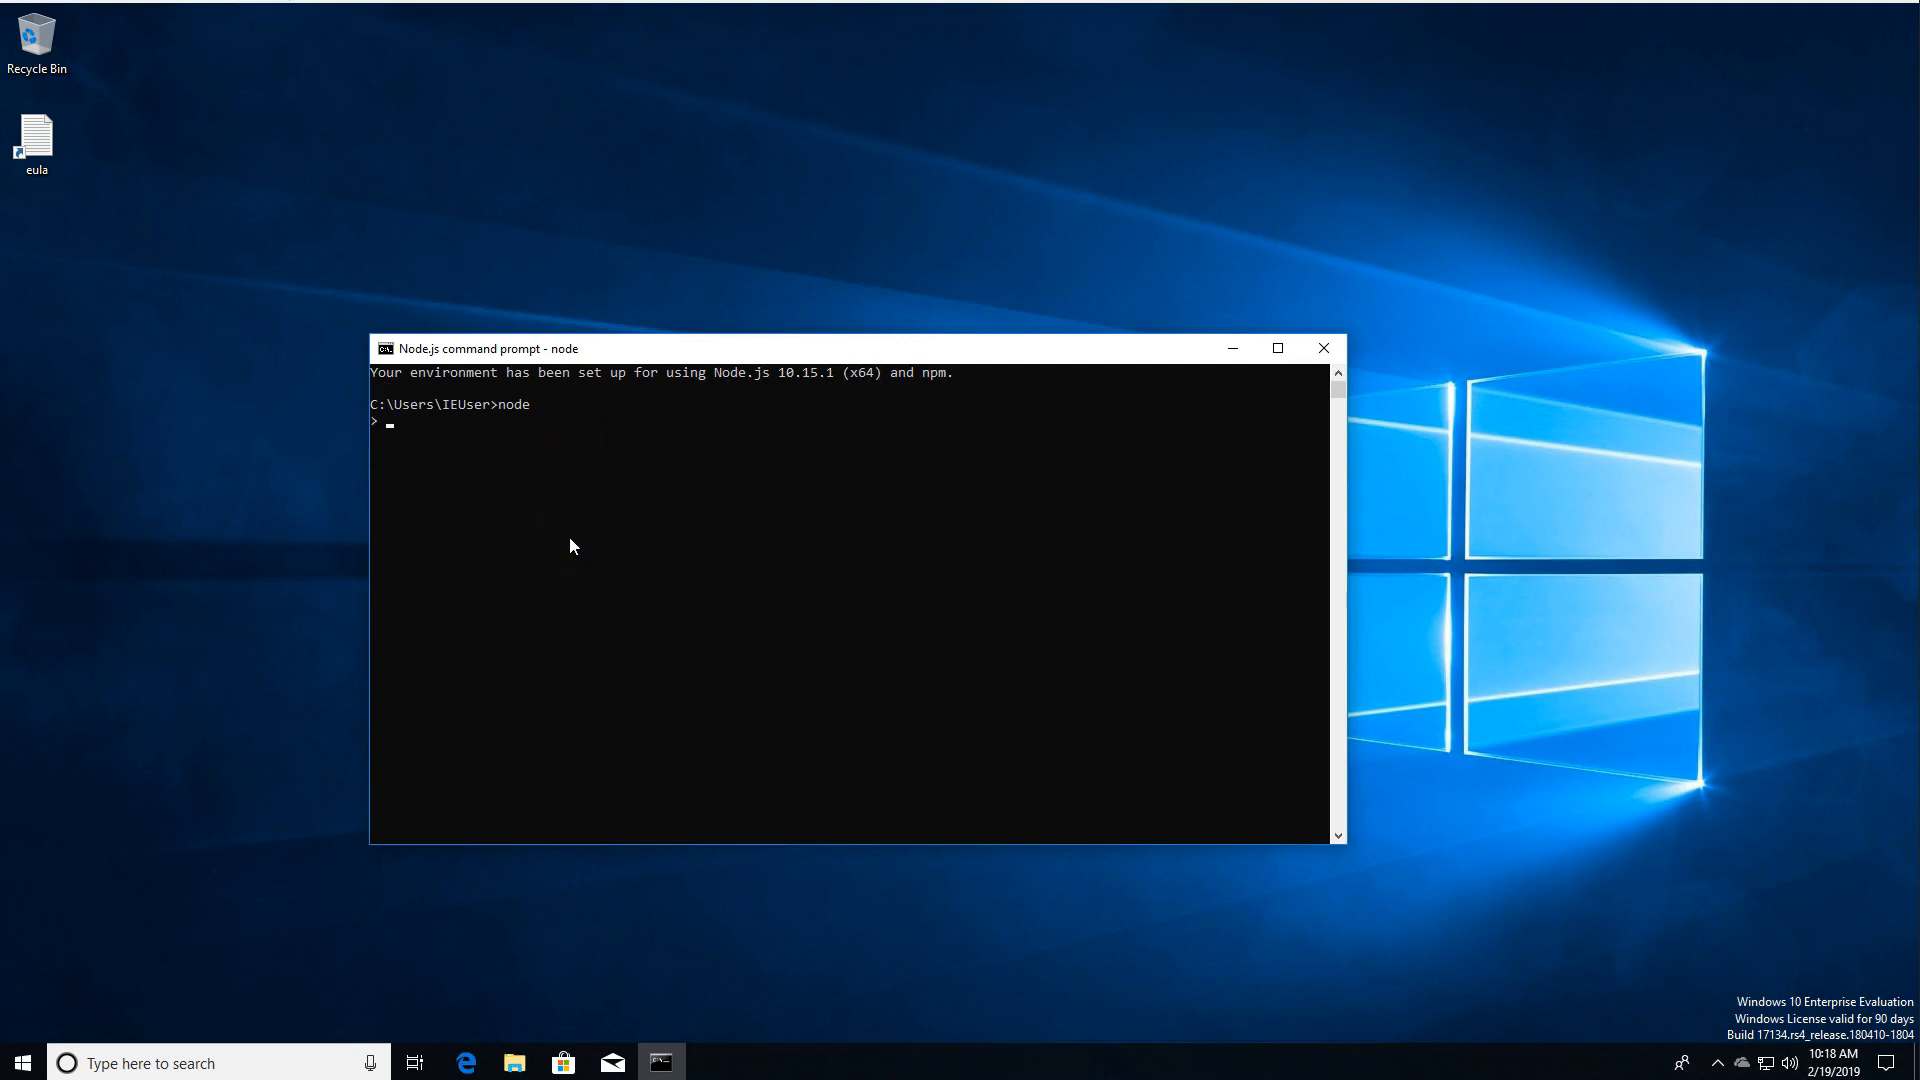
type("2 + 2")
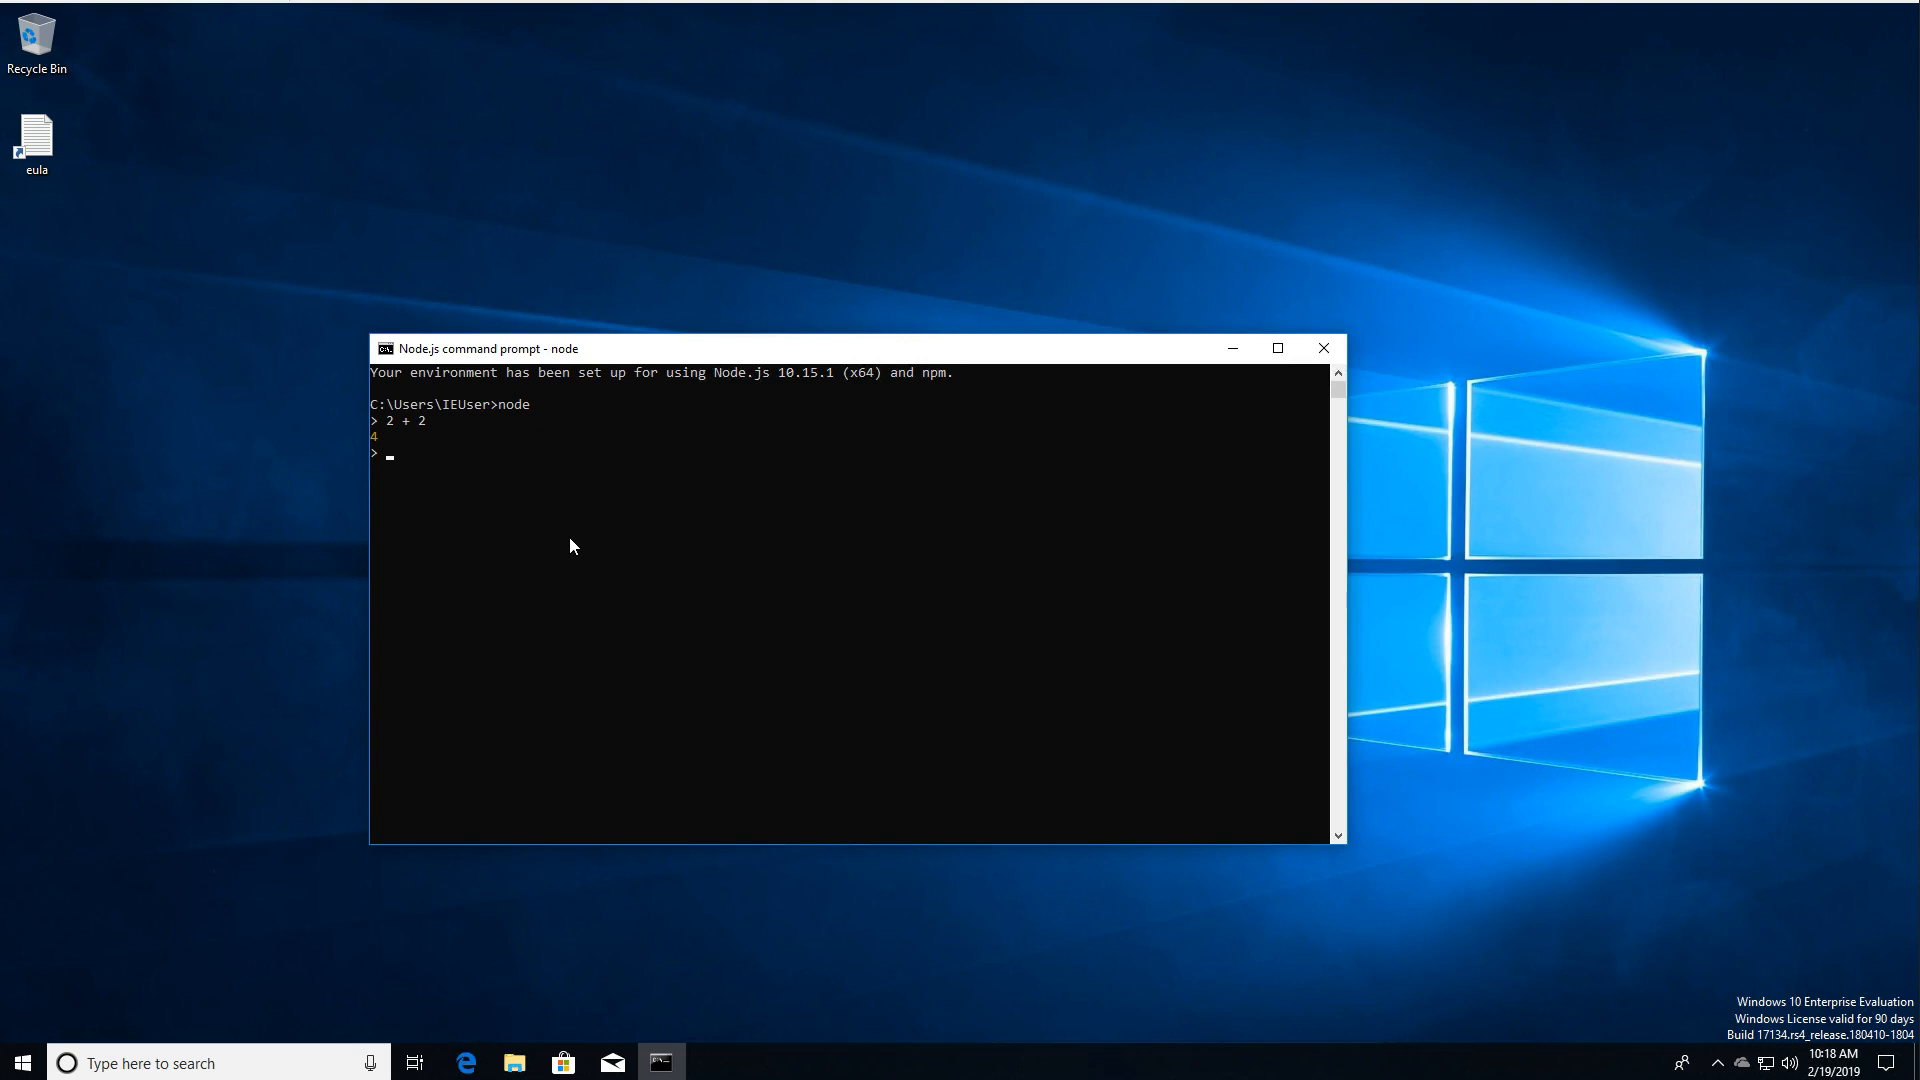
Step: Run setTimeout logging "hi!" after 5000 ms, then leave the REPL with Ctrl+C
type("setTimeout(function() {")
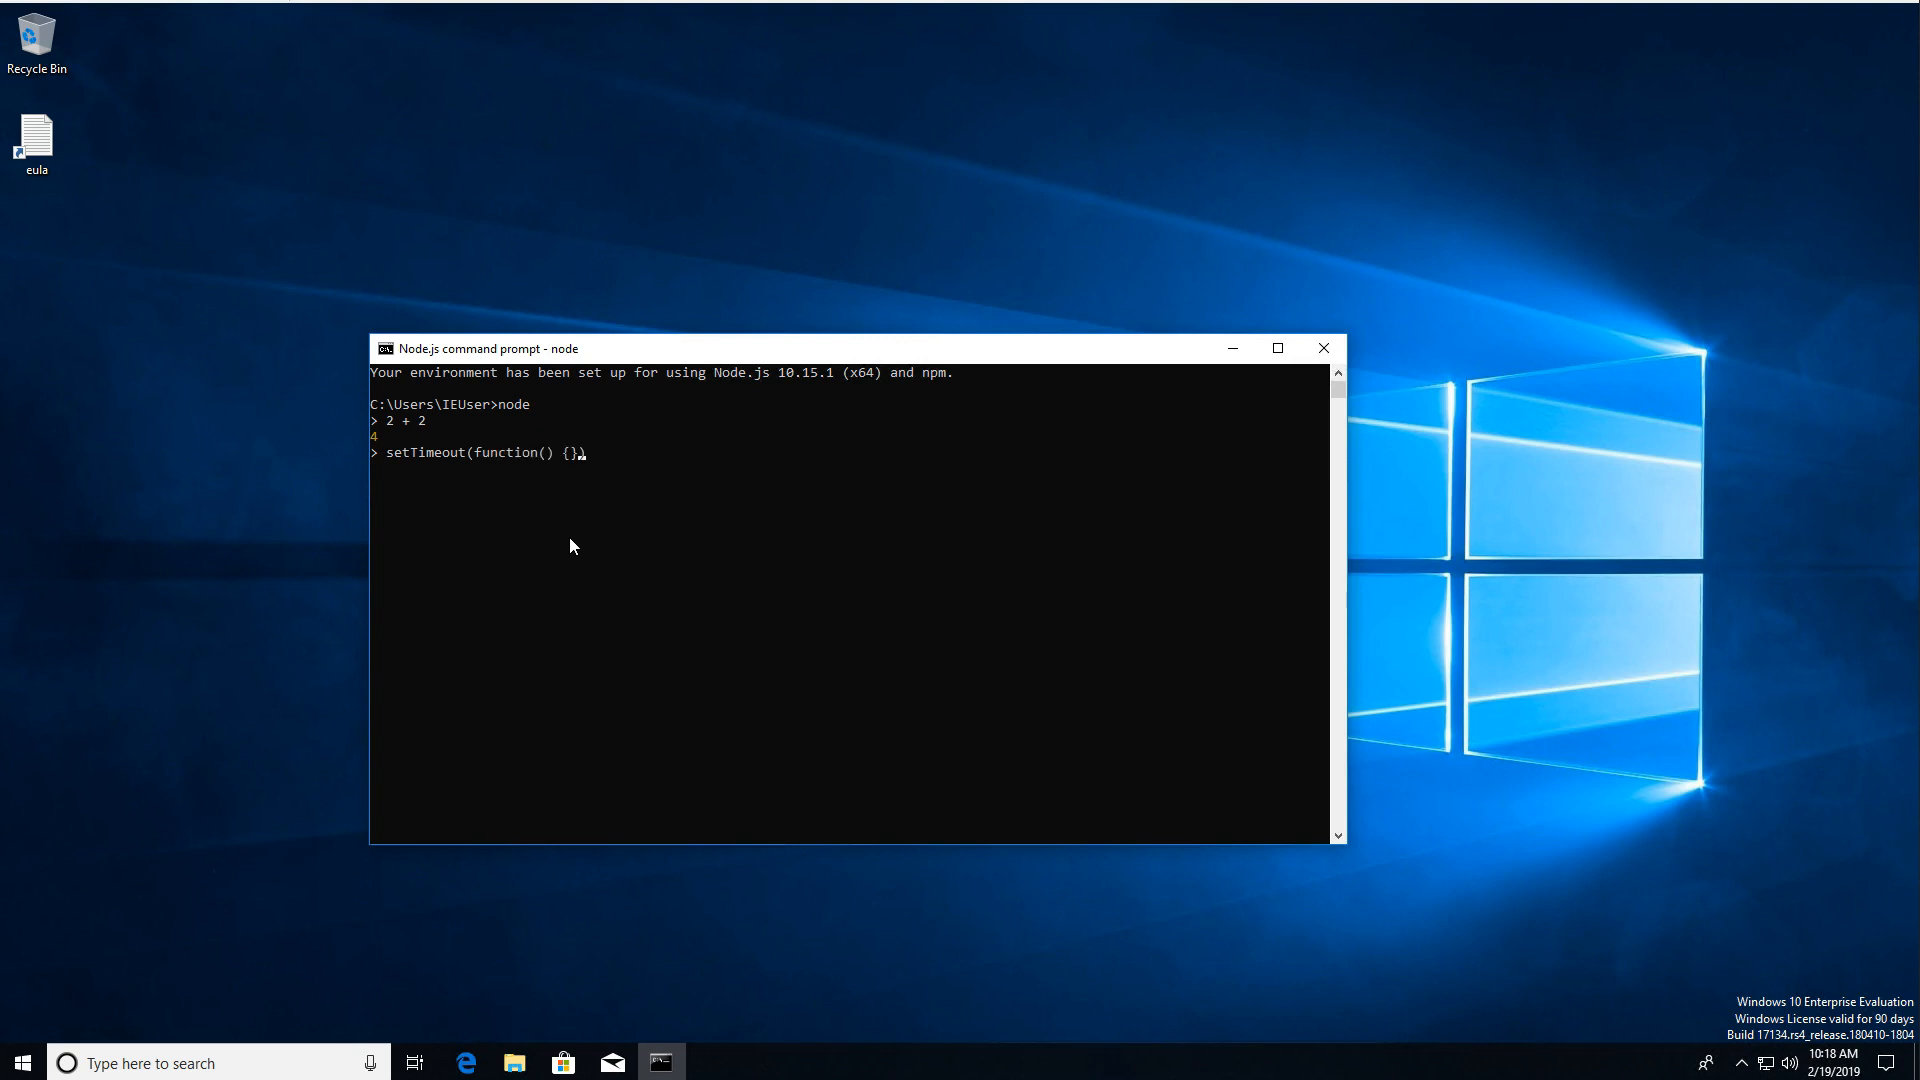
type("console.log")
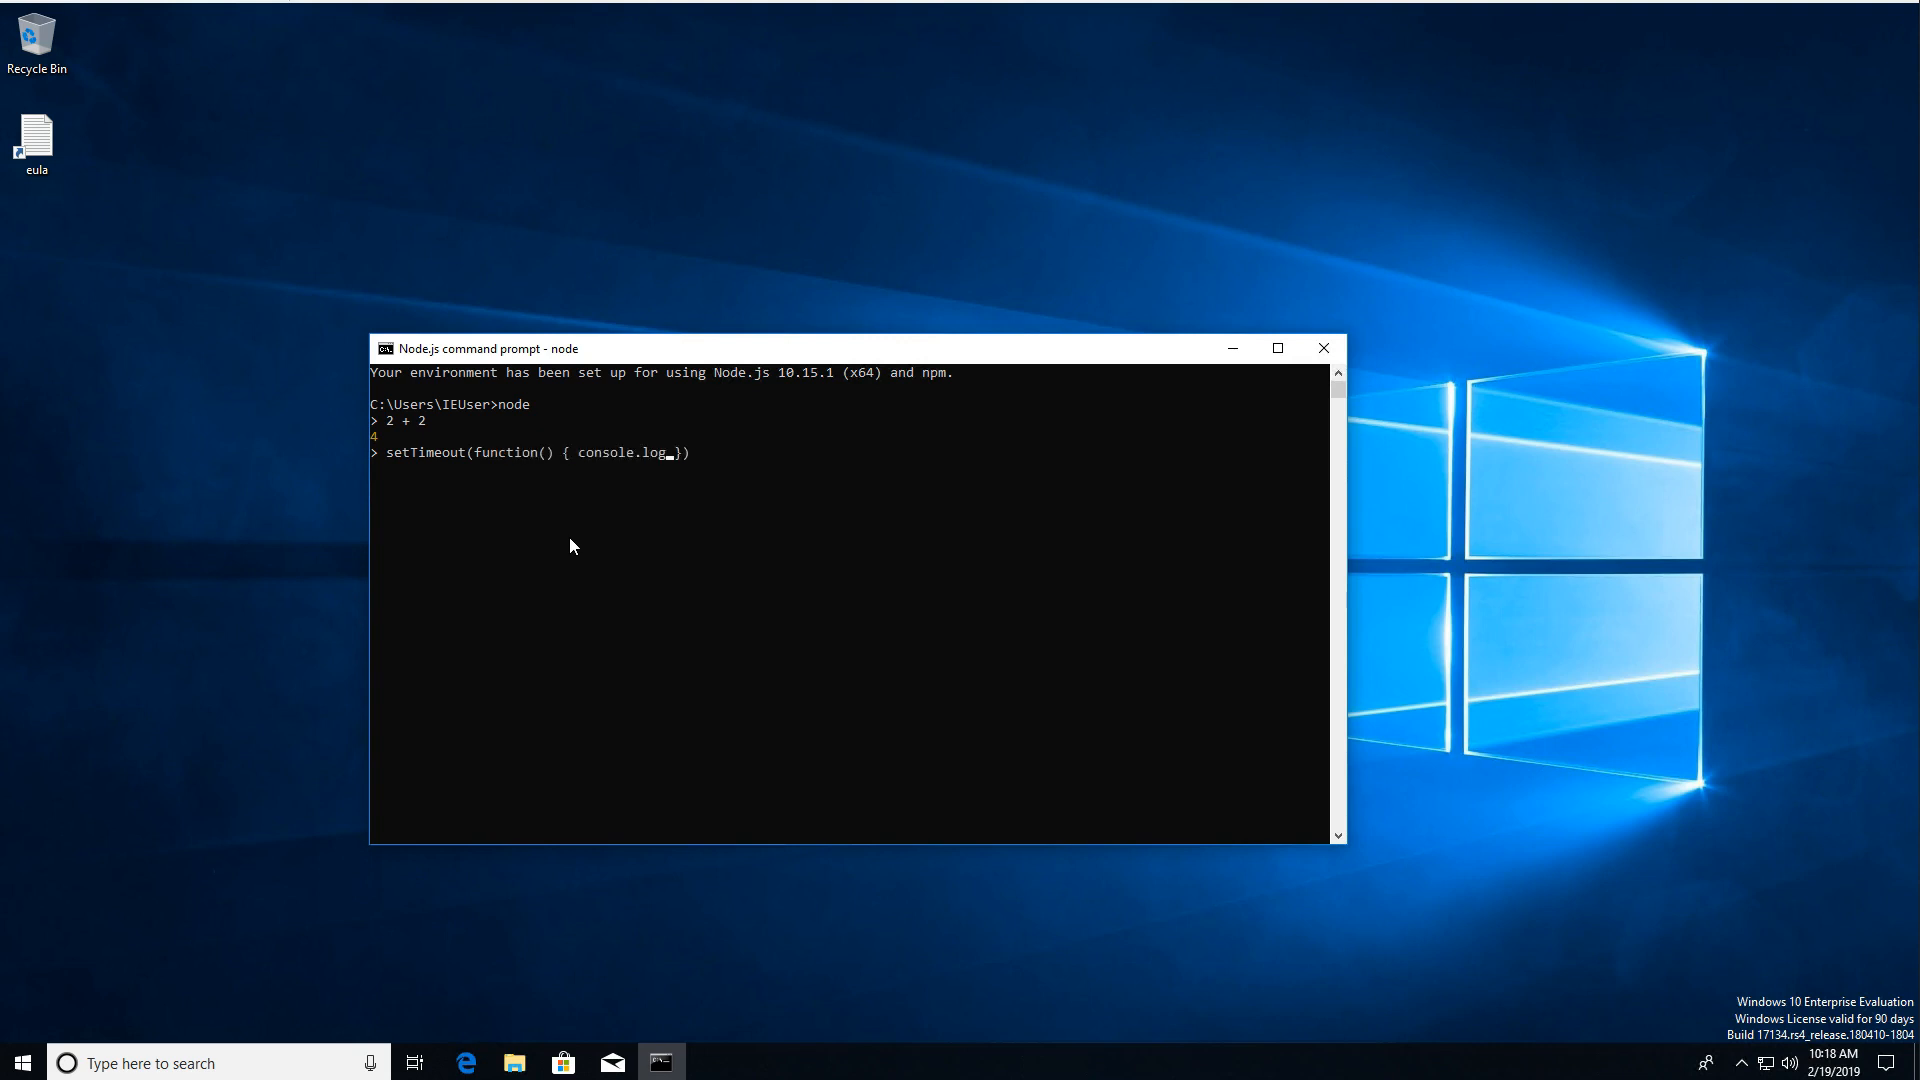
type("\"hi!\");")
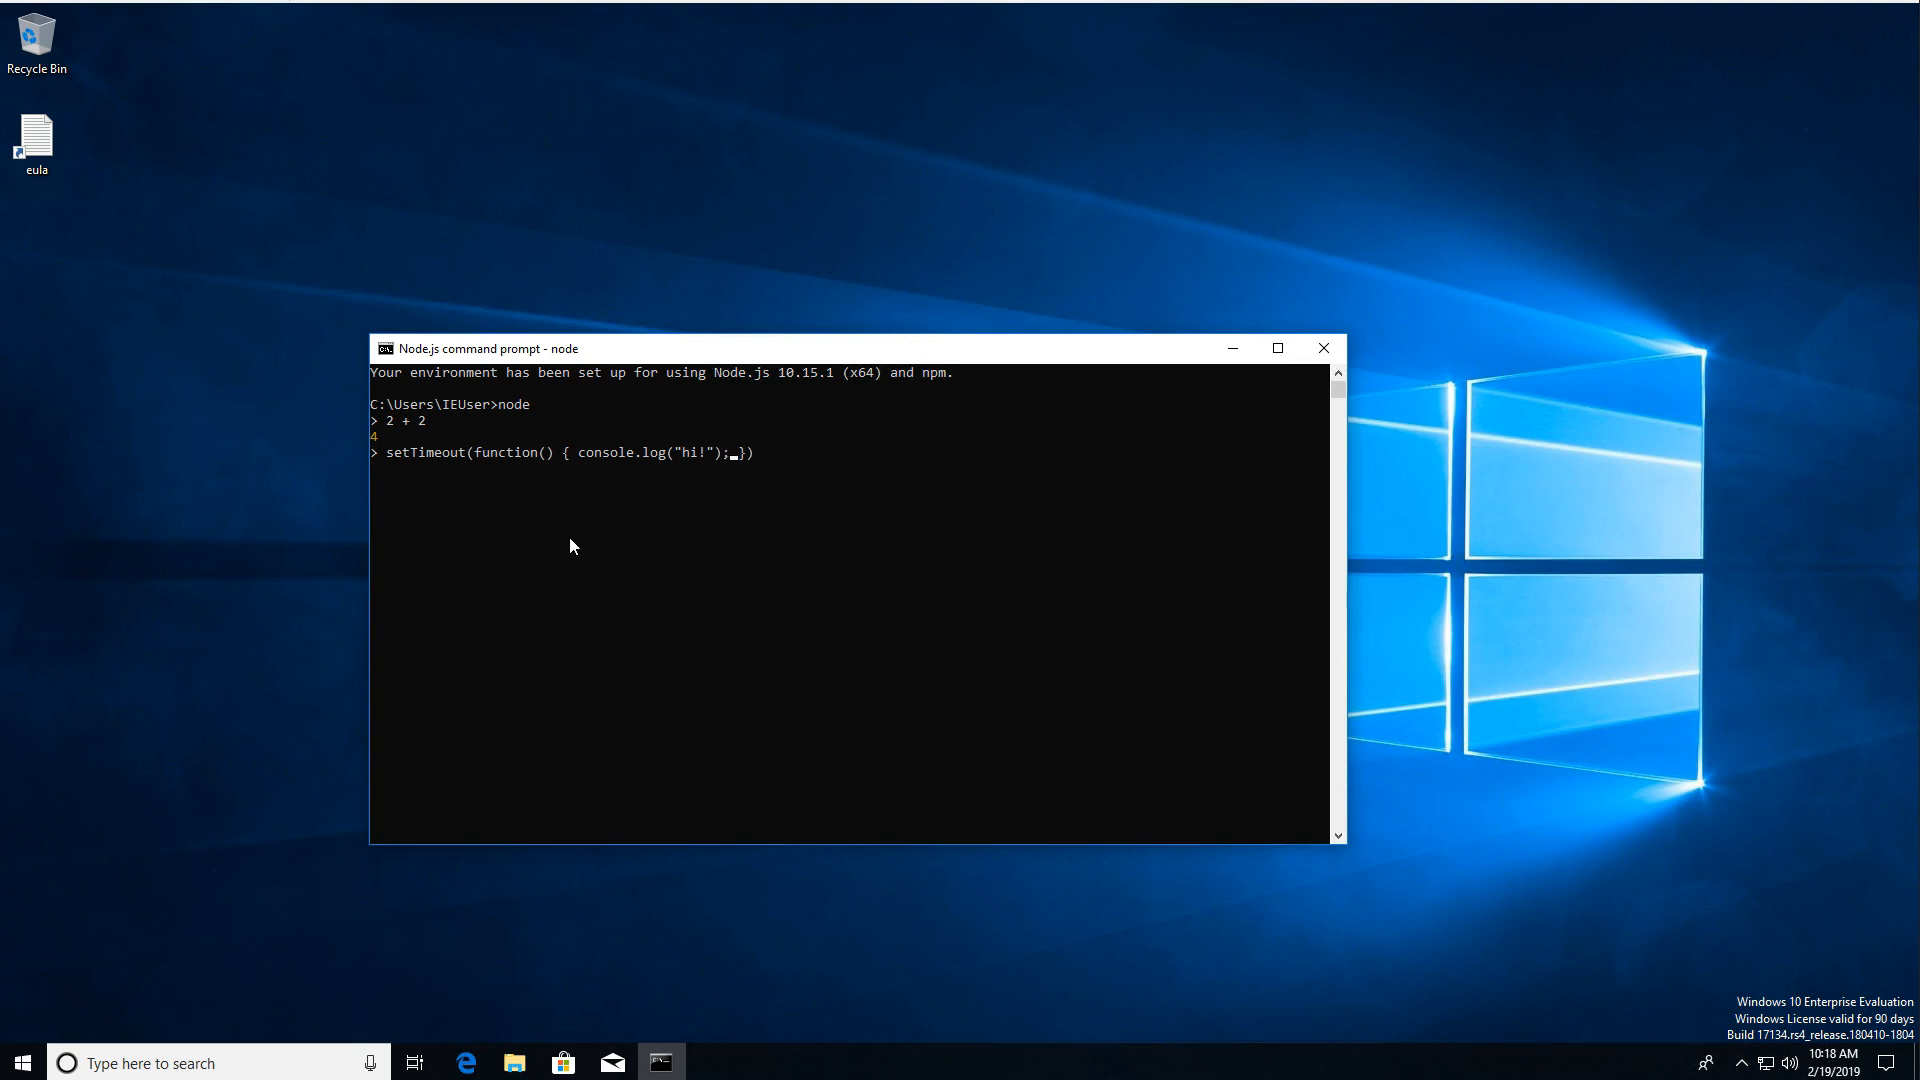
type(", 5000)")
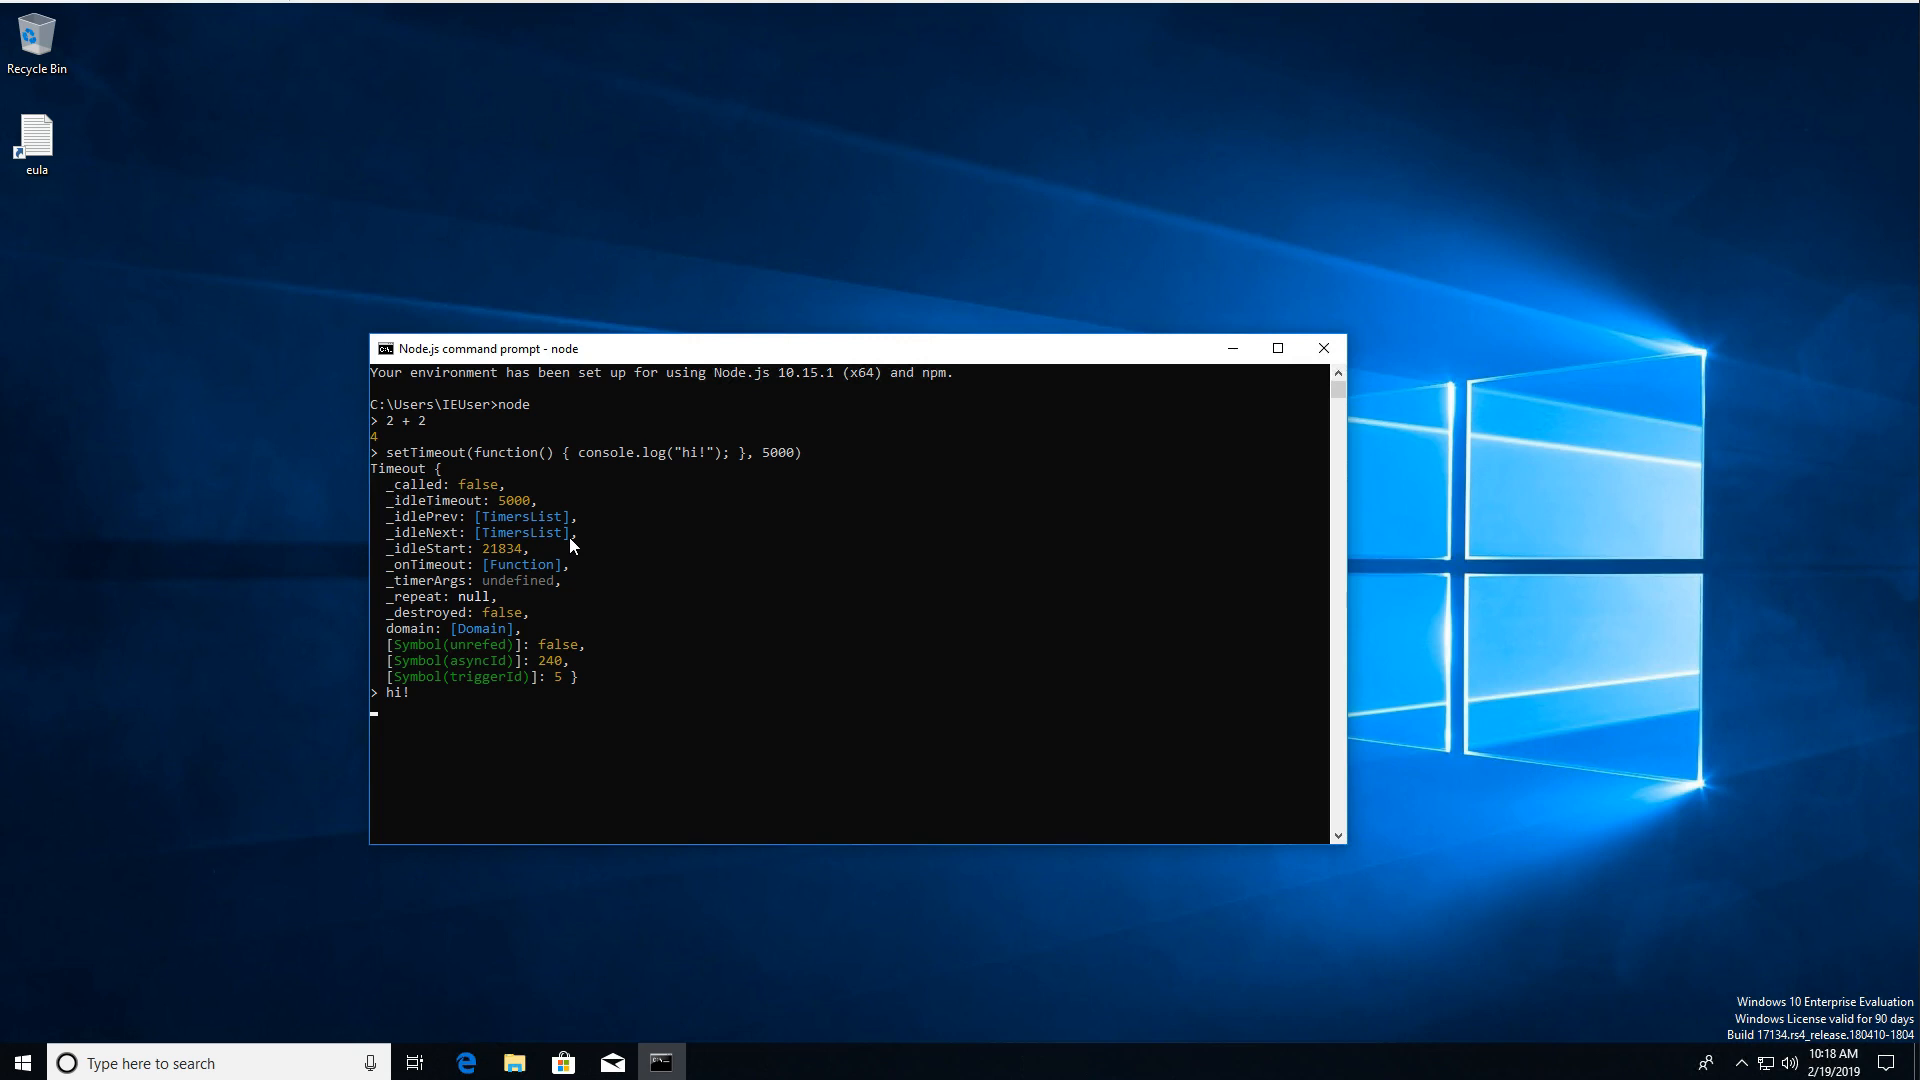
key("ctrl+c")
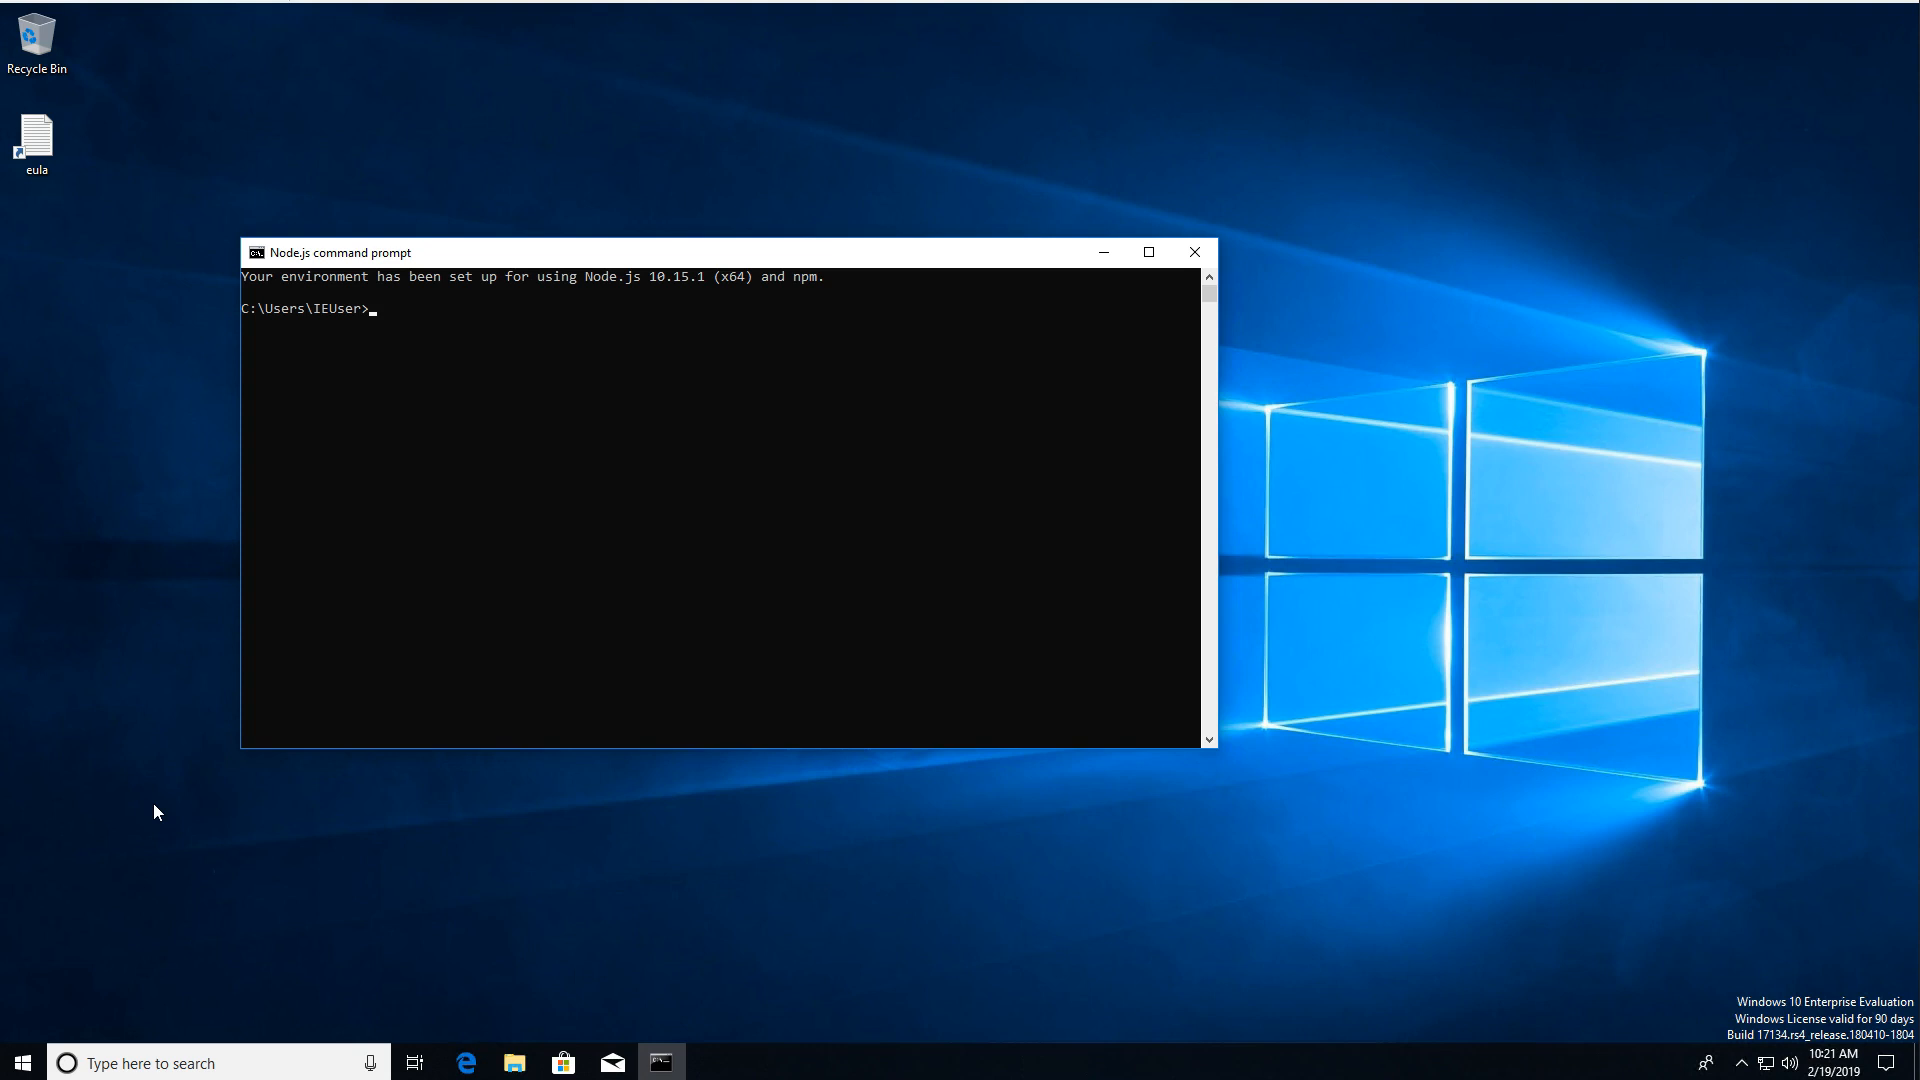
type("npm")
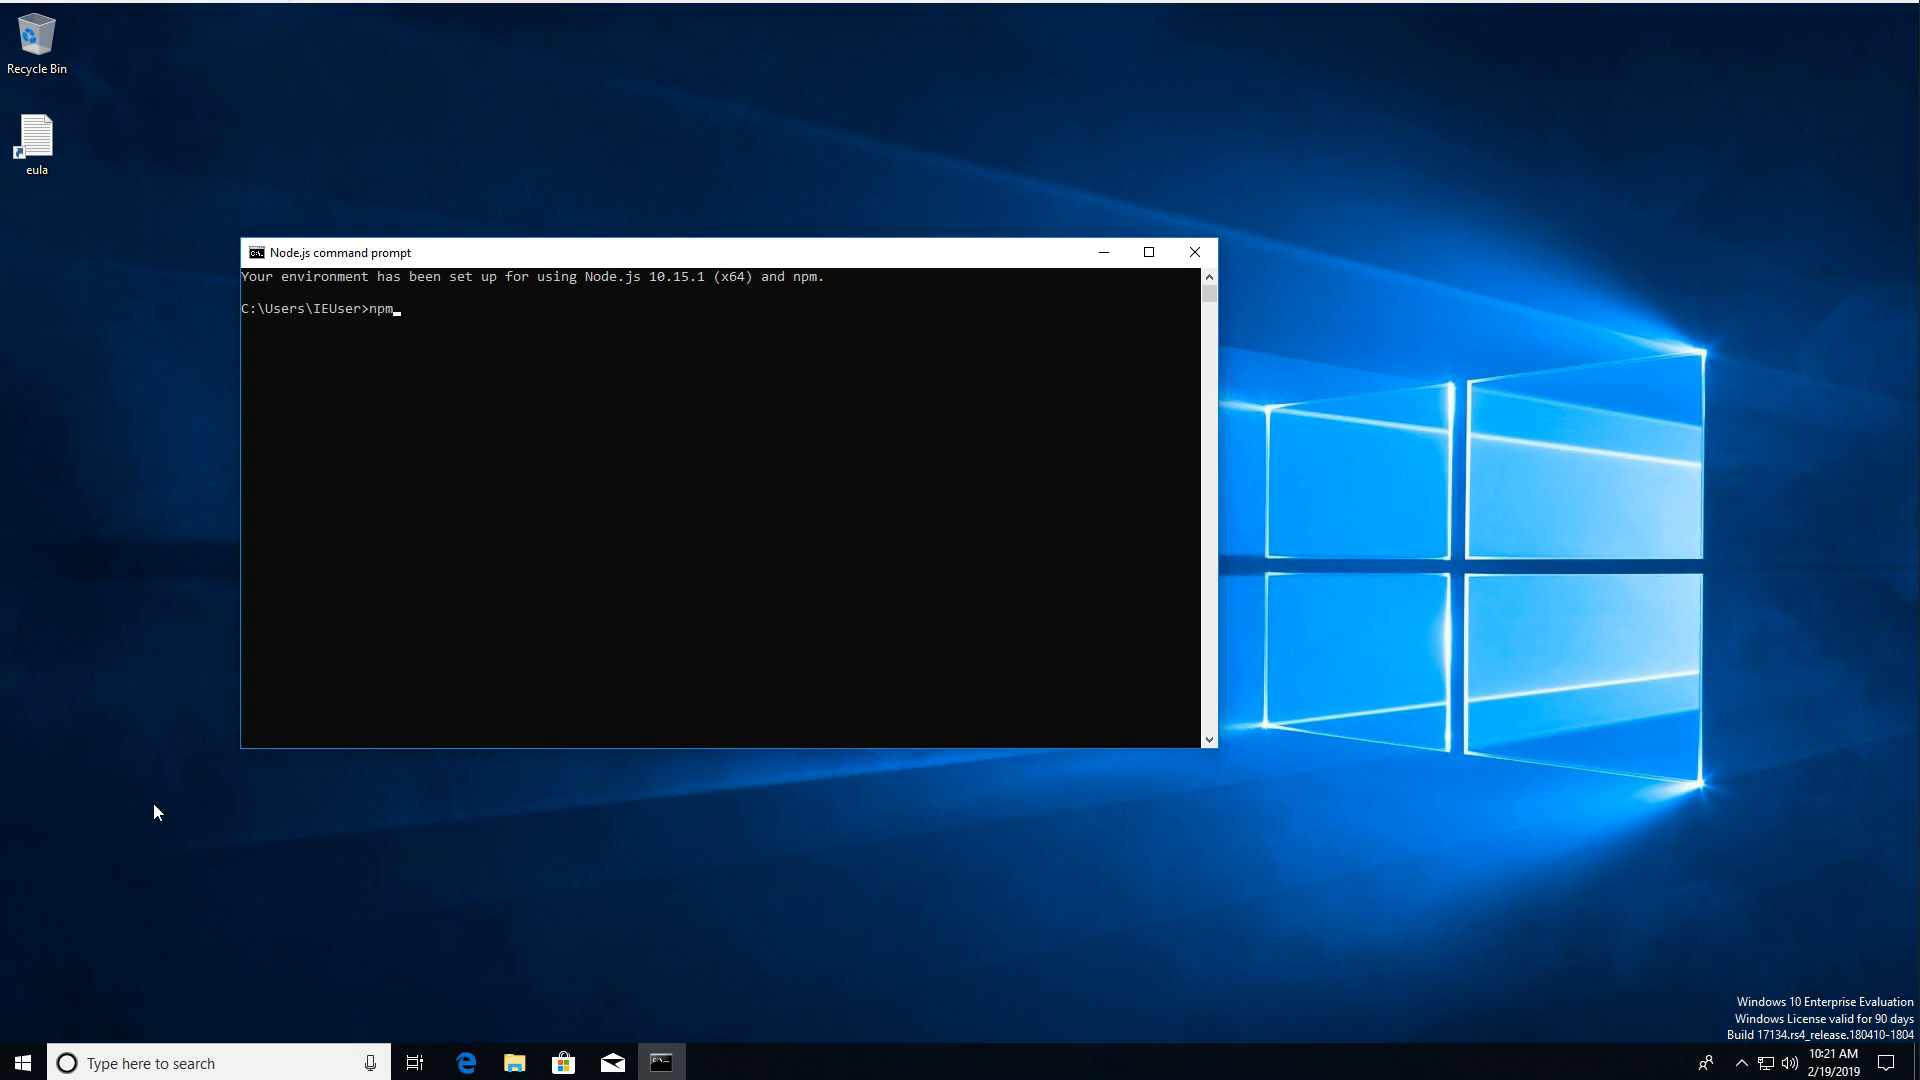
type("install --")
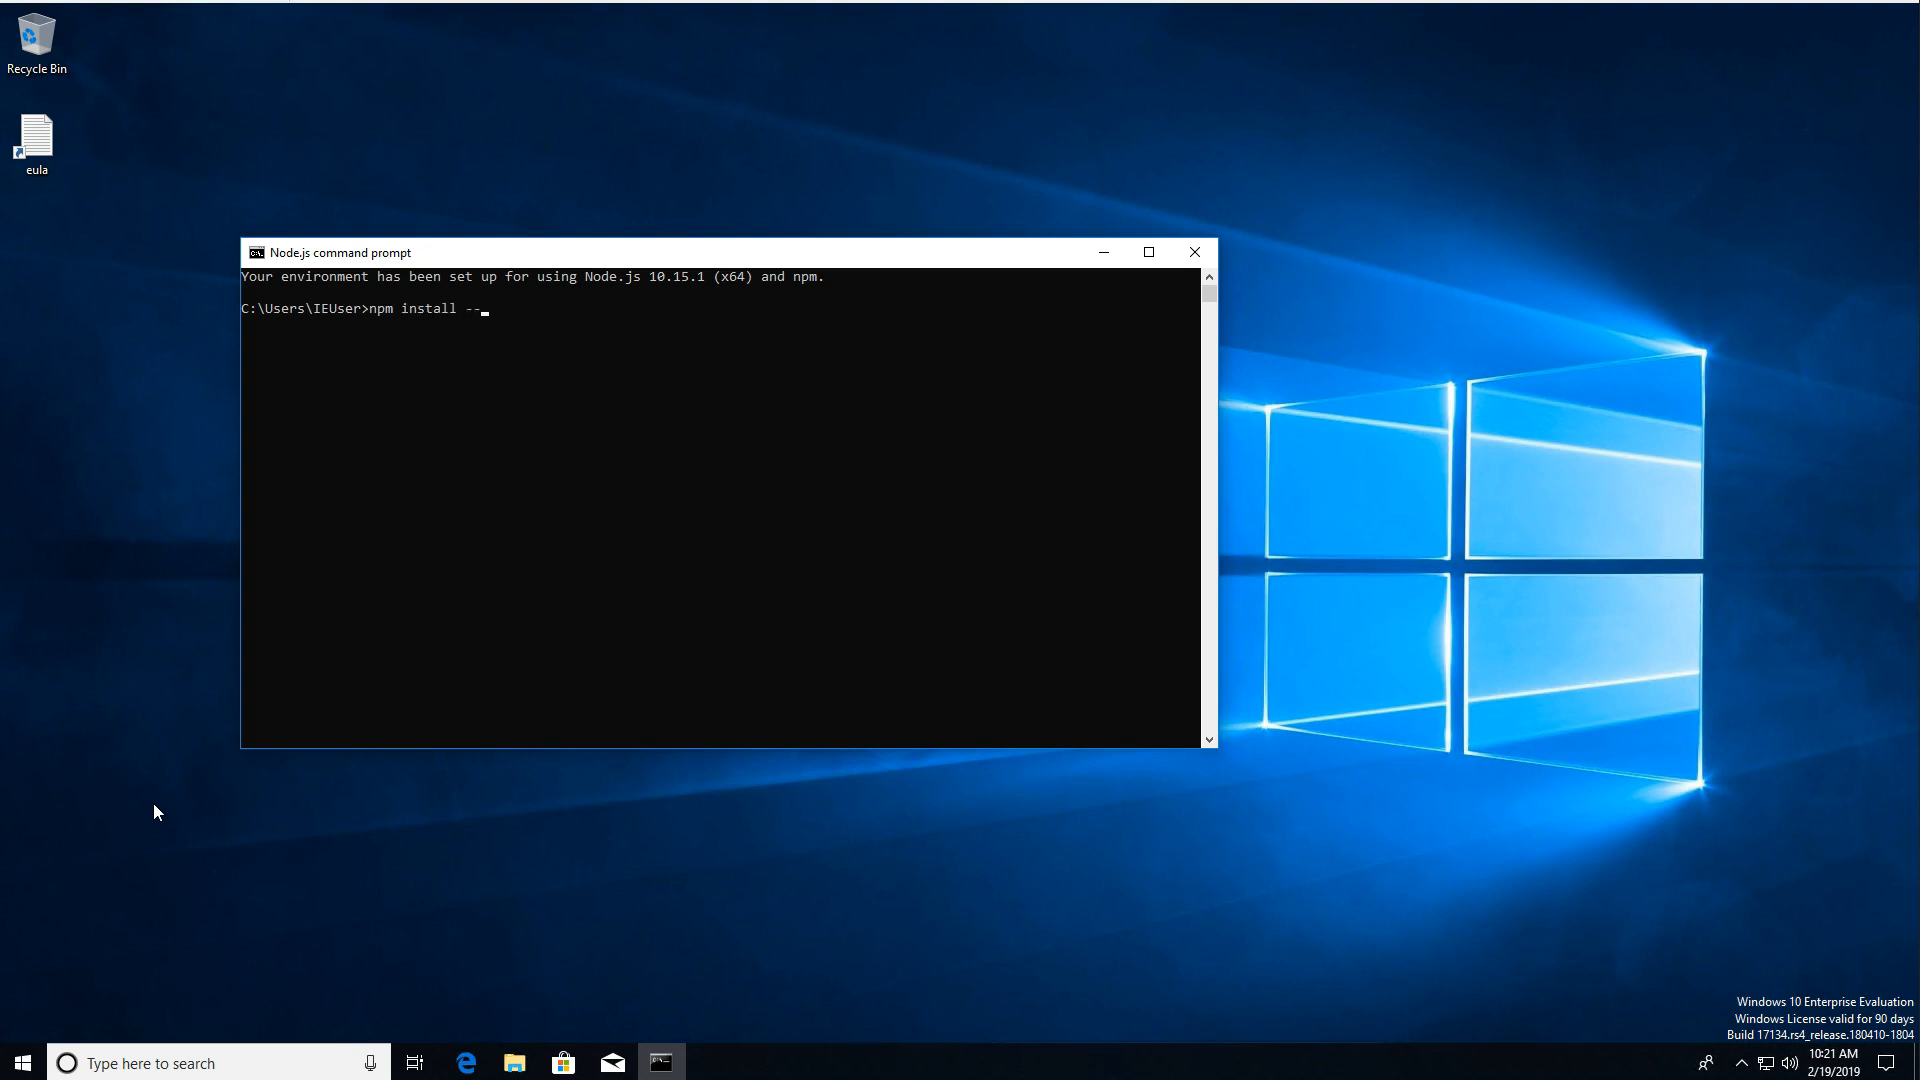
type("global typescript")
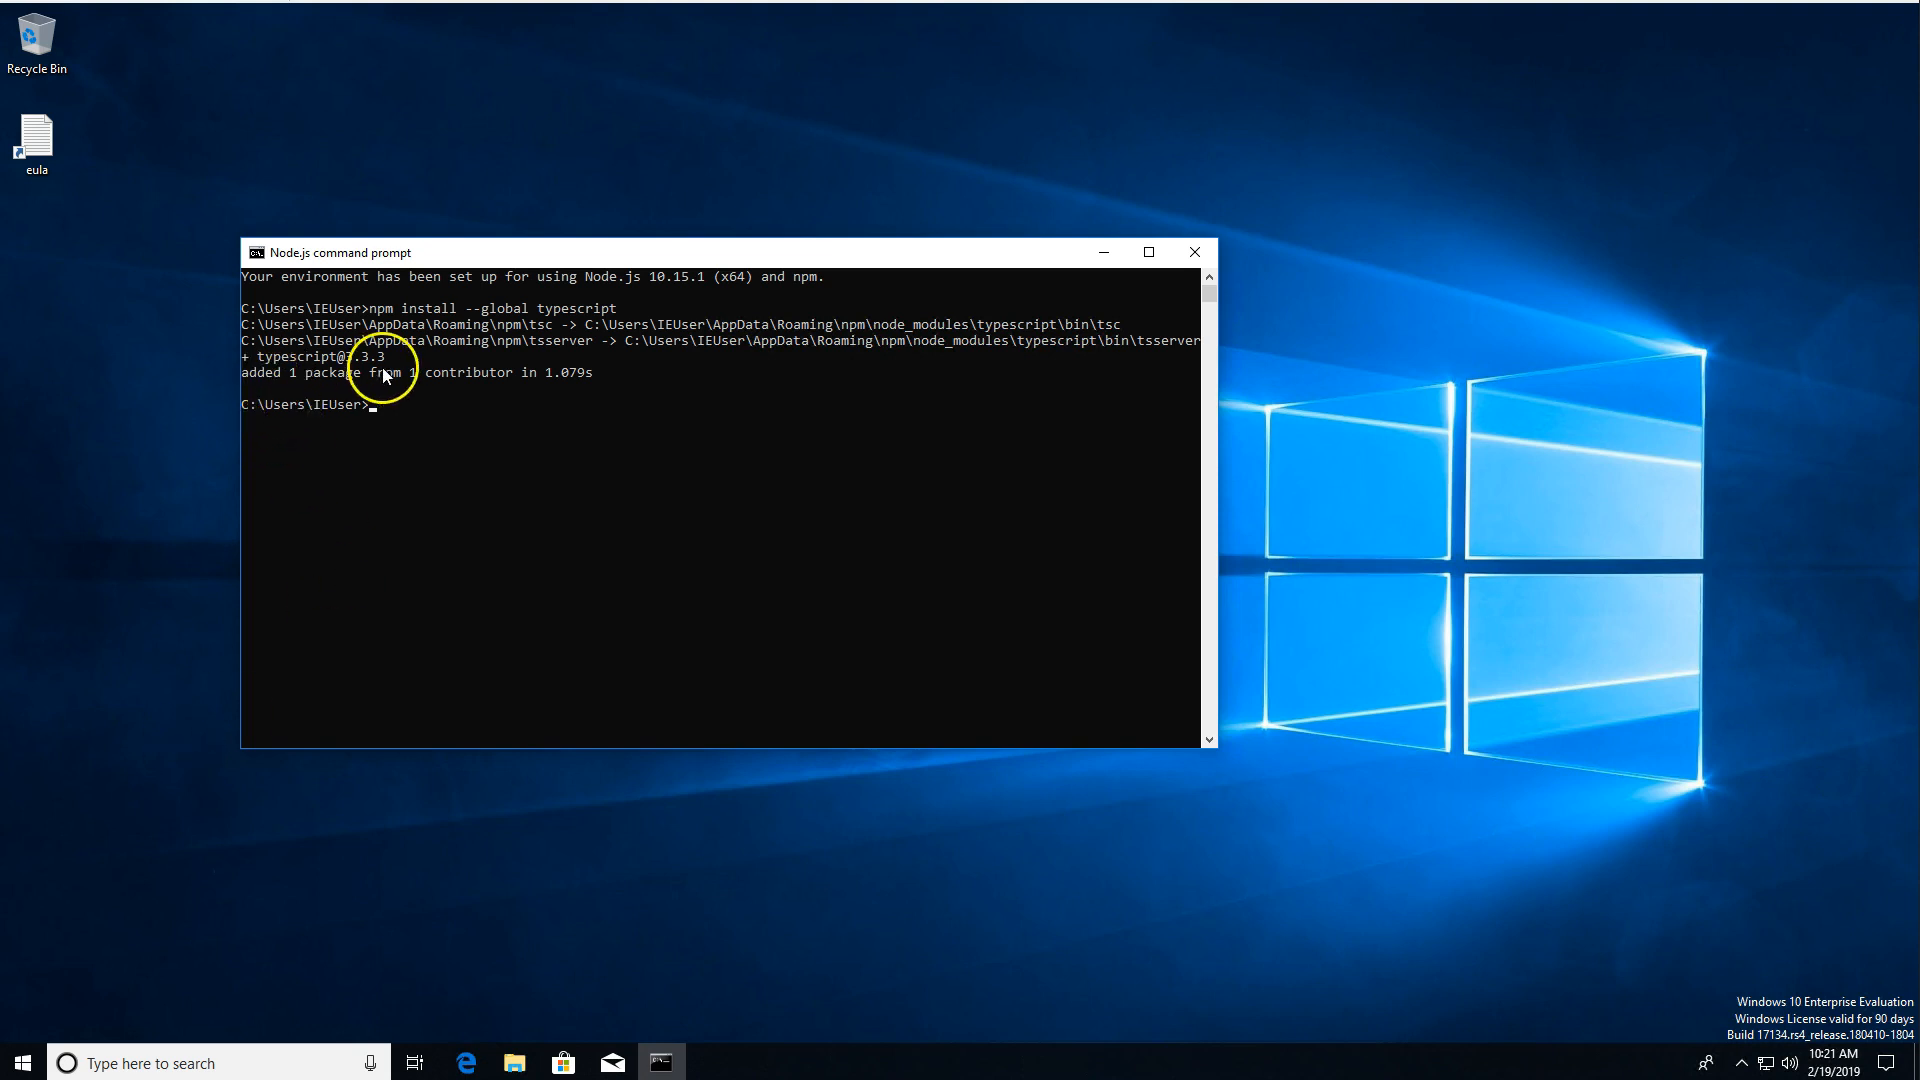
mouse_move(102, 693)
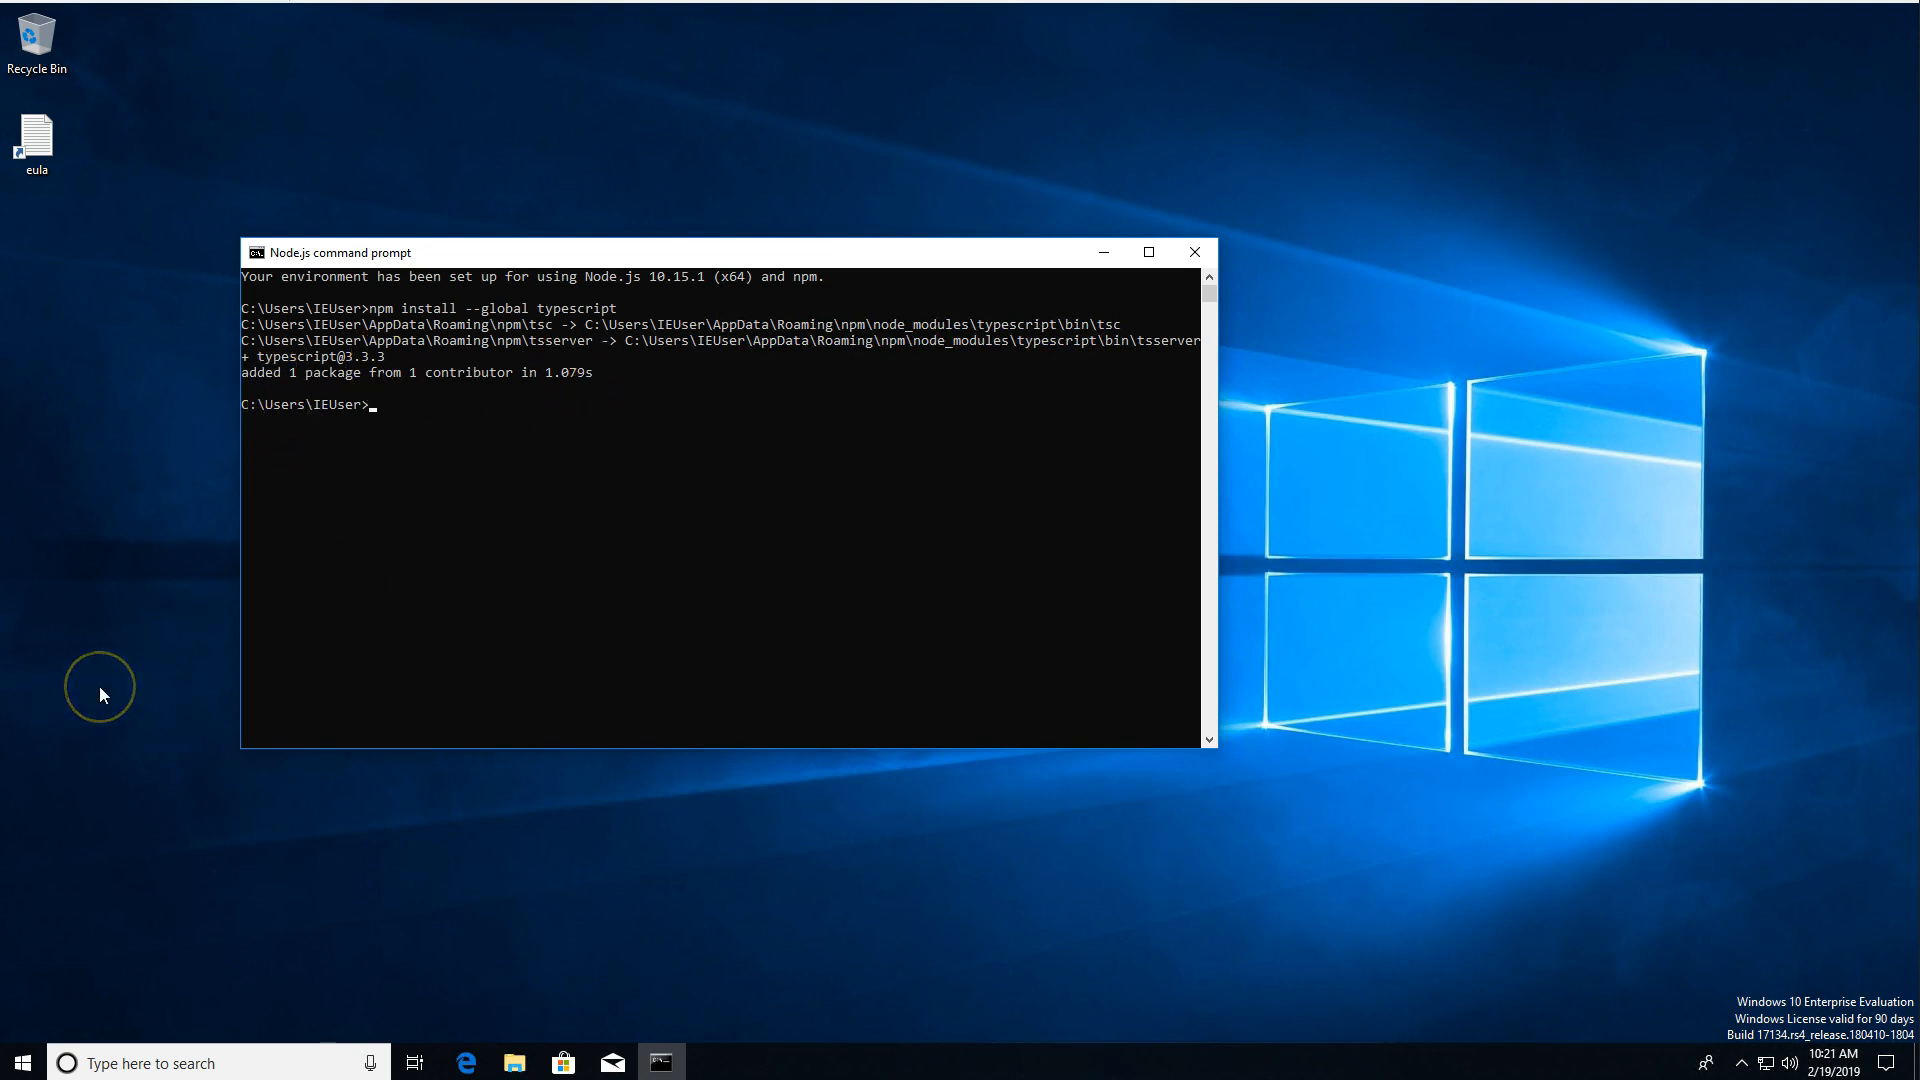
mouse_move(277, 360)
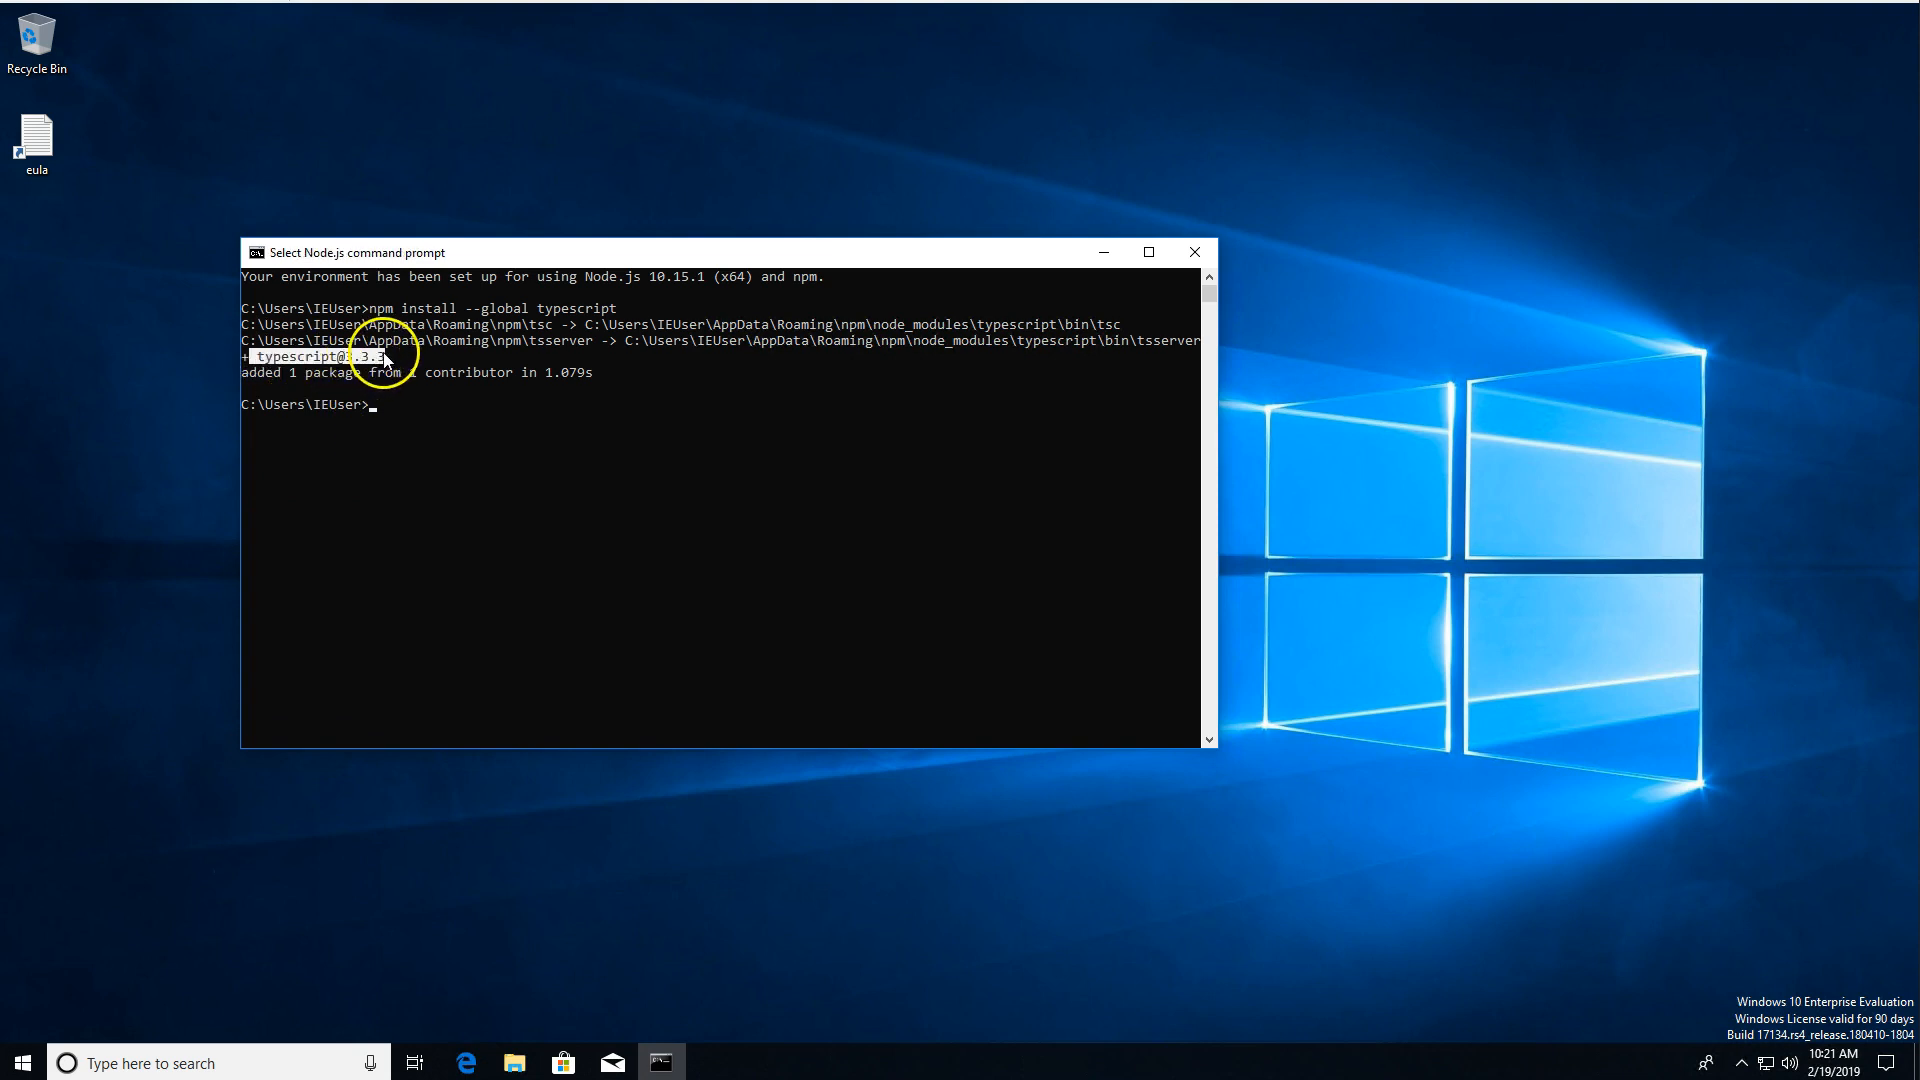
mouse_move(450, 478)
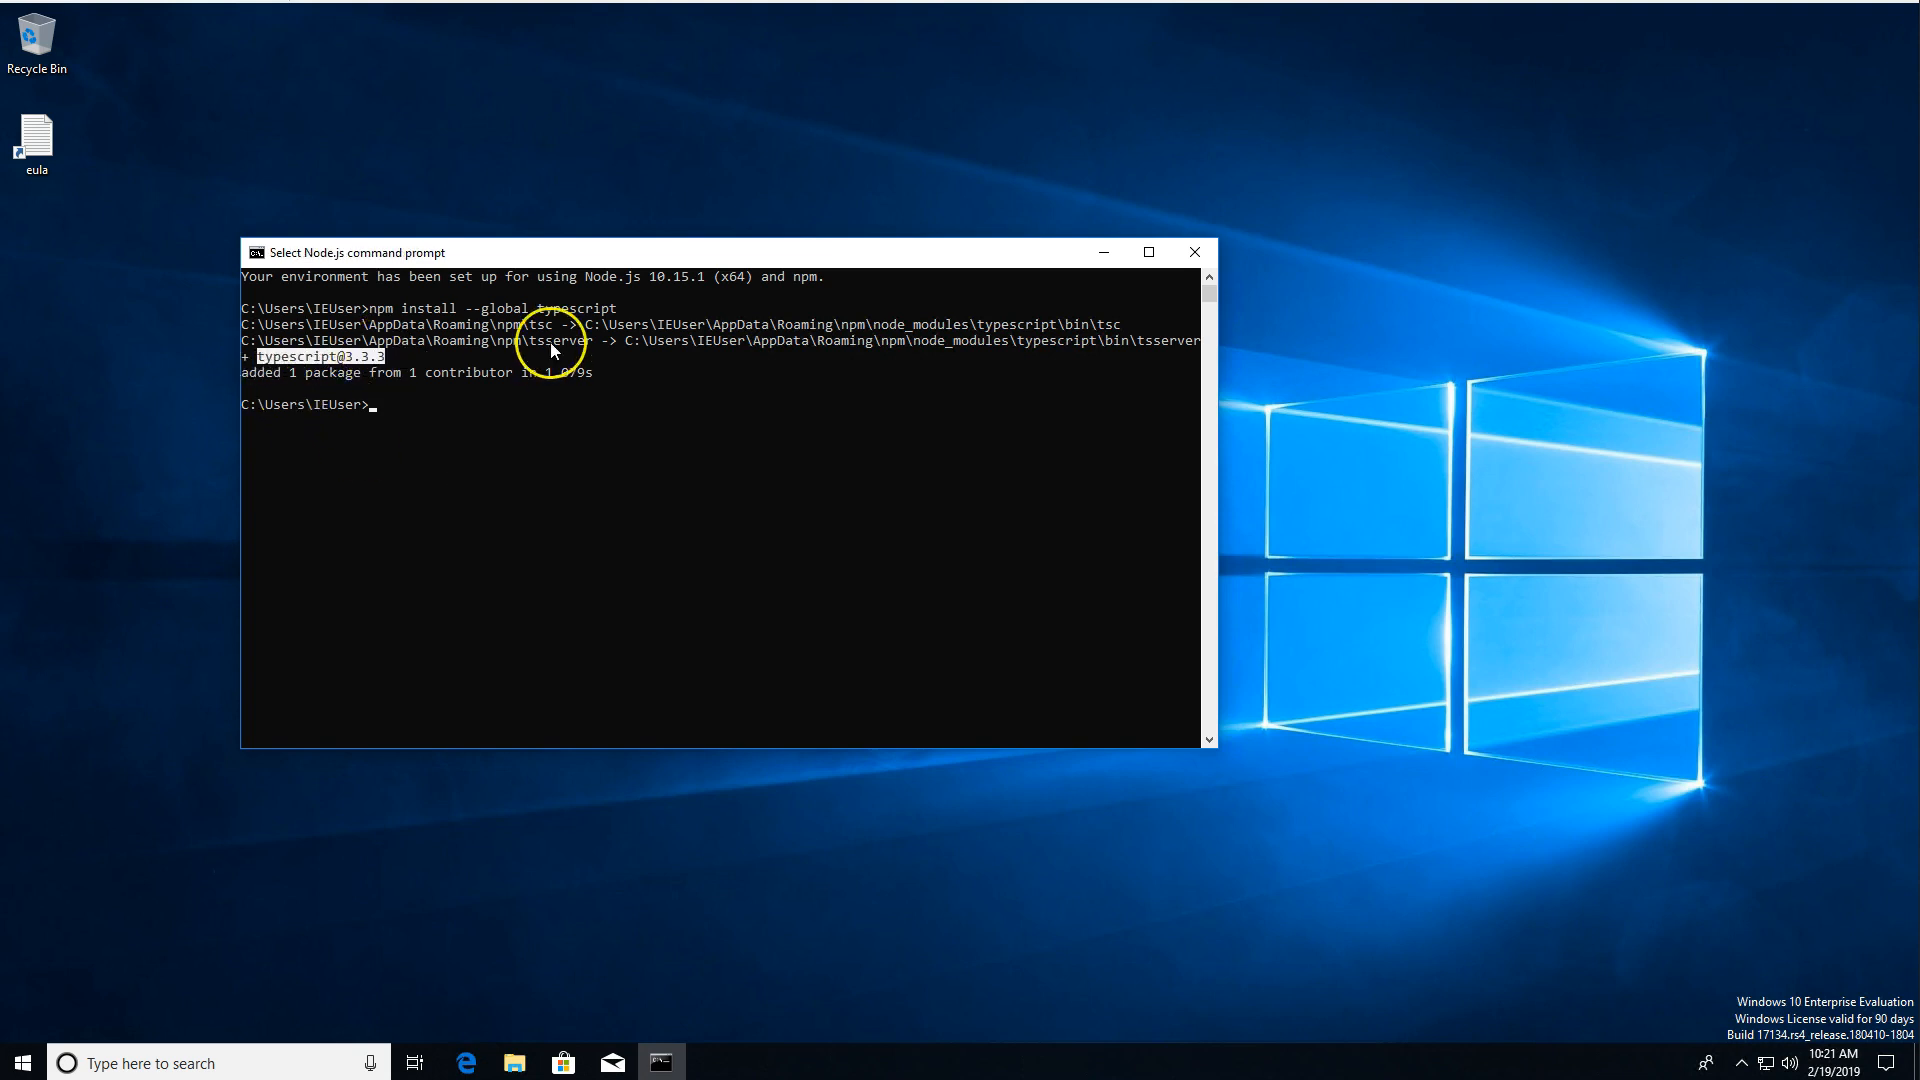
mouse_move(1314, 407)
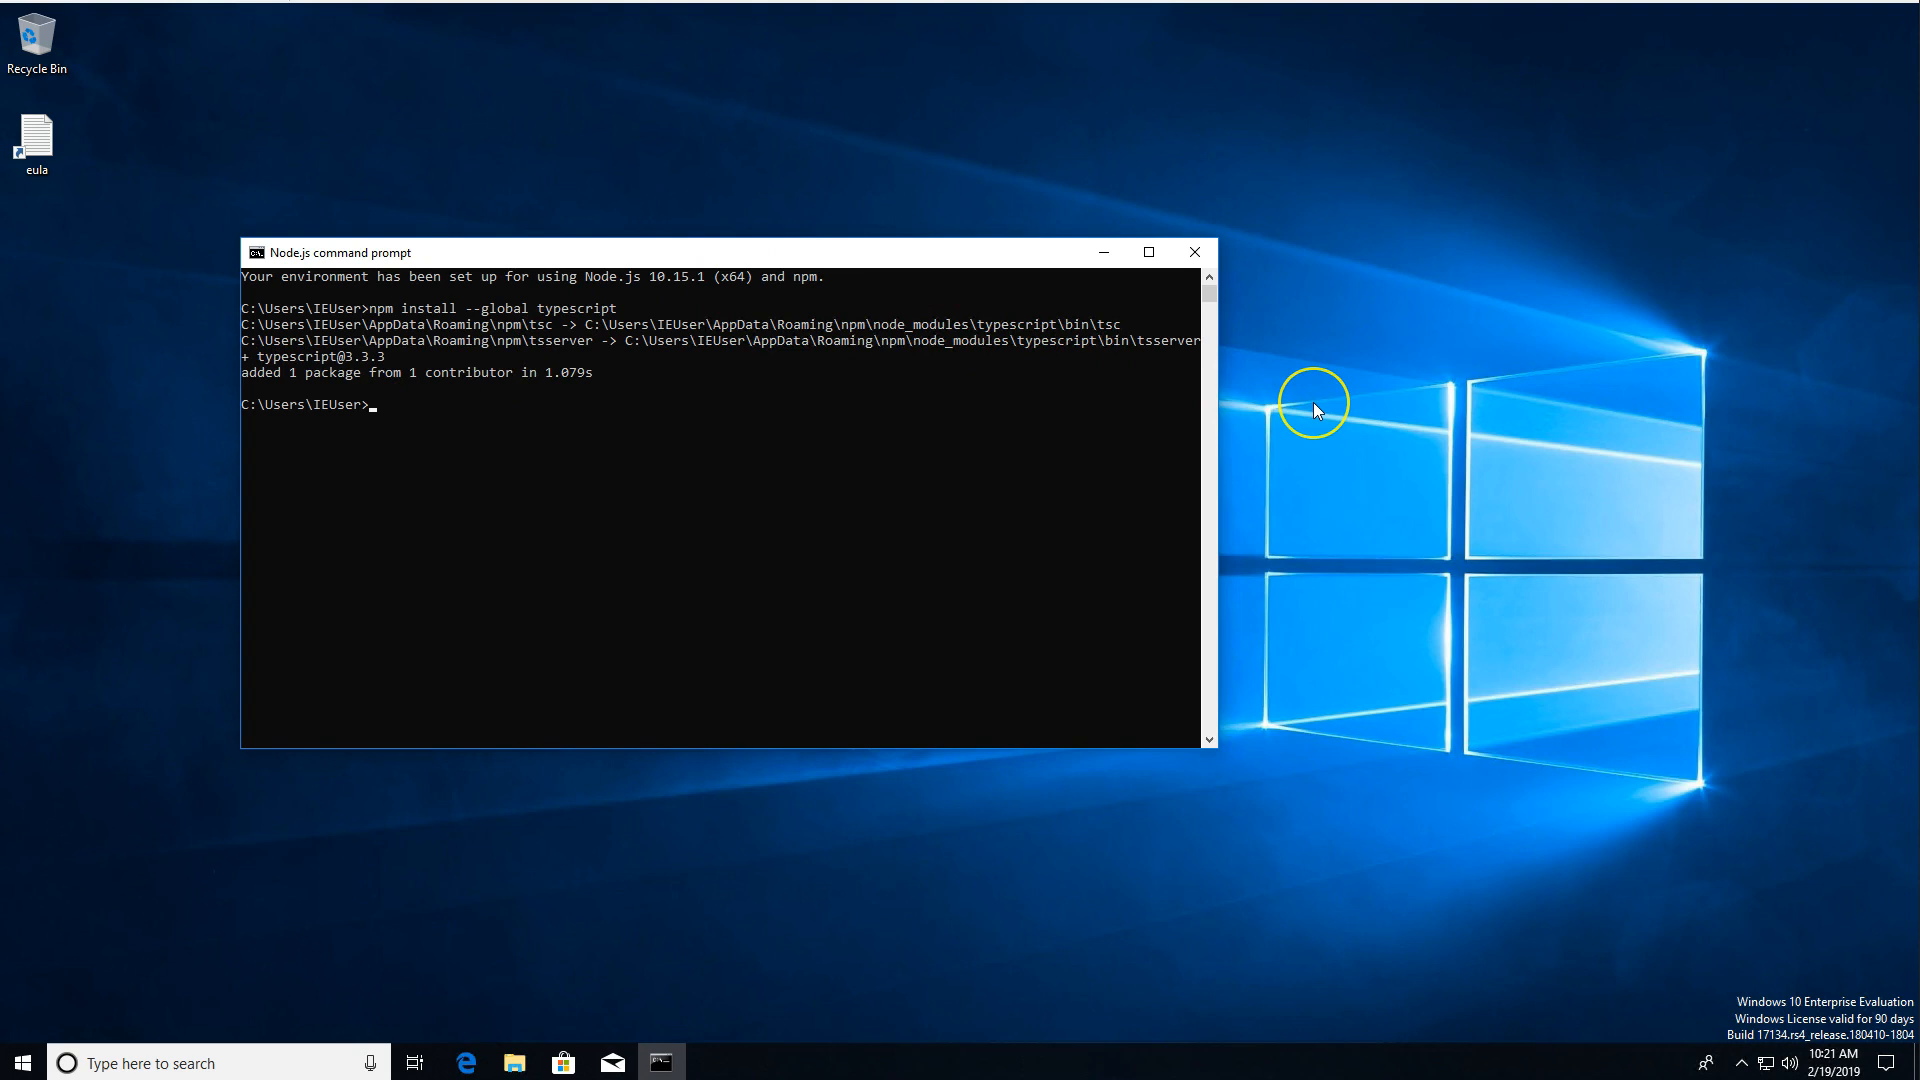
Step: Run npm uninstall --global typescript to remove the global package
type("npm")
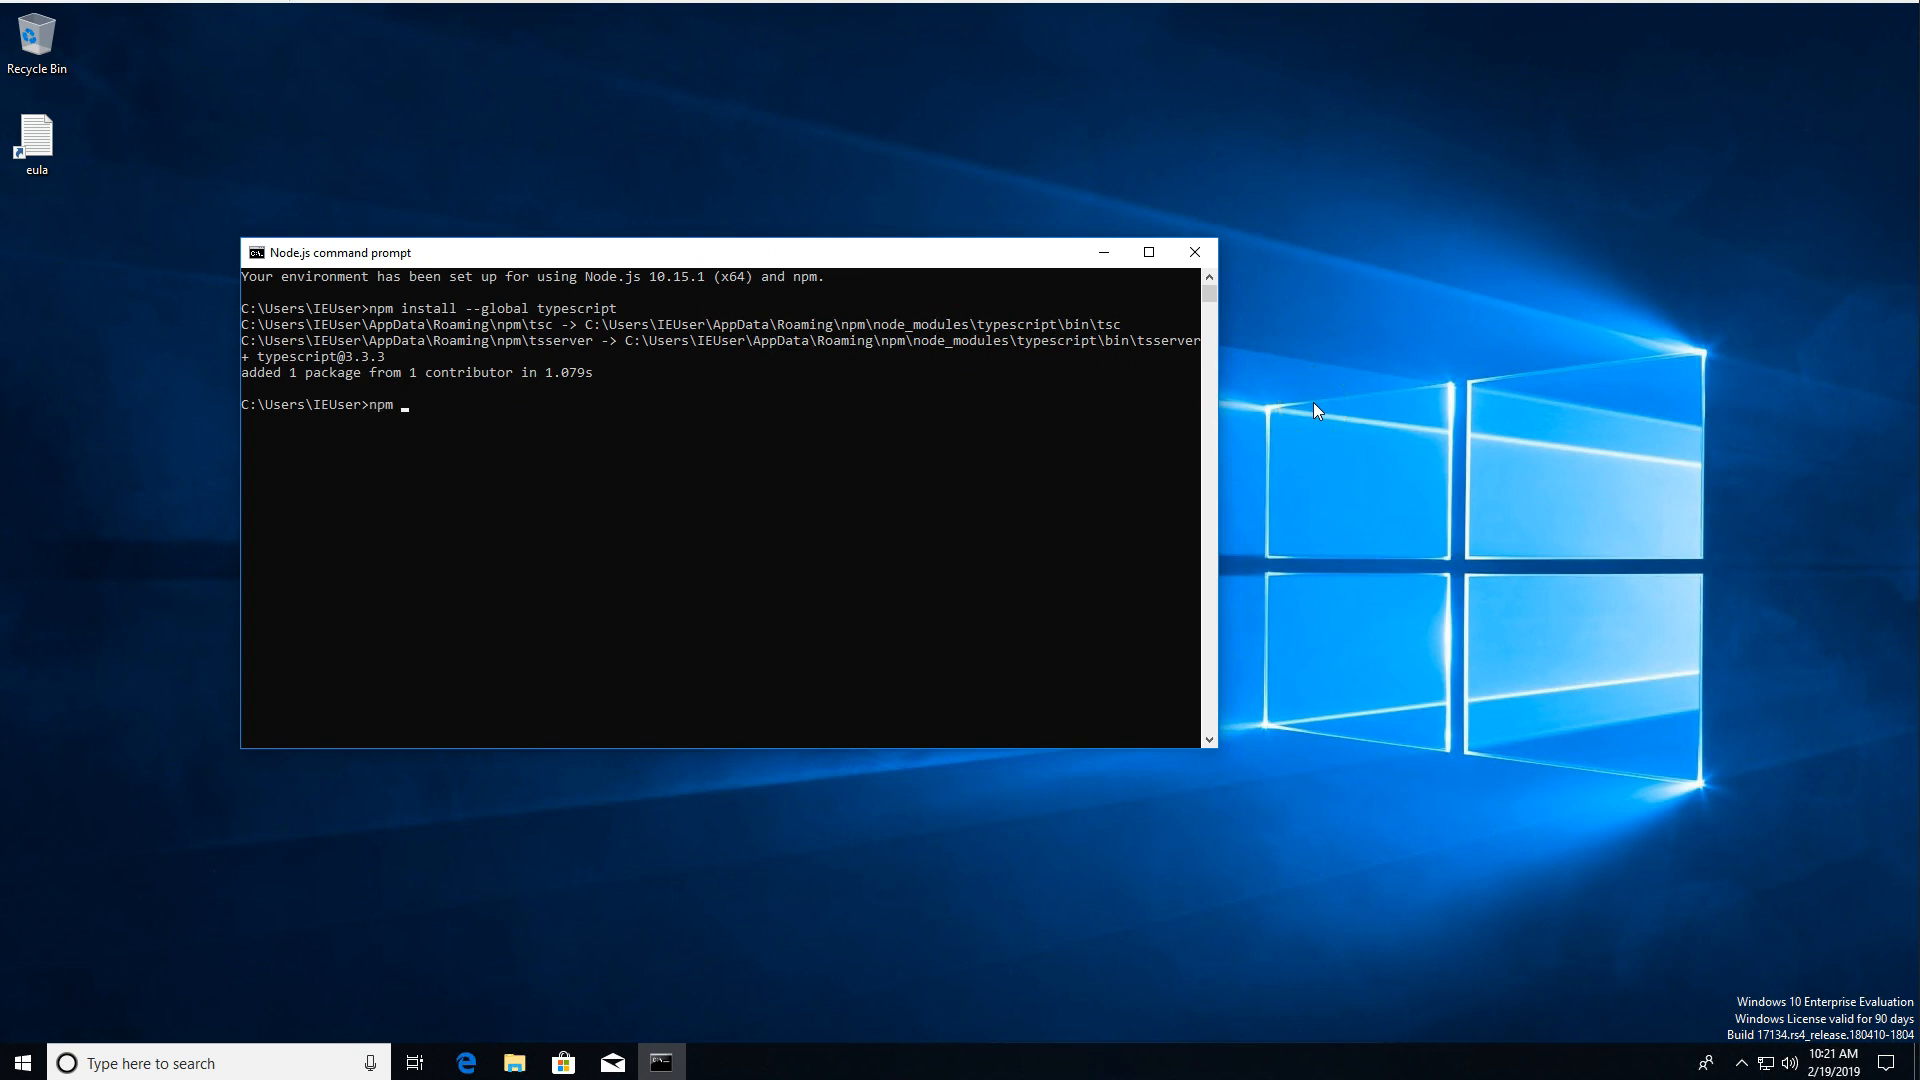
type("uninstall --glo")
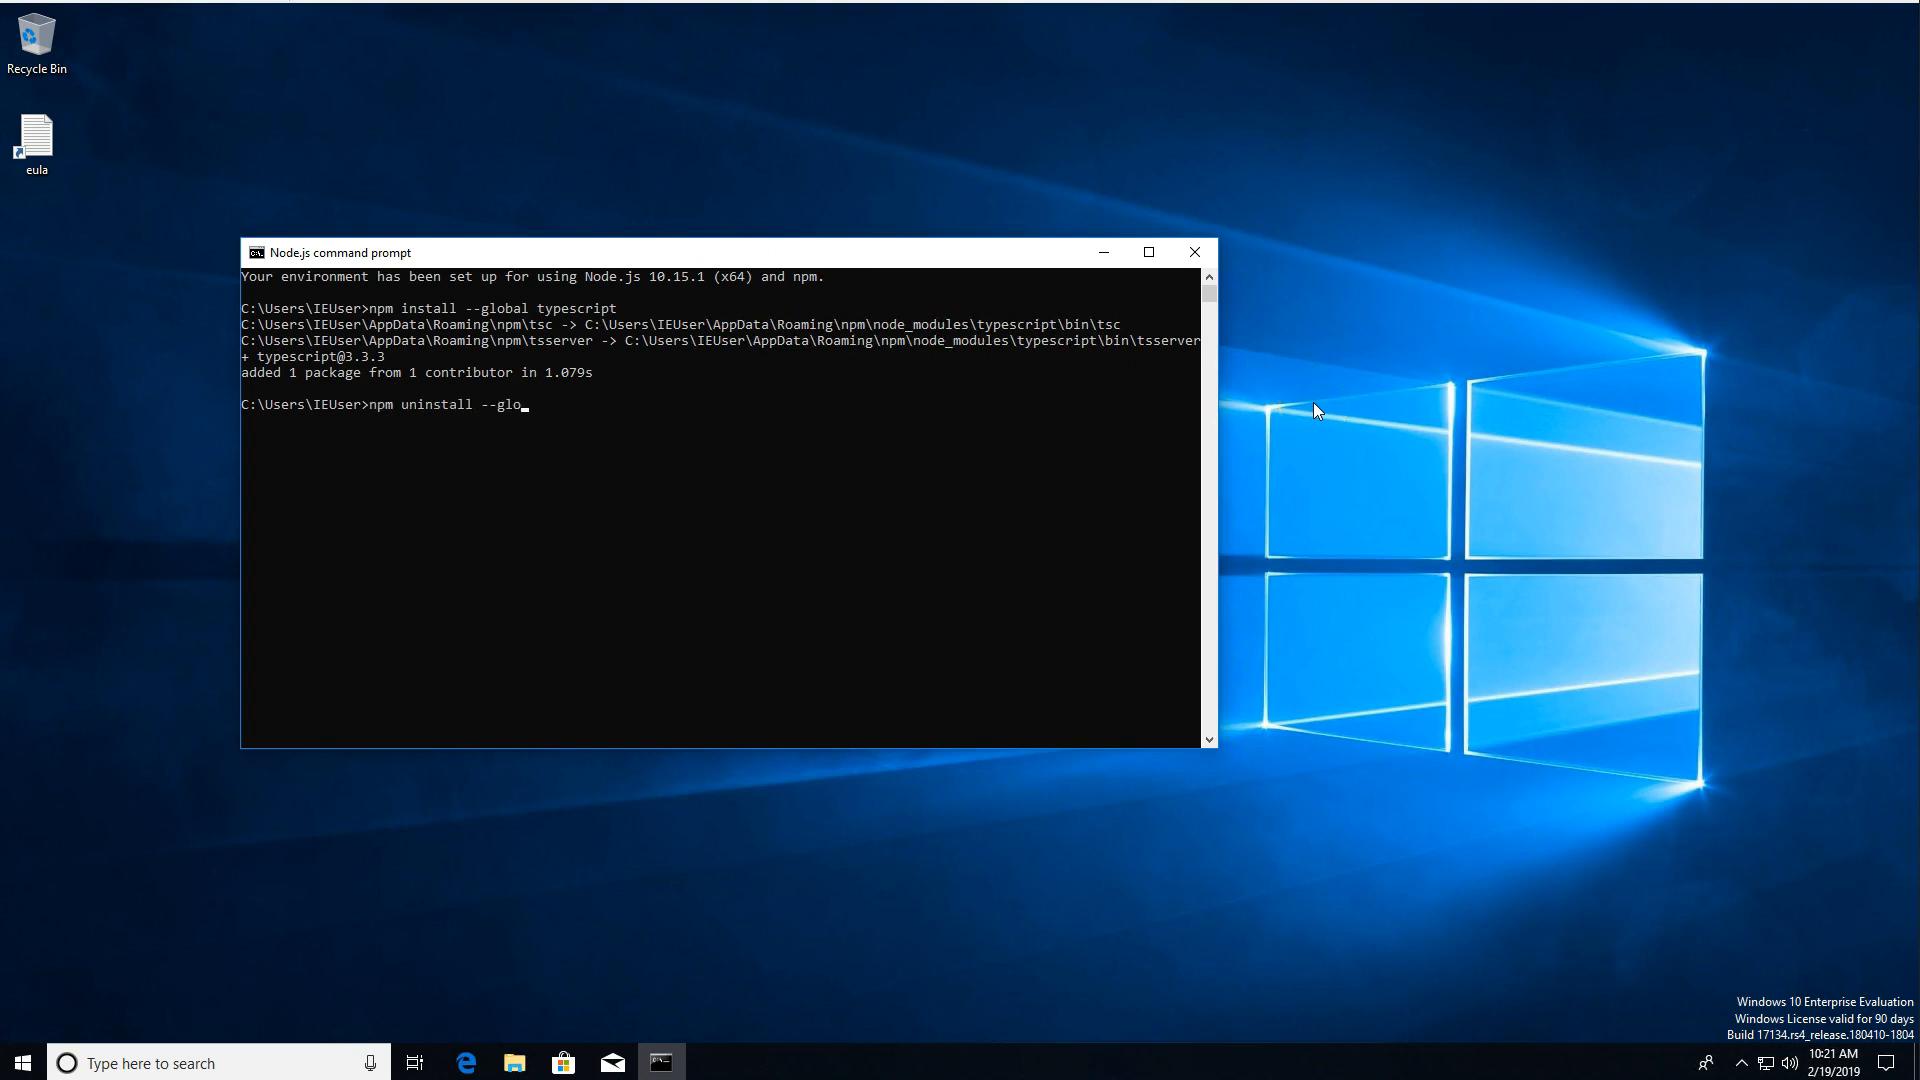
type("bal typescript")
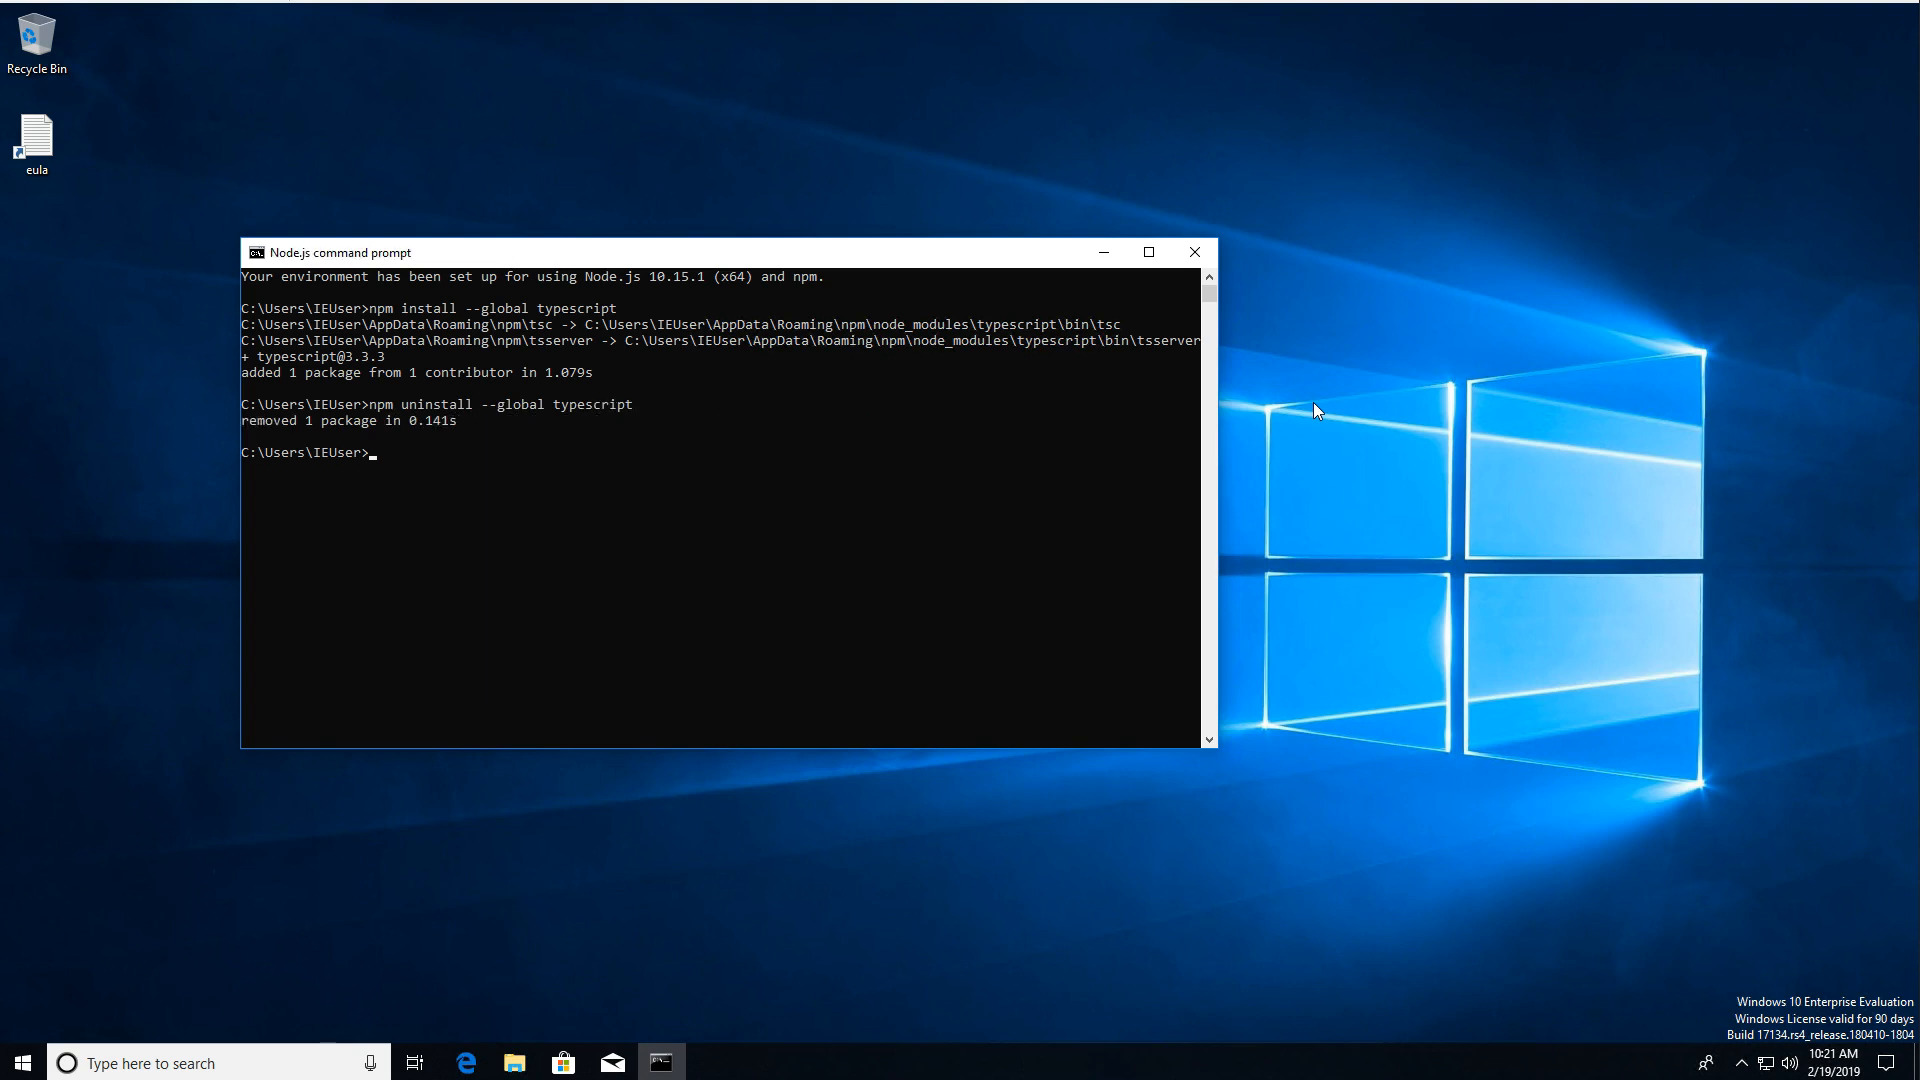
type("npm install -")
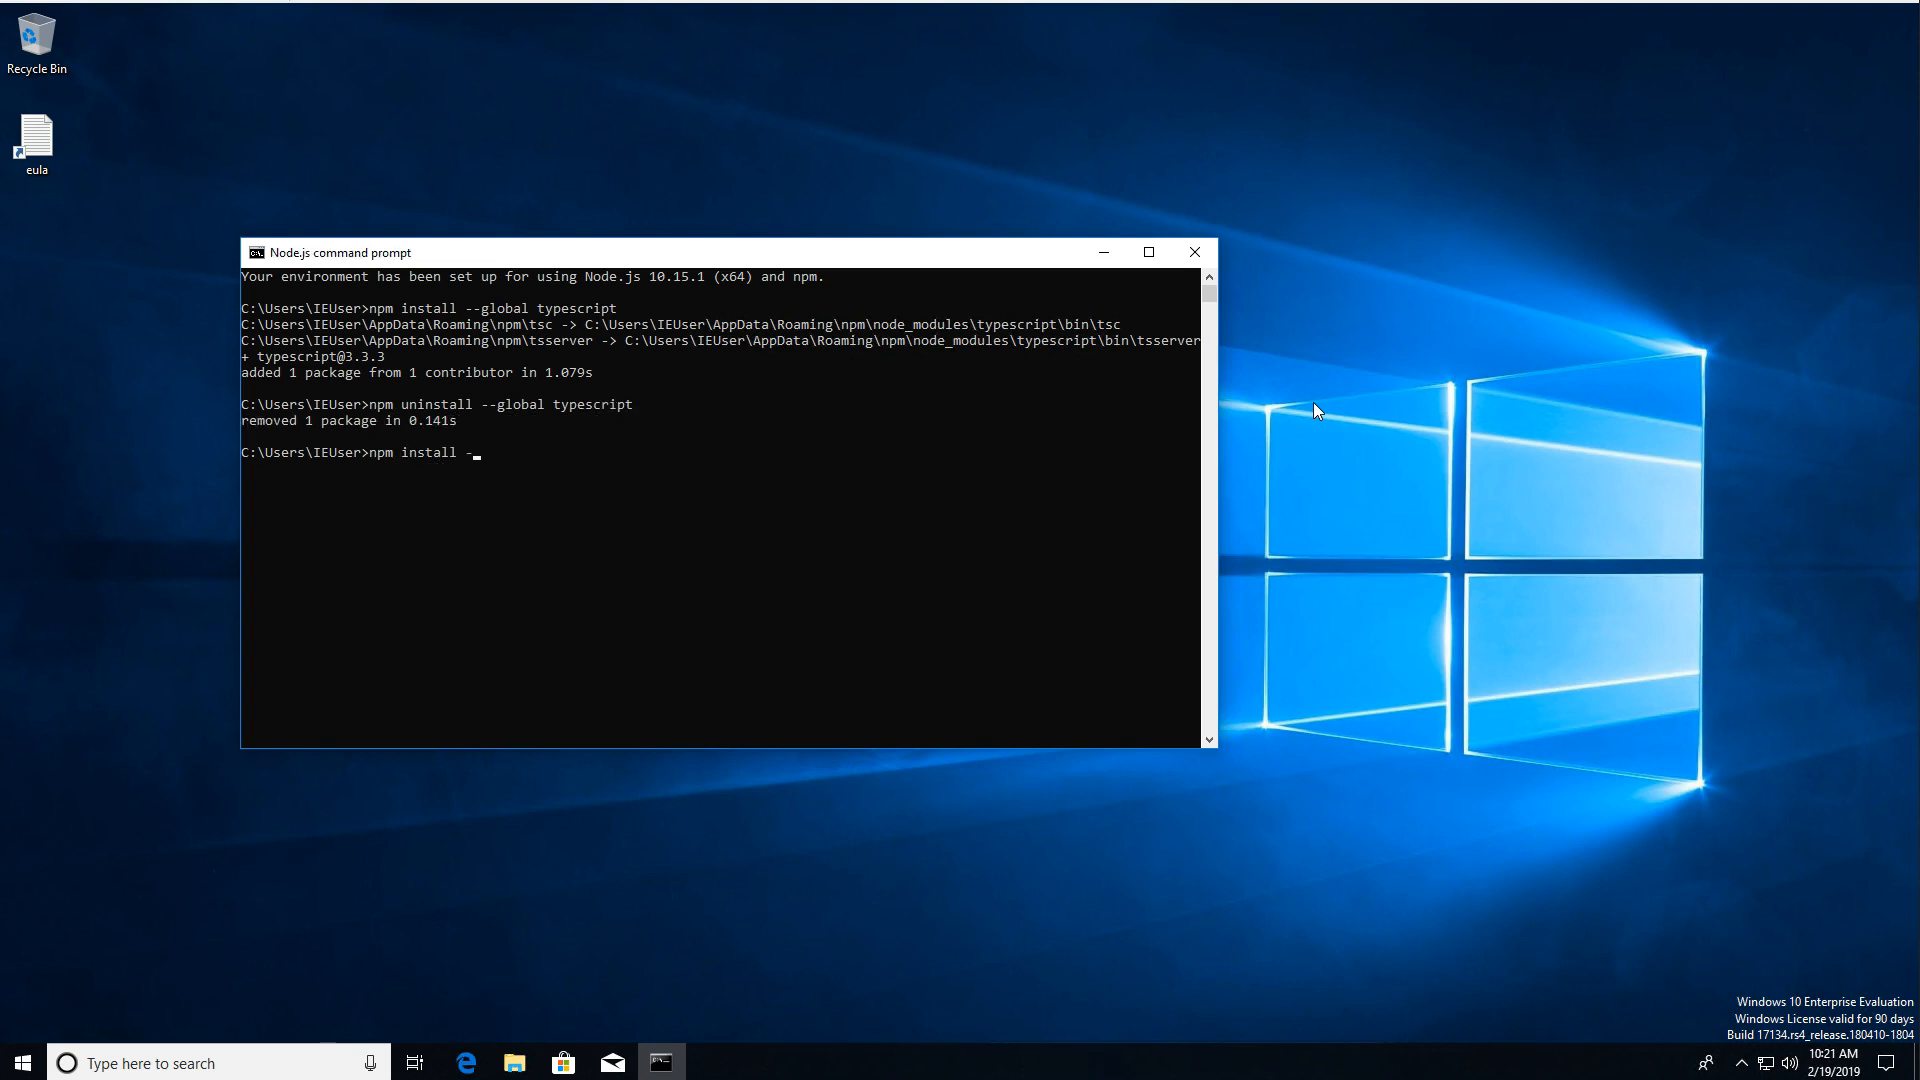
type("-global type")
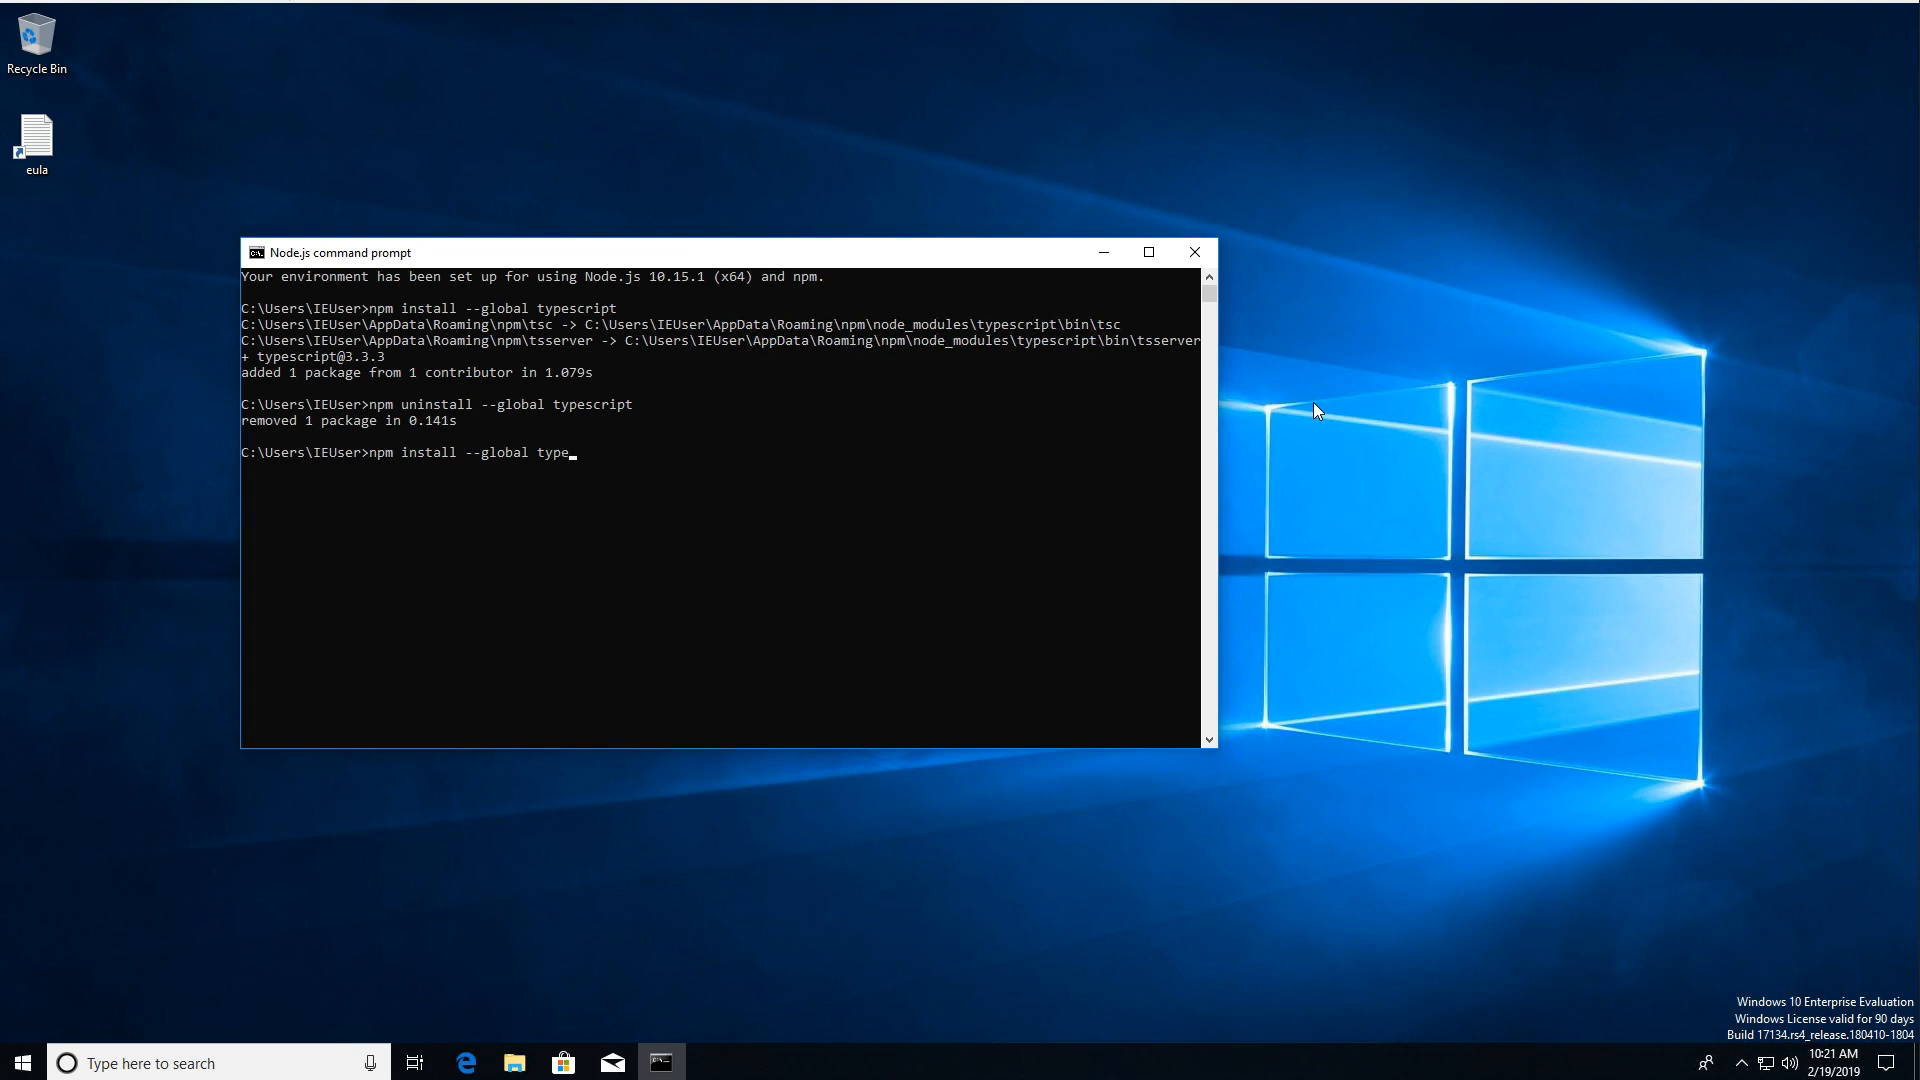
type("script@3.")
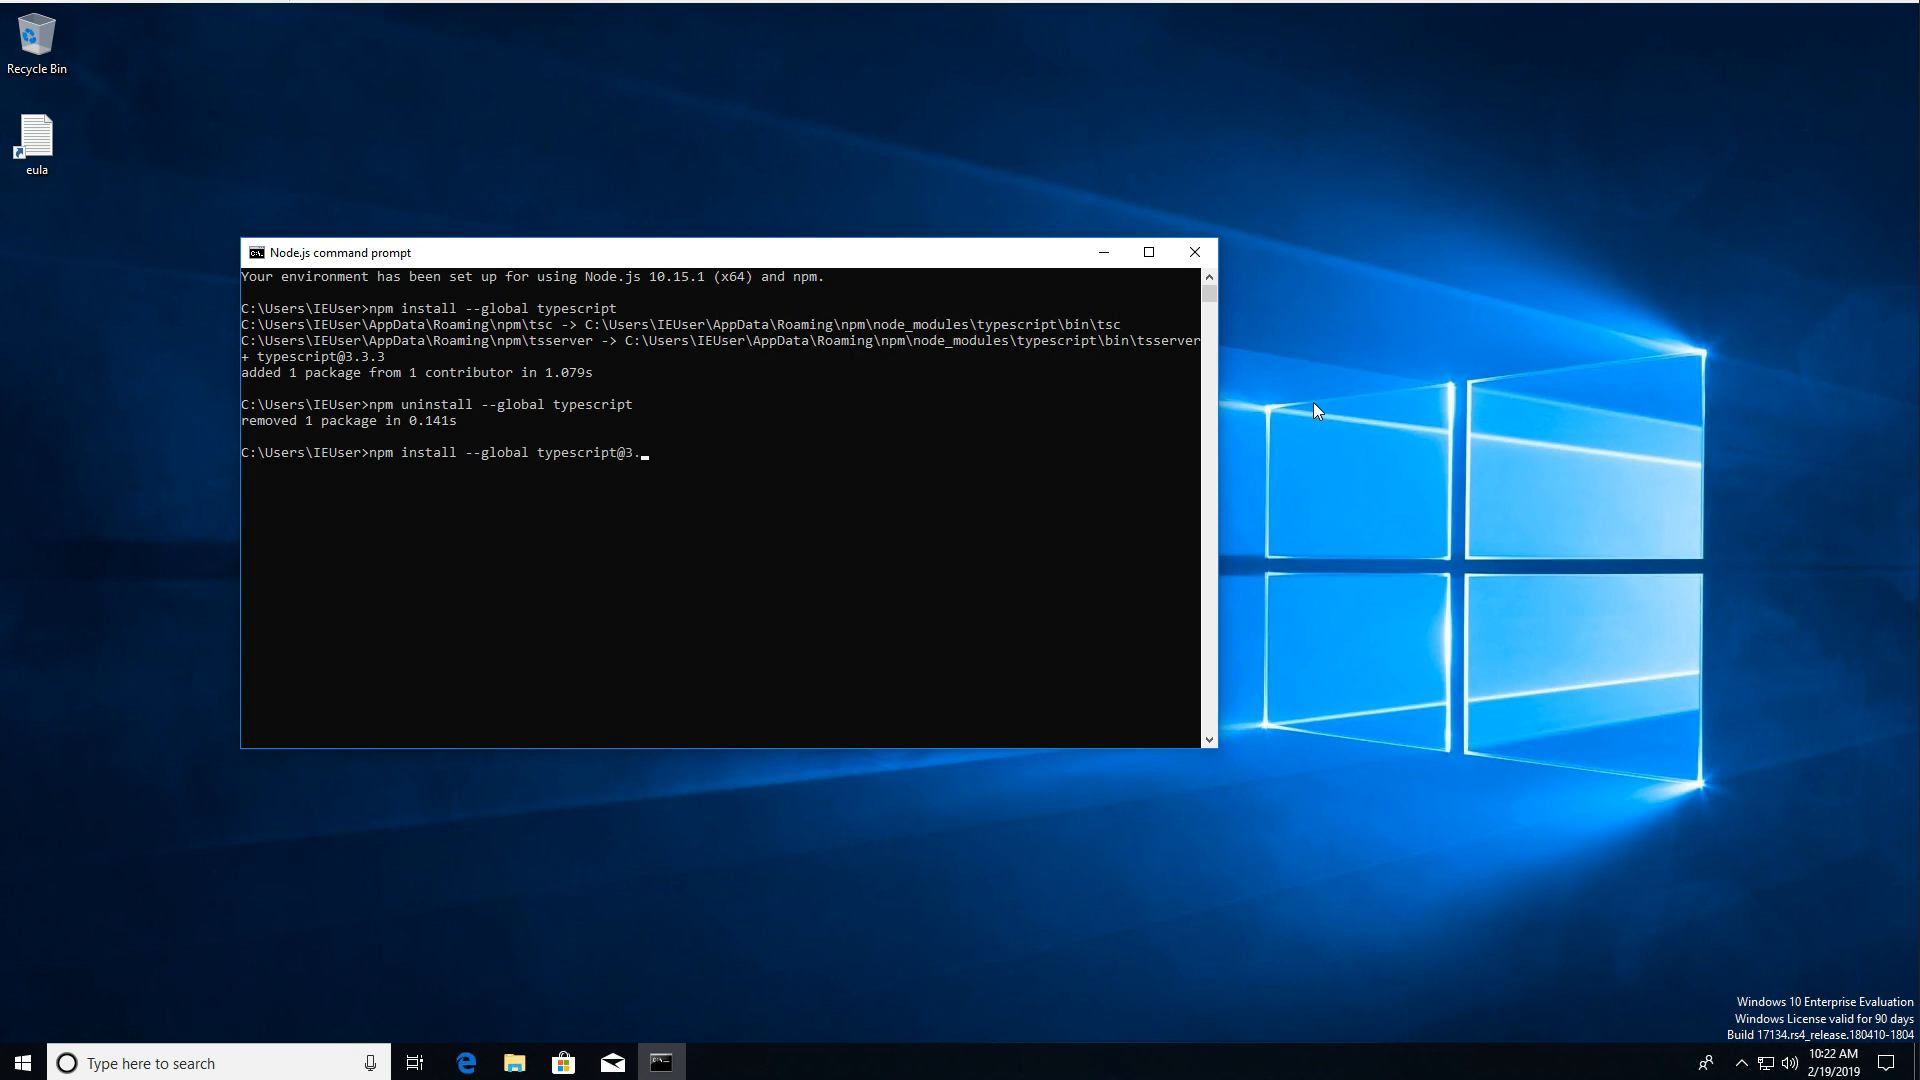
type(".3")
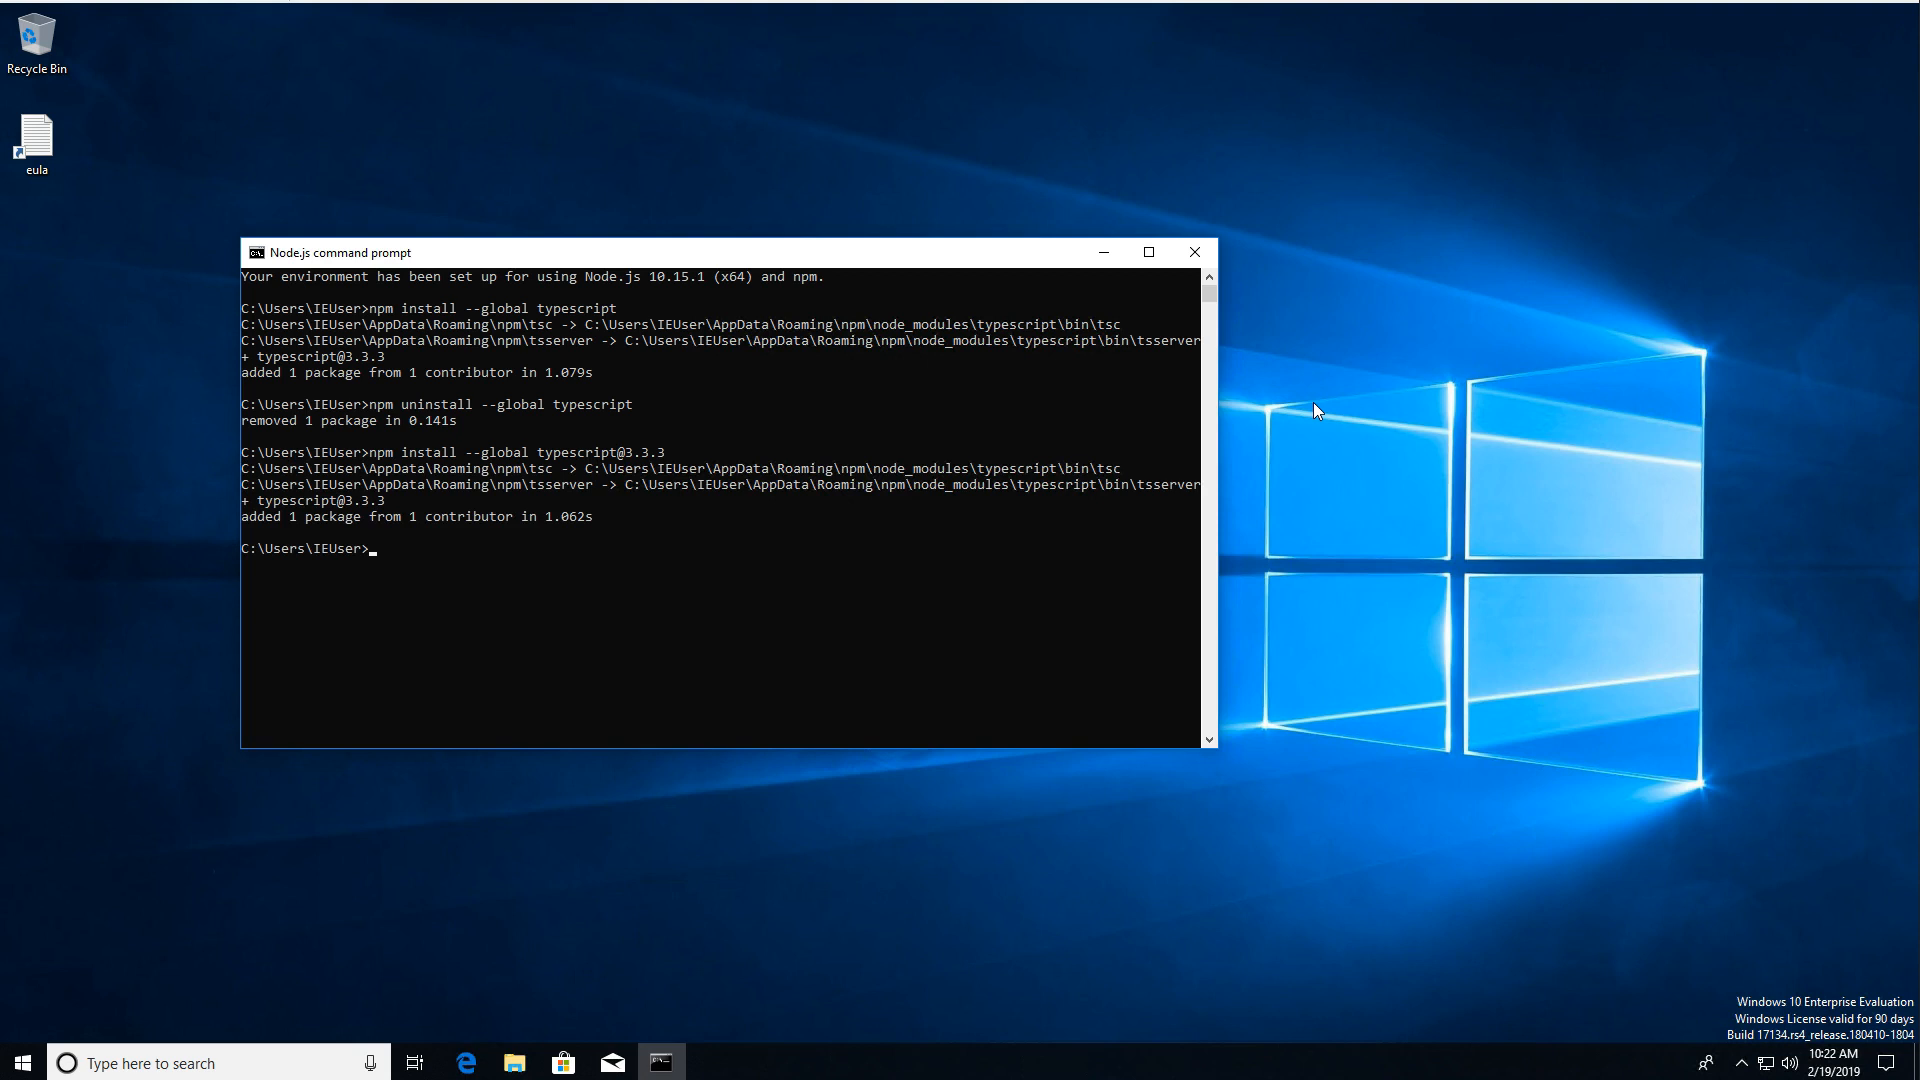
mouse_move(165, 386)
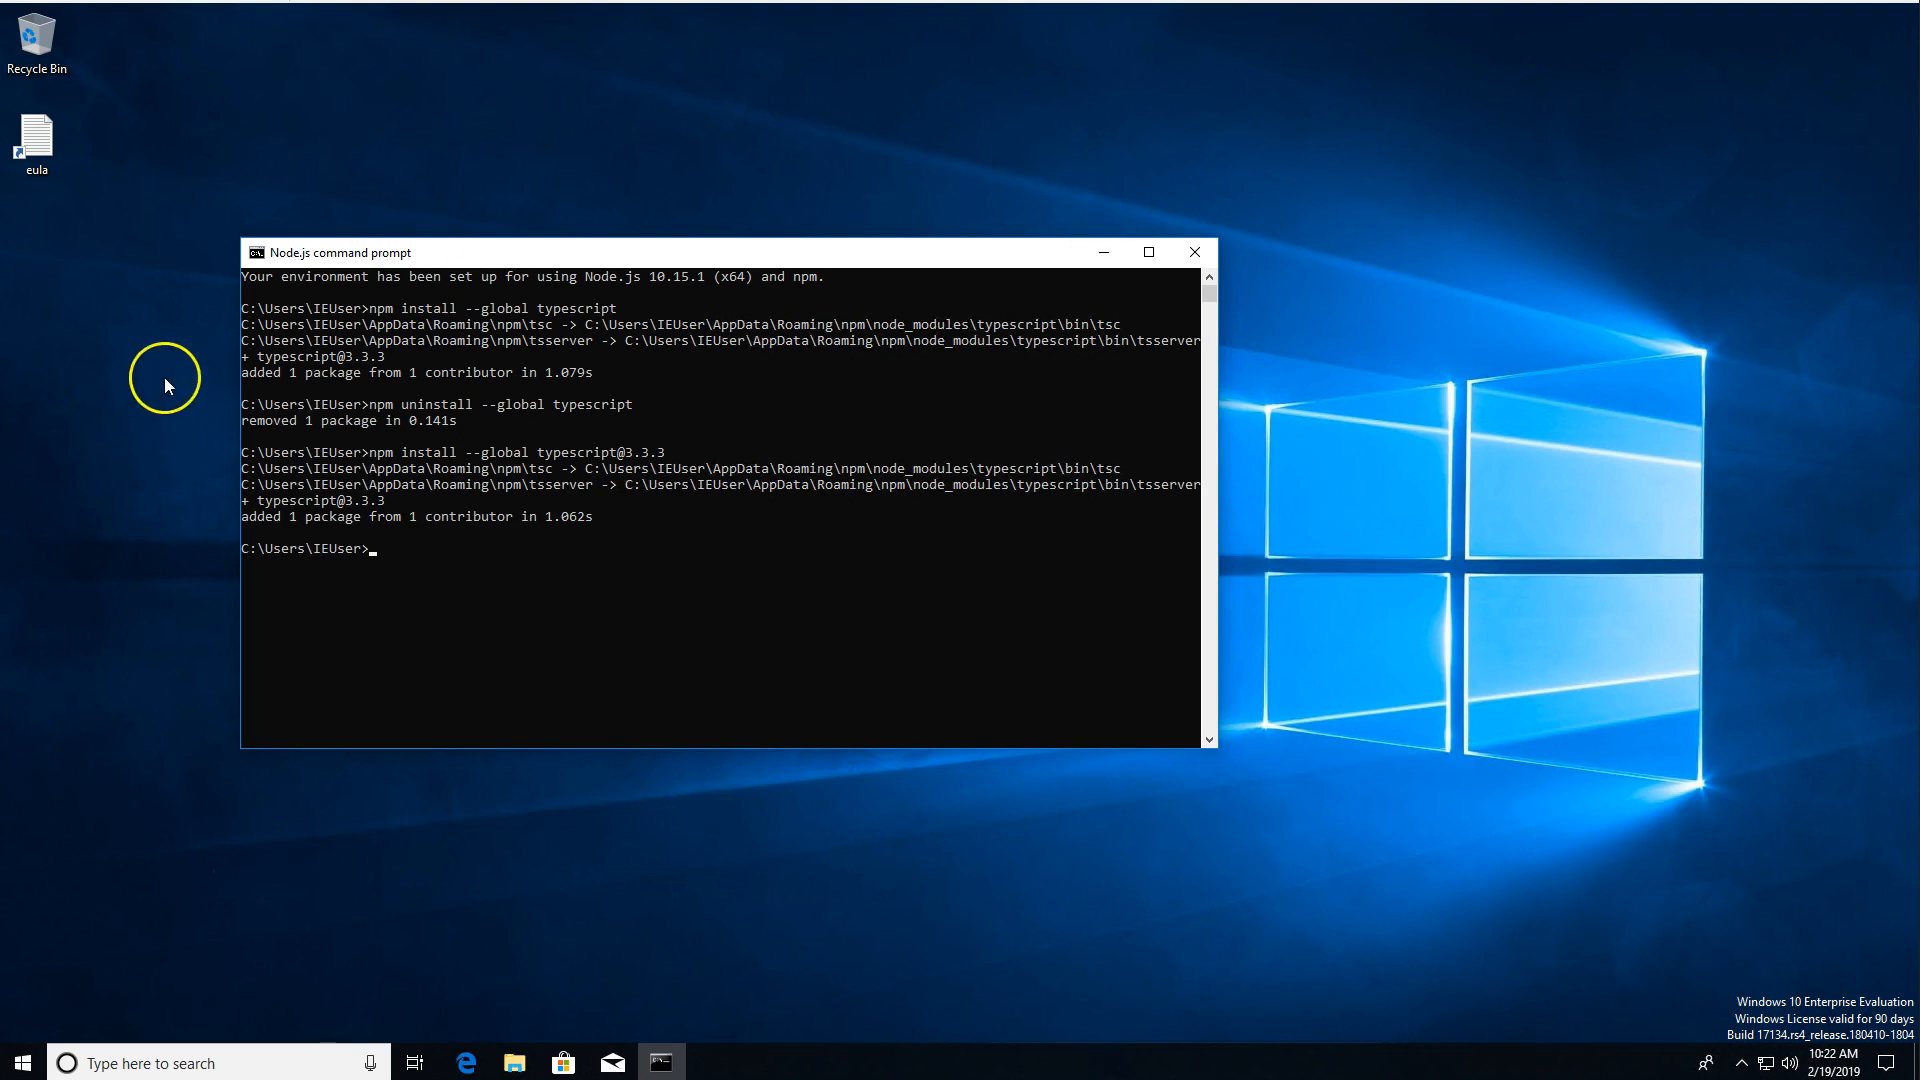
right_click(165, 382)
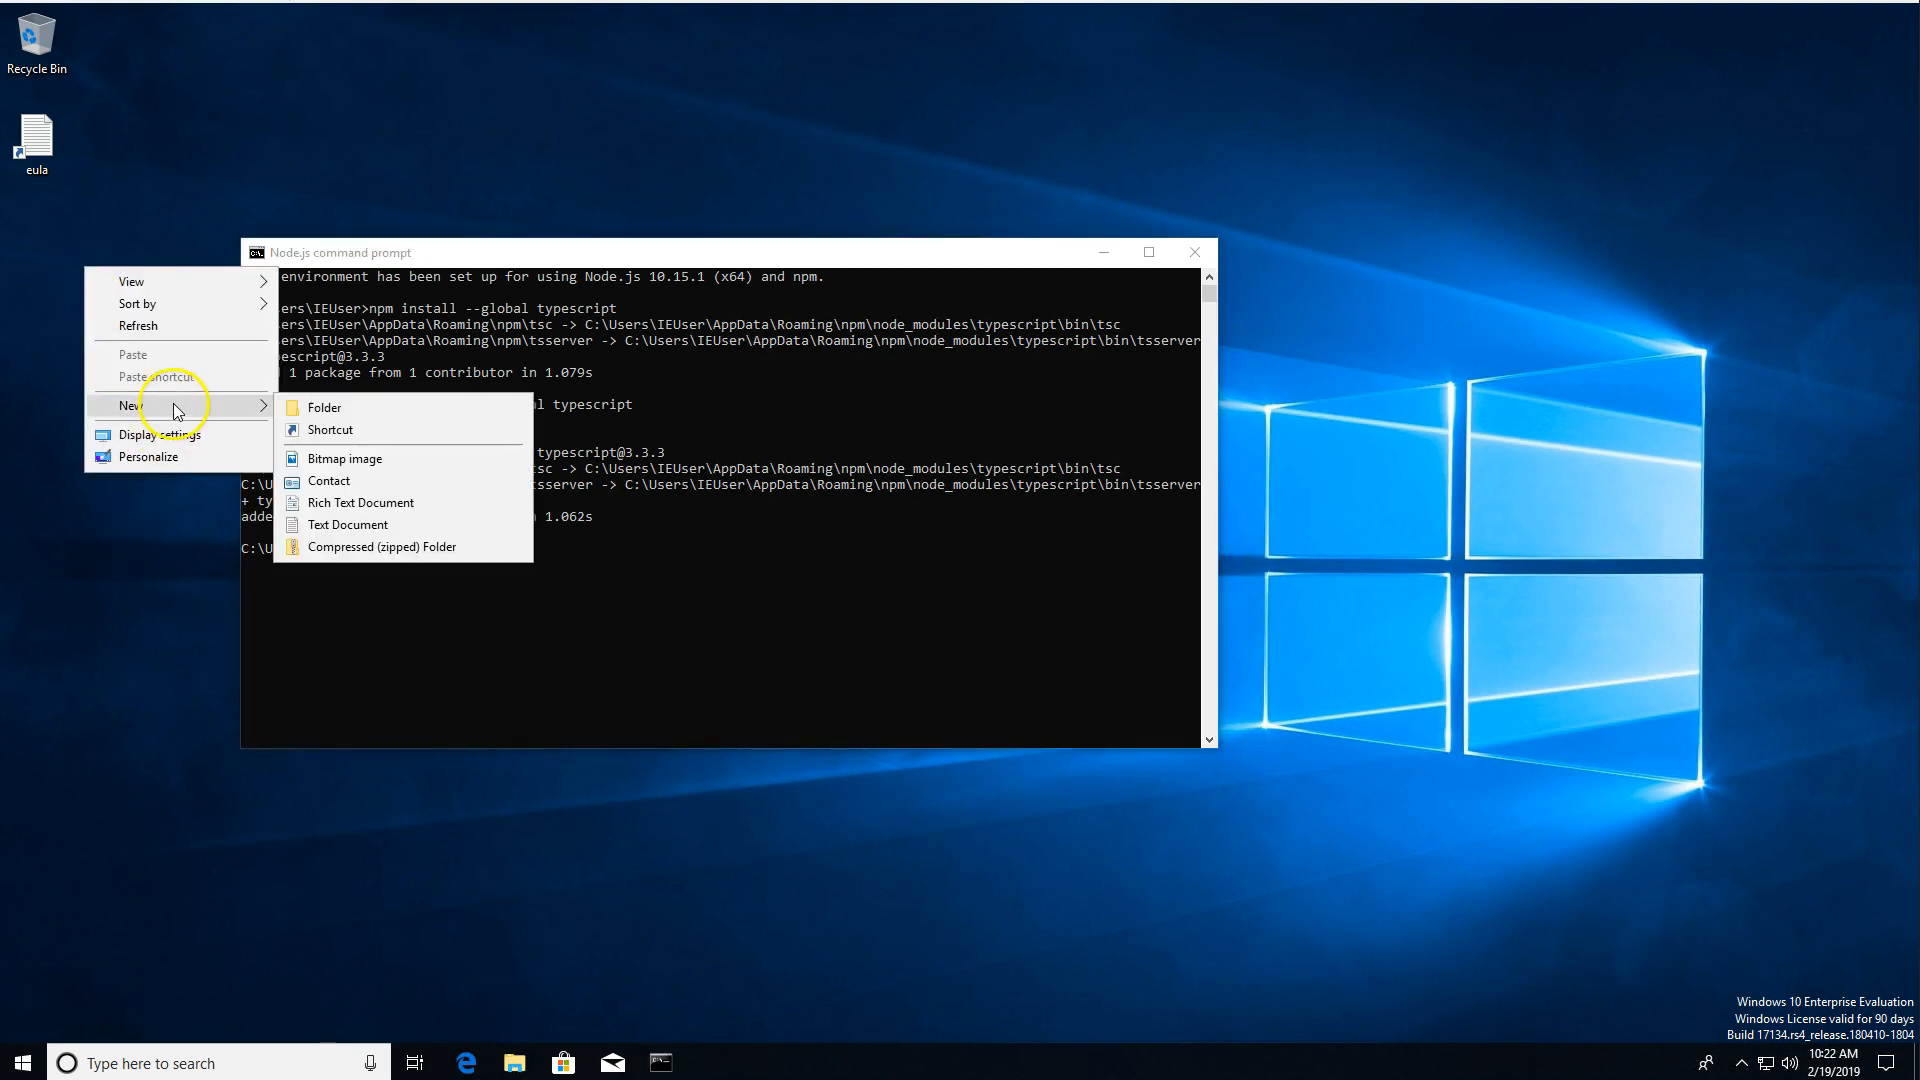
left_click(323, 407)
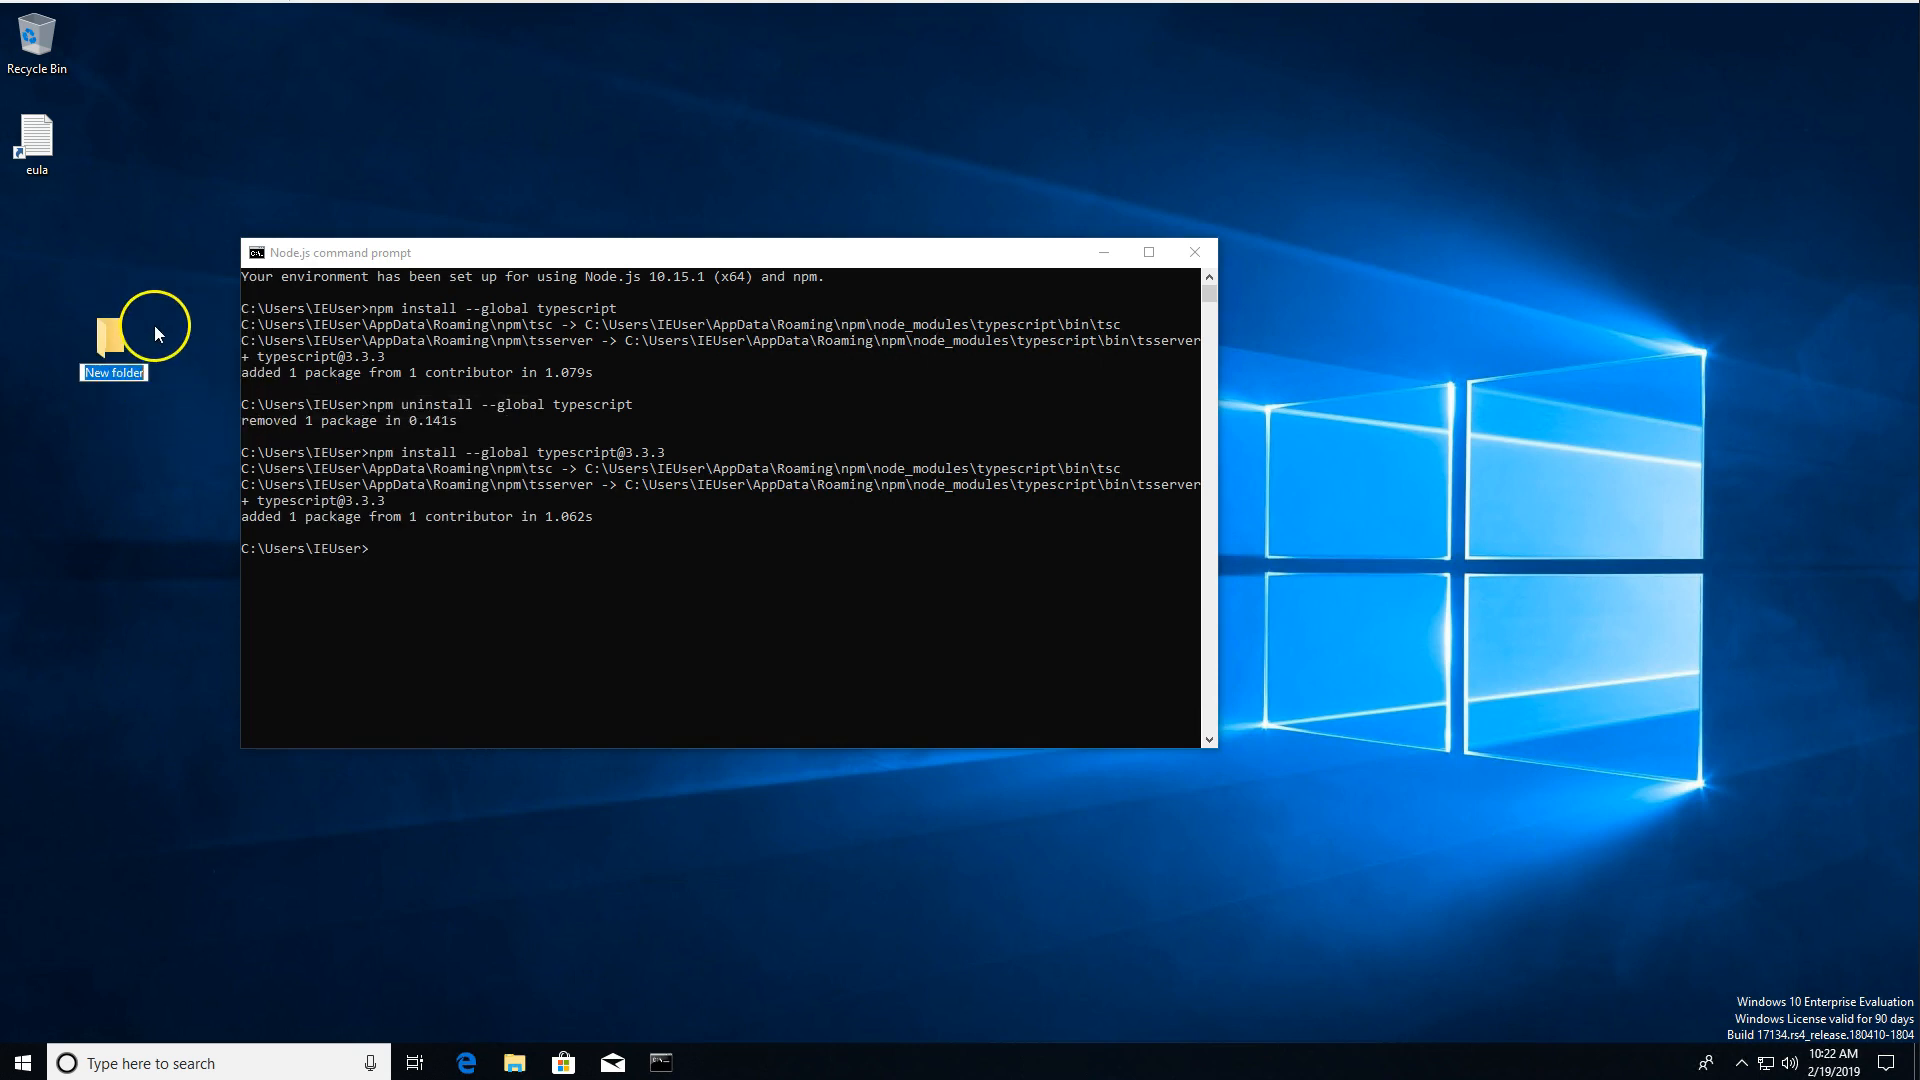
type("test")
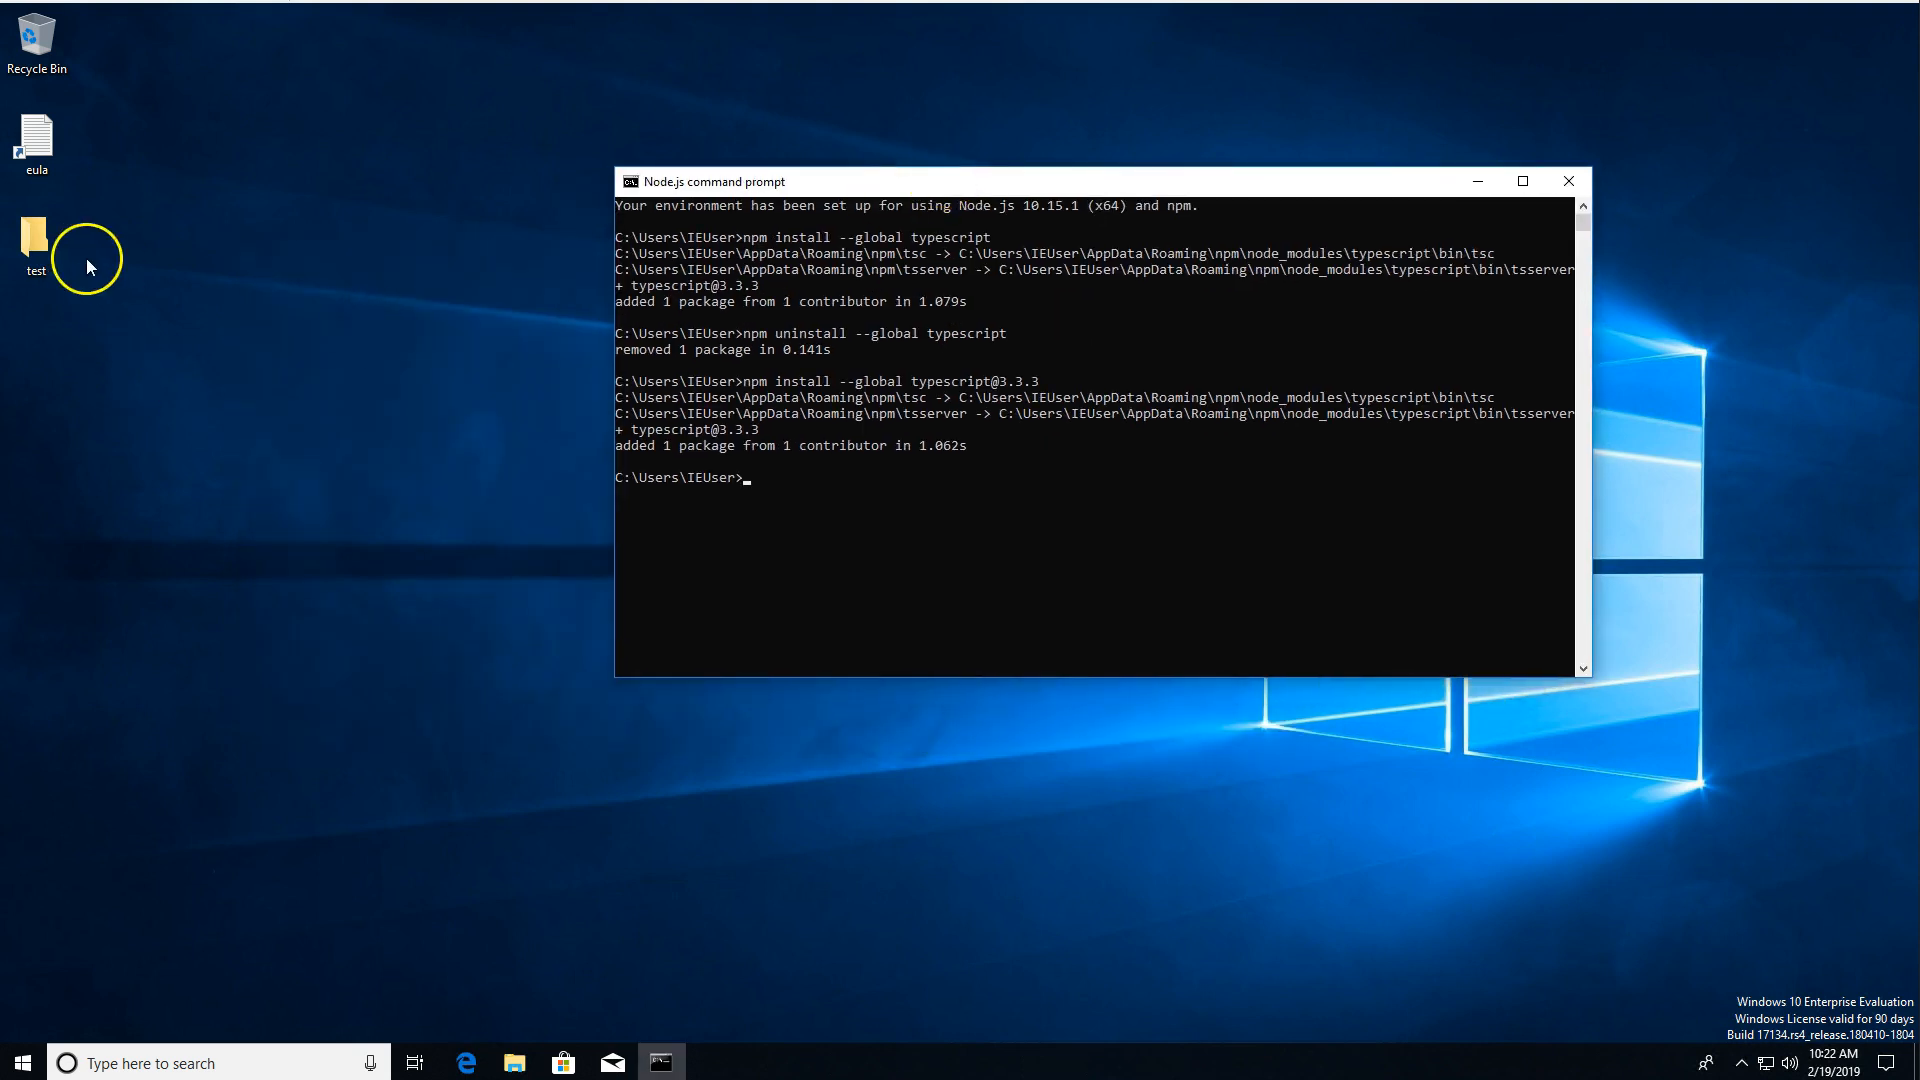
Step: Inside the test folder, create a new text document renamed main.ts, confirming the extension change
double_click(36, 239)
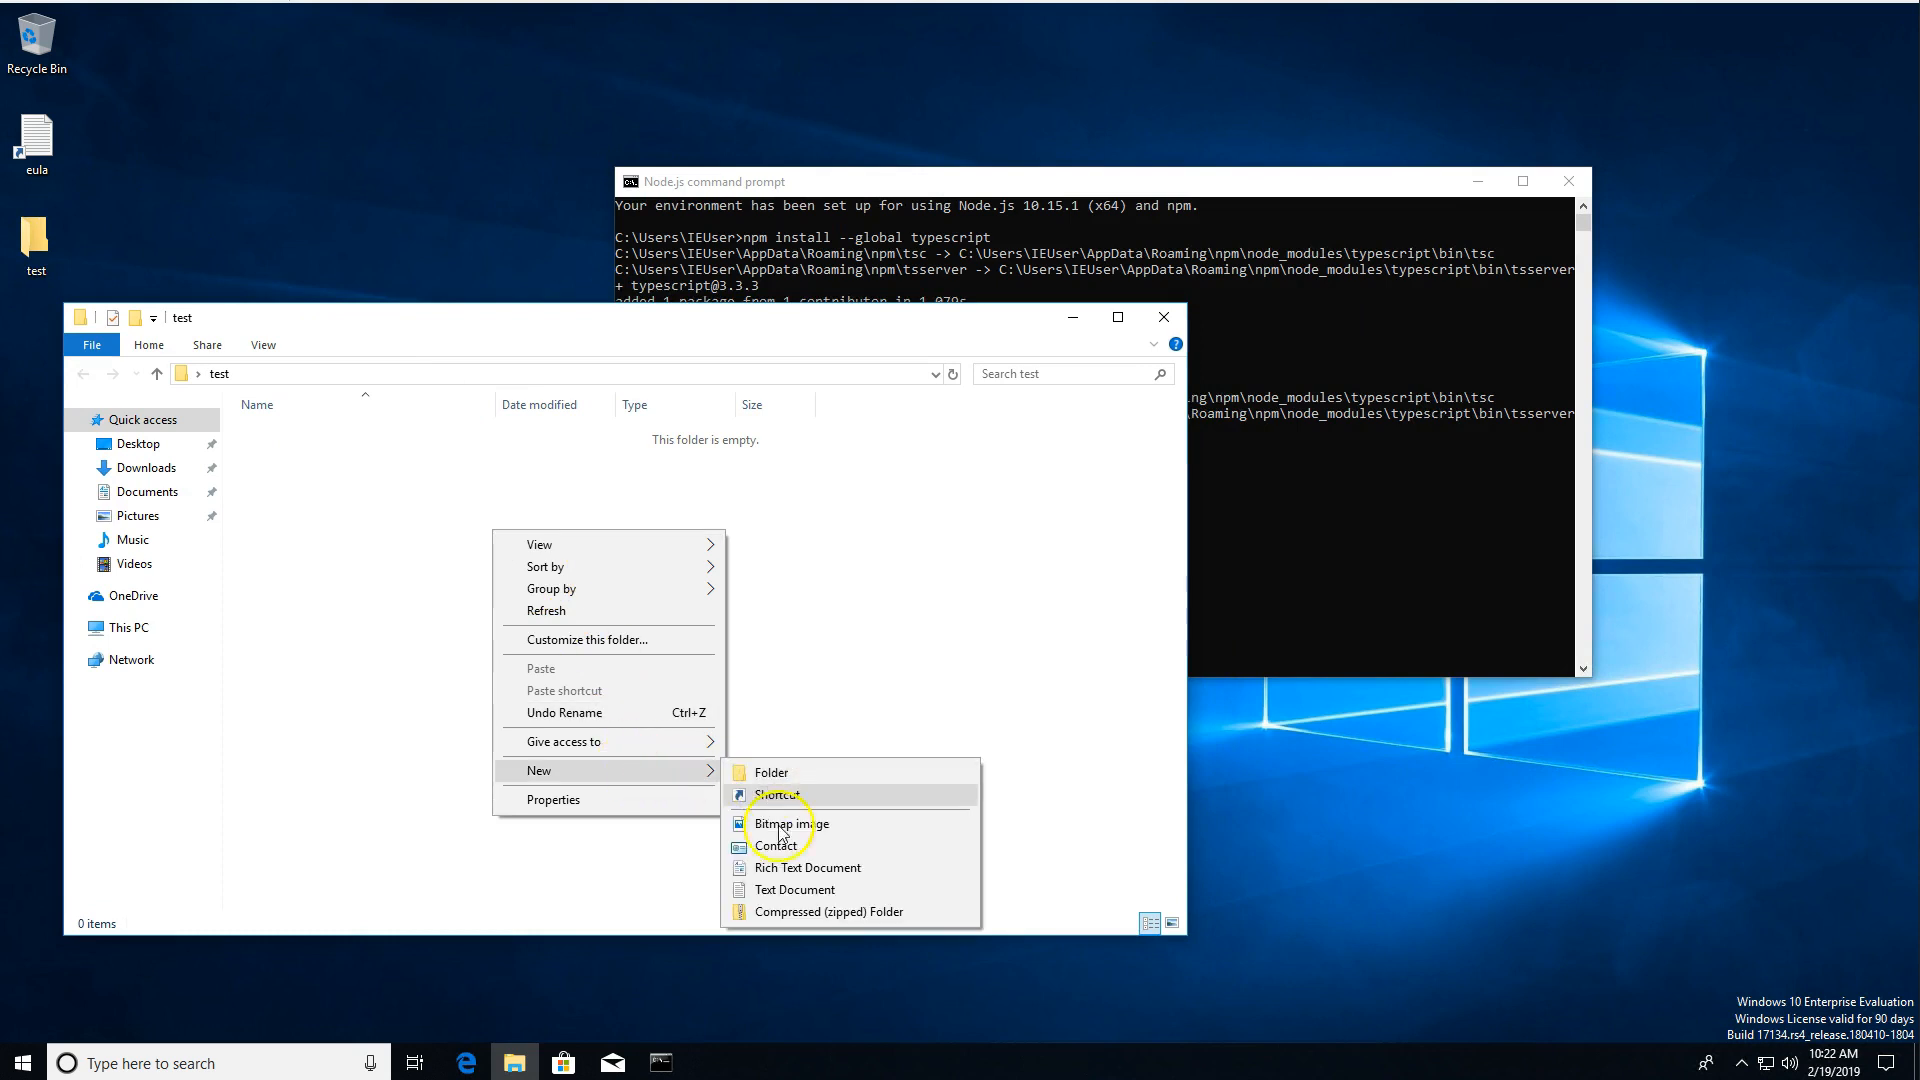
left_click(793, 889)
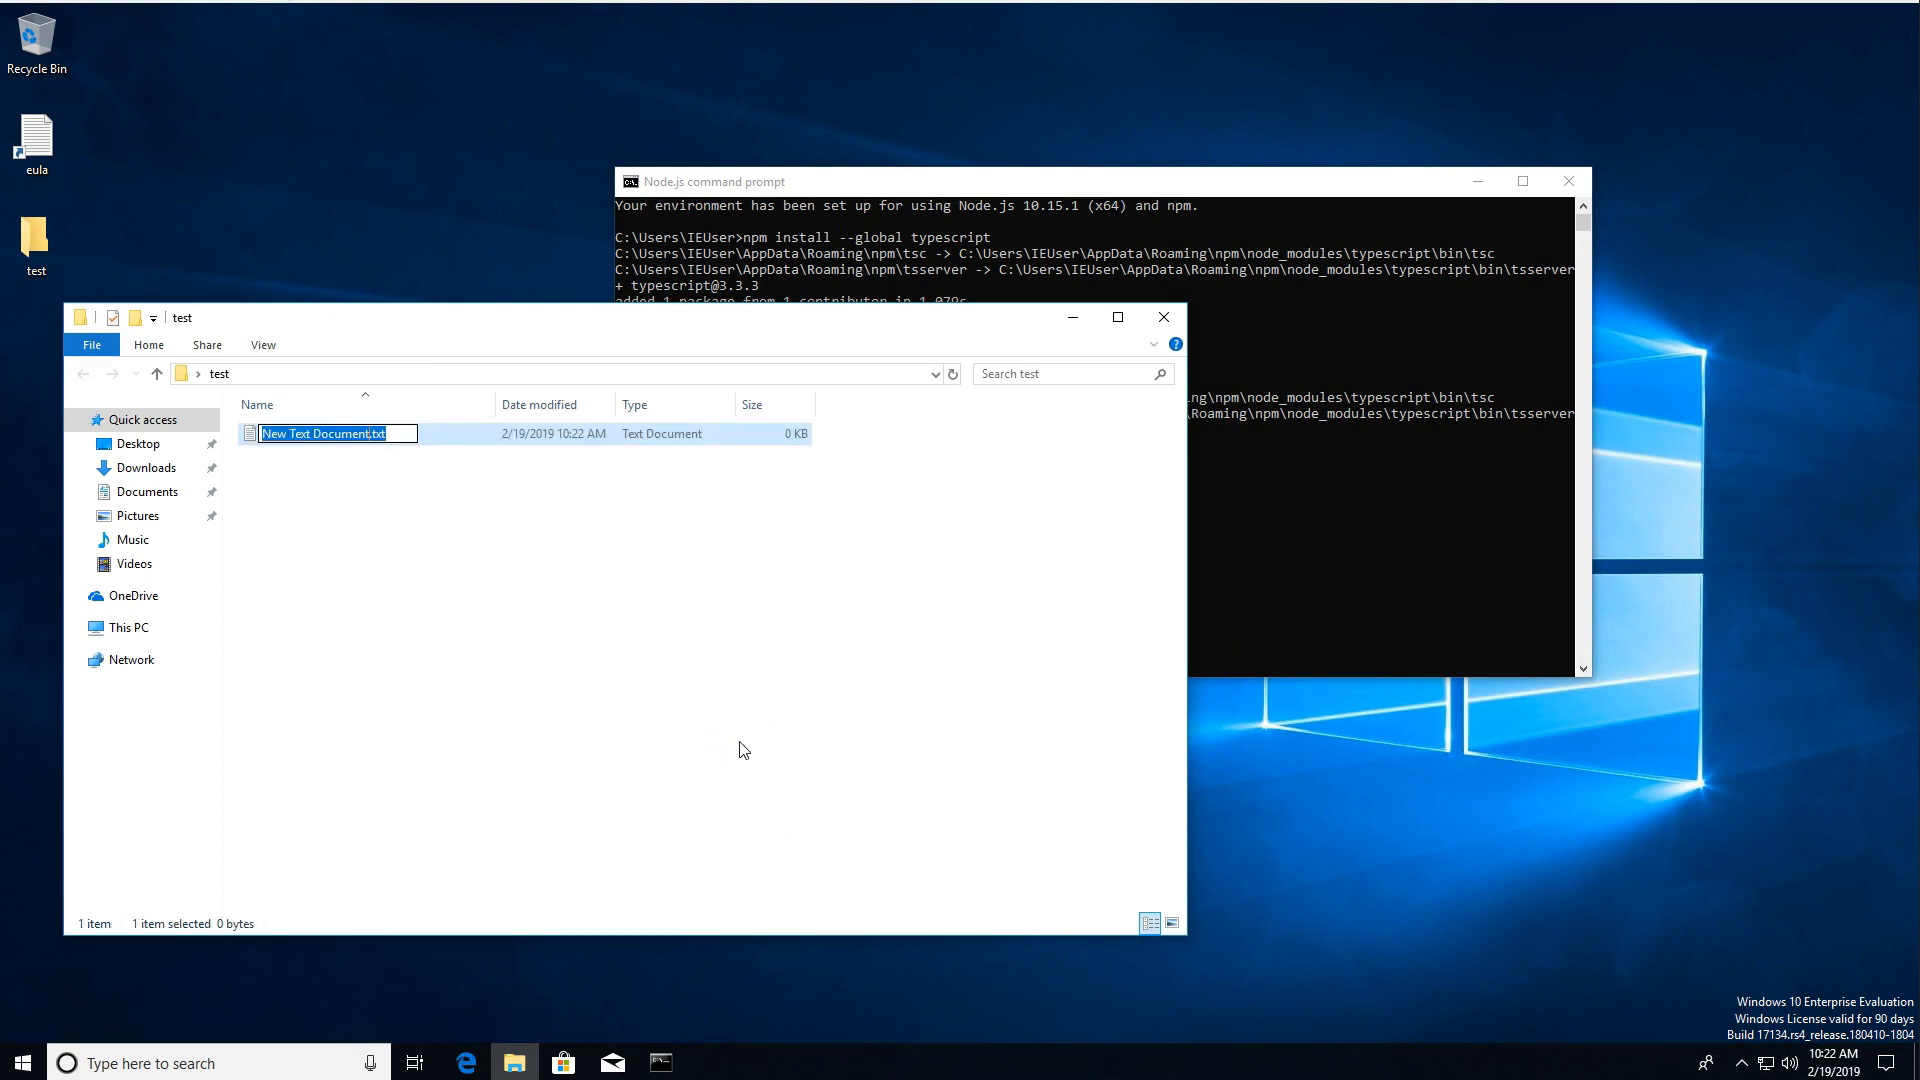
type("main.ts")
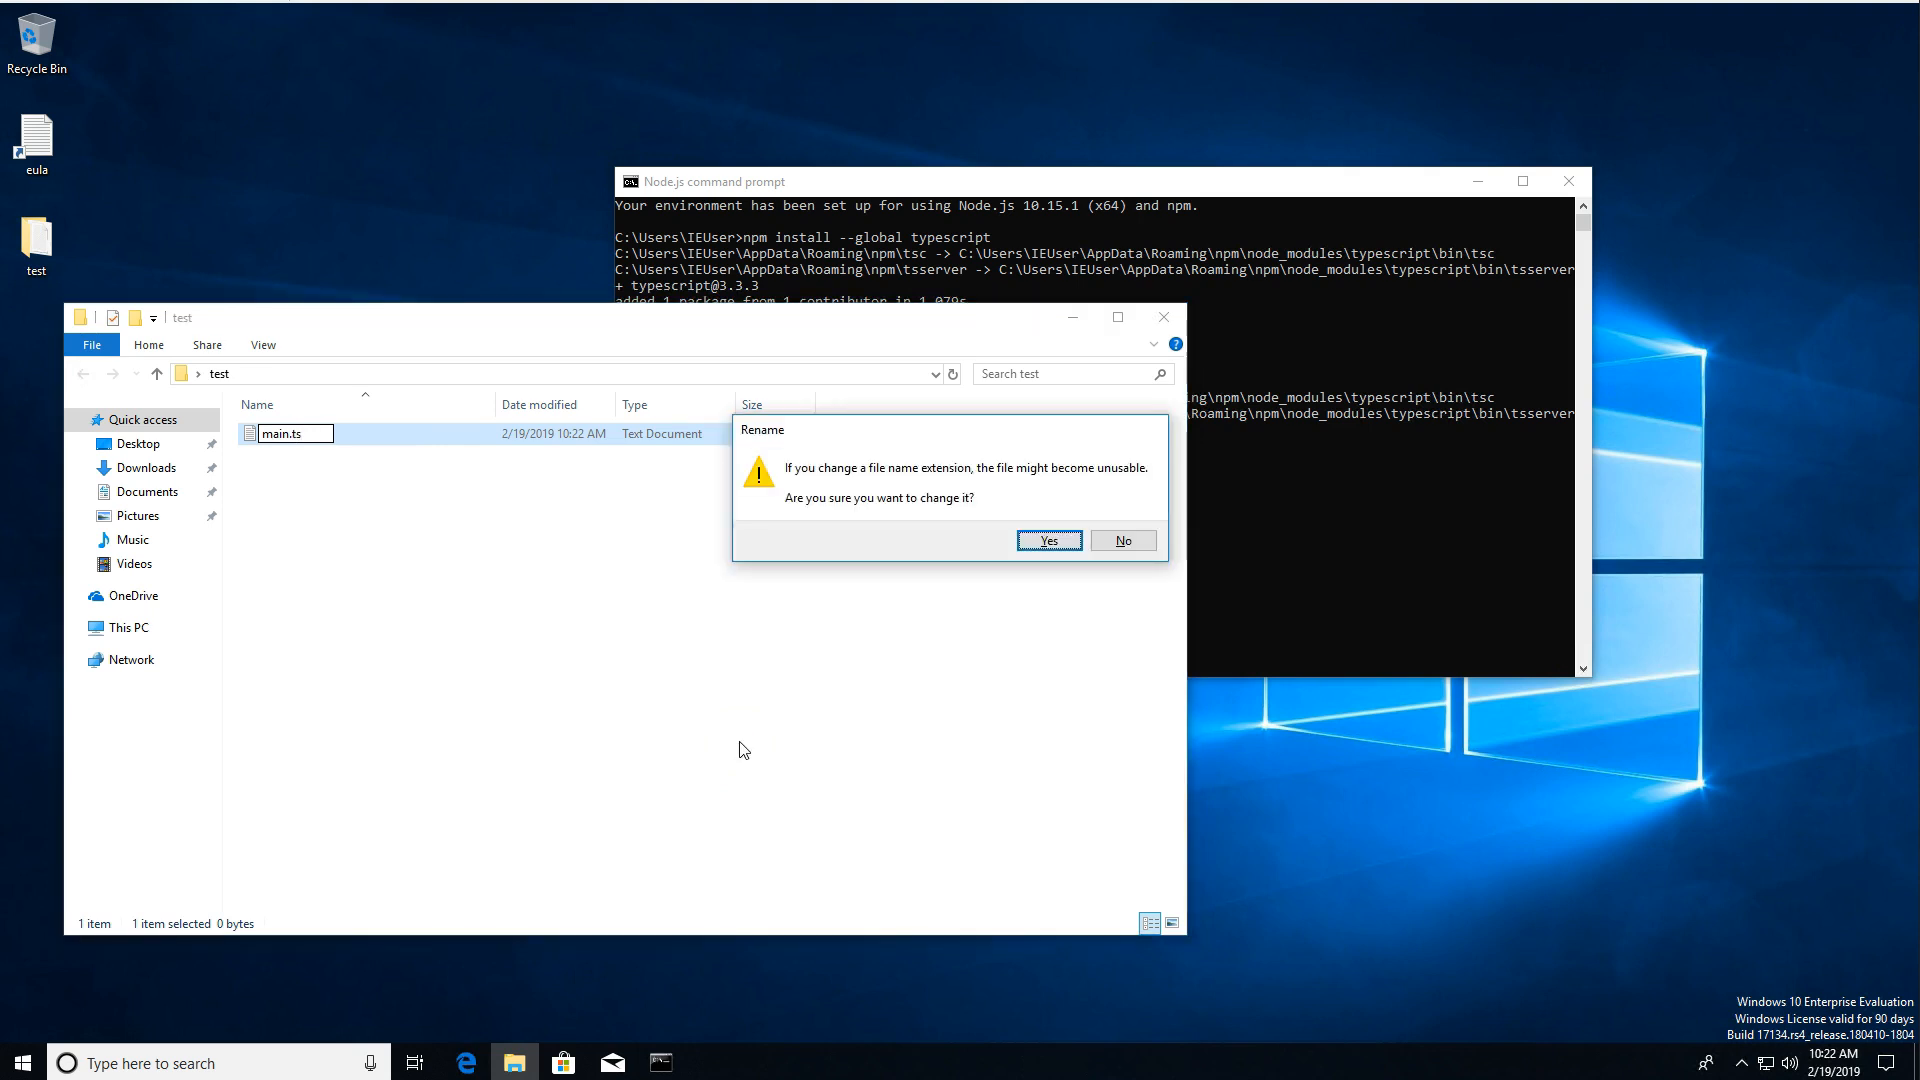
left_click(1047, 540)
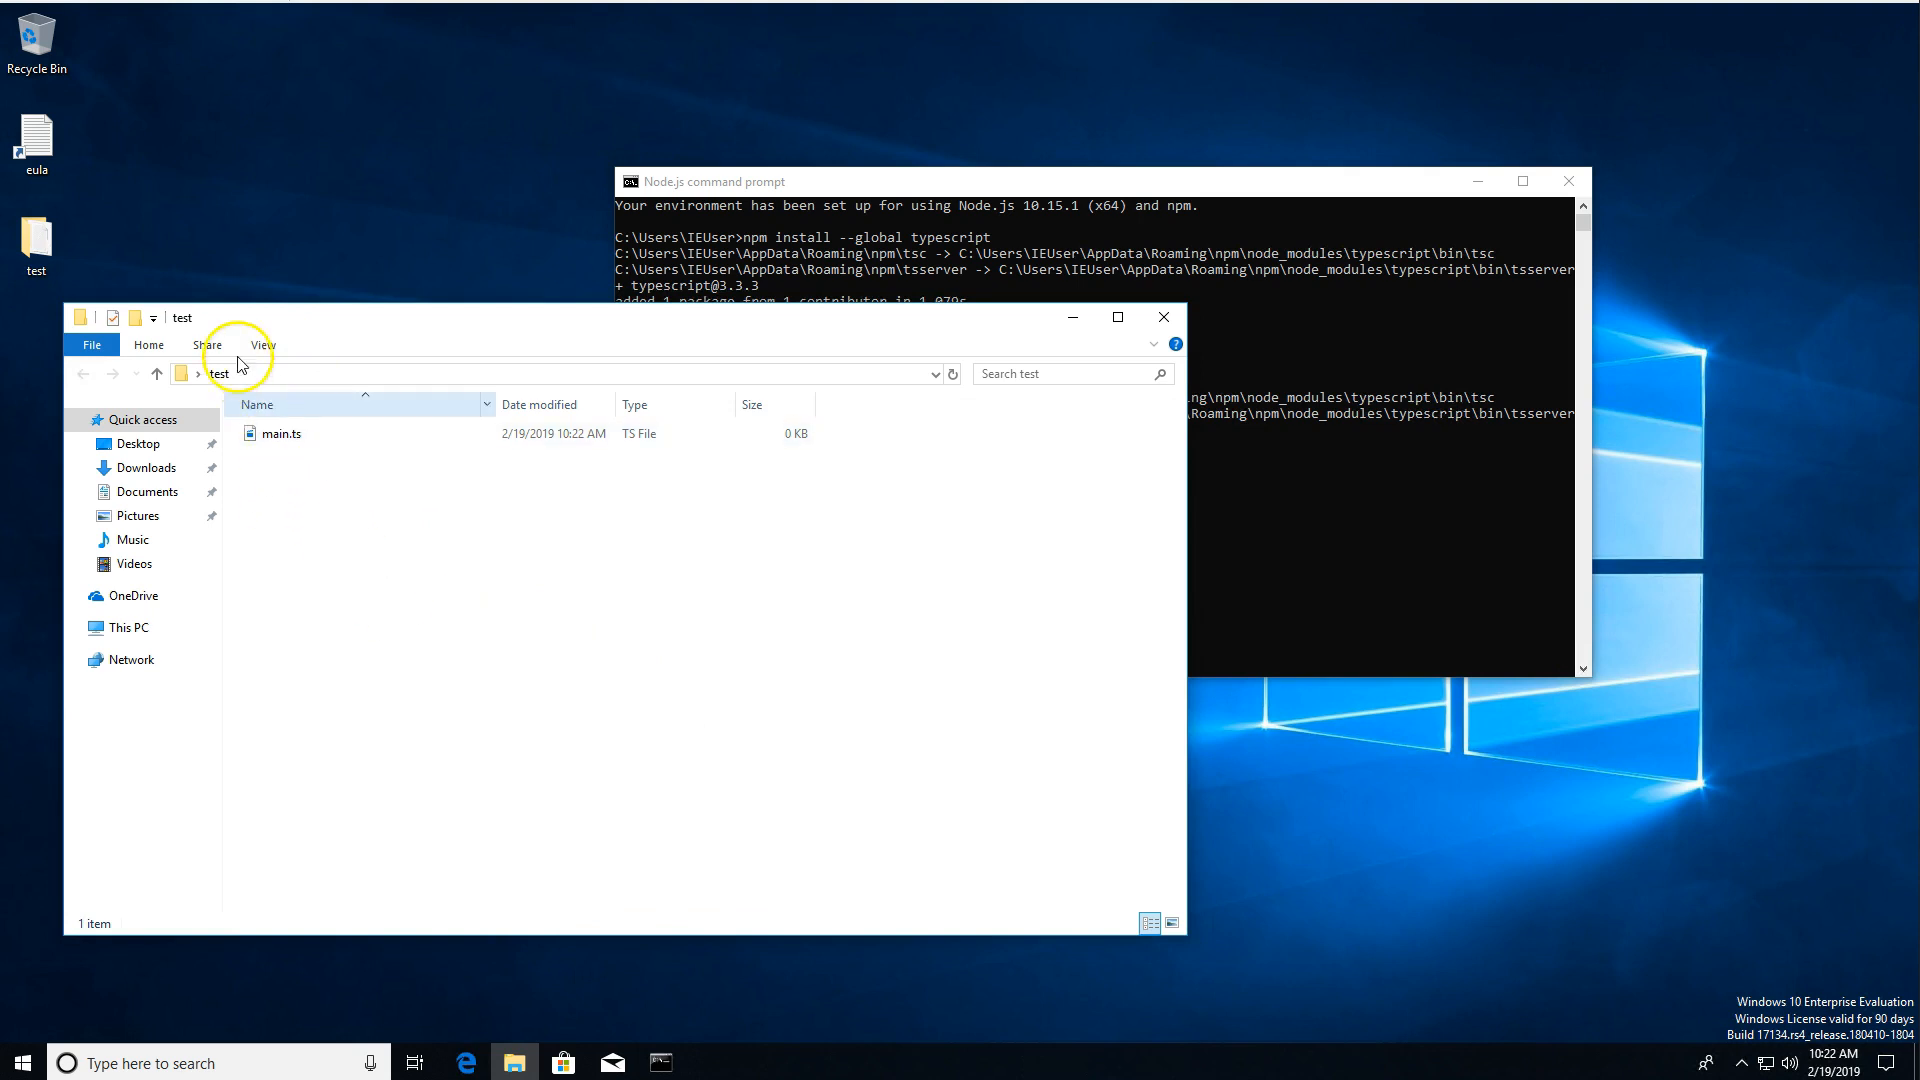
Step: Select main.ts and bring up the folder's View options
right_click(514, 673)
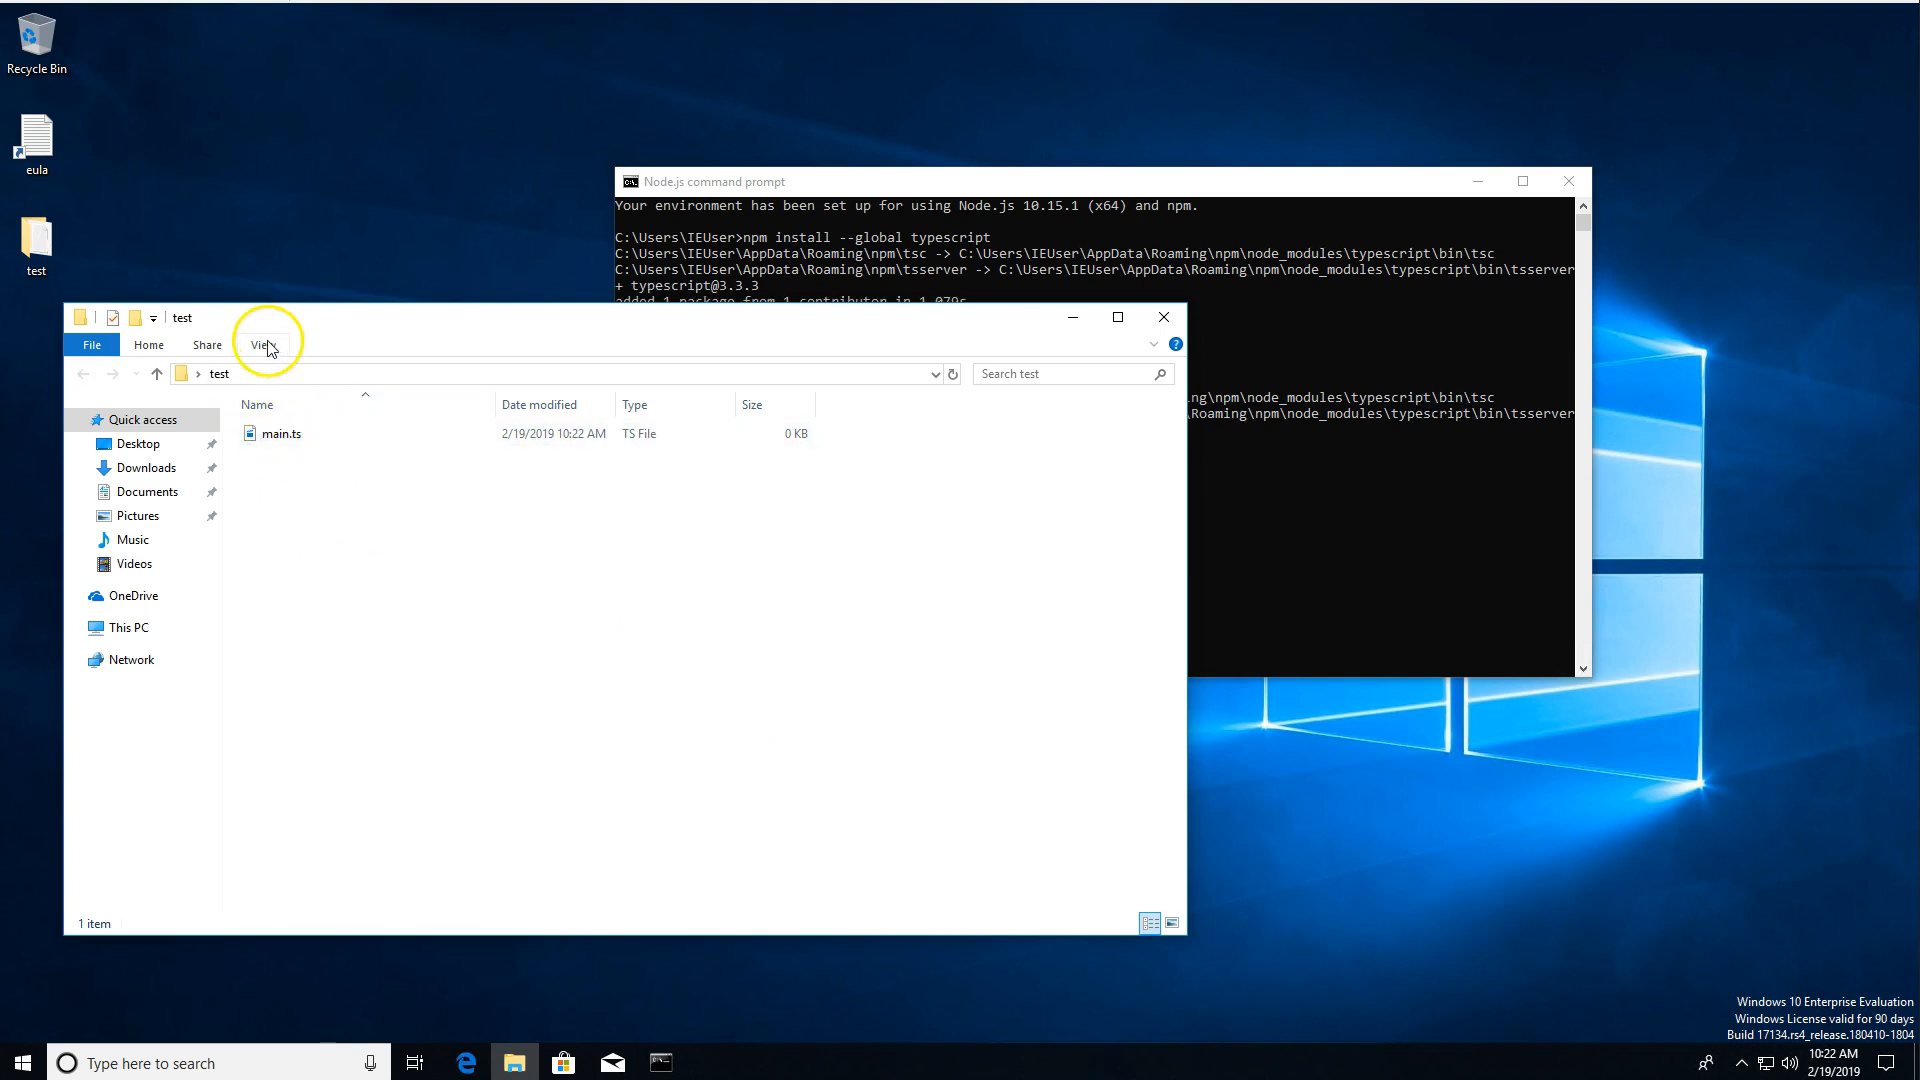
left_click(282, 433)
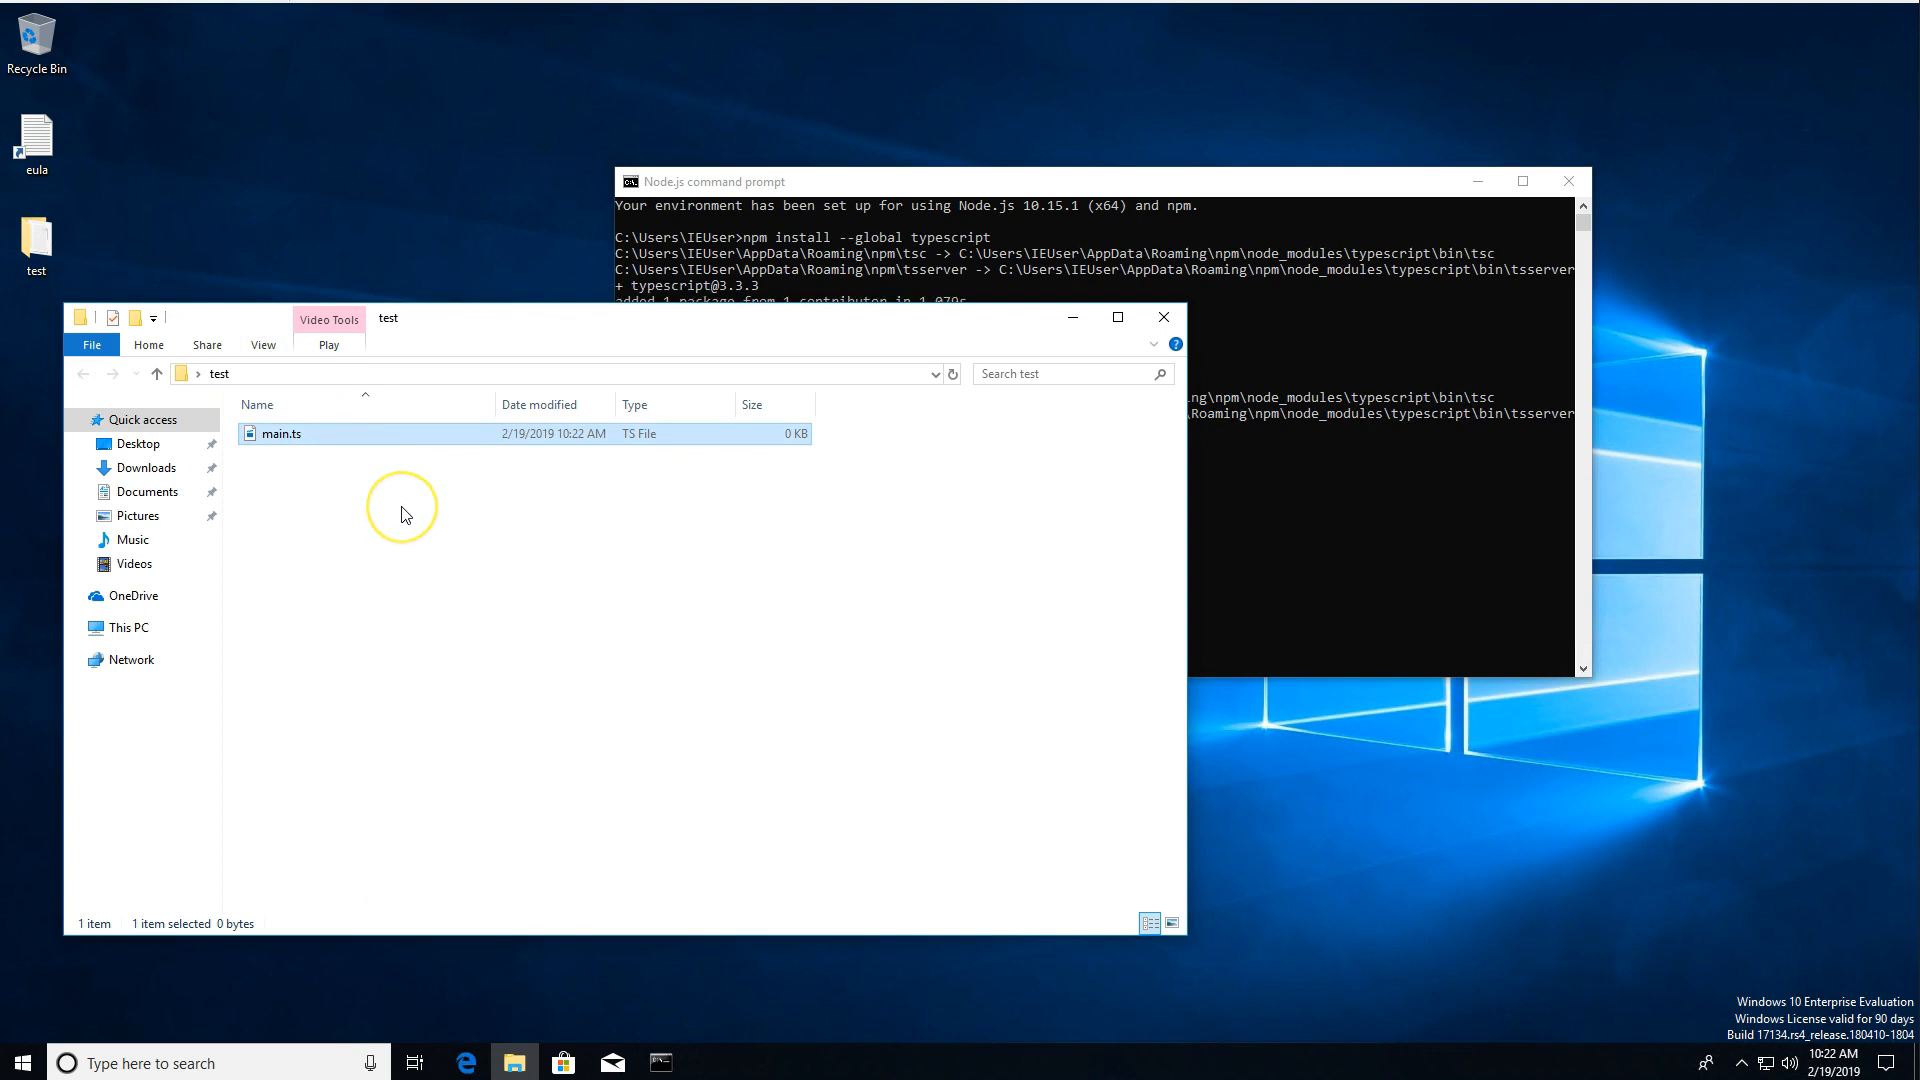
key("F2")
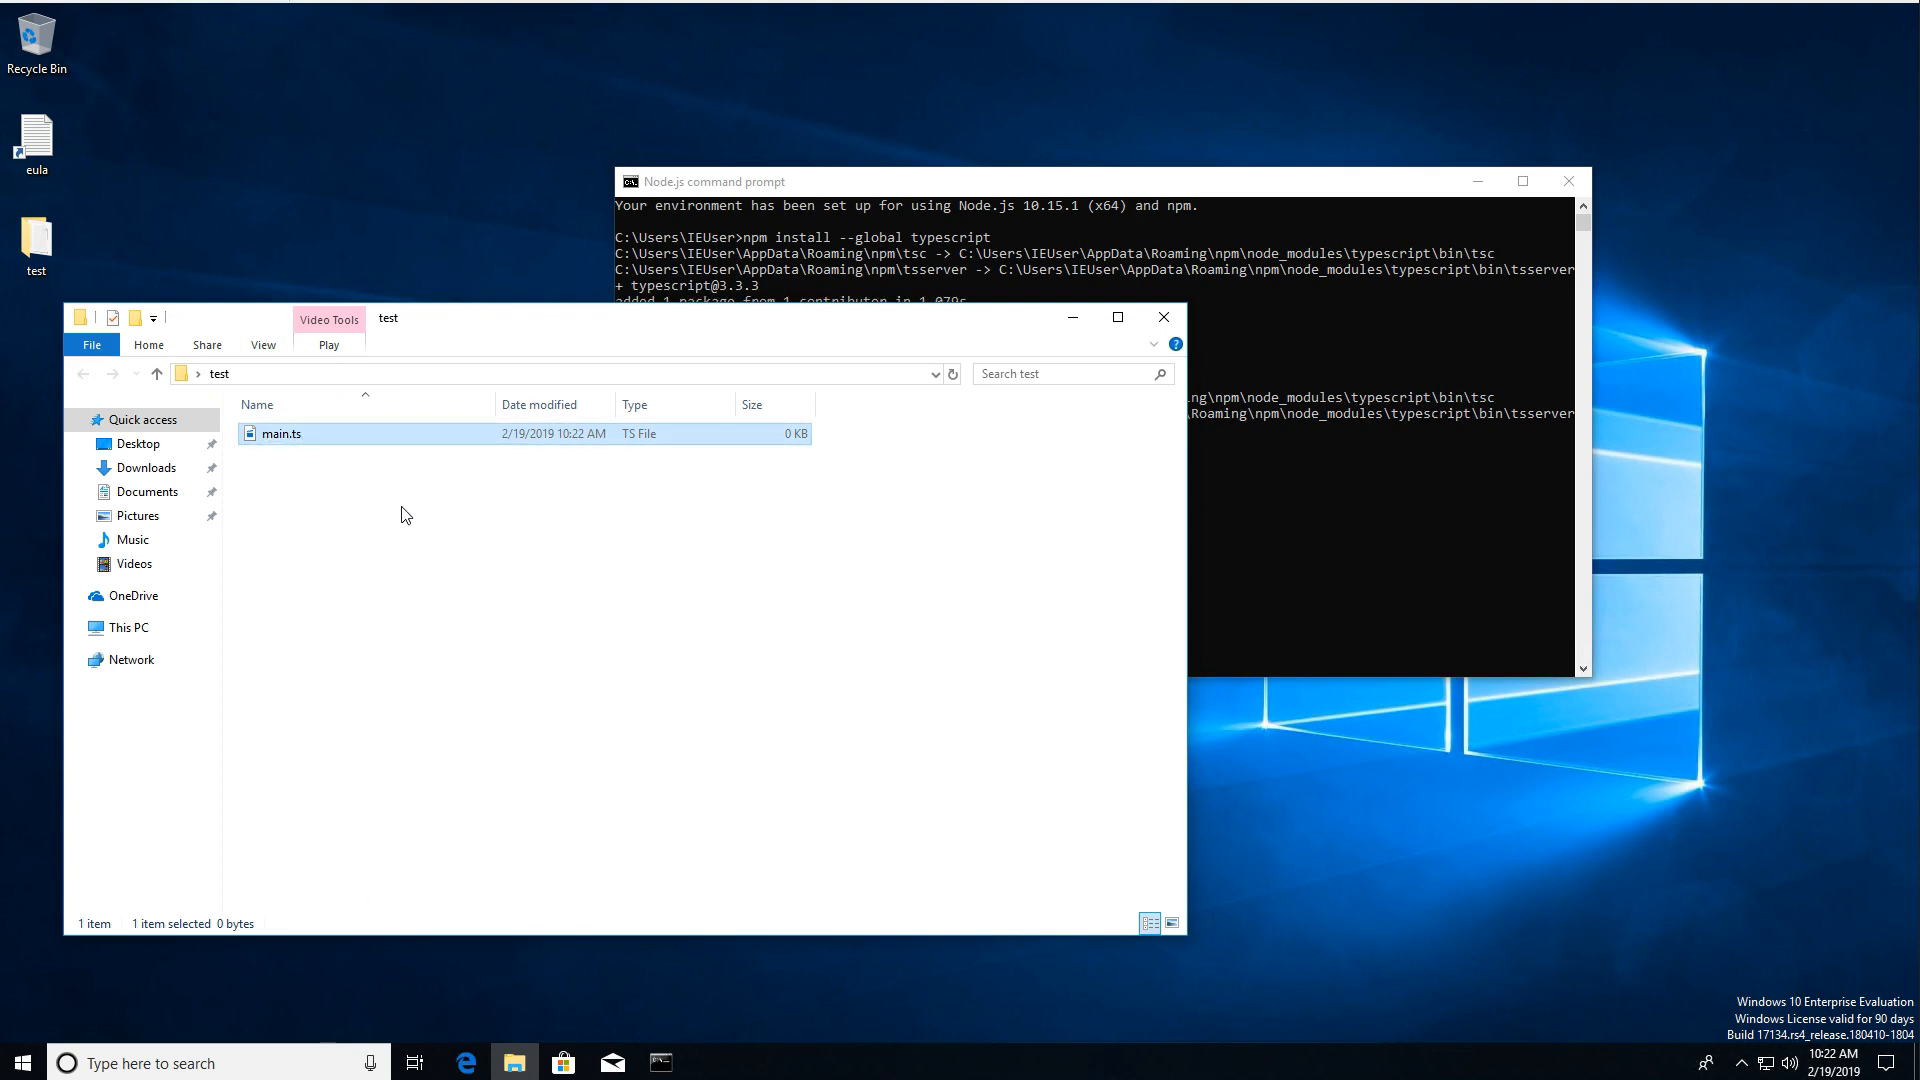
left_click(262, 344)
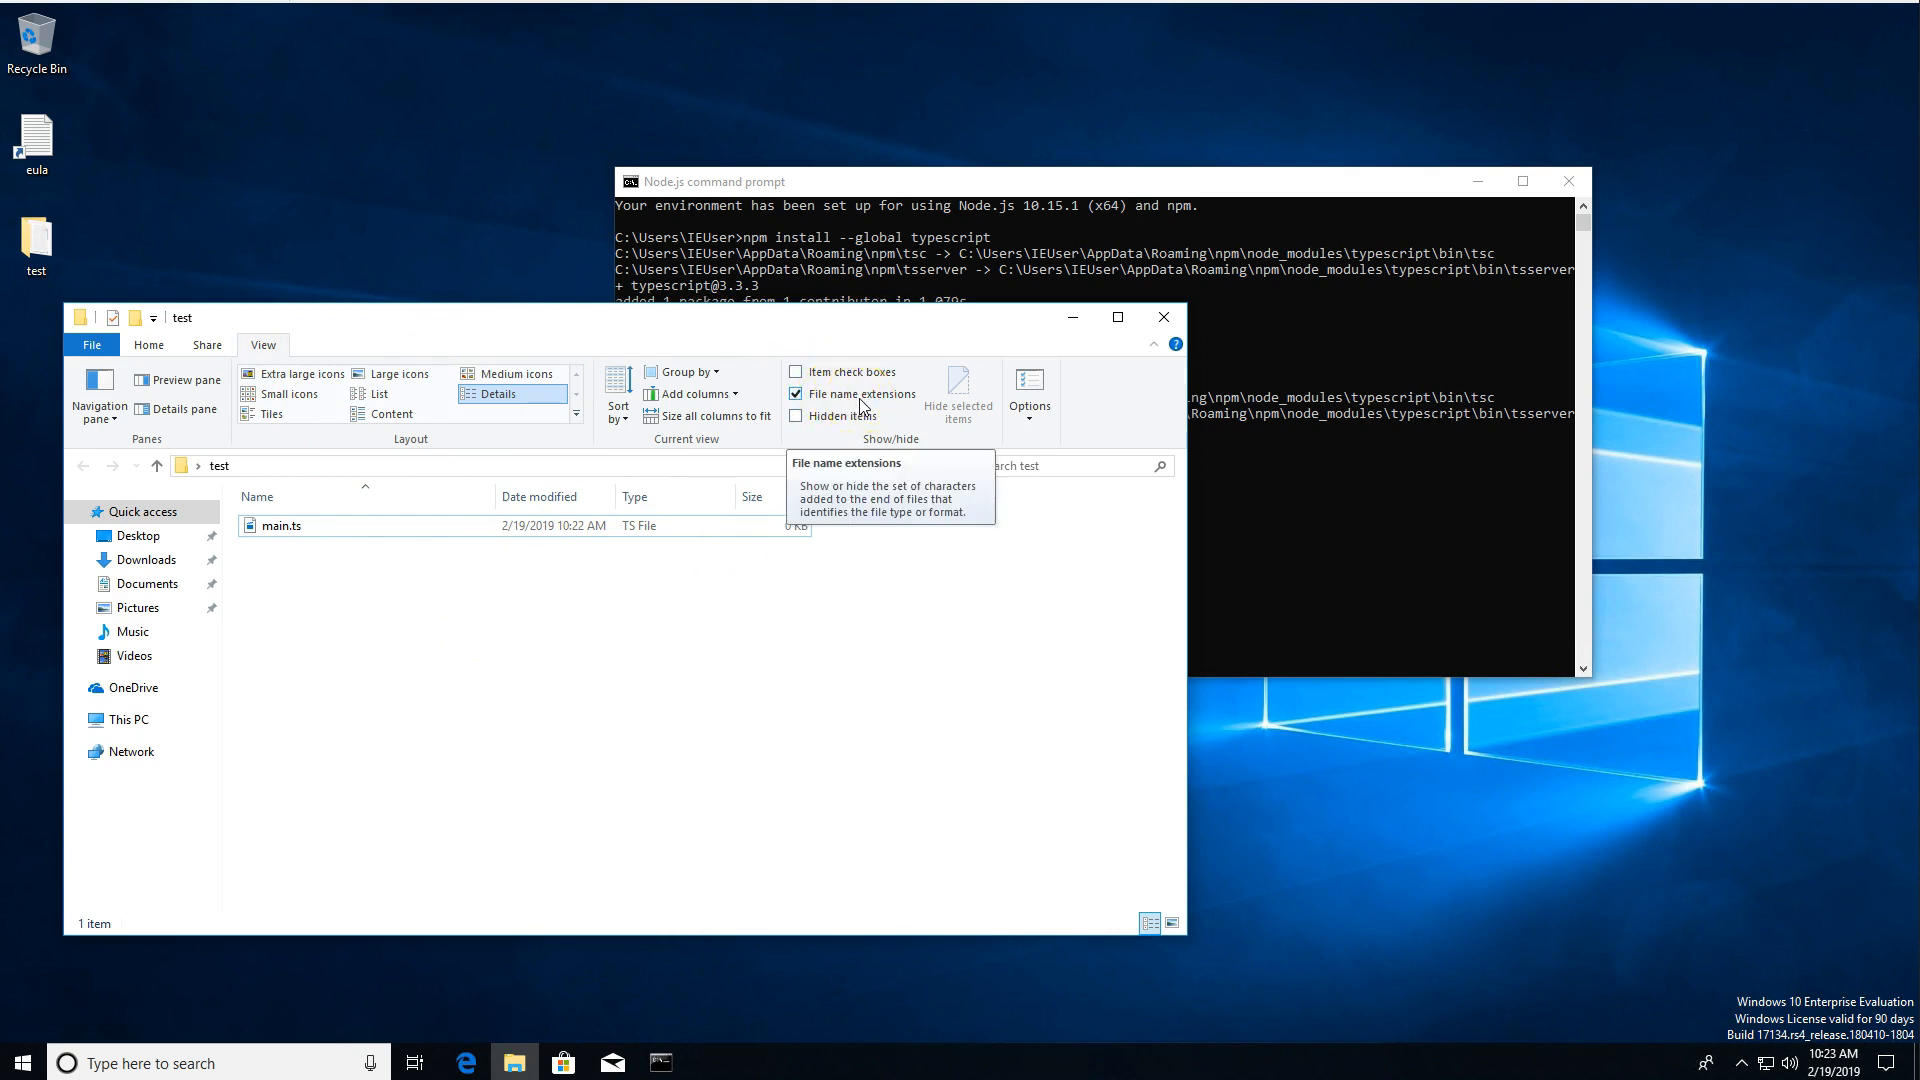
Step: Toggle file name extensions off and back on, then return to the Home ribbon
left_click(796, 393)
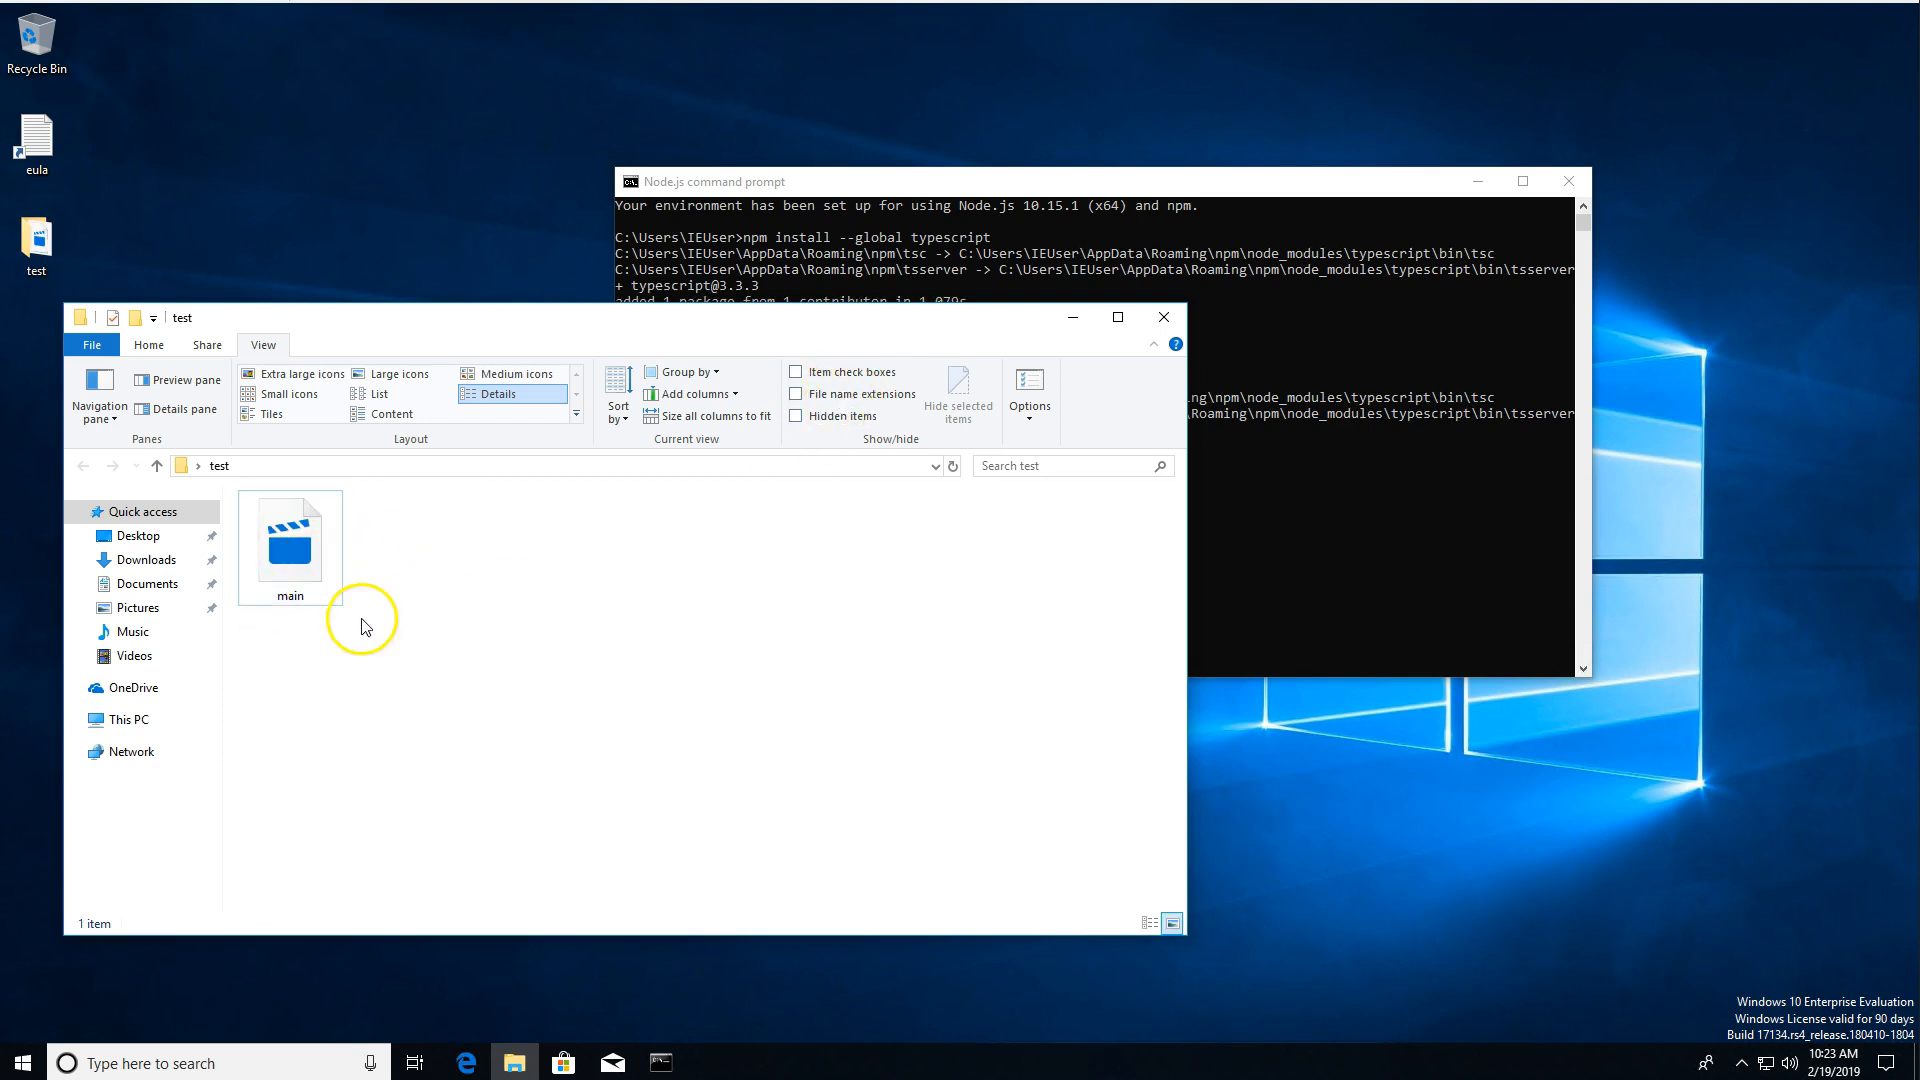
left_click(796, 393)
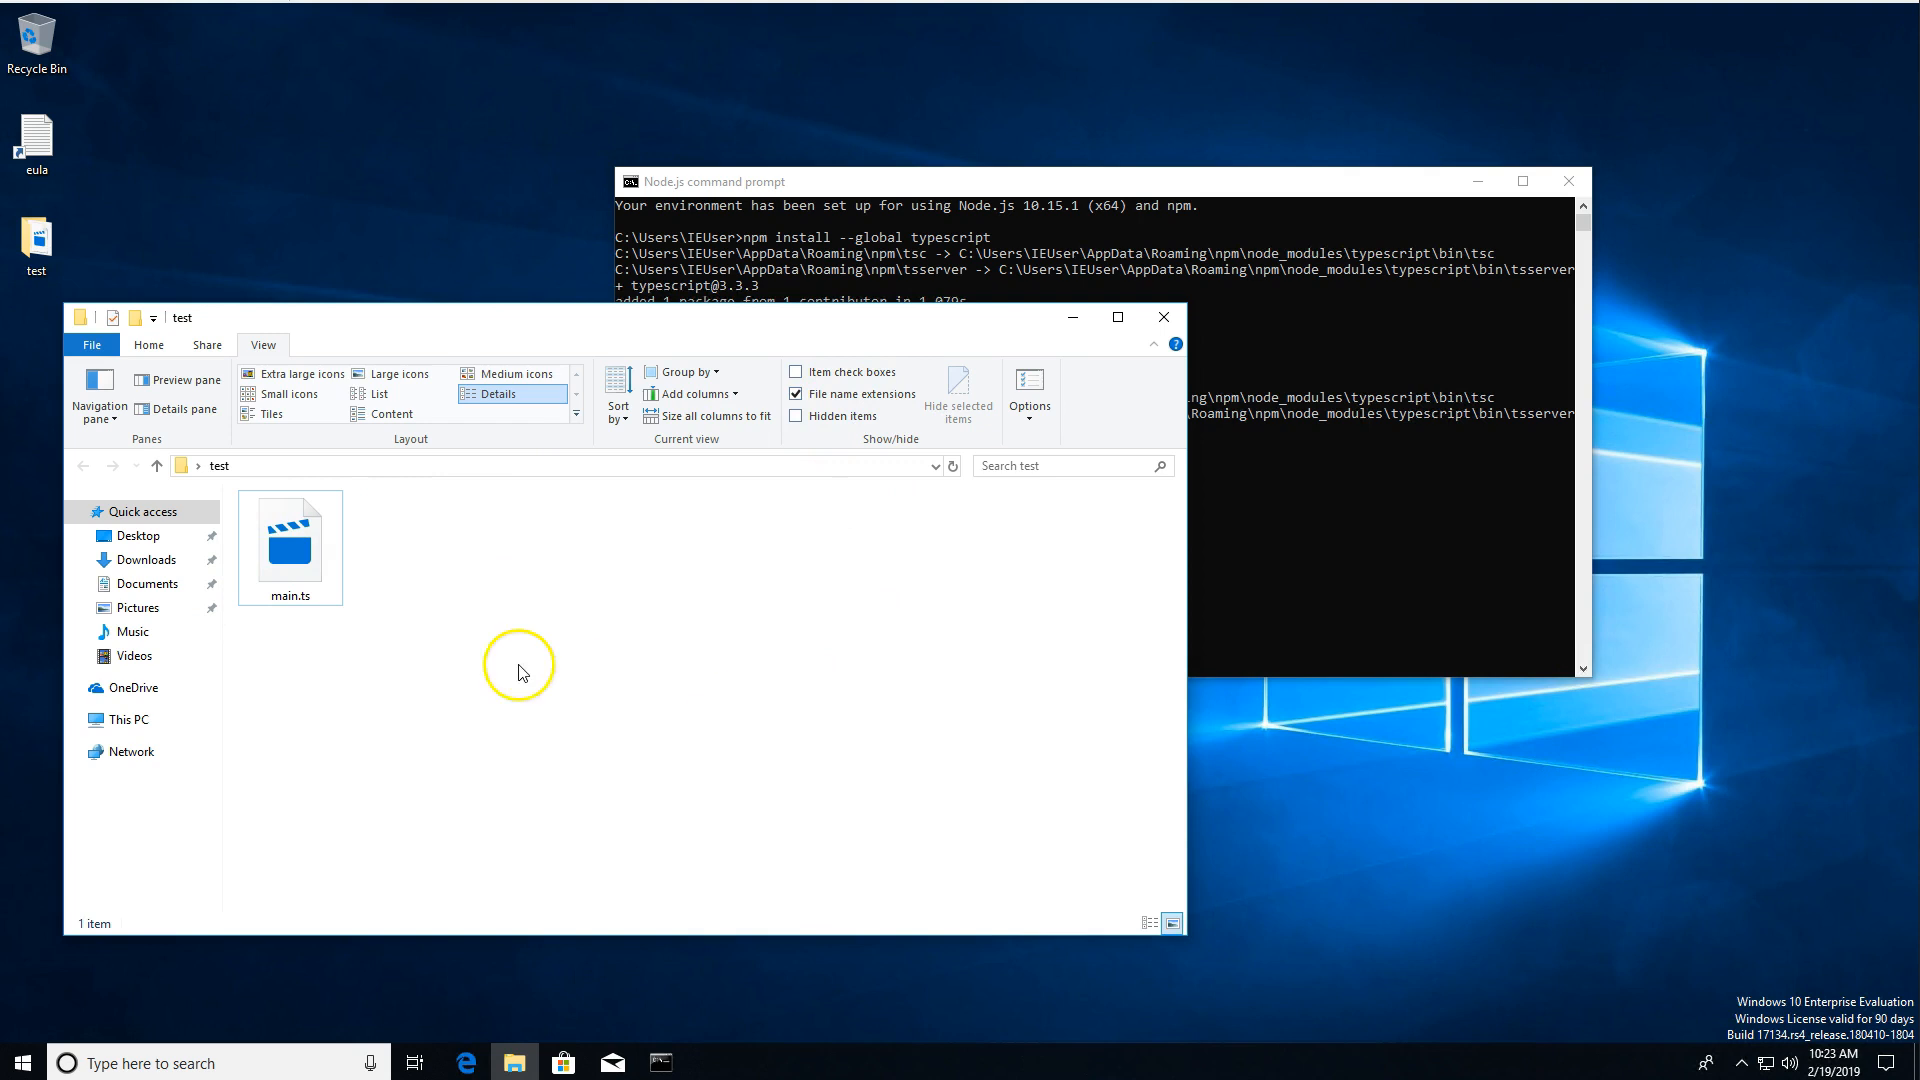
mouse_move(601, 669)
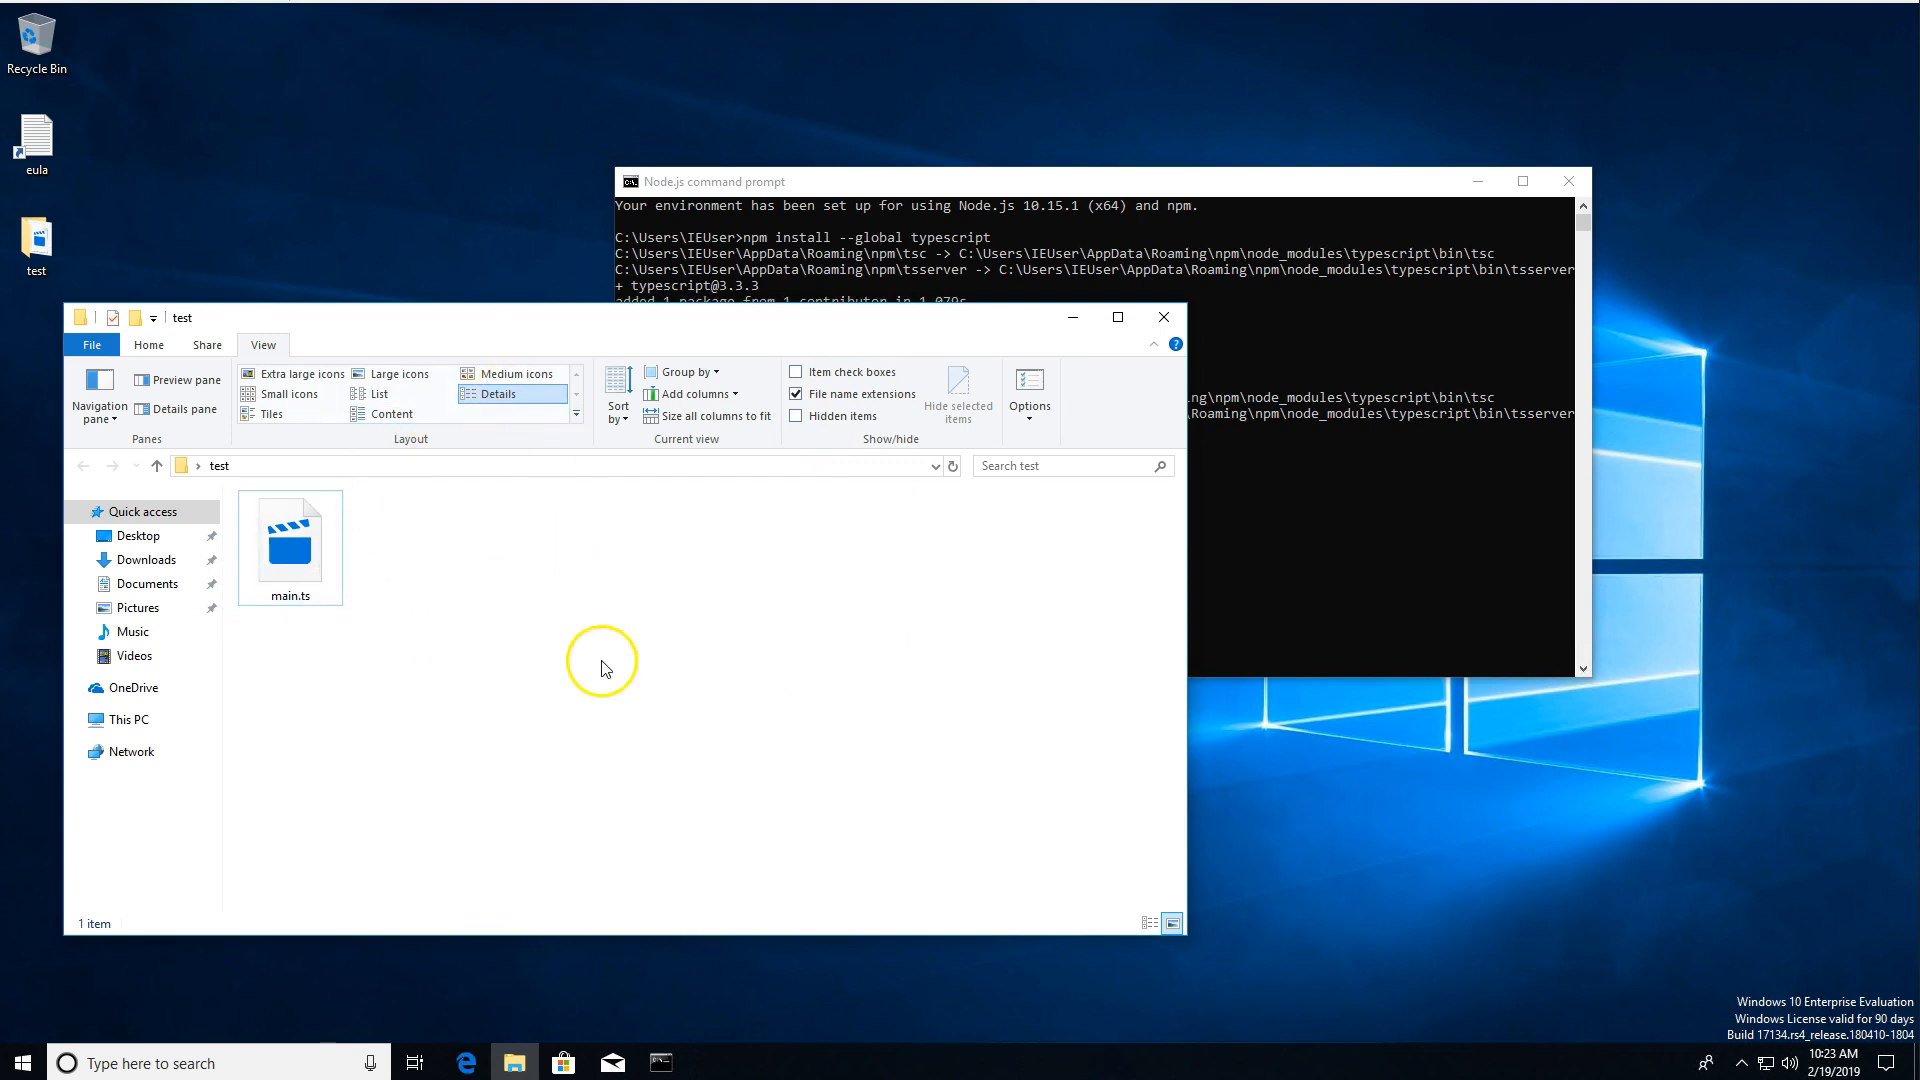
left_click(148, 347)
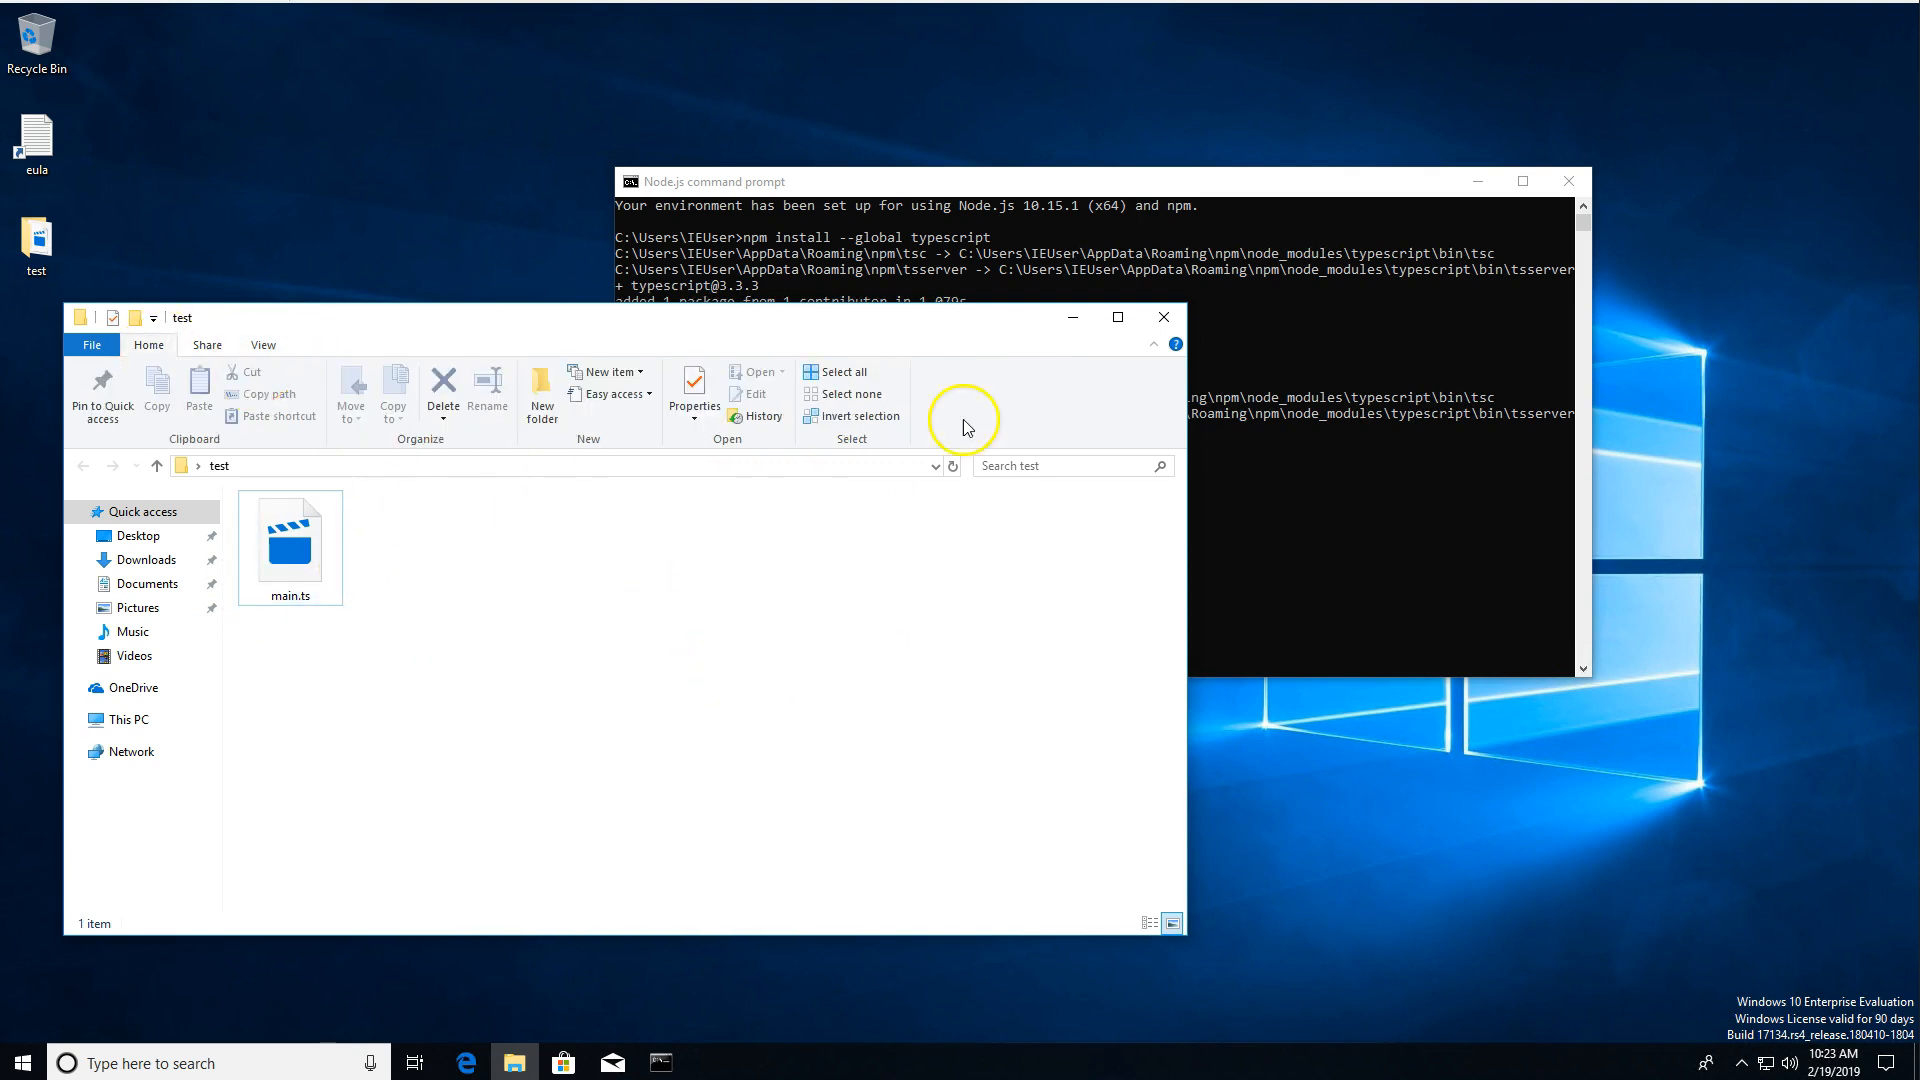
left_click(1118, 181)
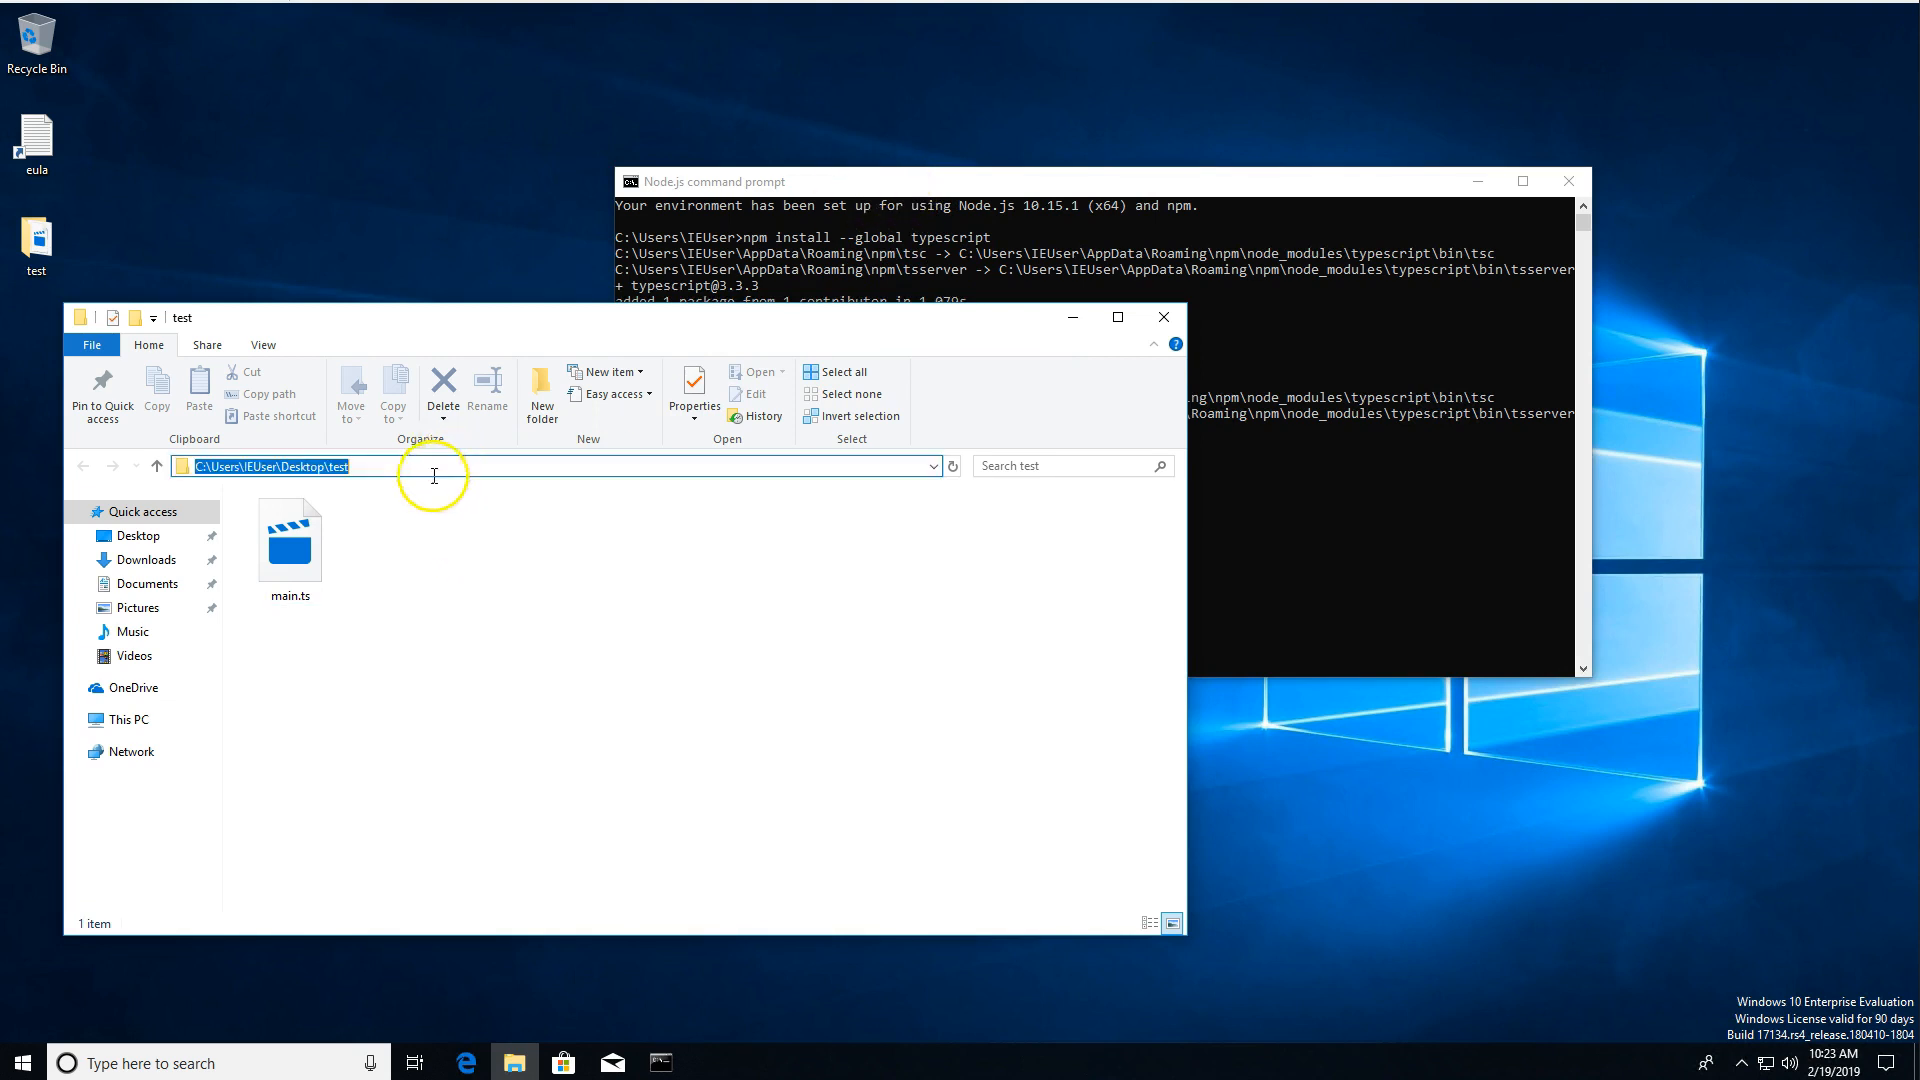
Step: Bring the Node.js command prompt back to the front after copying the test folder path
left_click(924, 181)
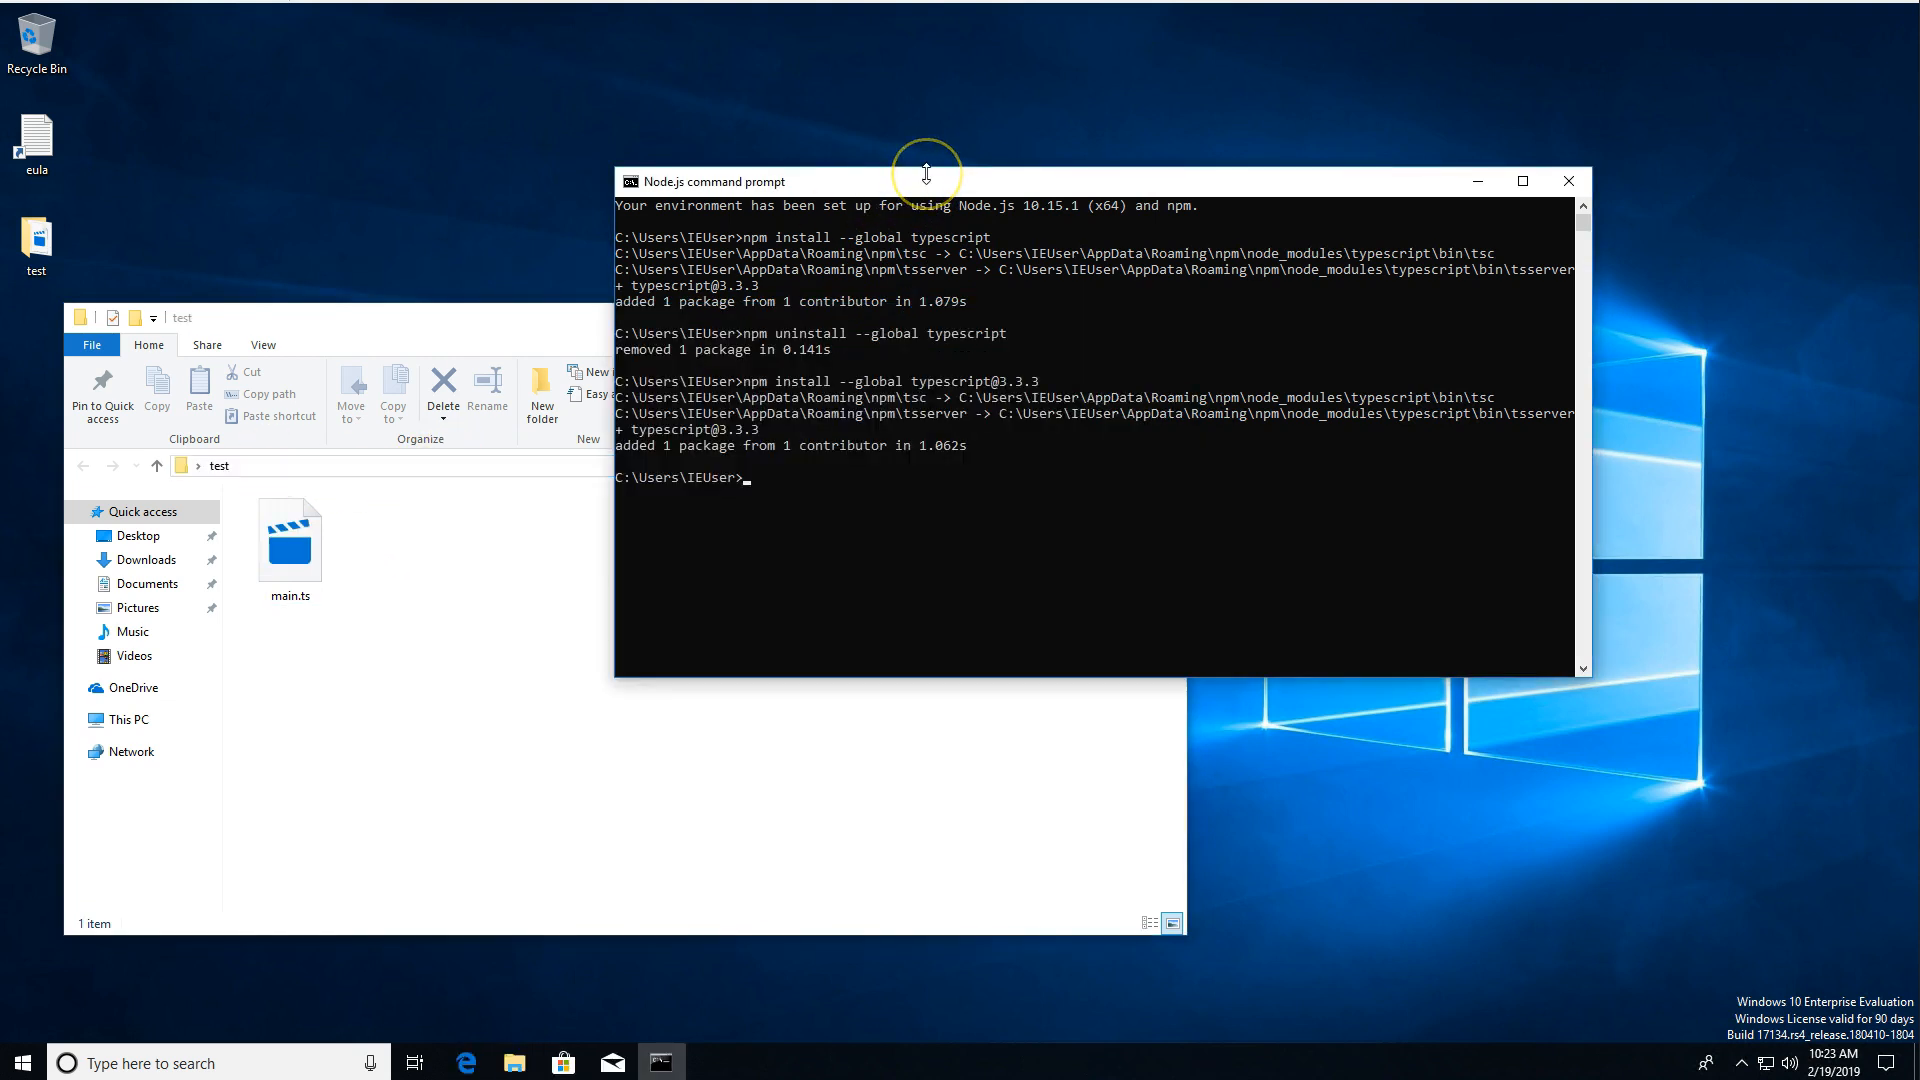
Step: Change directory to "C:\Users\IEUser\Desktop\test" and begin the tsc command
type("cd")
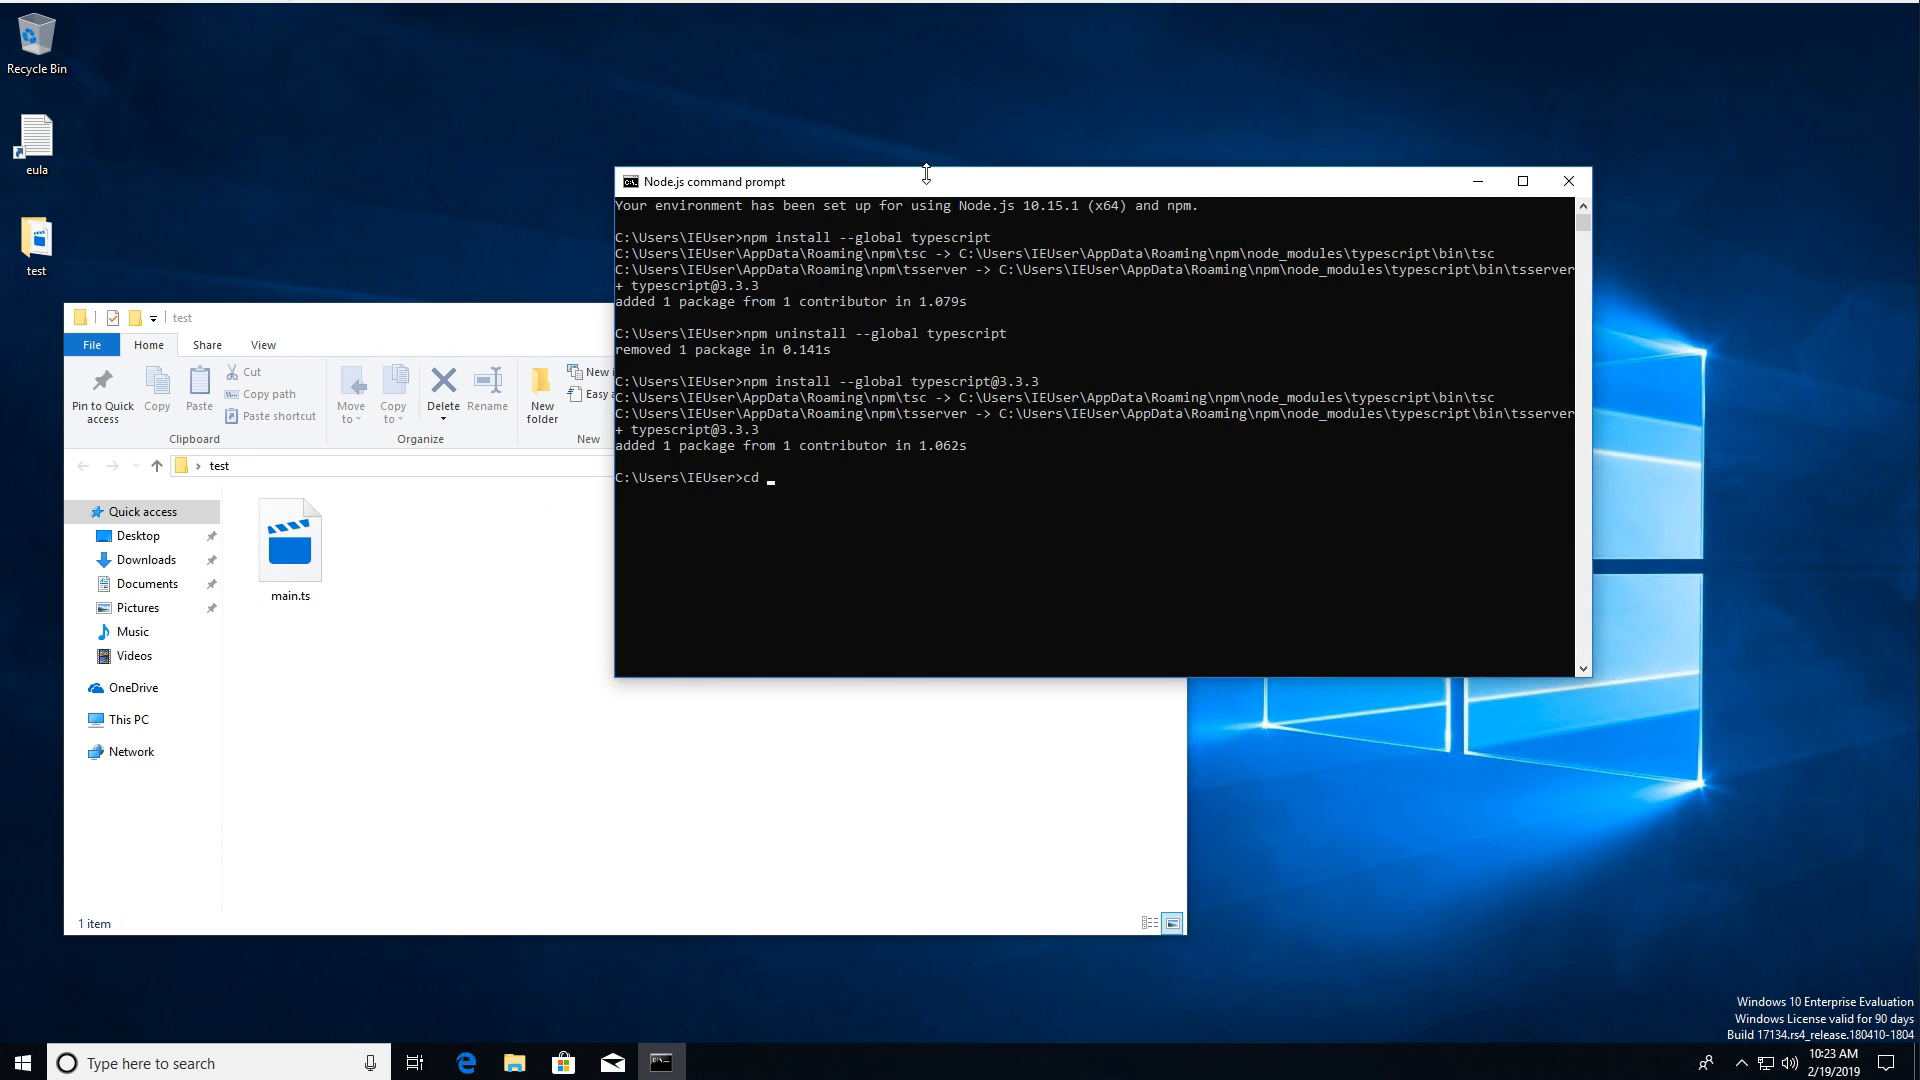
type("\"C:\\Users\\IEUser\\Desktop\\test")
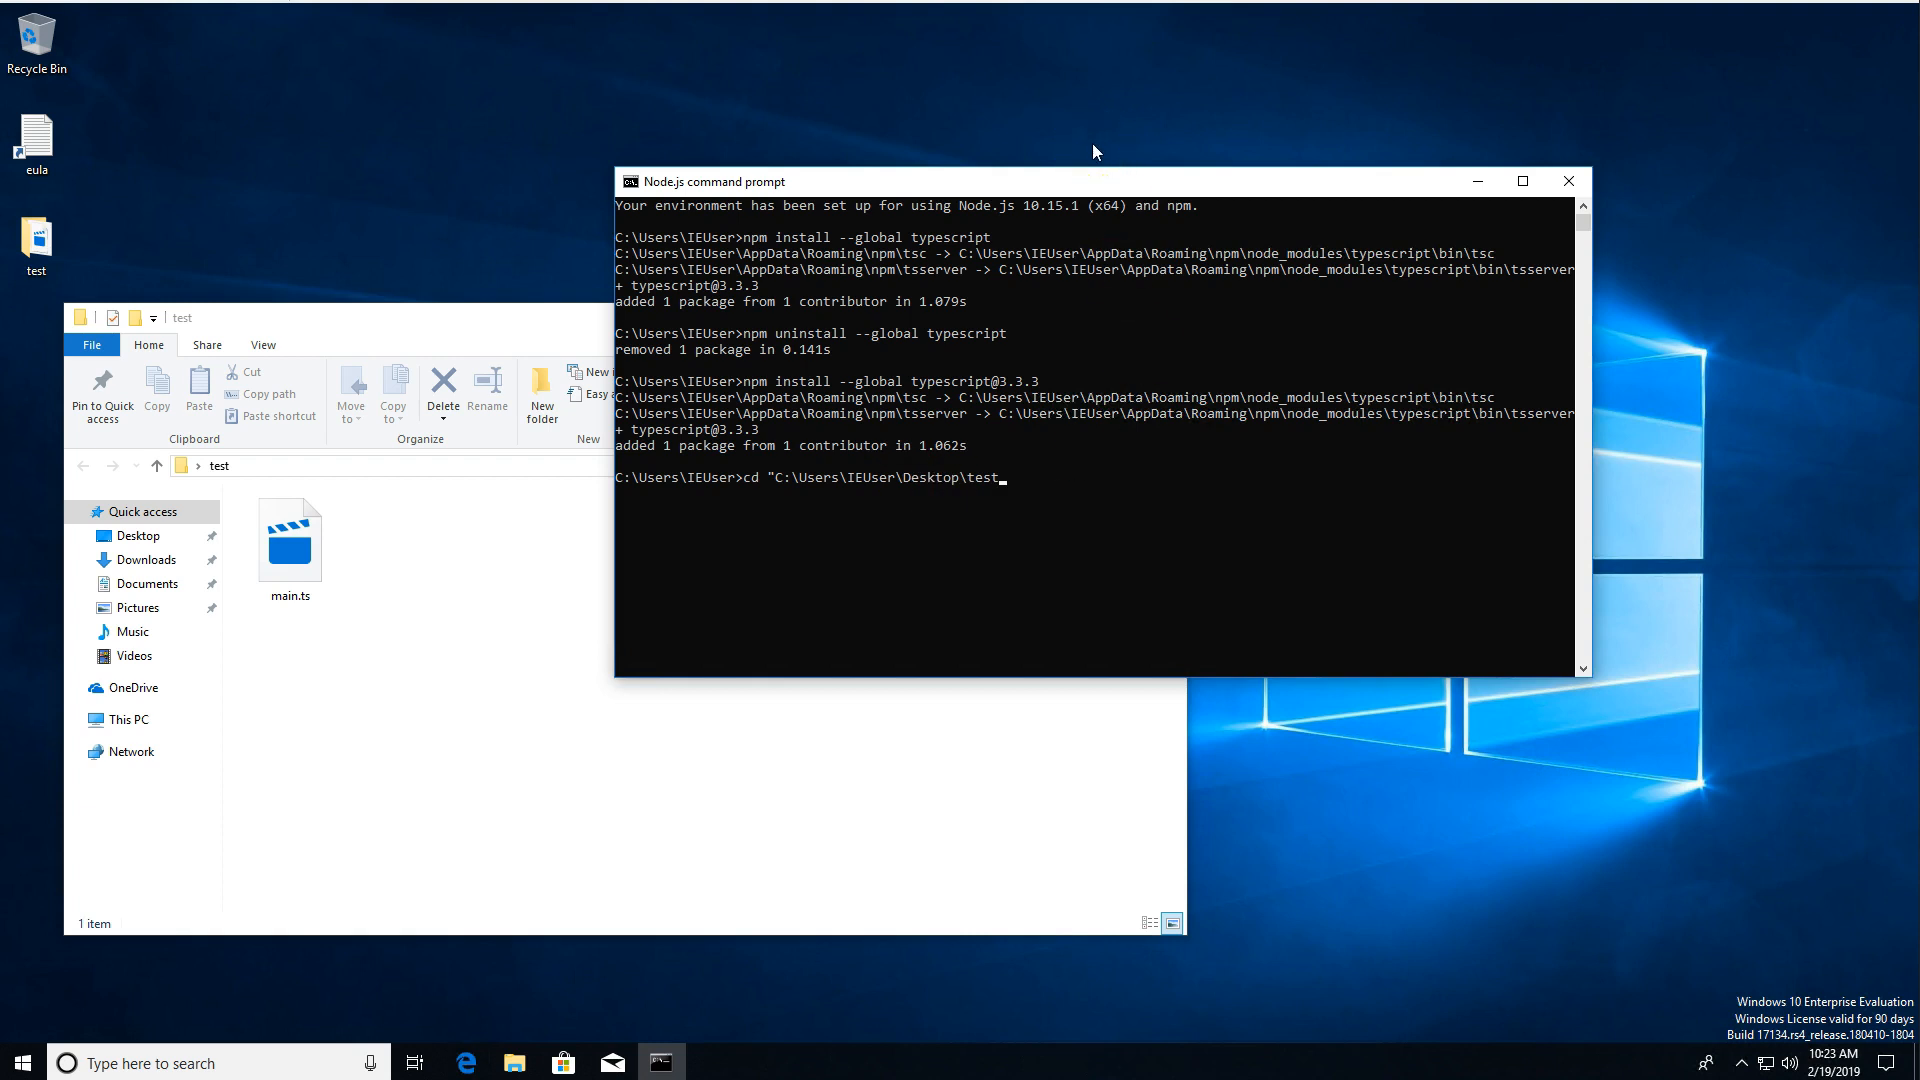
type("\"")
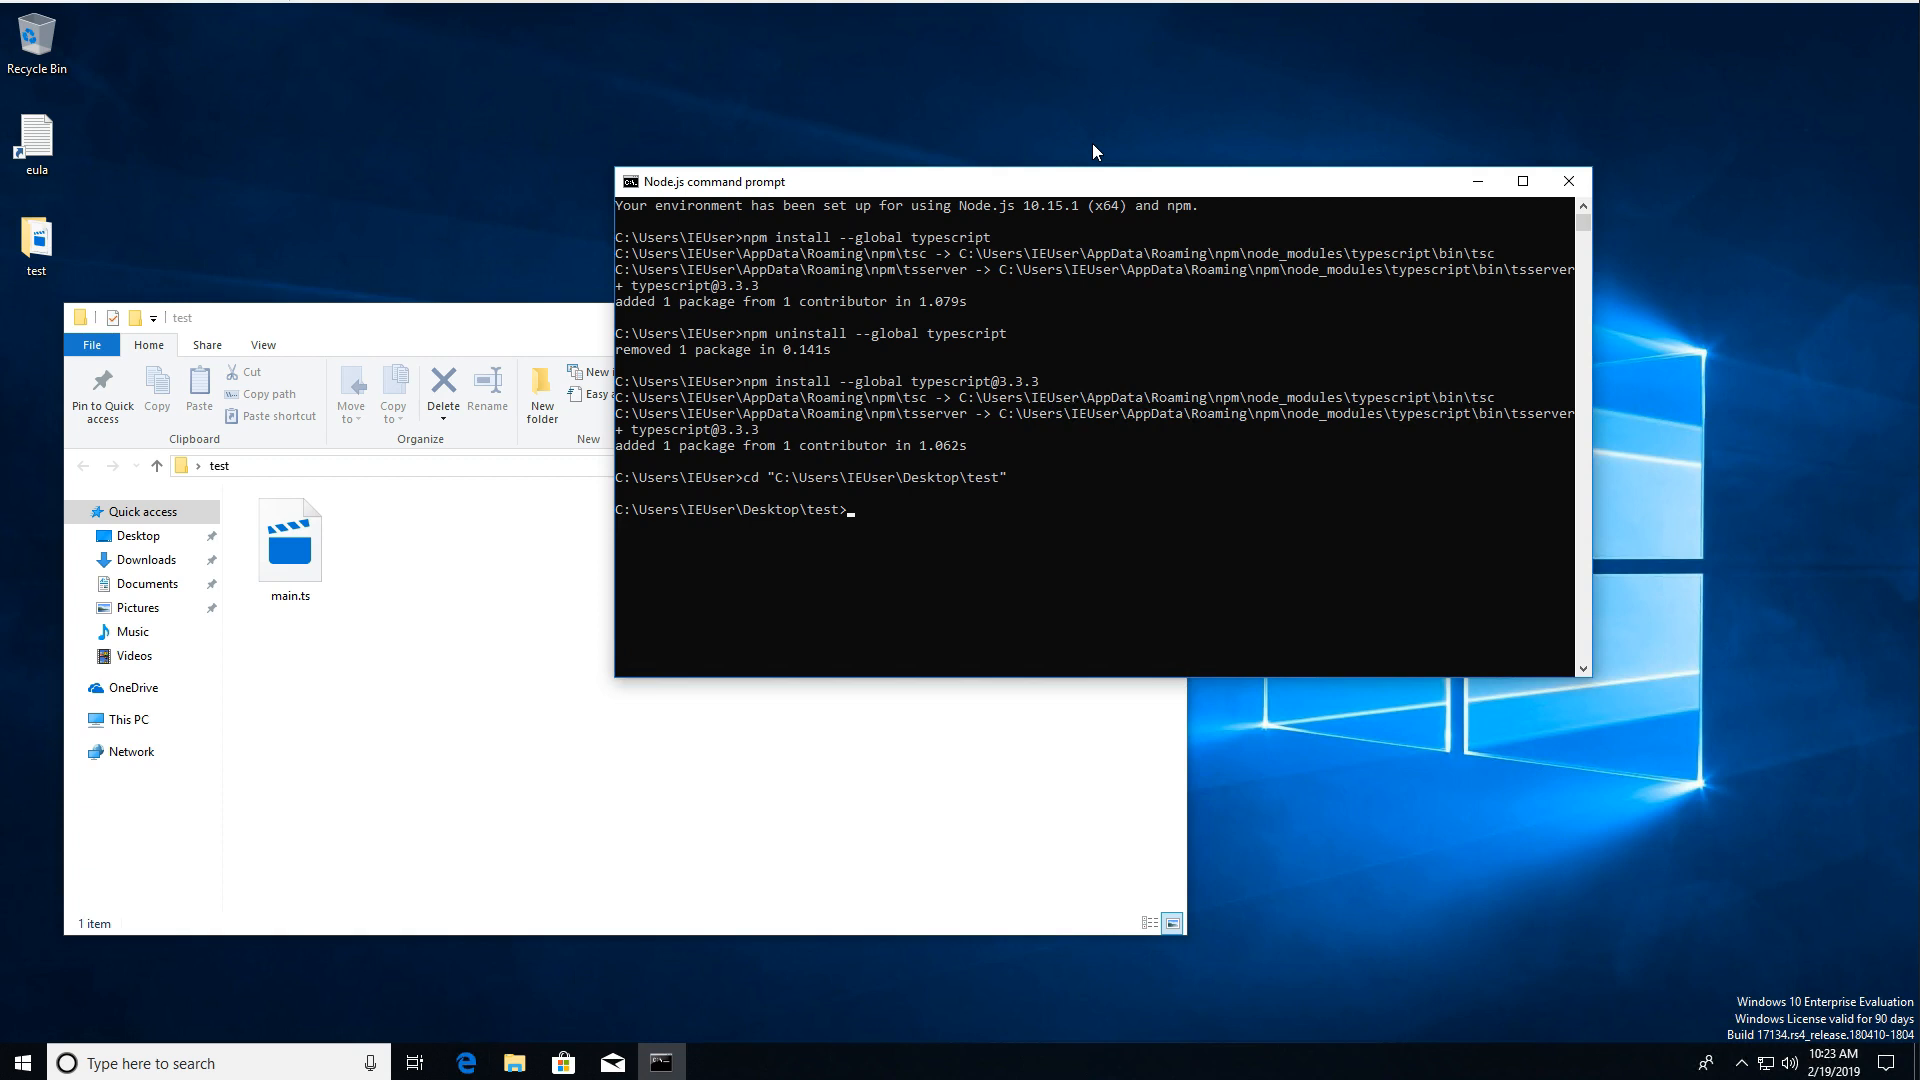
type("tsc --ini")
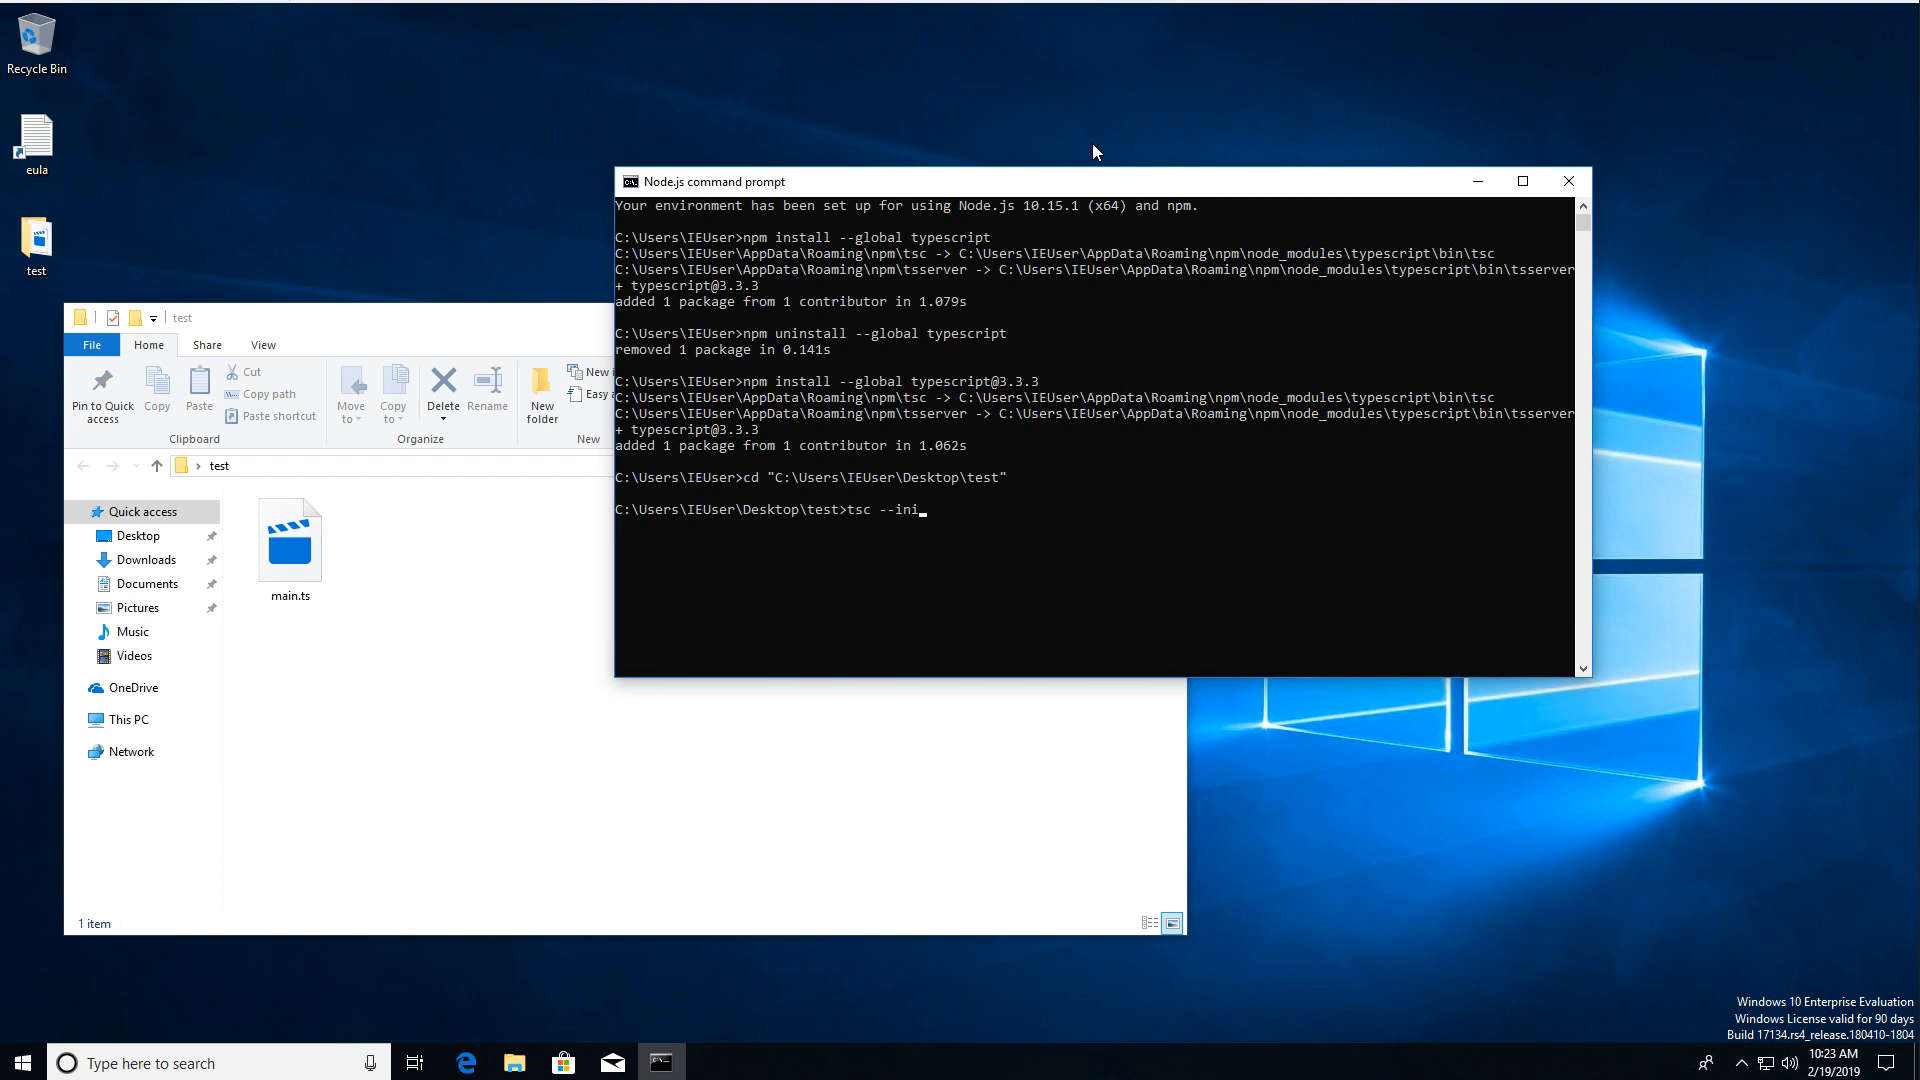
Step: Run tsc --init so tsconfig.json appears beside main.ts in the test folder
type("t")
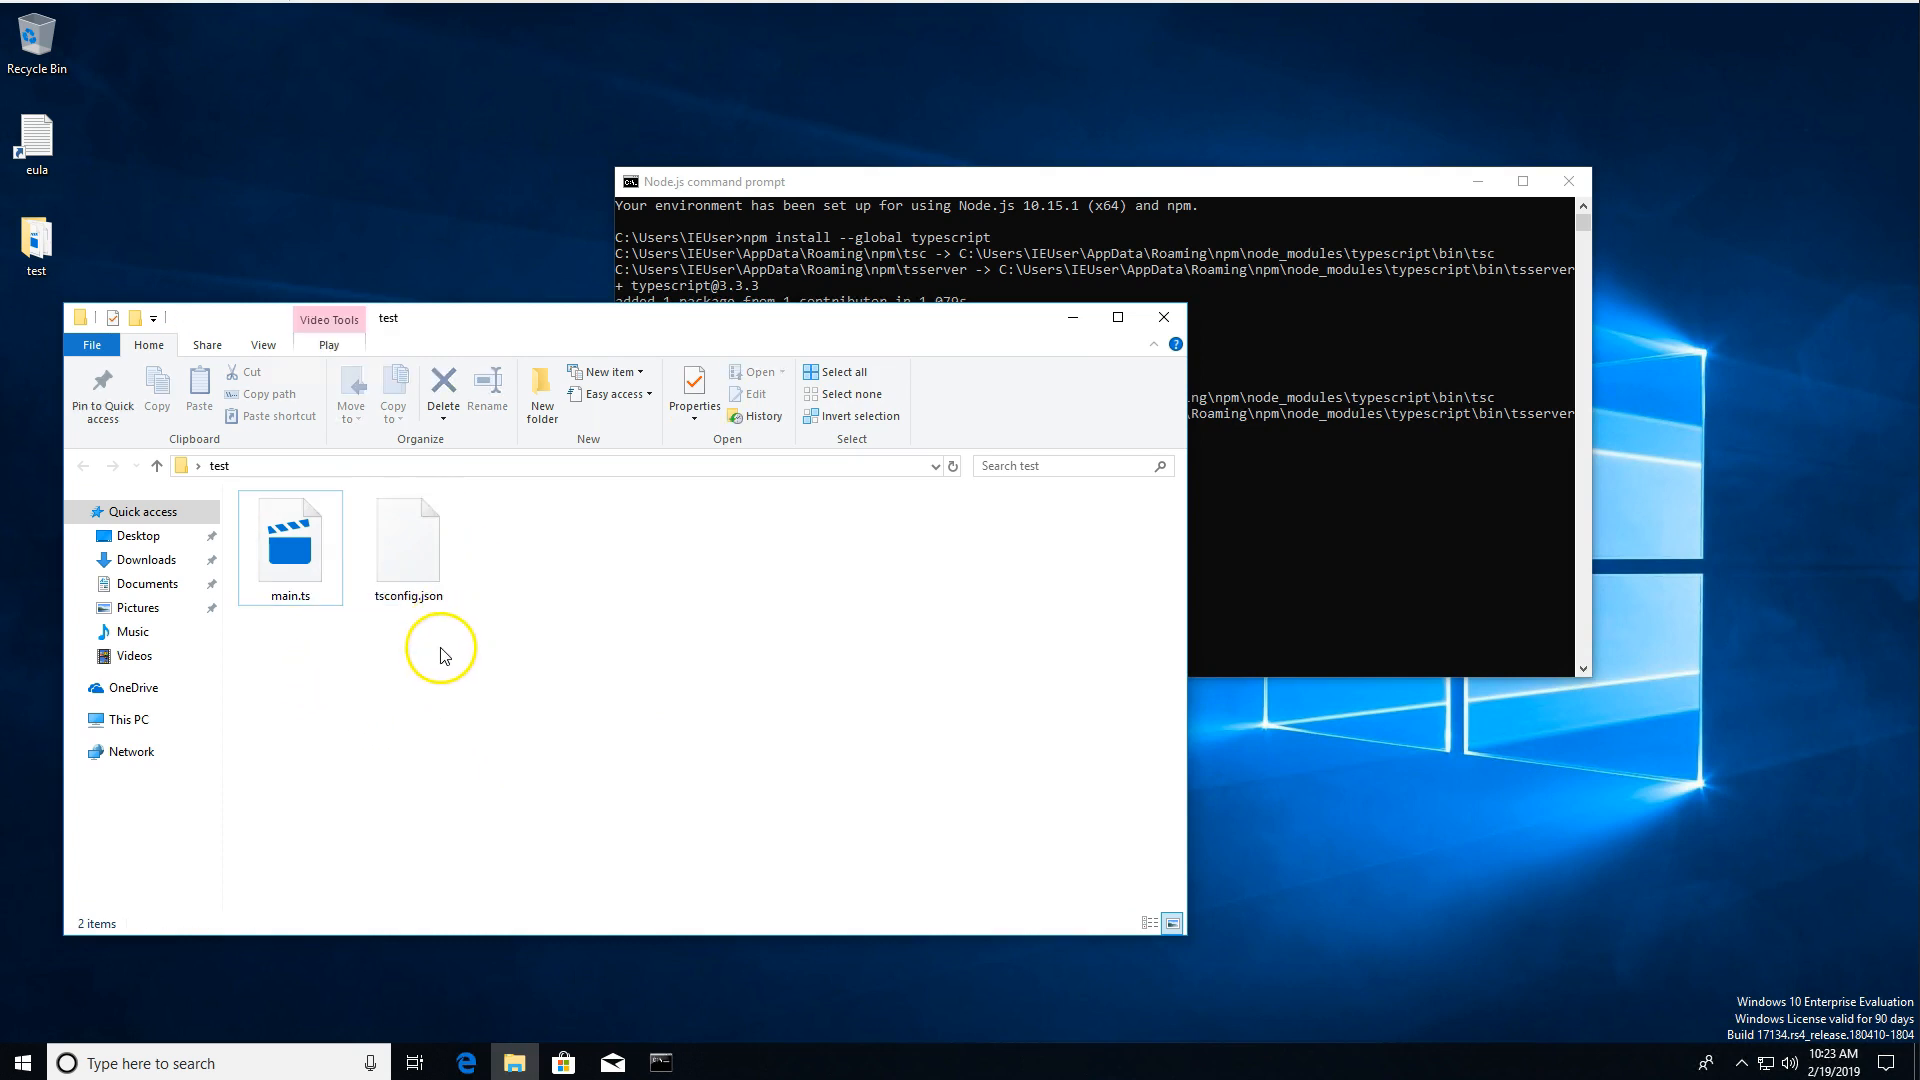
mouse_move(381, 643)
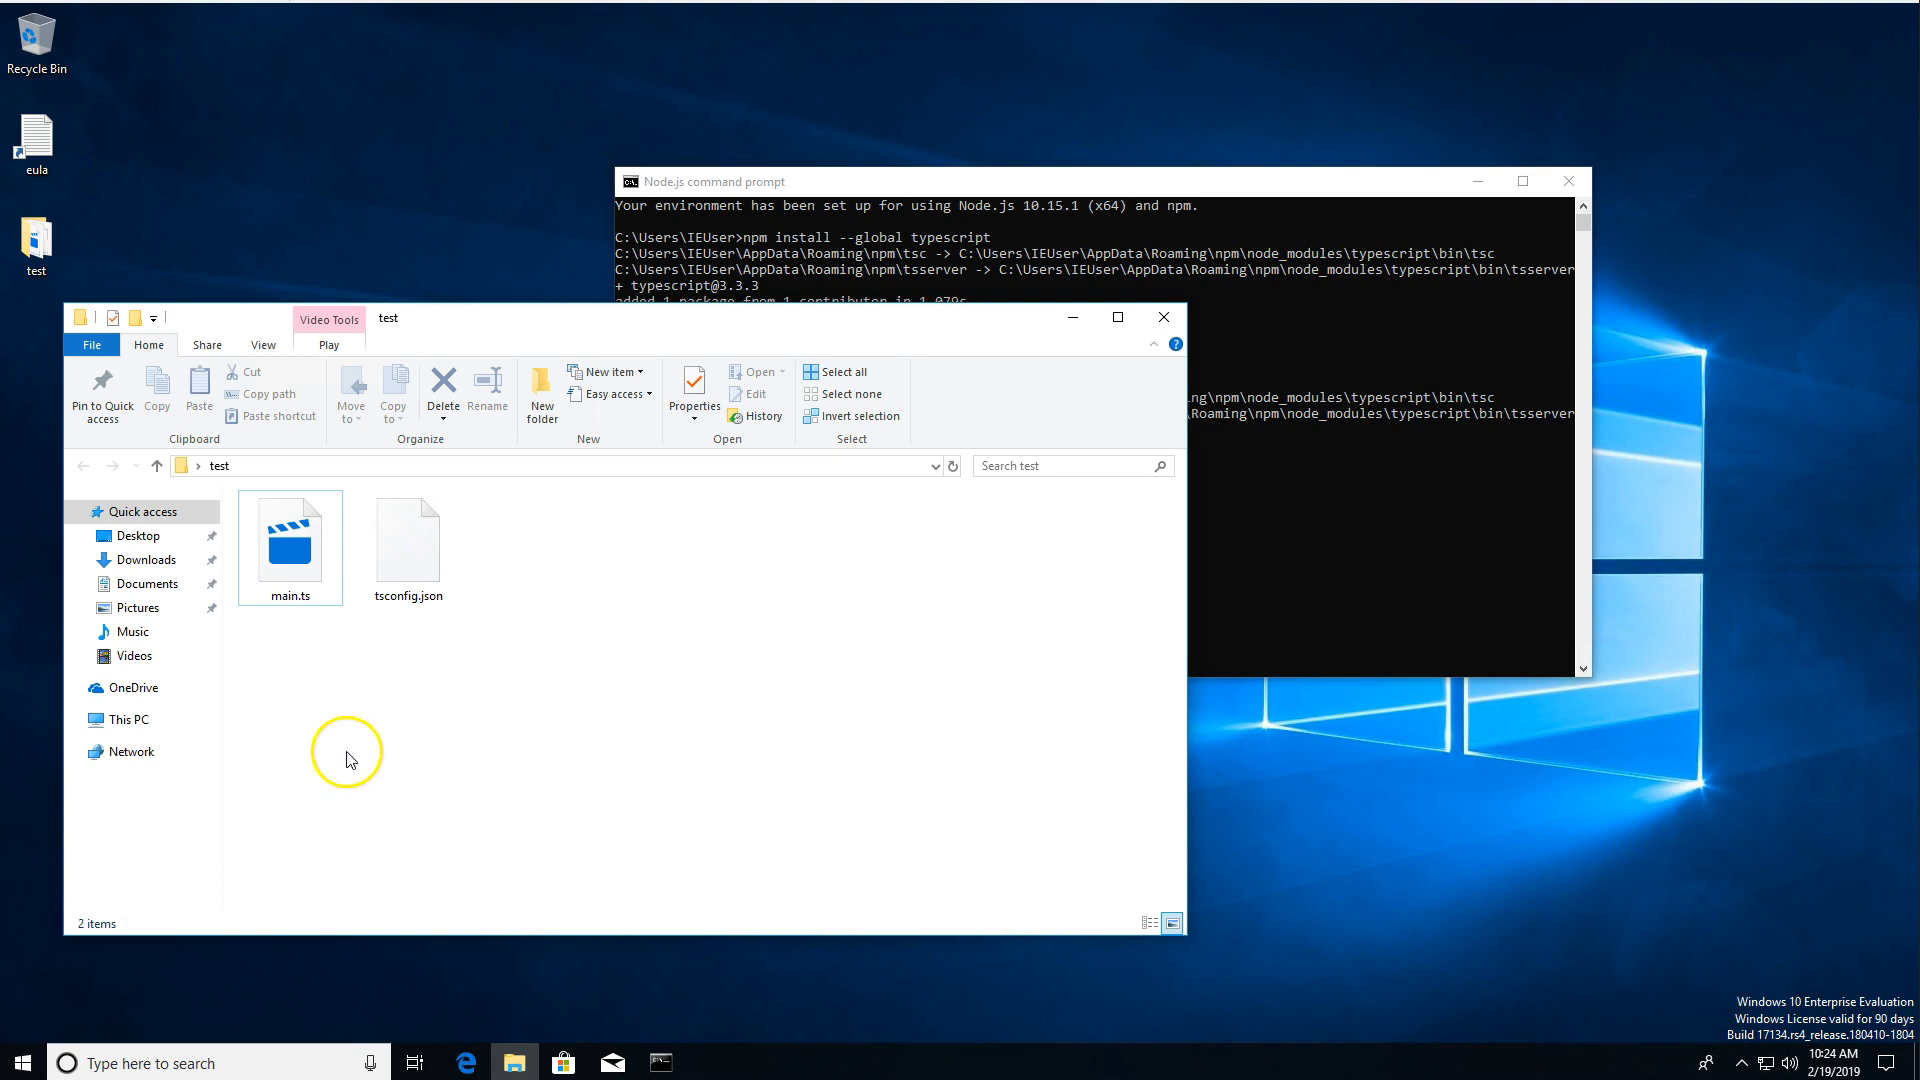
mouse_move(616, 689)
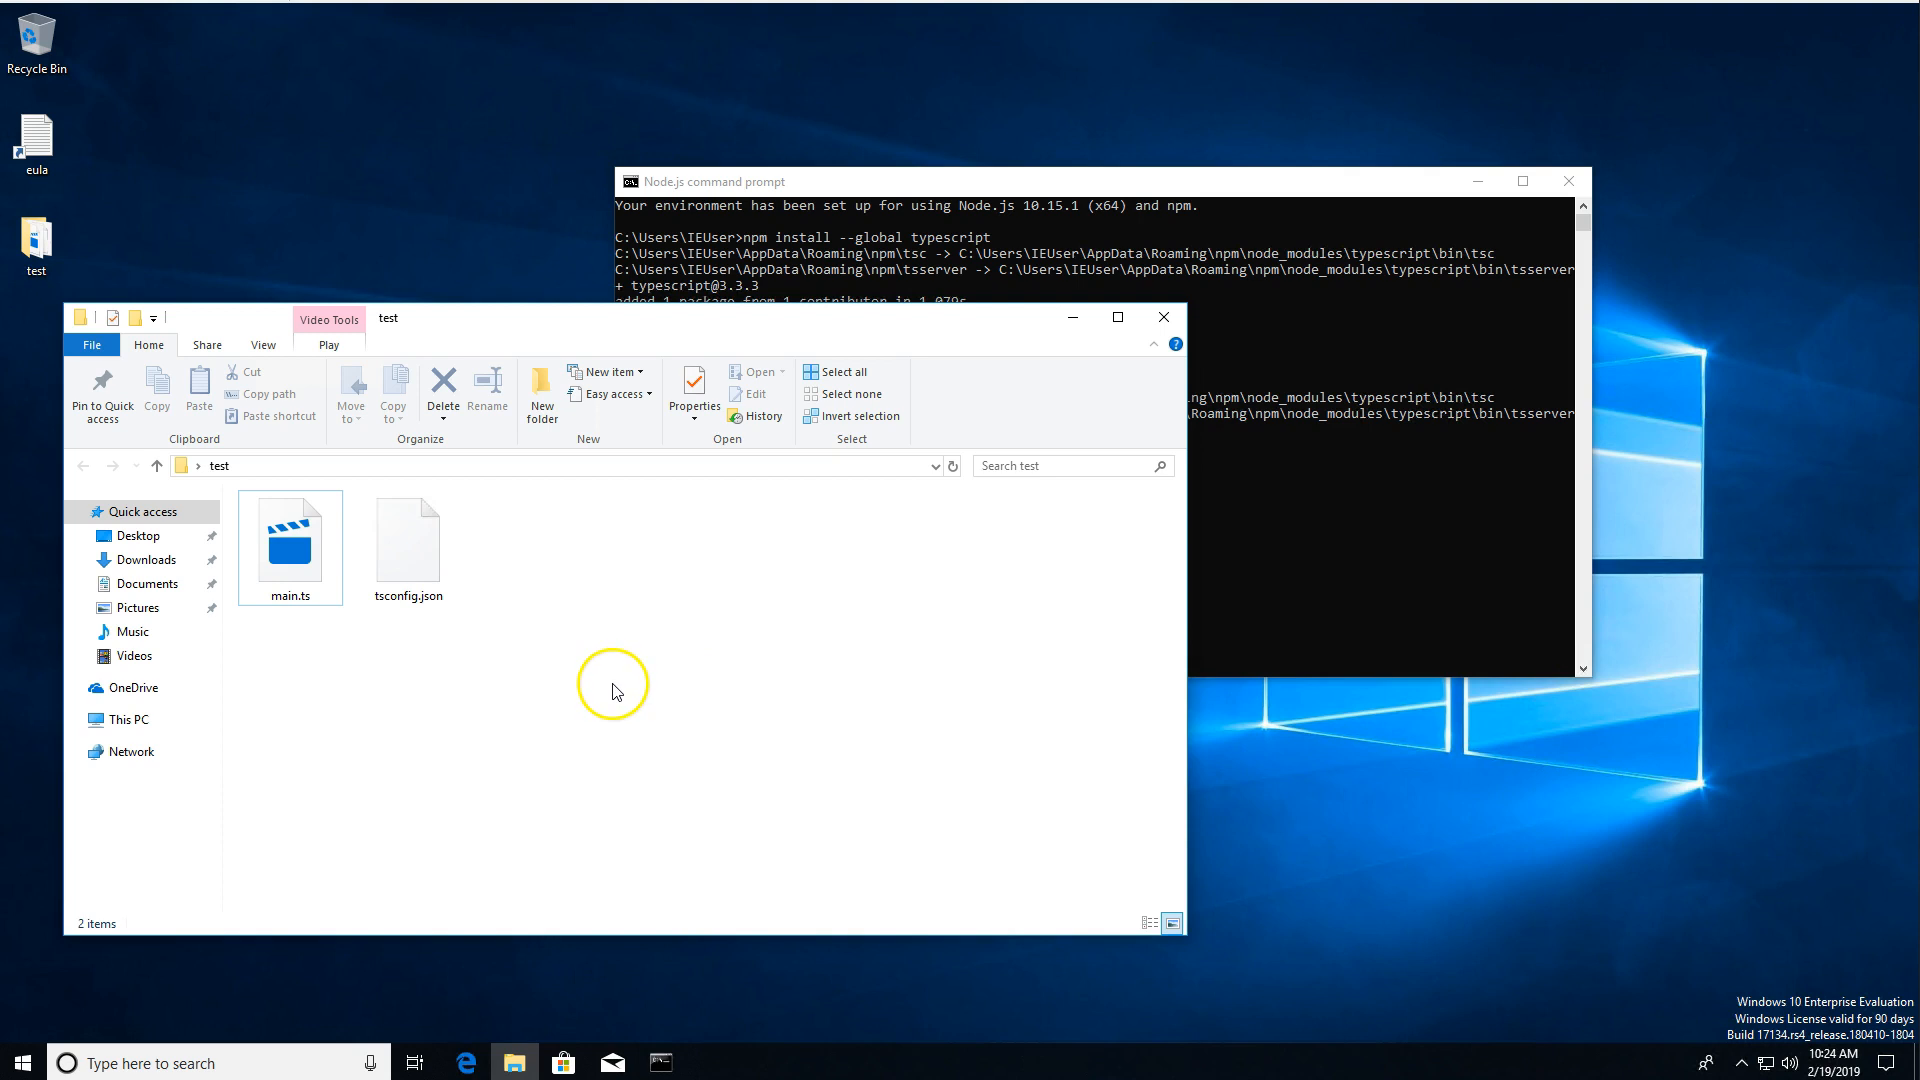
Step: Show the context menu for main.ts in File Explorer and dismiss it without choosing anything
left_click(290, 547)
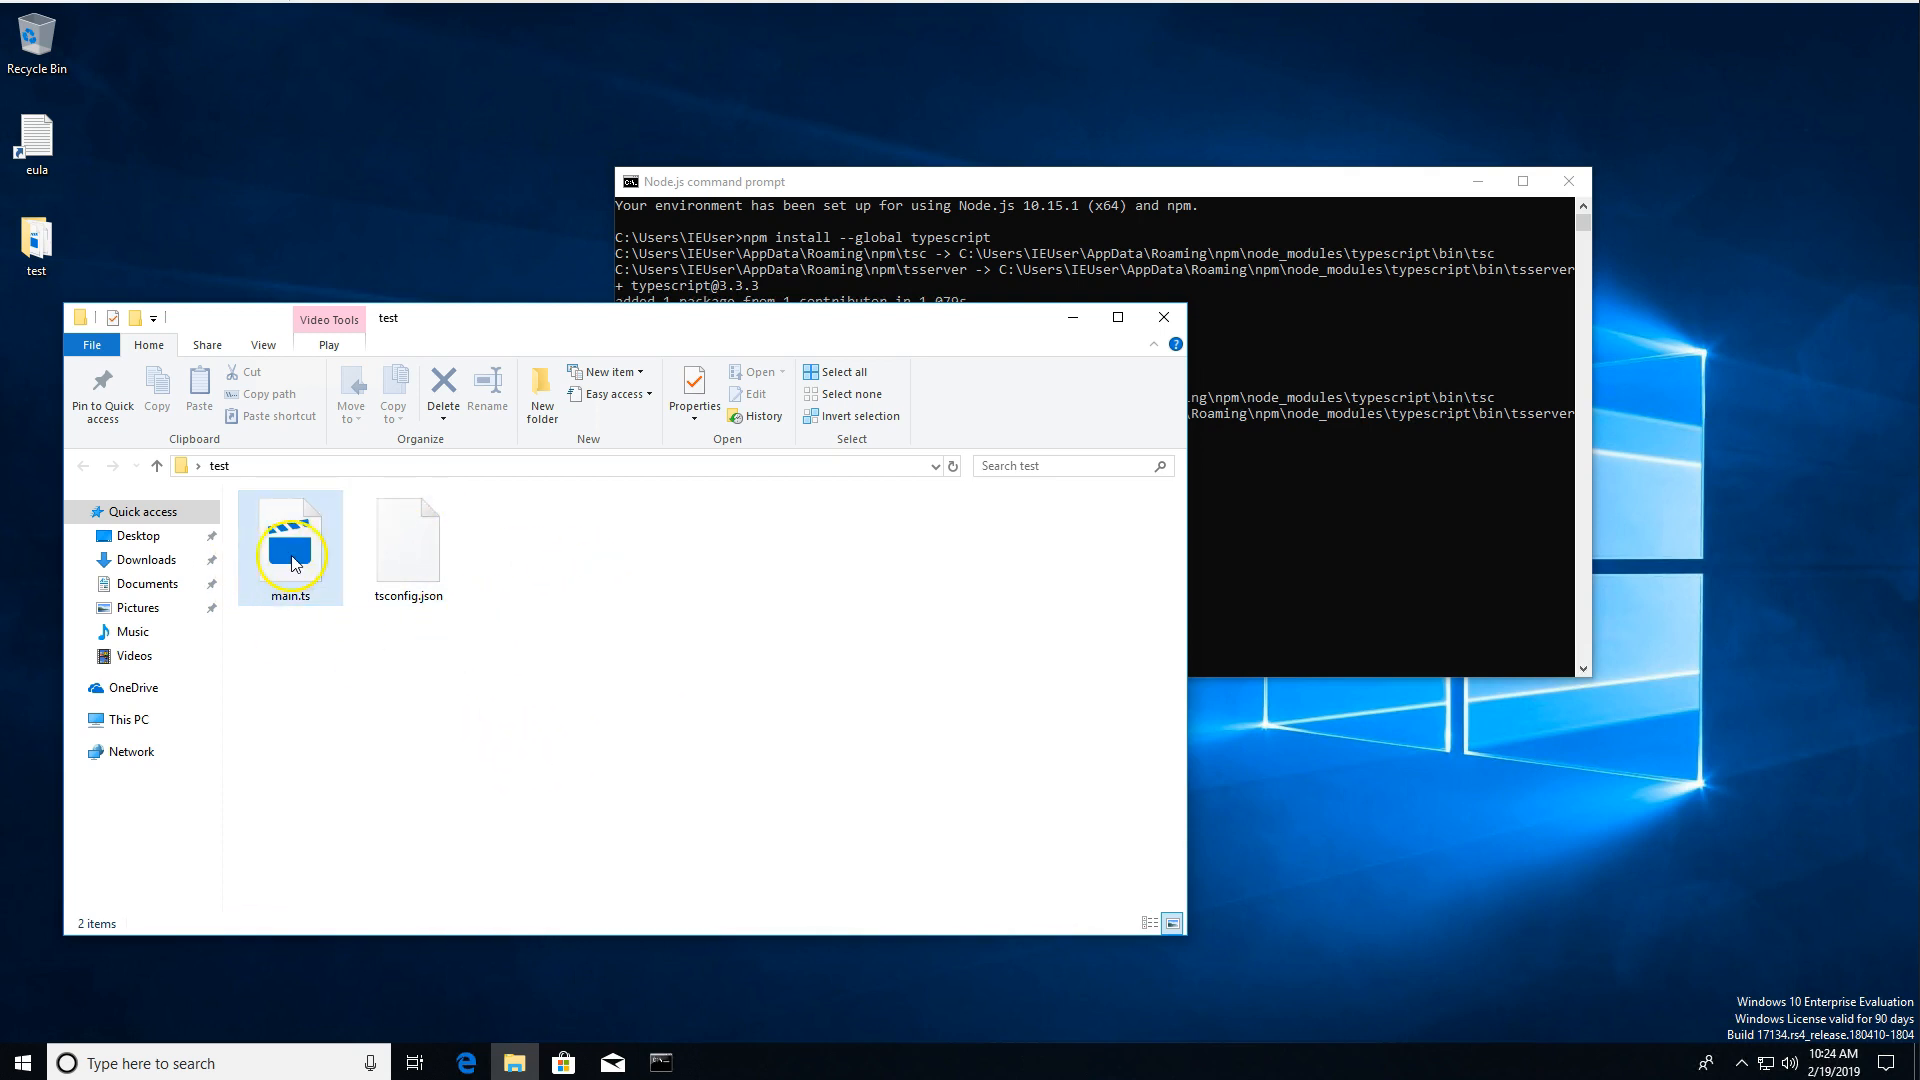
right_click(290, 547)
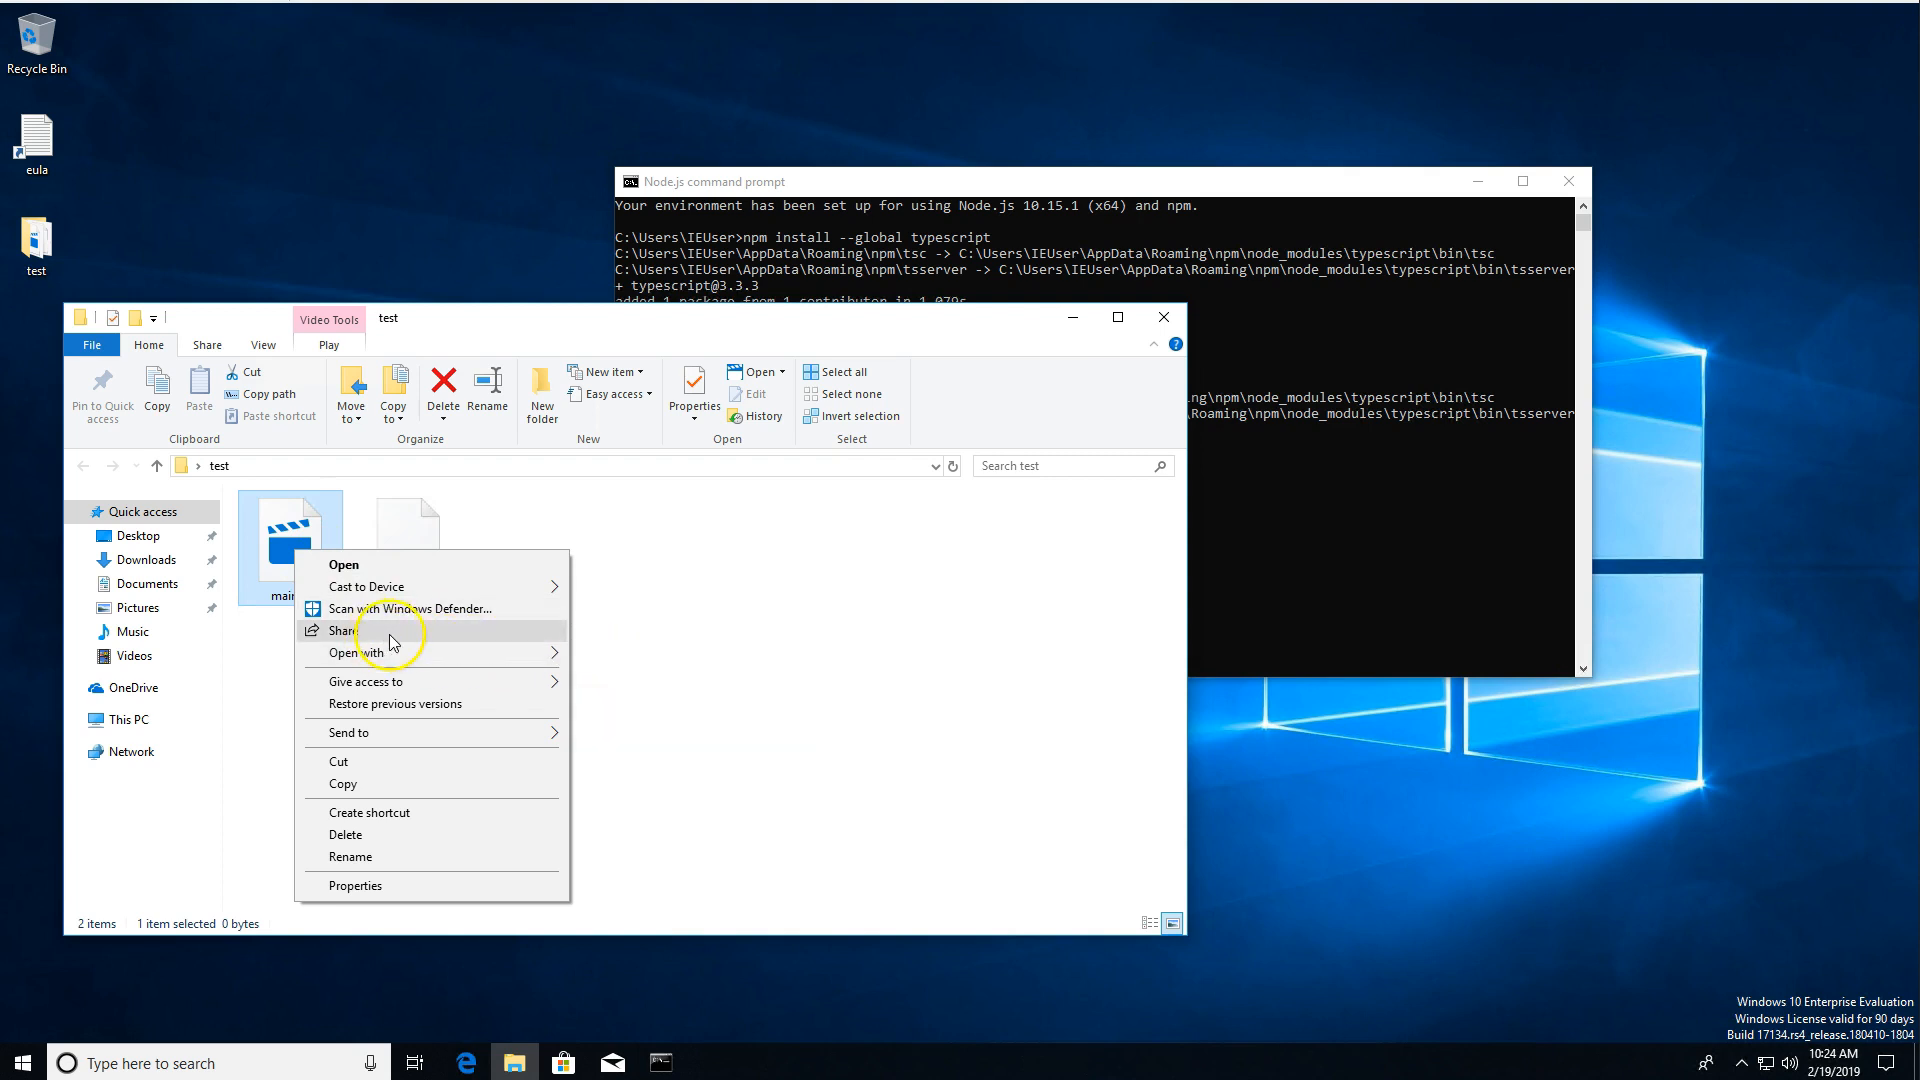
left_click(713, 643)
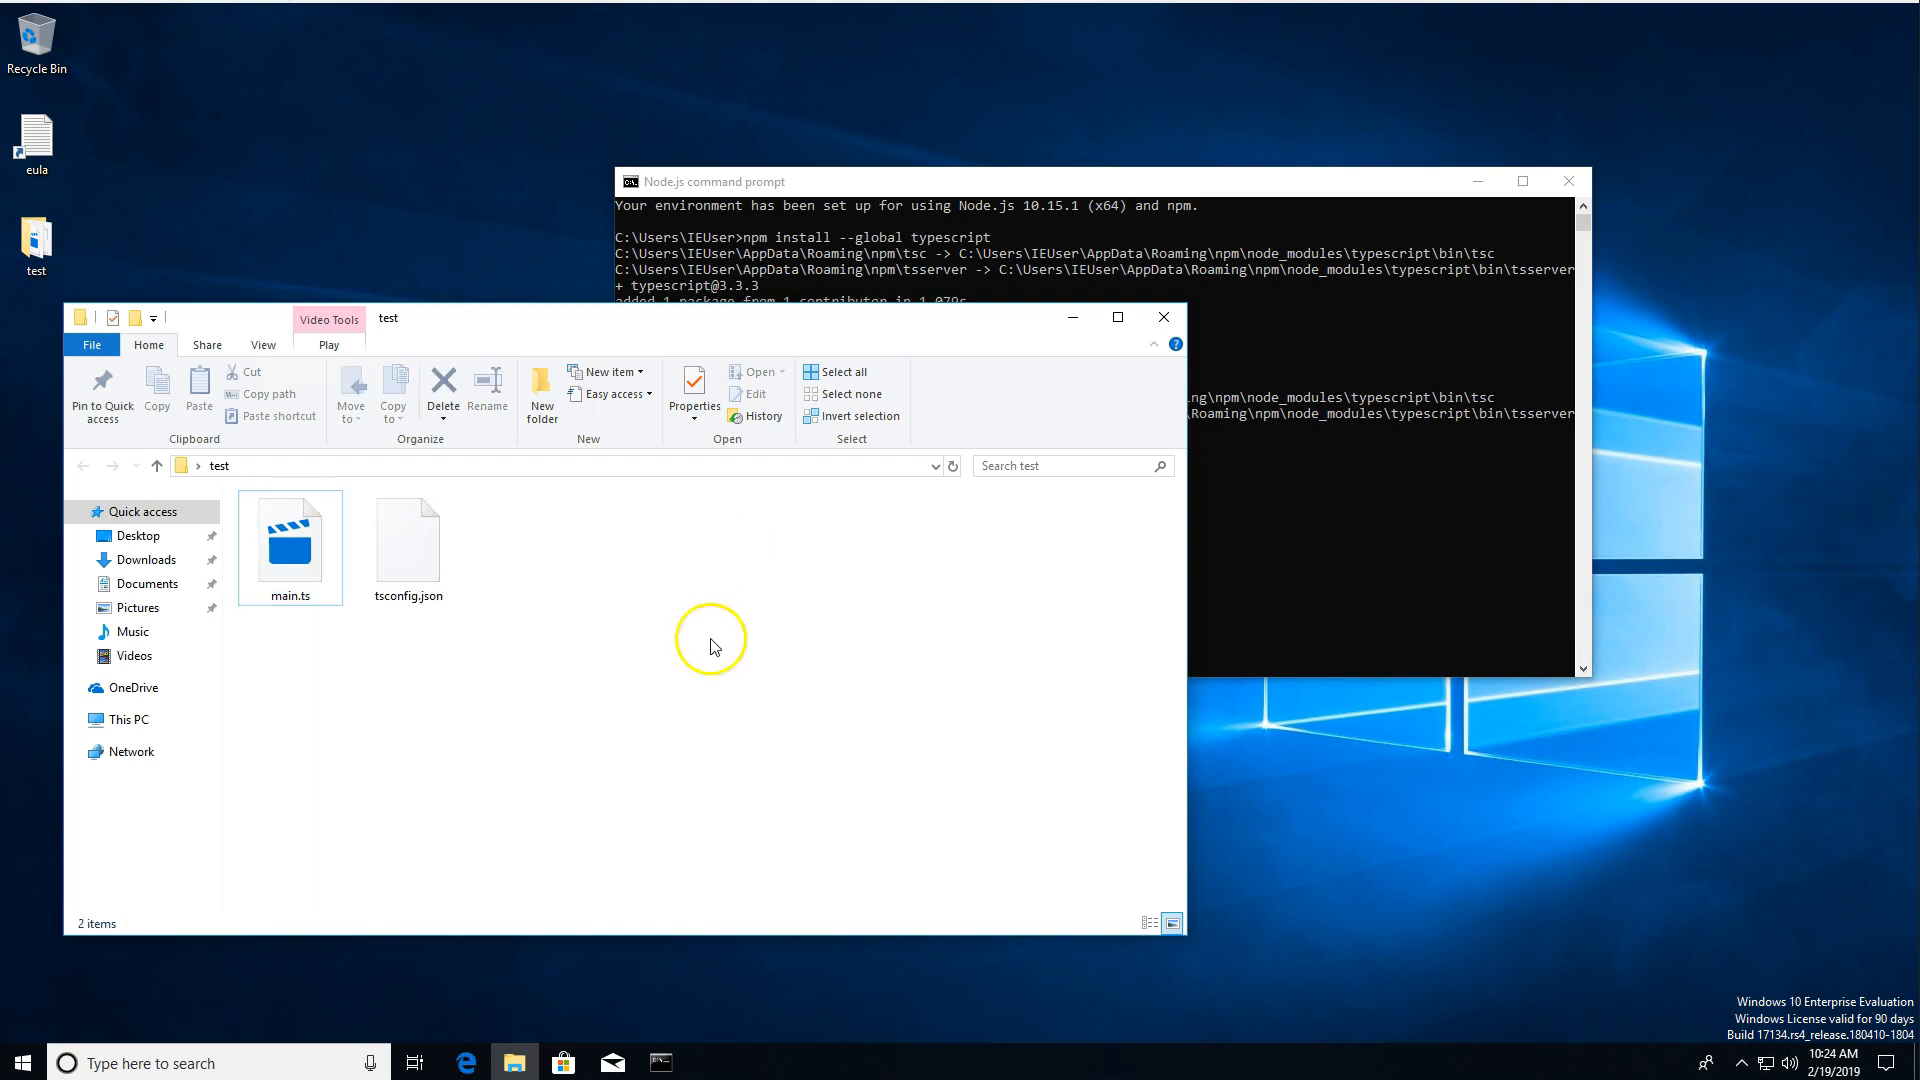
mouse_move(229, 954)
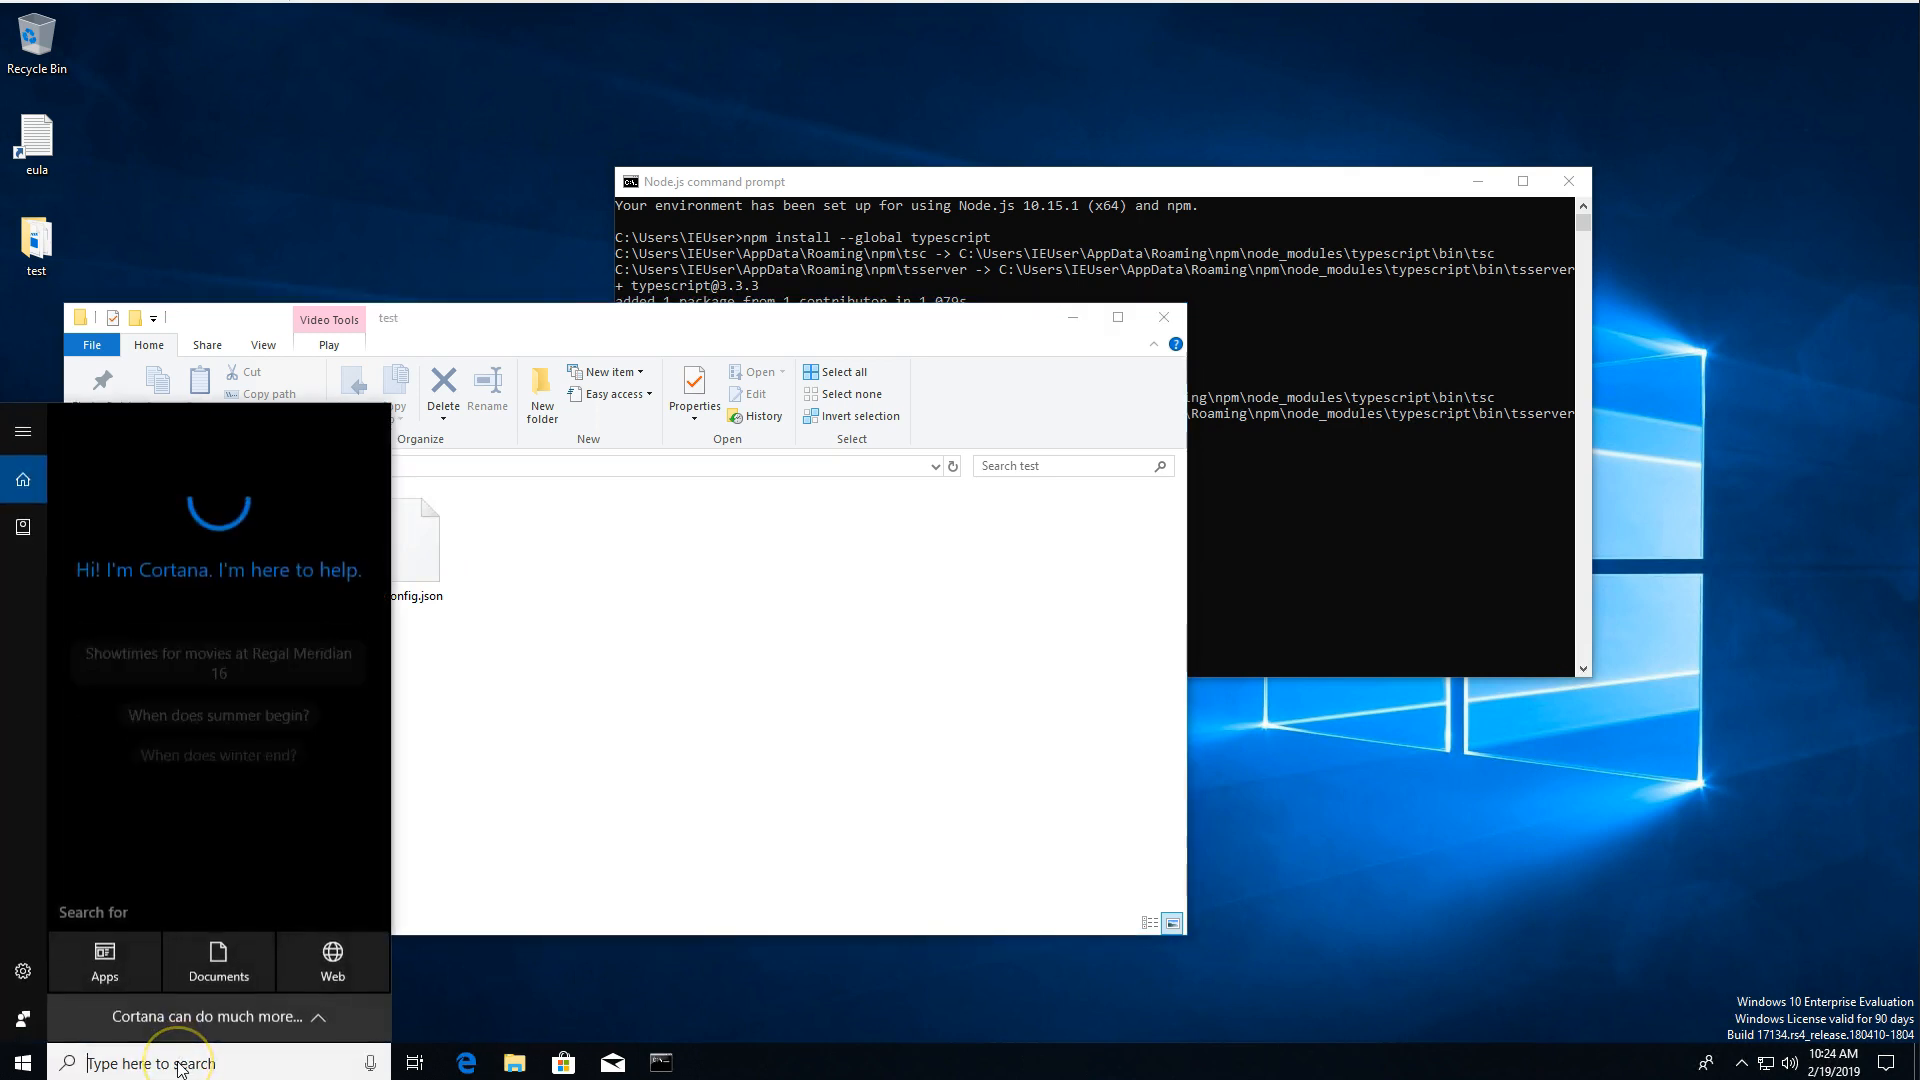
Step: Launch Notepad from search and open main.ts via File > Open with All Files (*.*) shown
type("notepad")
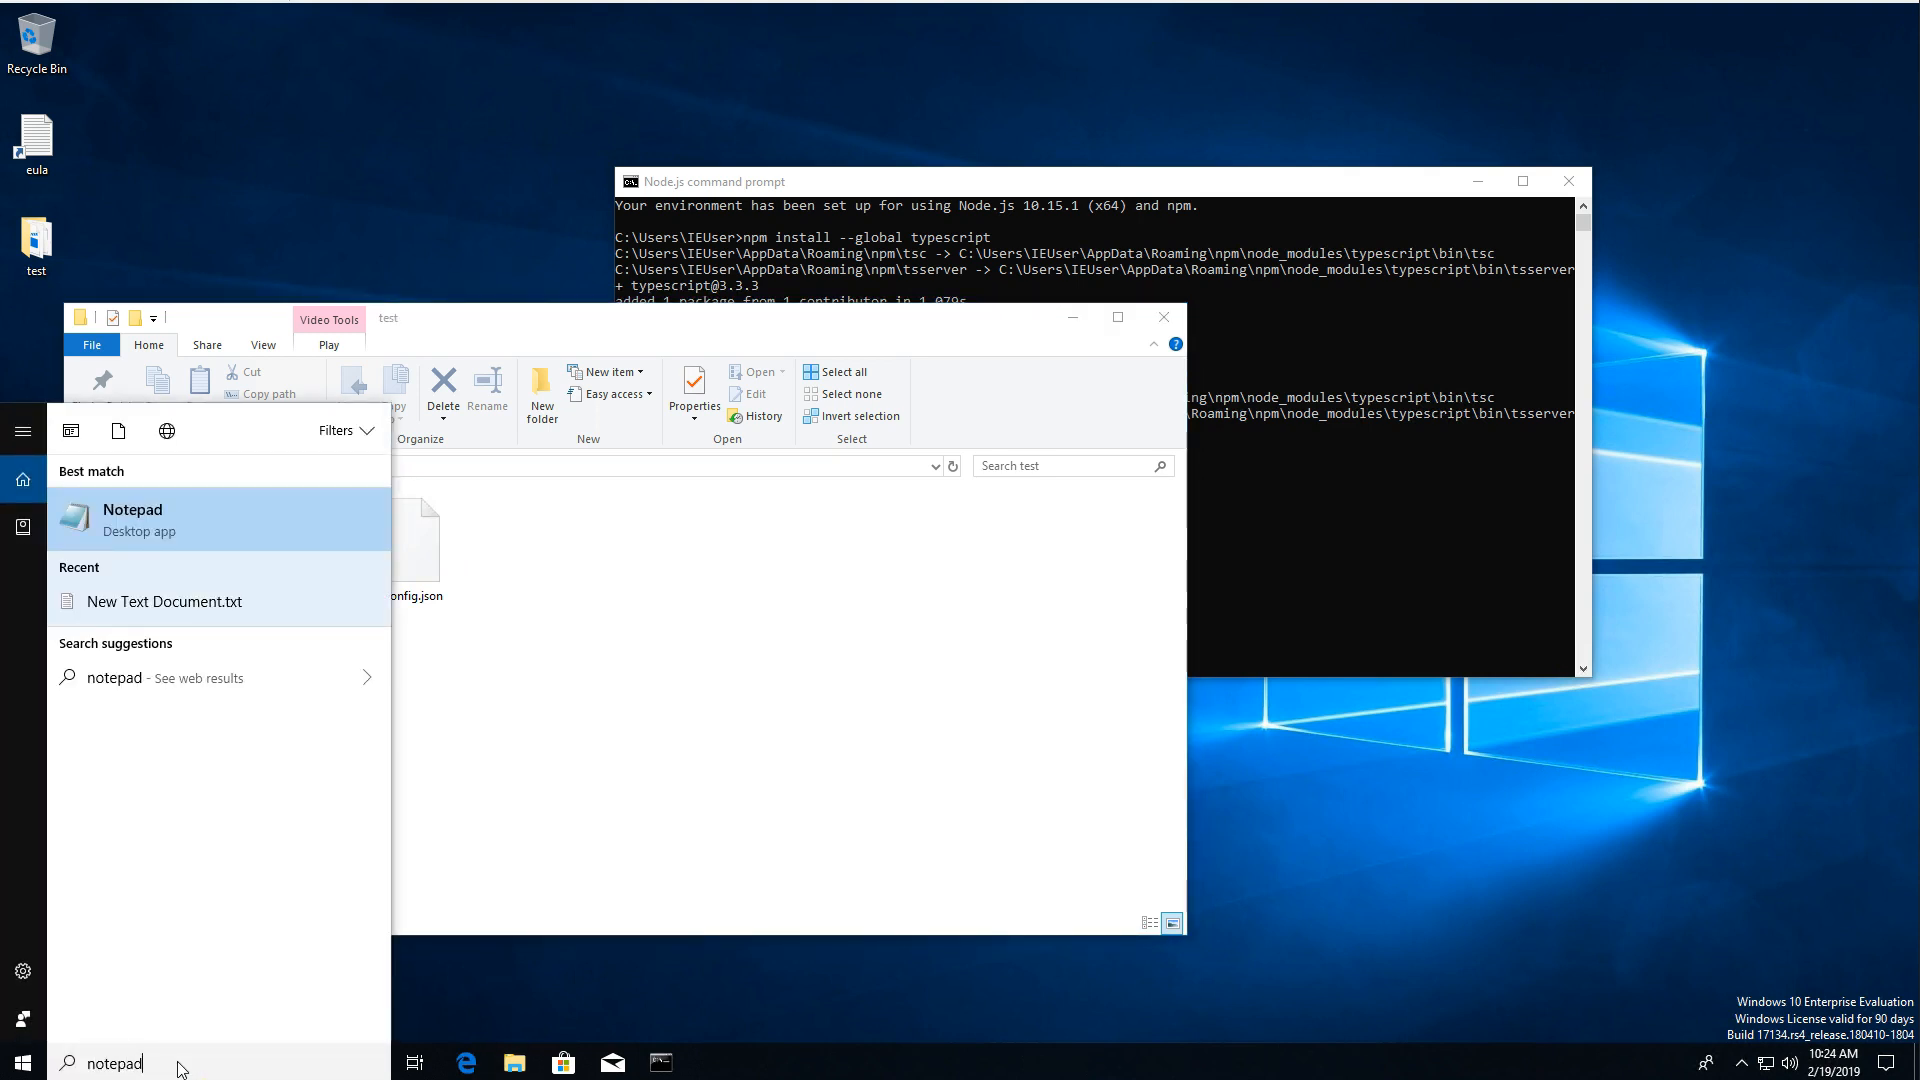
left_click(132, 519)
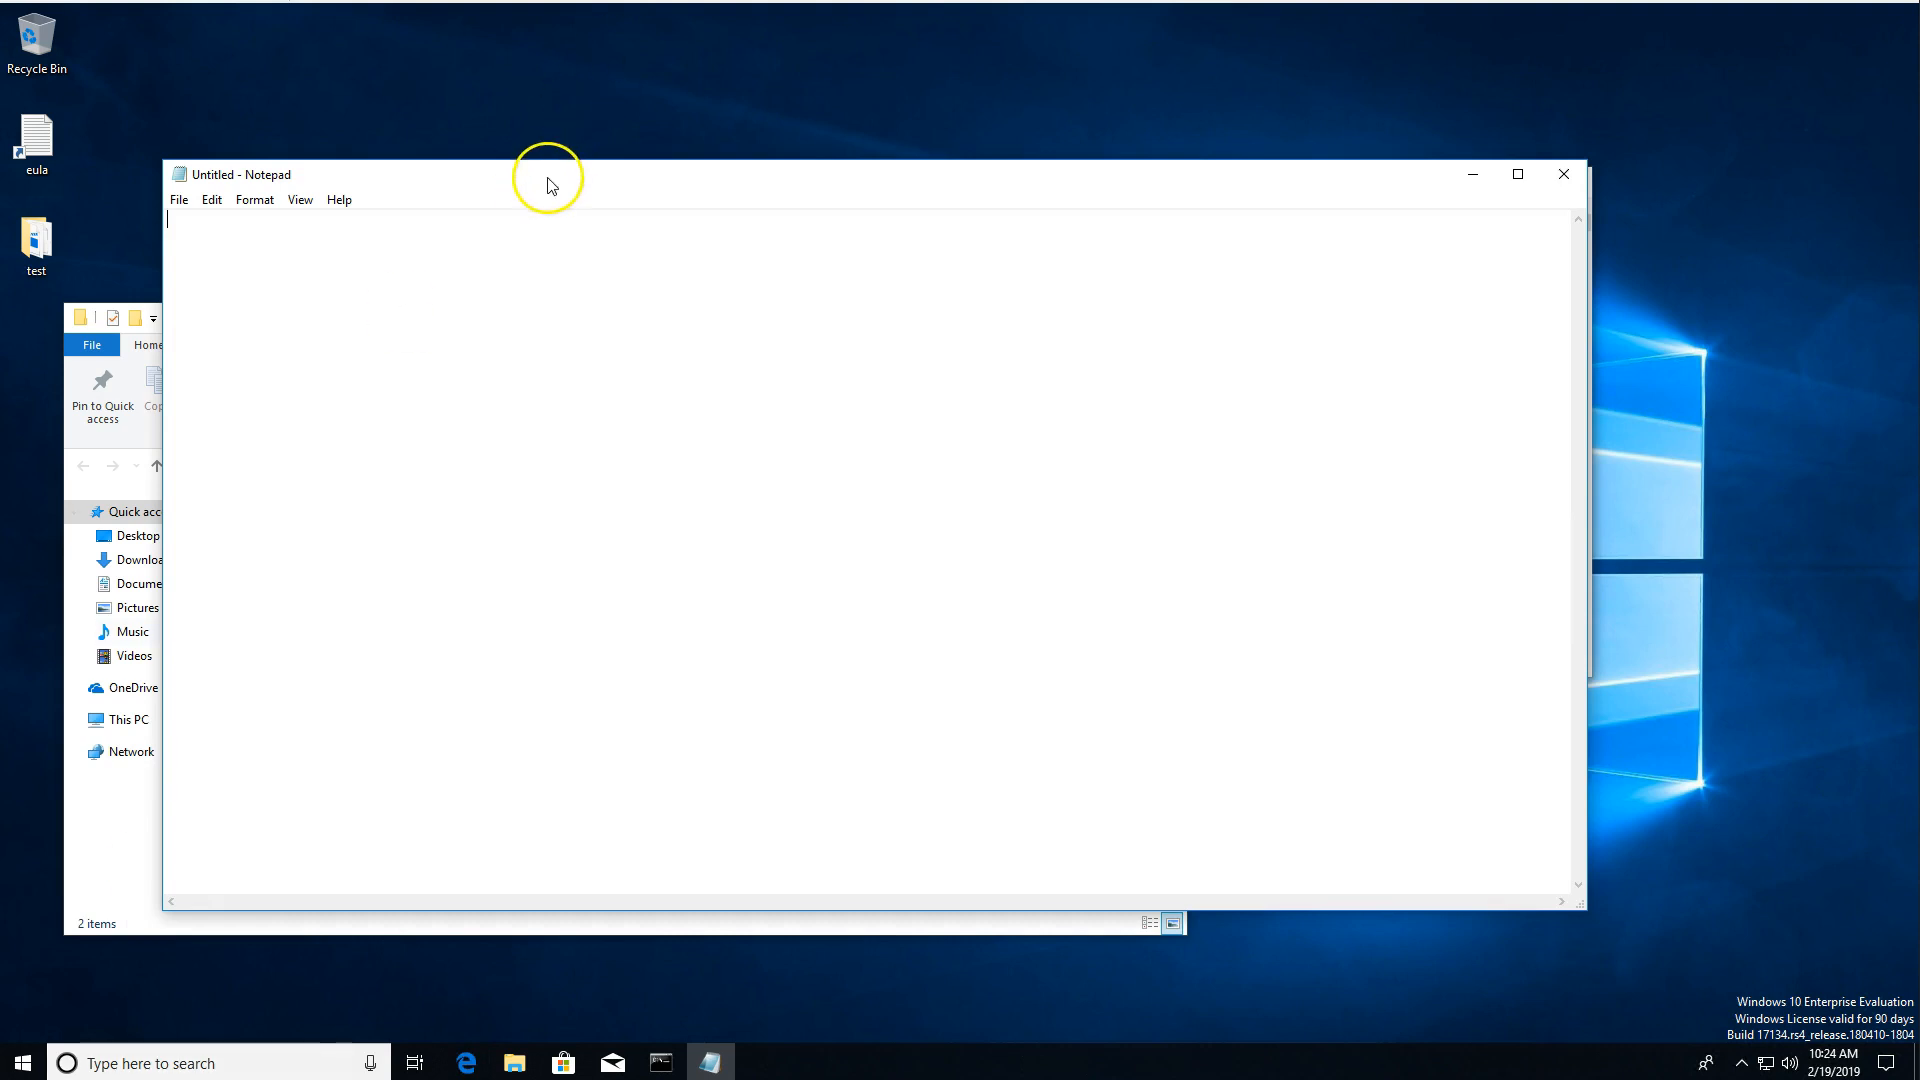
left_click(421, 261)
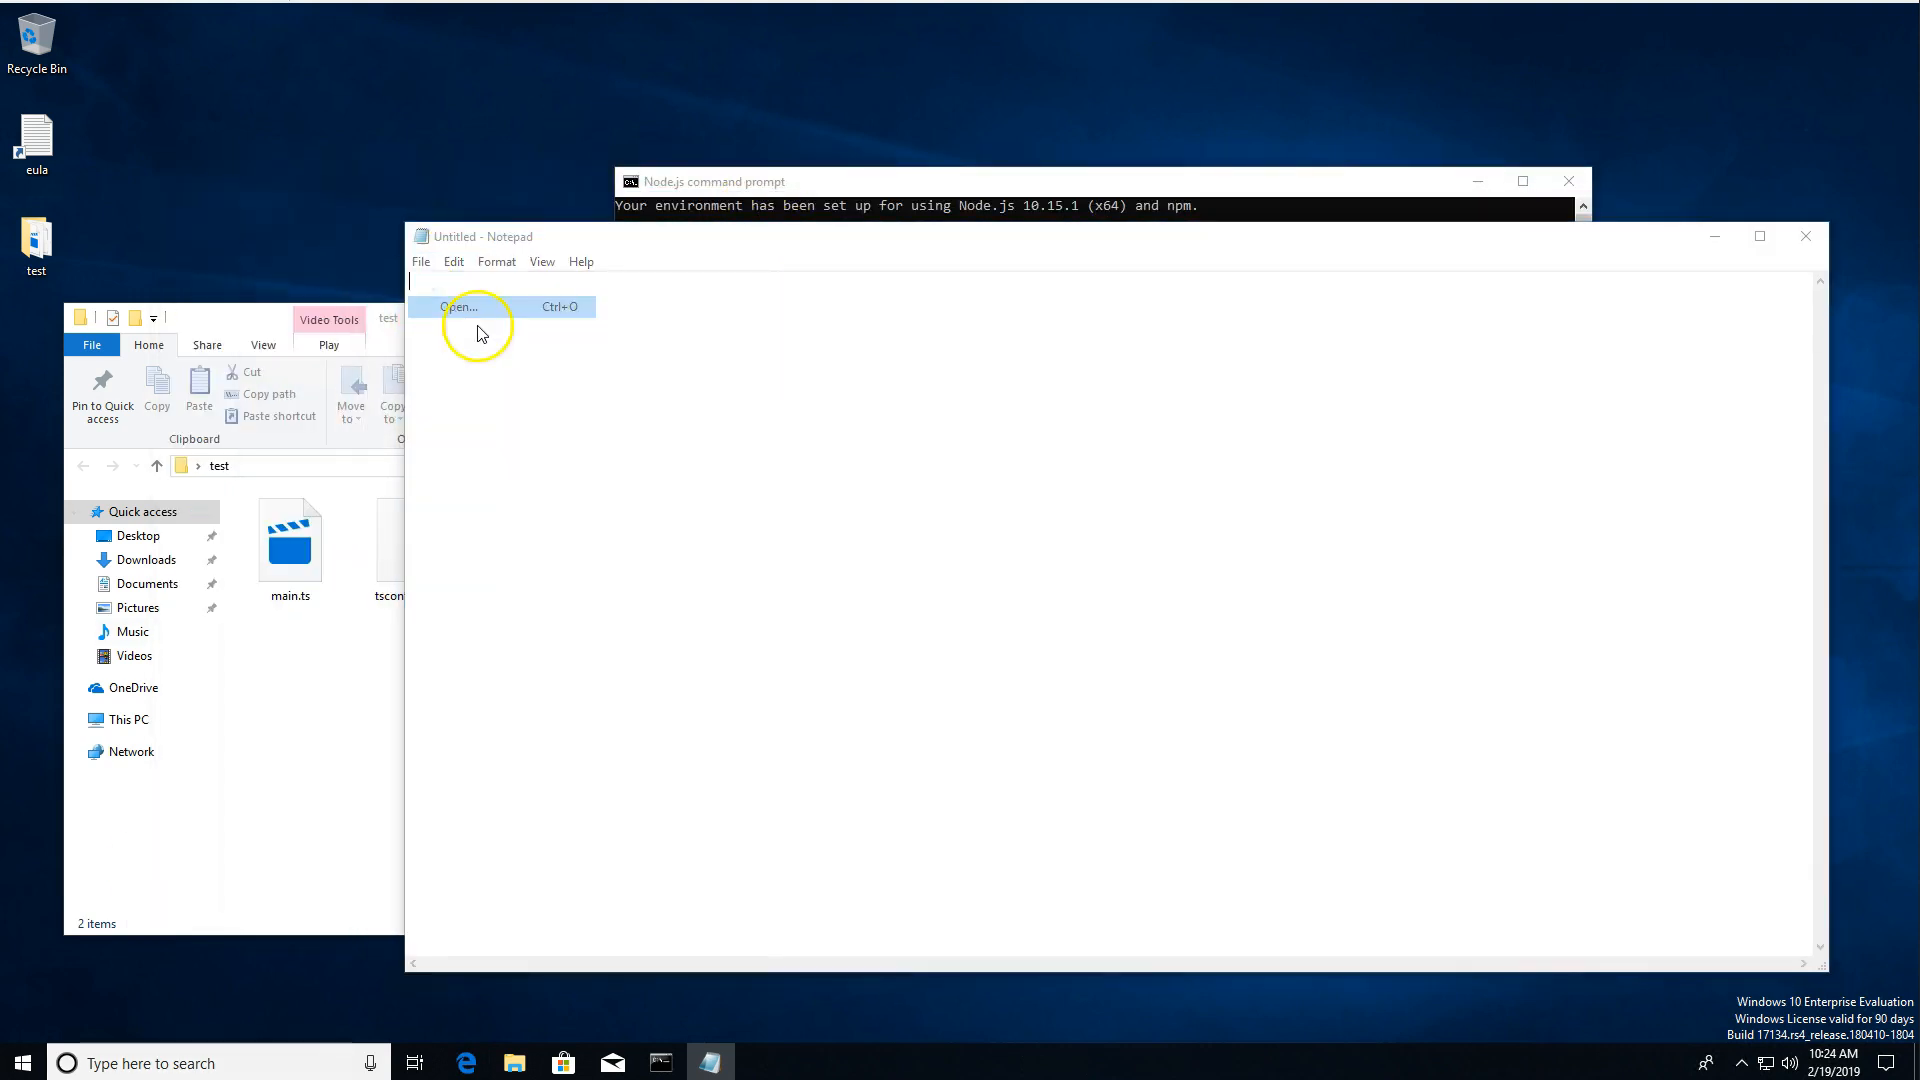
left_click(458, 306)
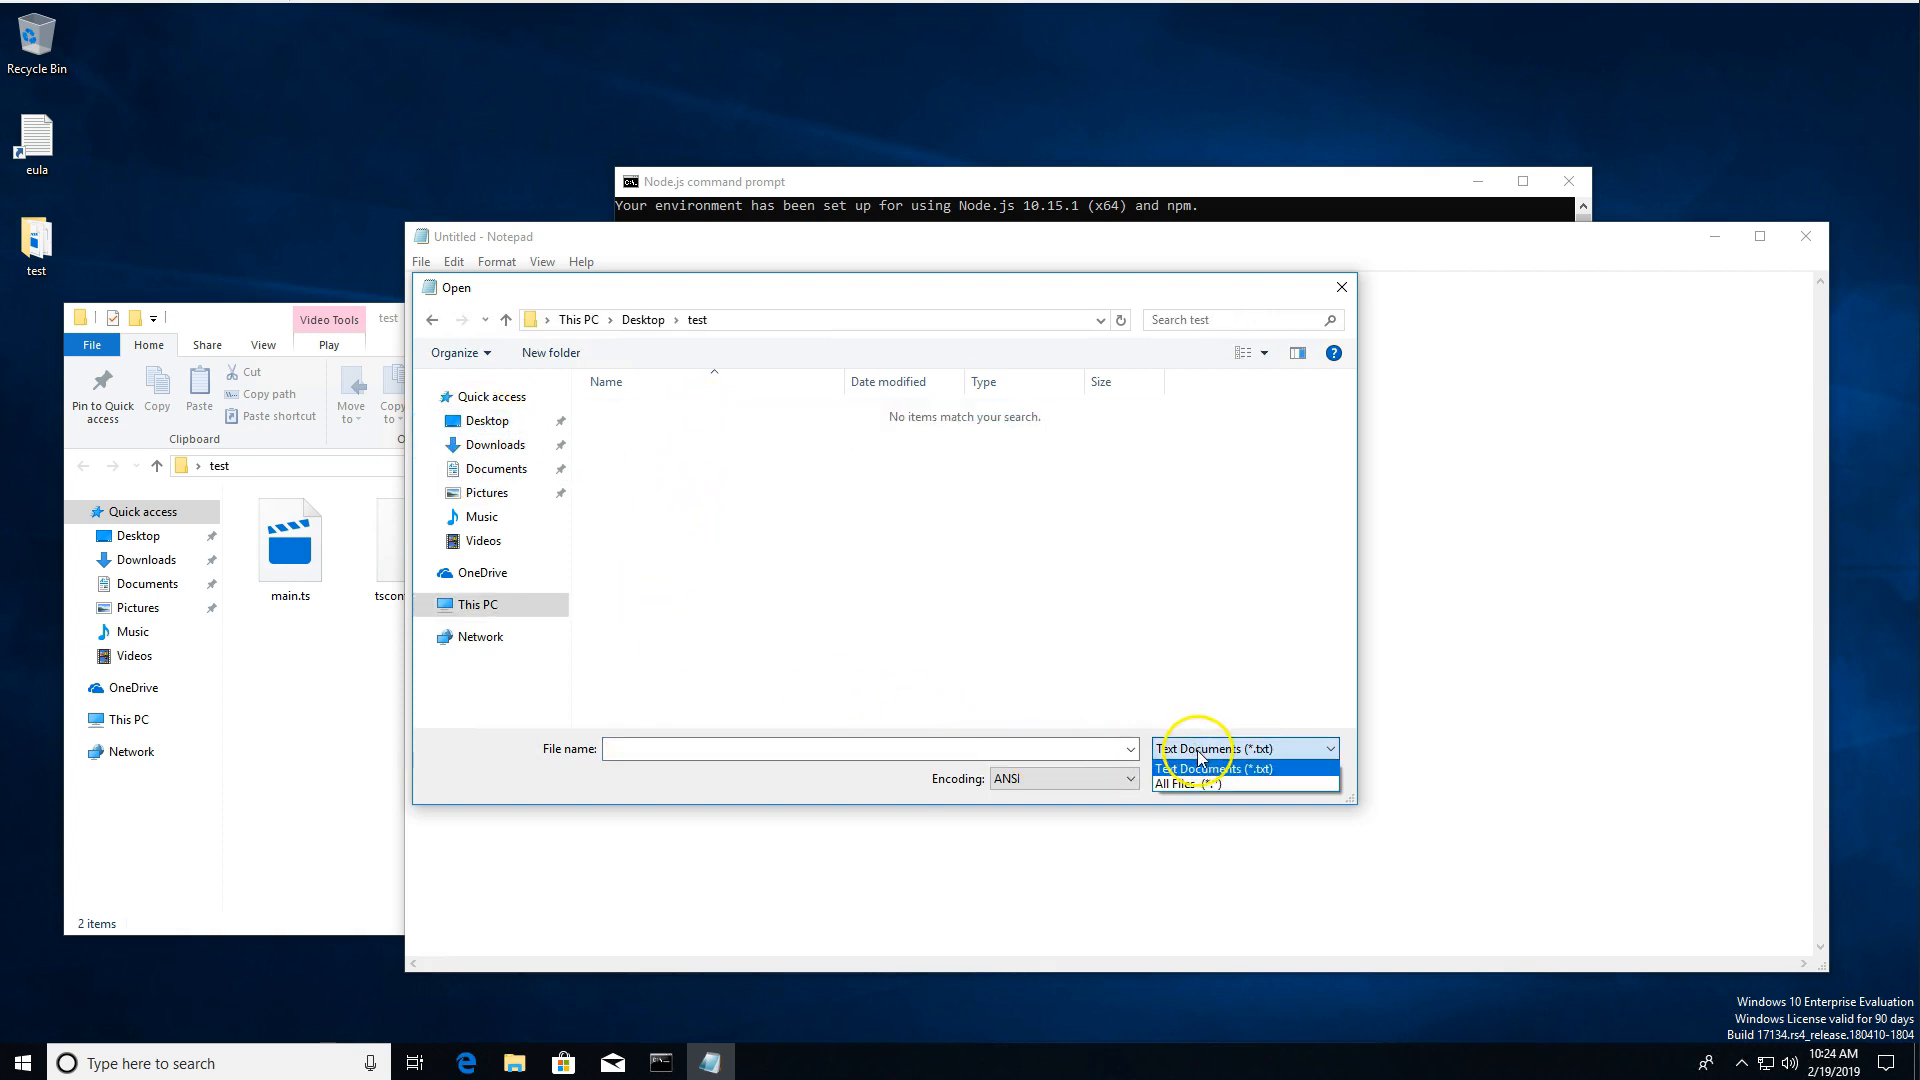
left_click(1185, 782)
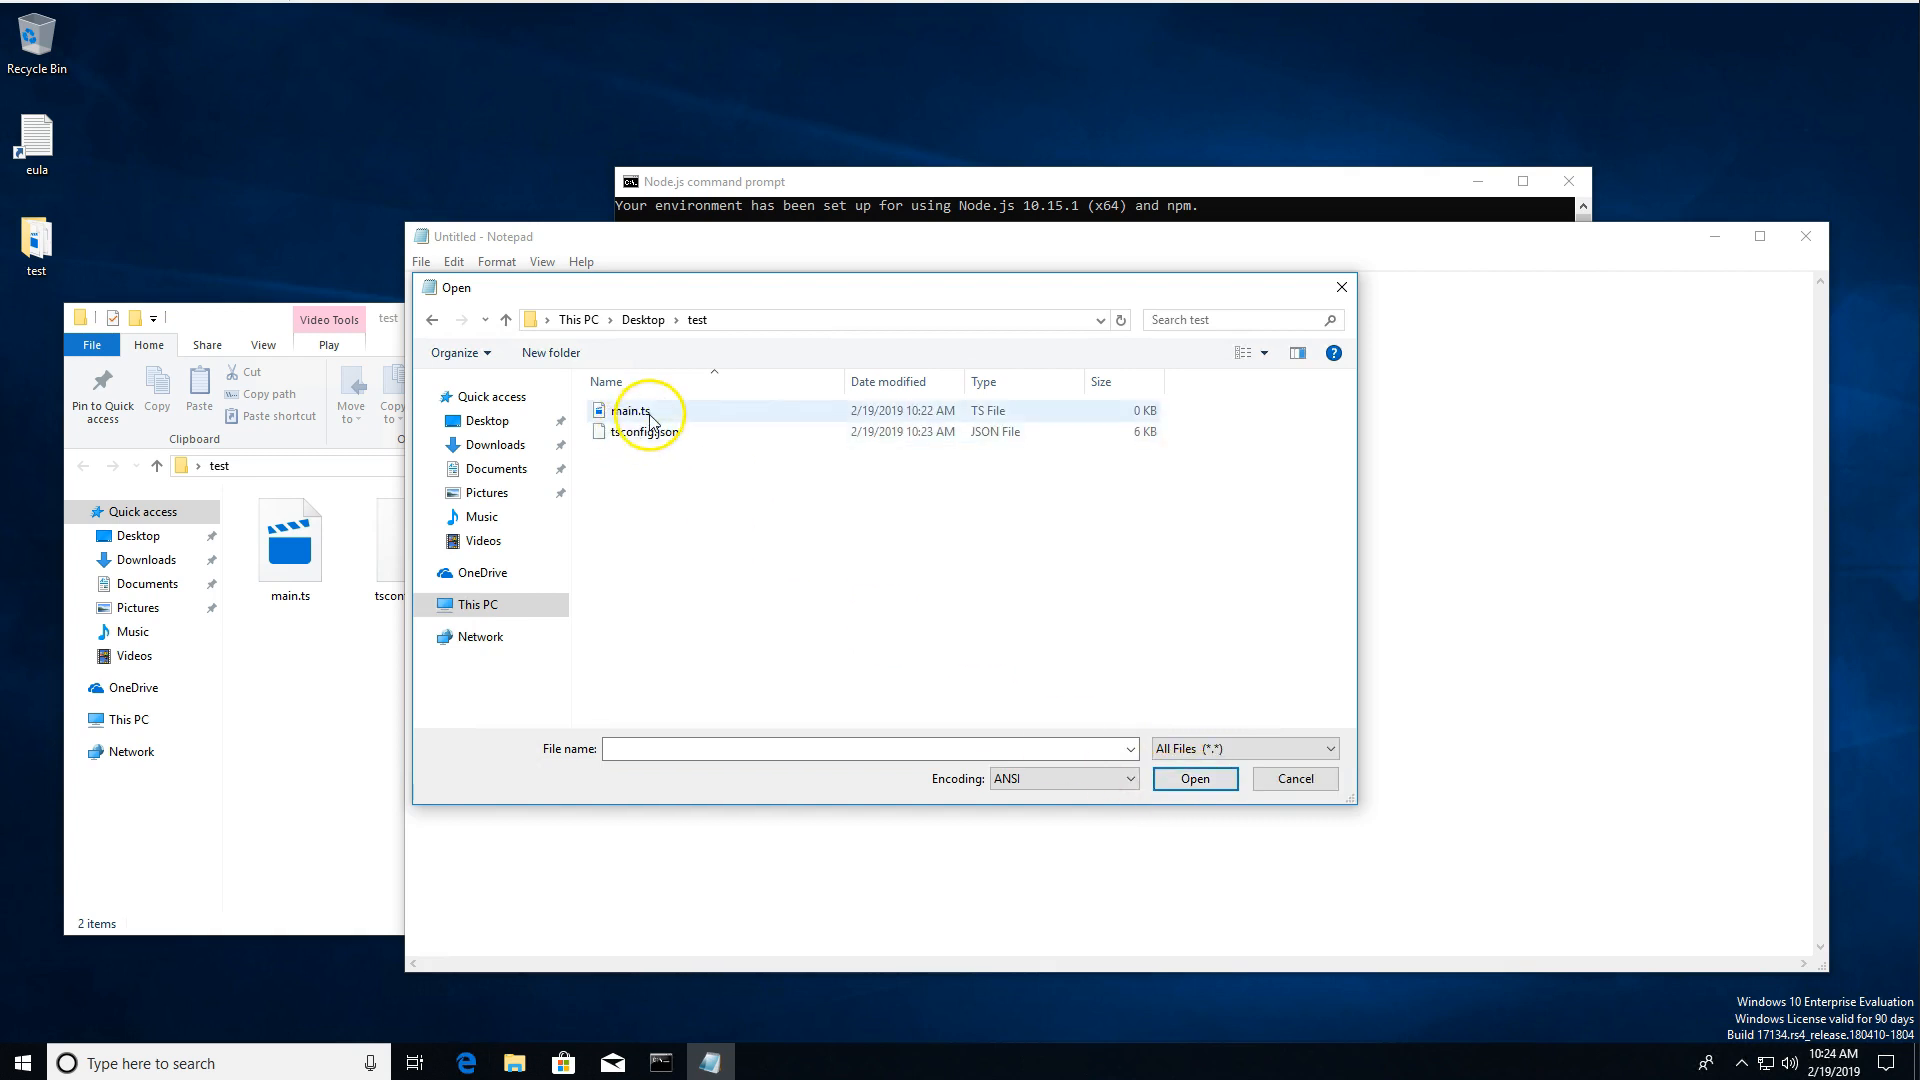
double_click(628, 410)
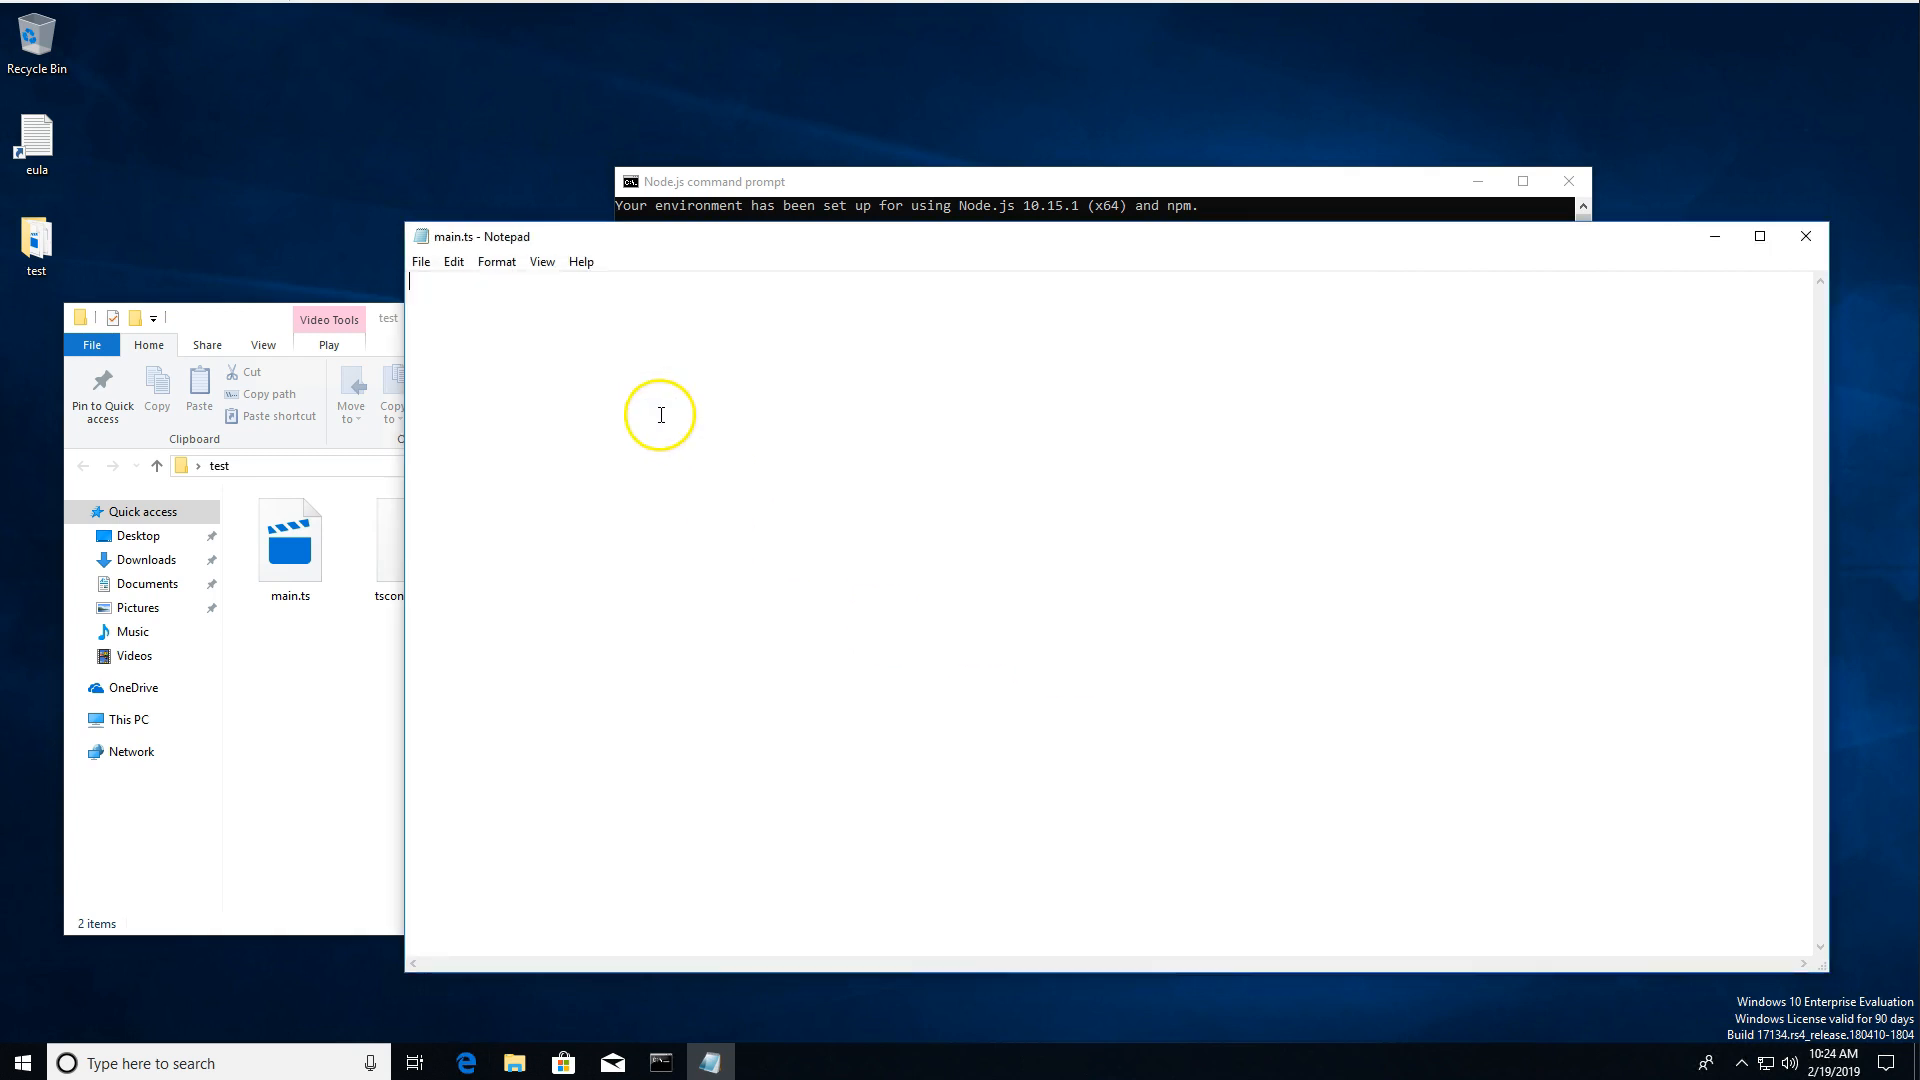
Step: Write console.log("Hello, World!"); into main.ts
type("console.log(\"")
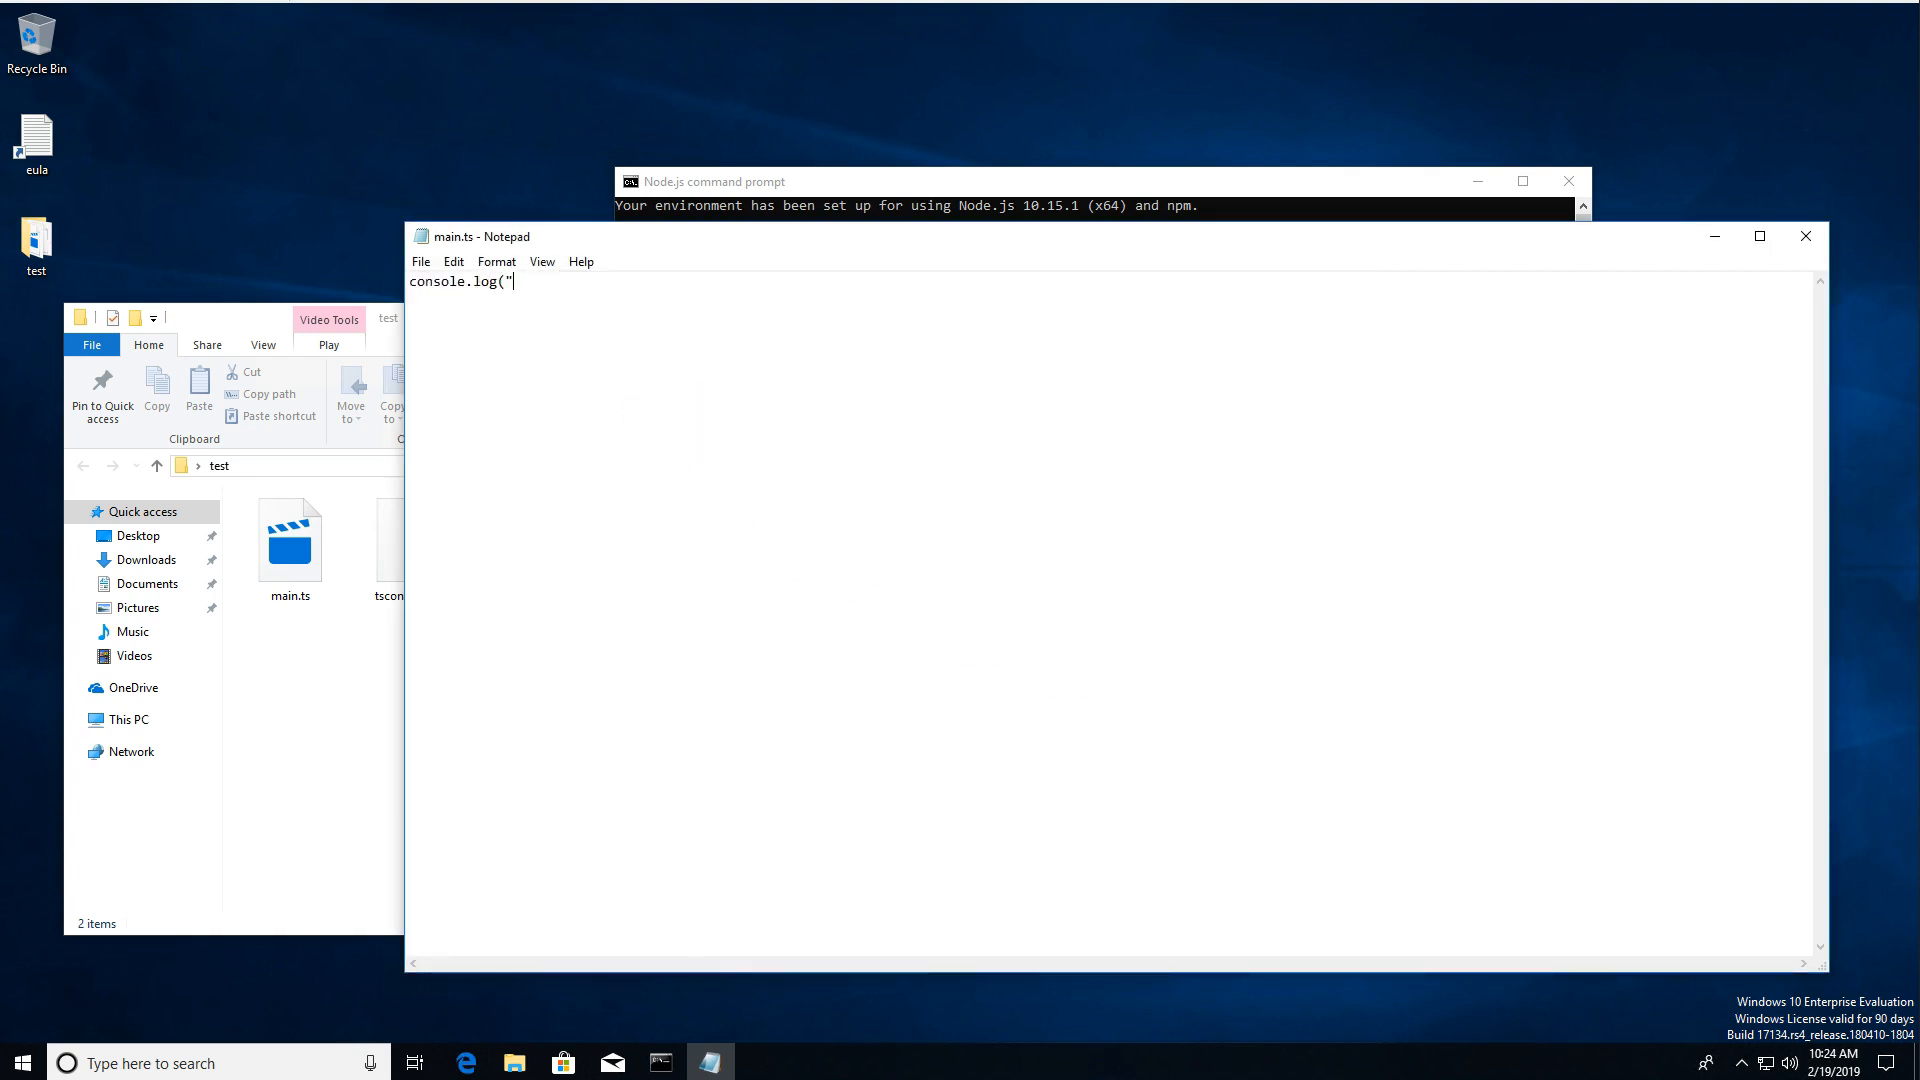
type("Hello, Worl")
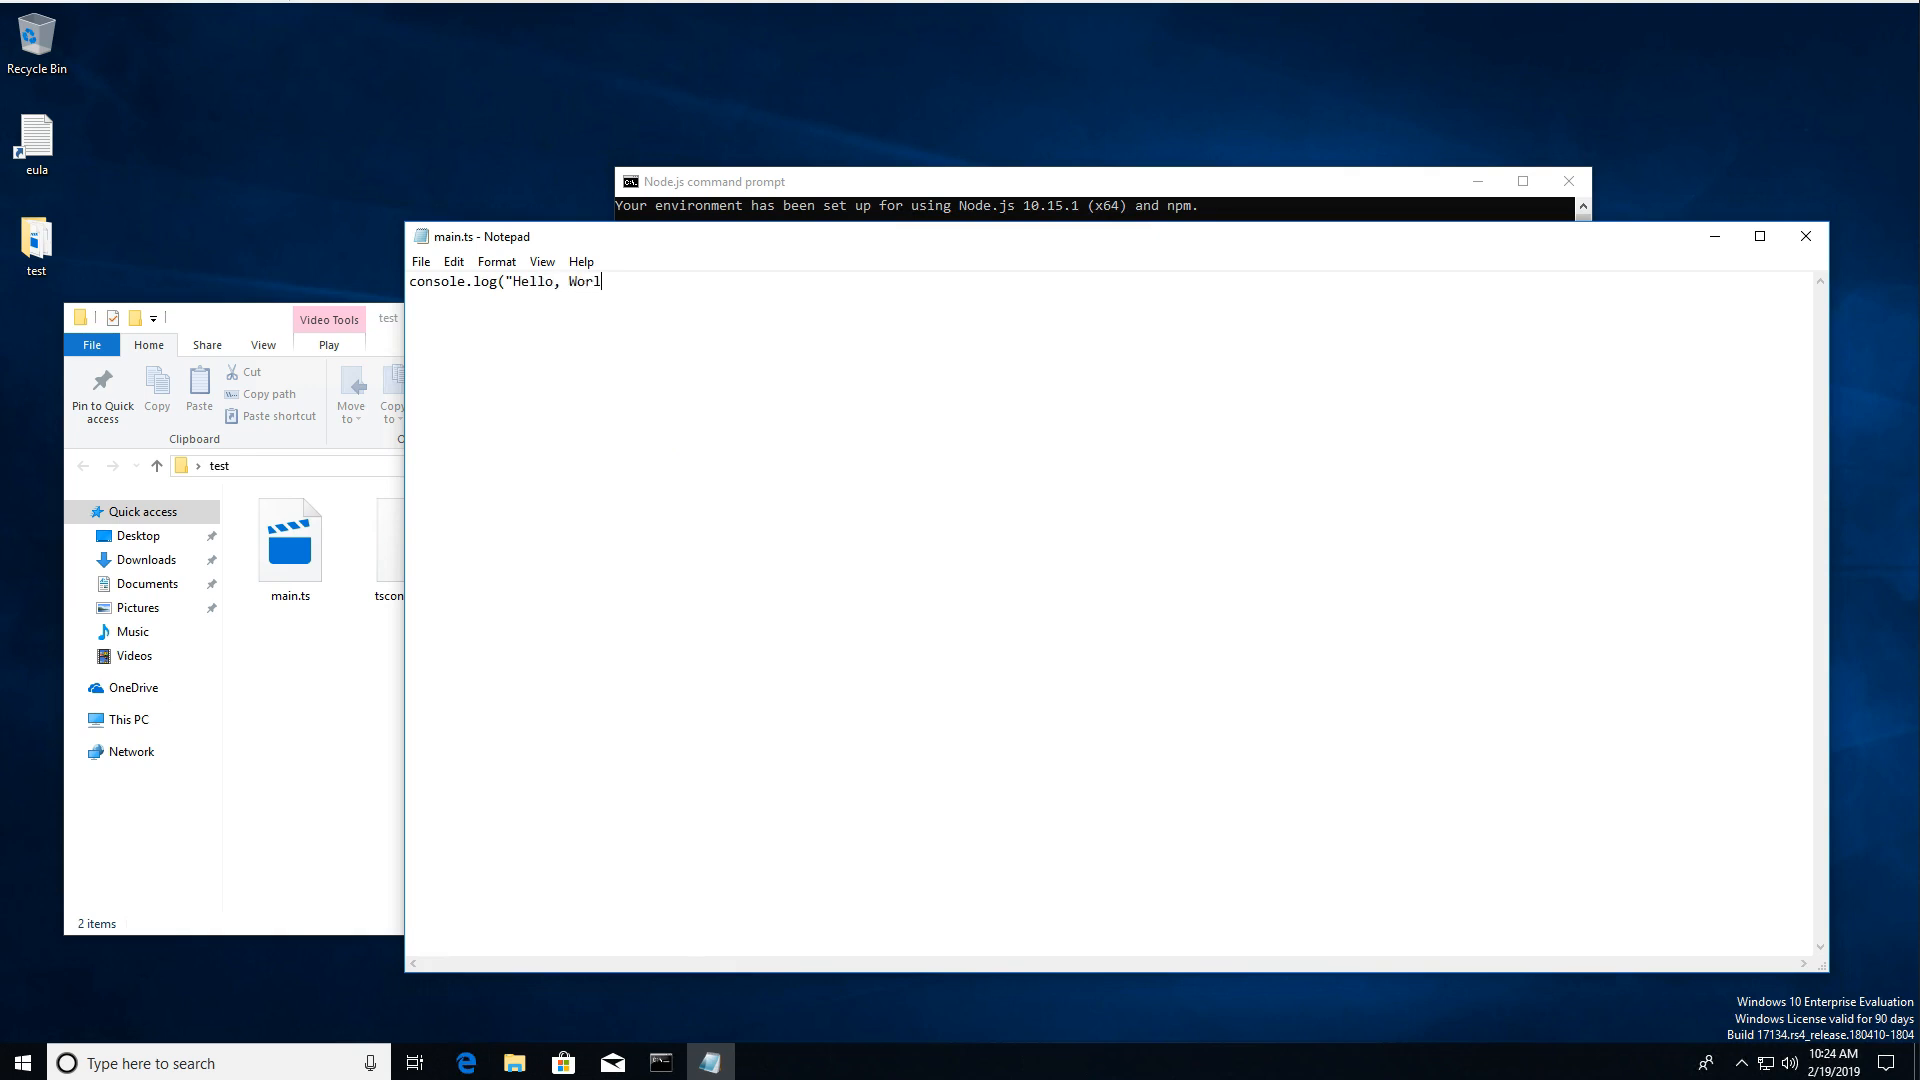
type("d!\")")
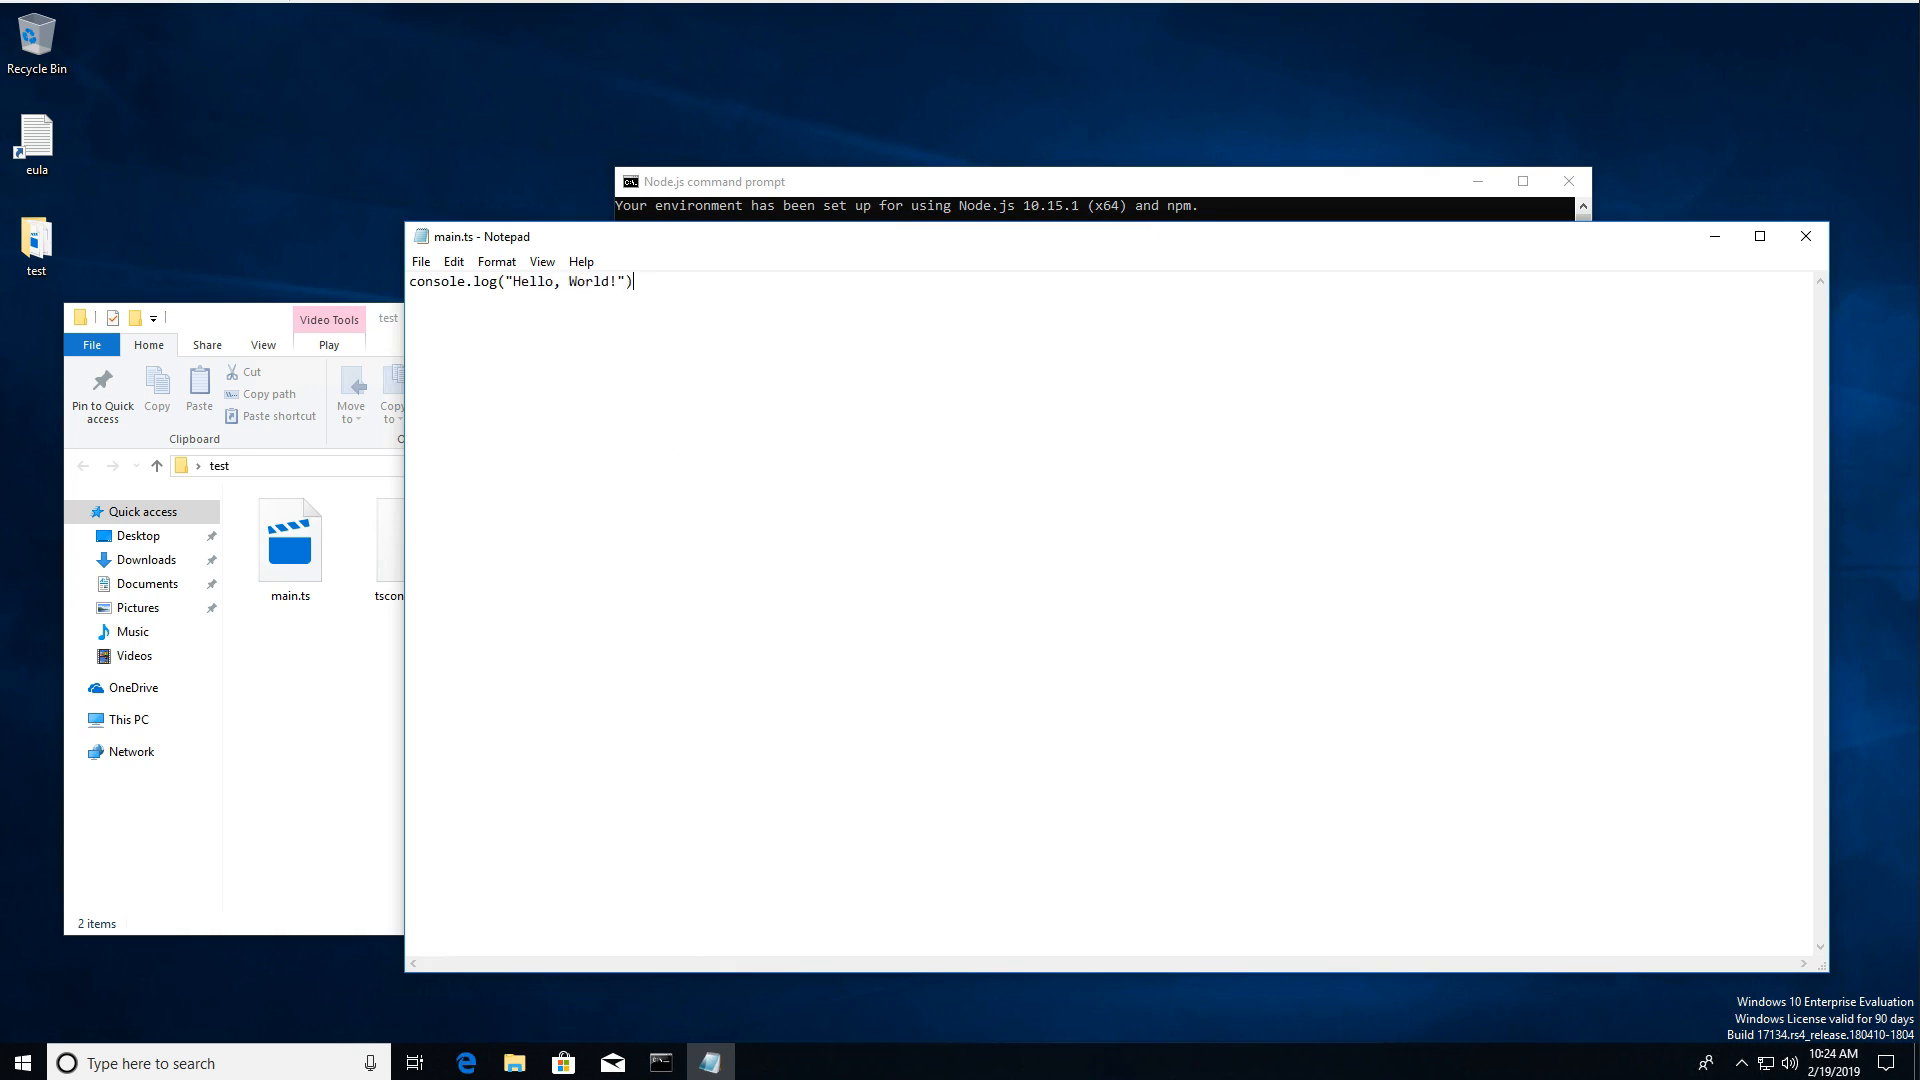
type(";")
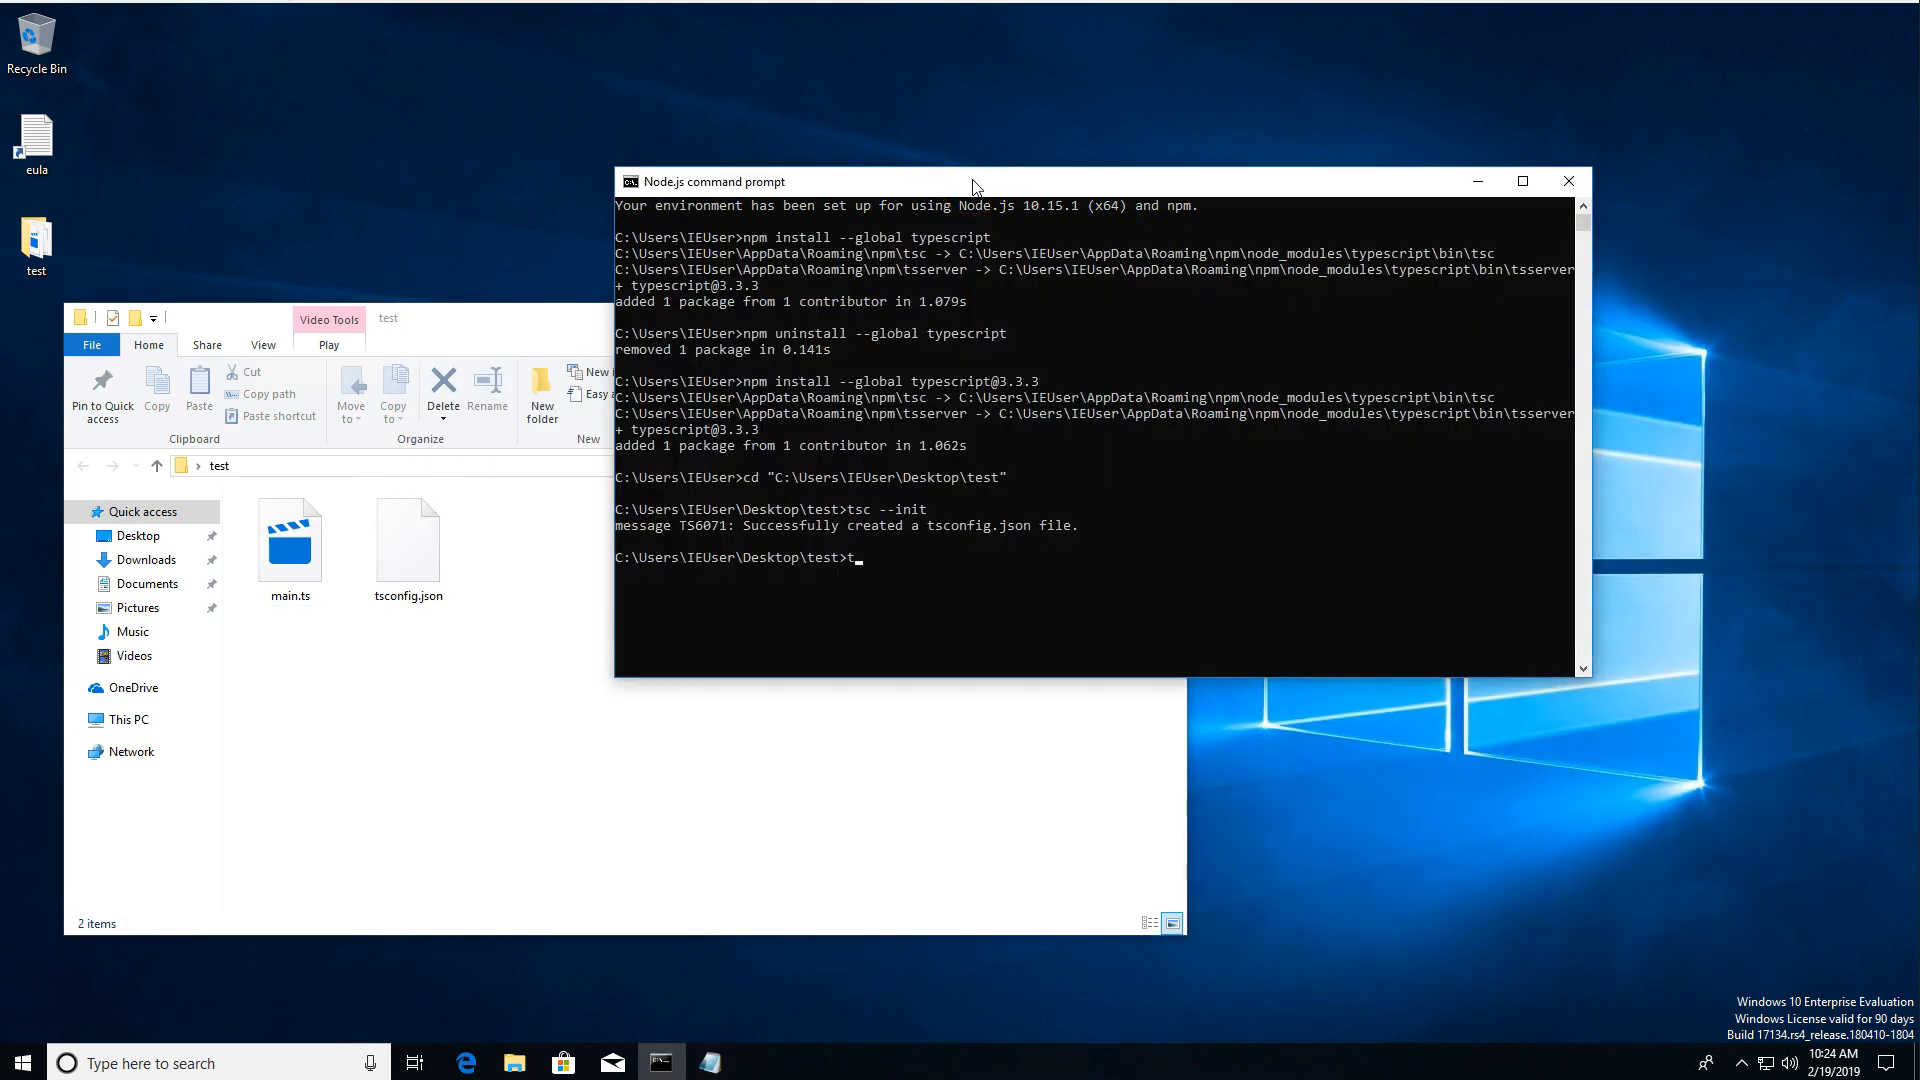
Step: Compile with tsc, then run node main.js to print Hello, World!
type("sc")
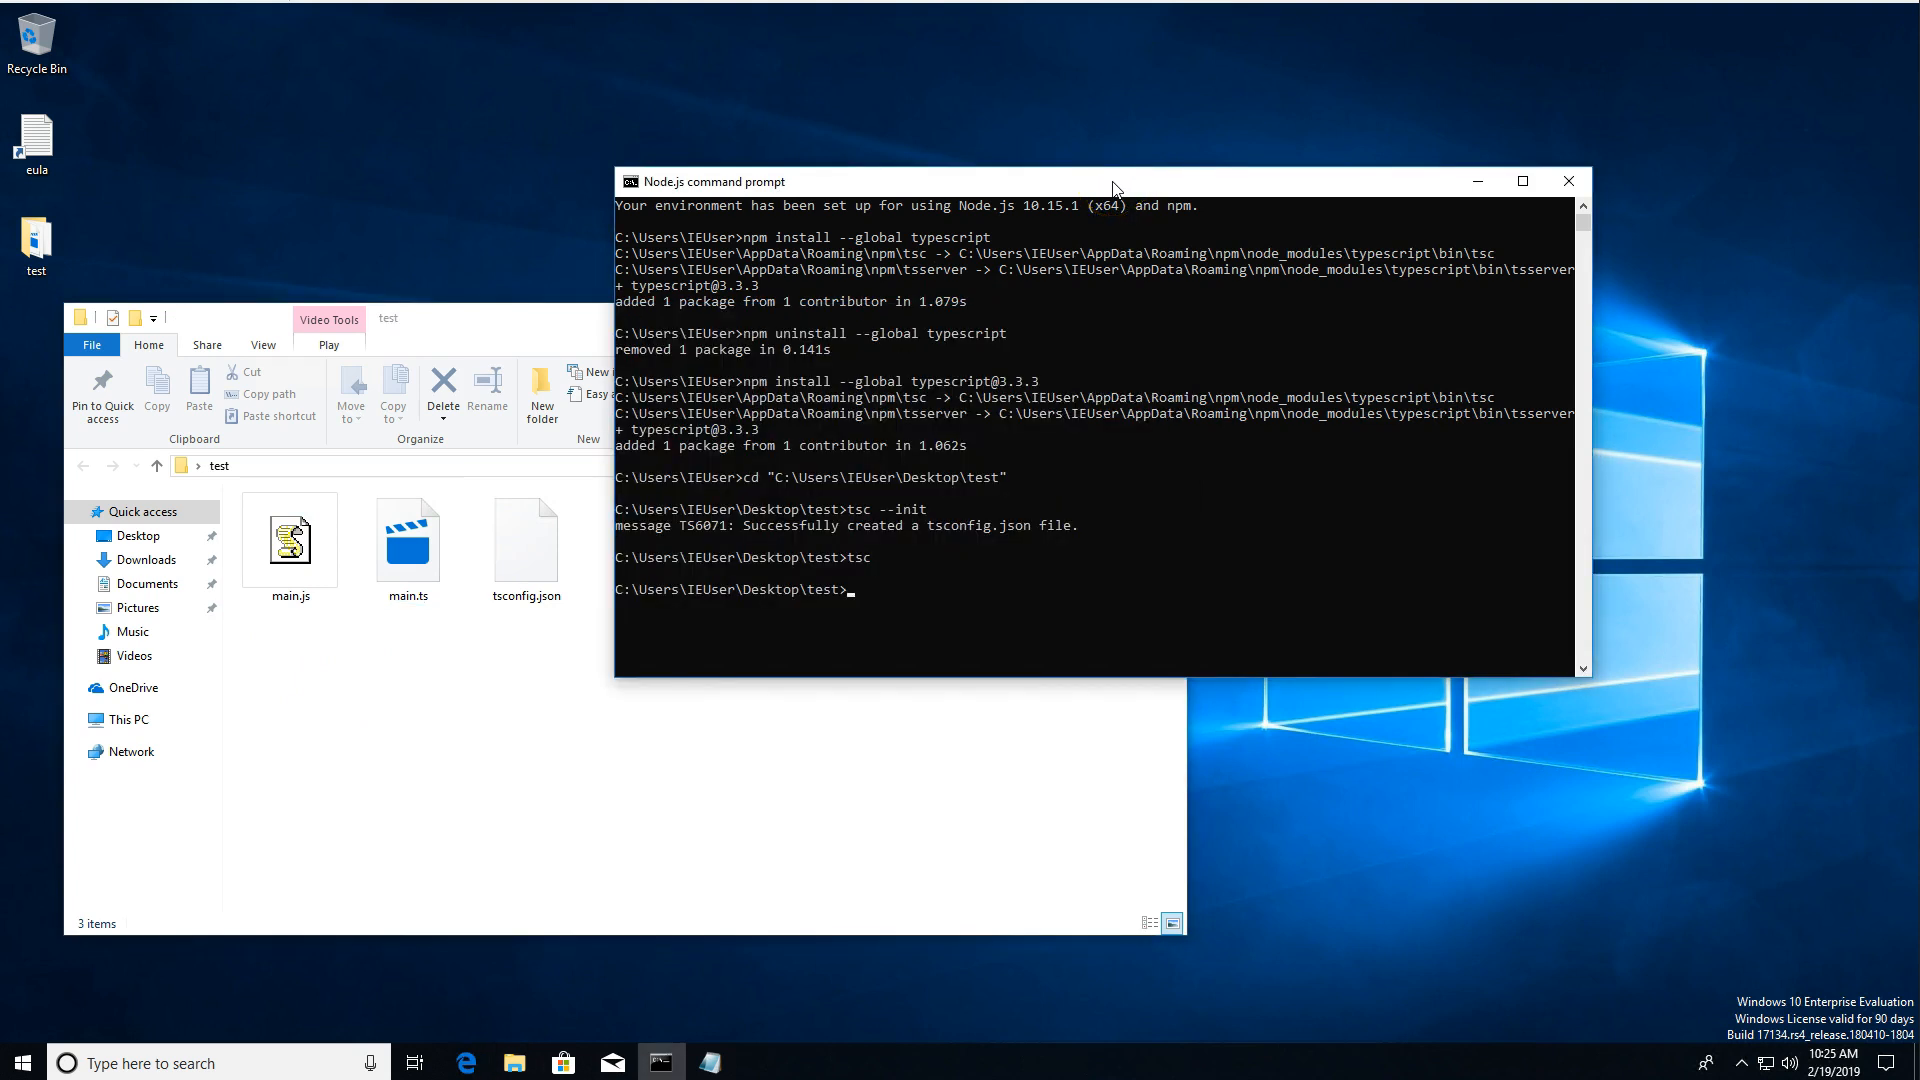
type("node main.js")
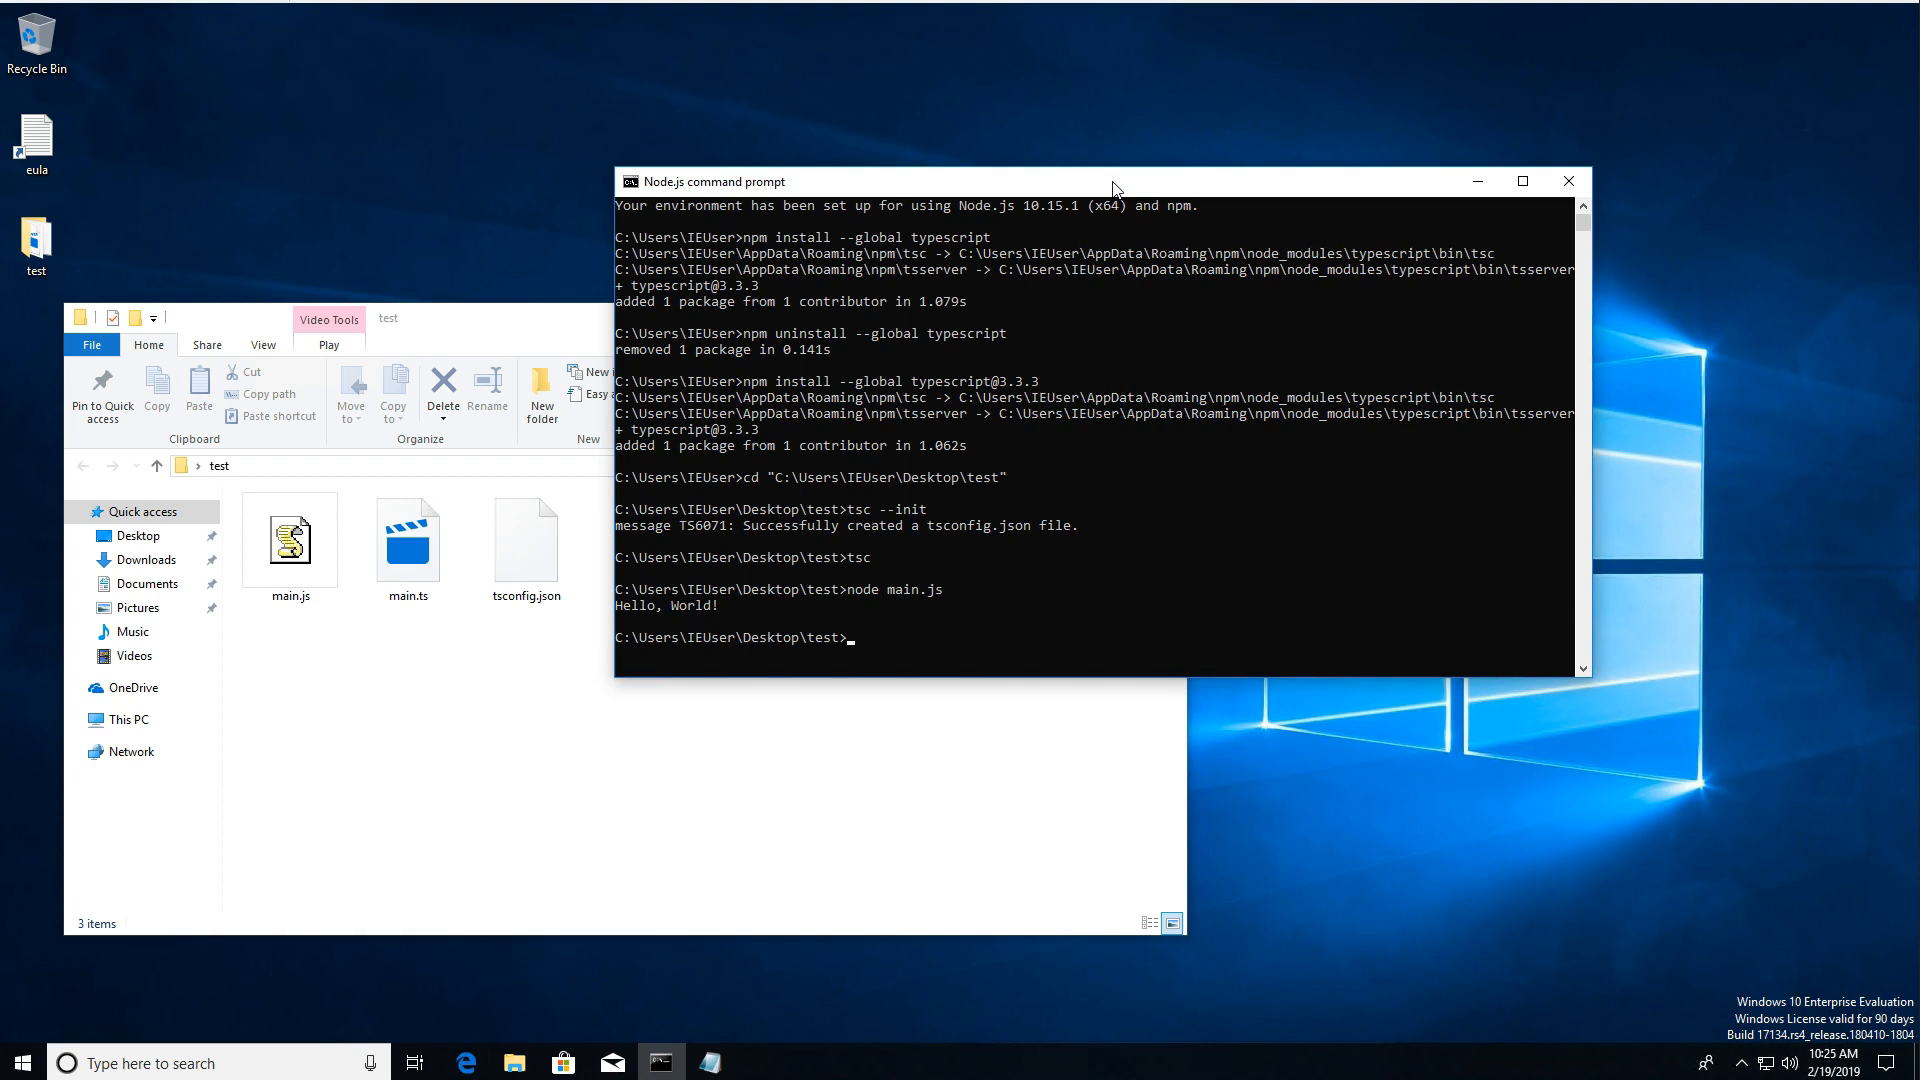
Step: Start the compiler in watch mode with tsc --watch
type("tsc")
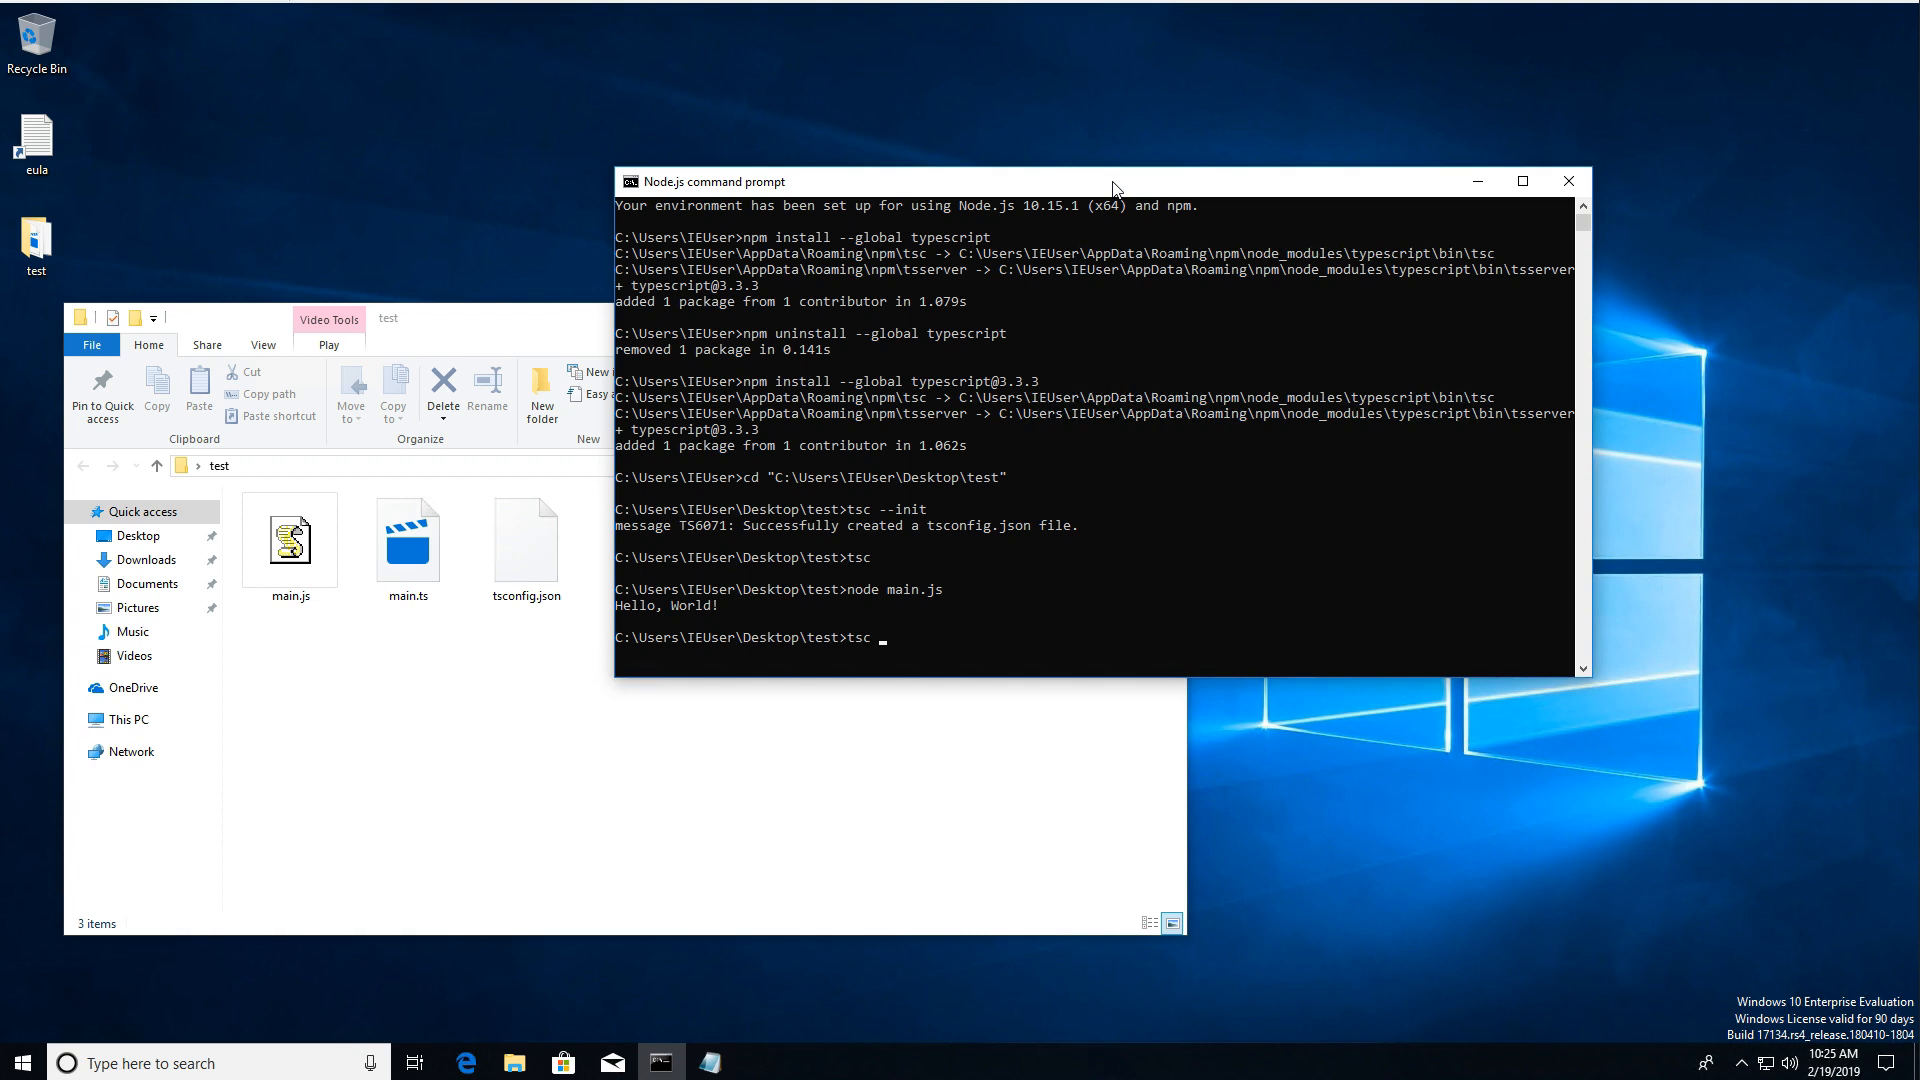
type("--wa")
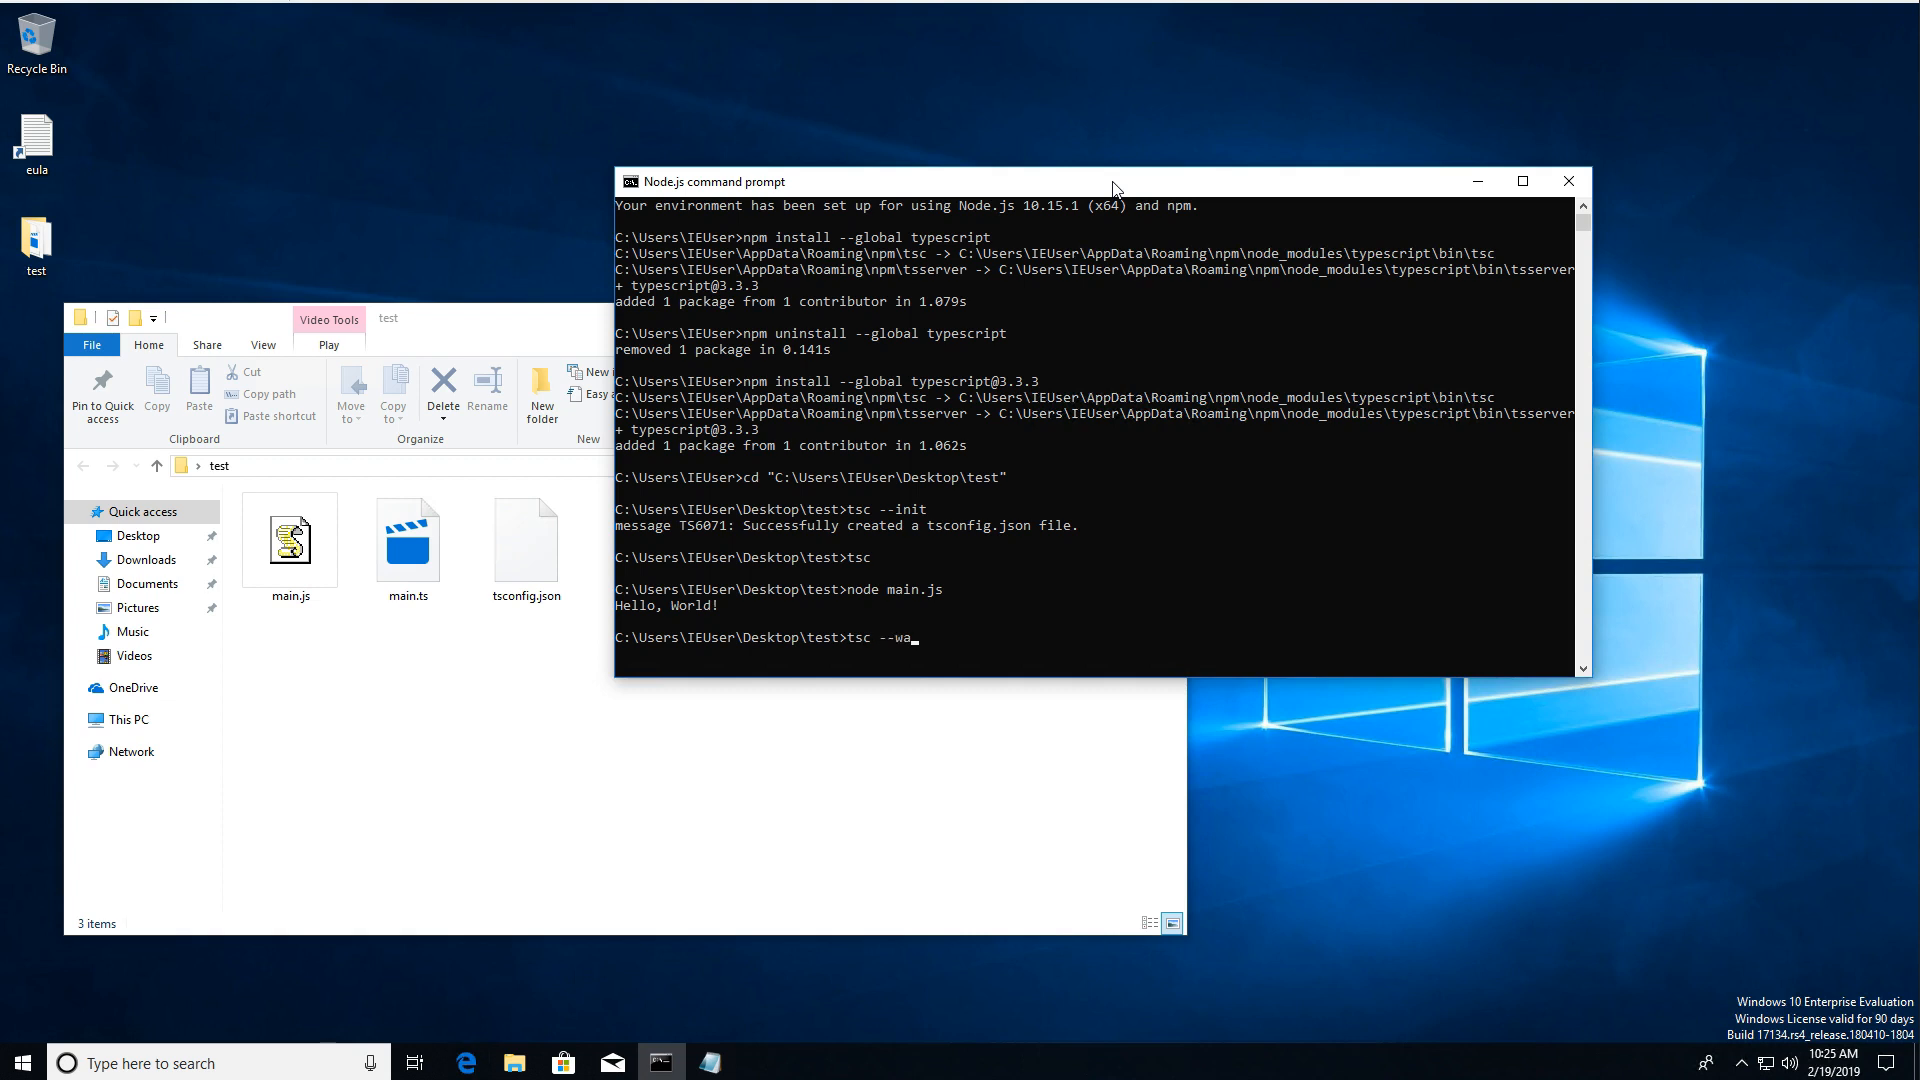
type("tch")
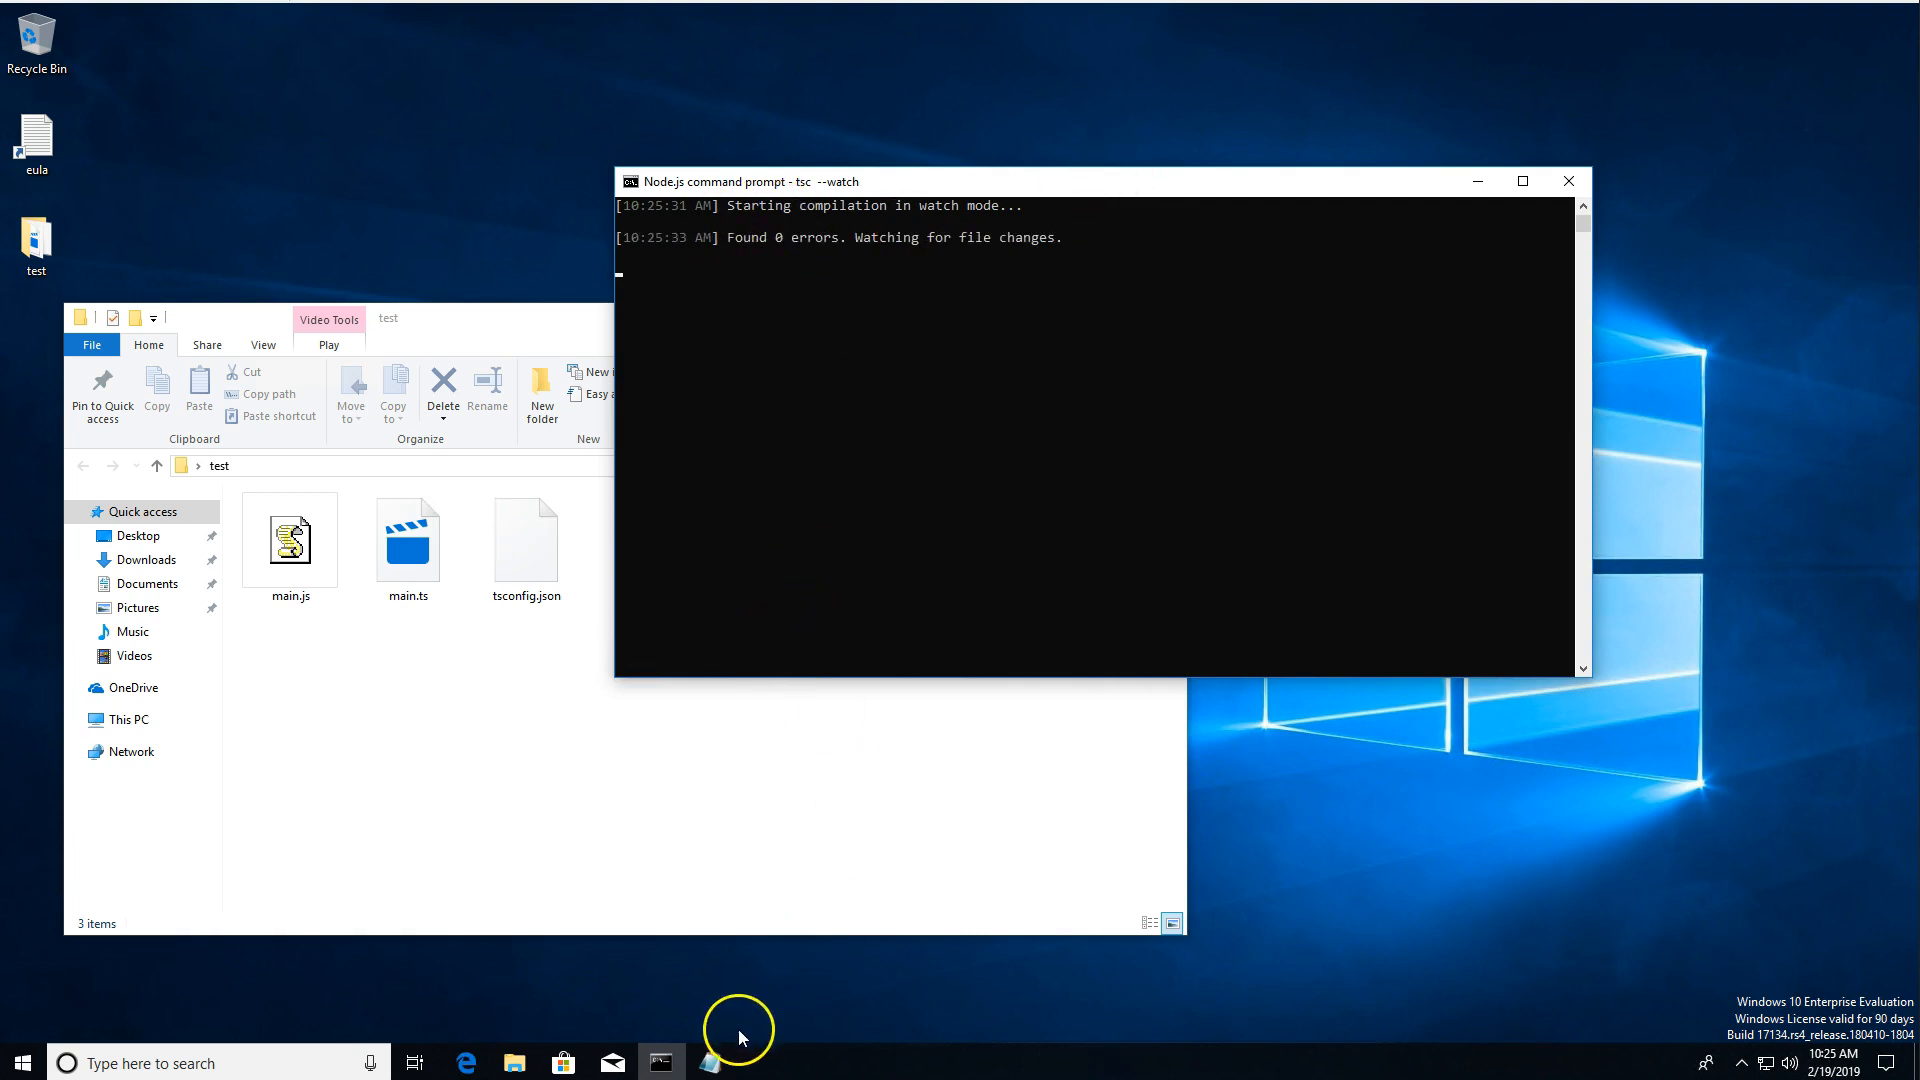
Step: Edit main.ts in Notepad so the string reads Hello, World! Again! and let it recompile
double_click(407, 533)
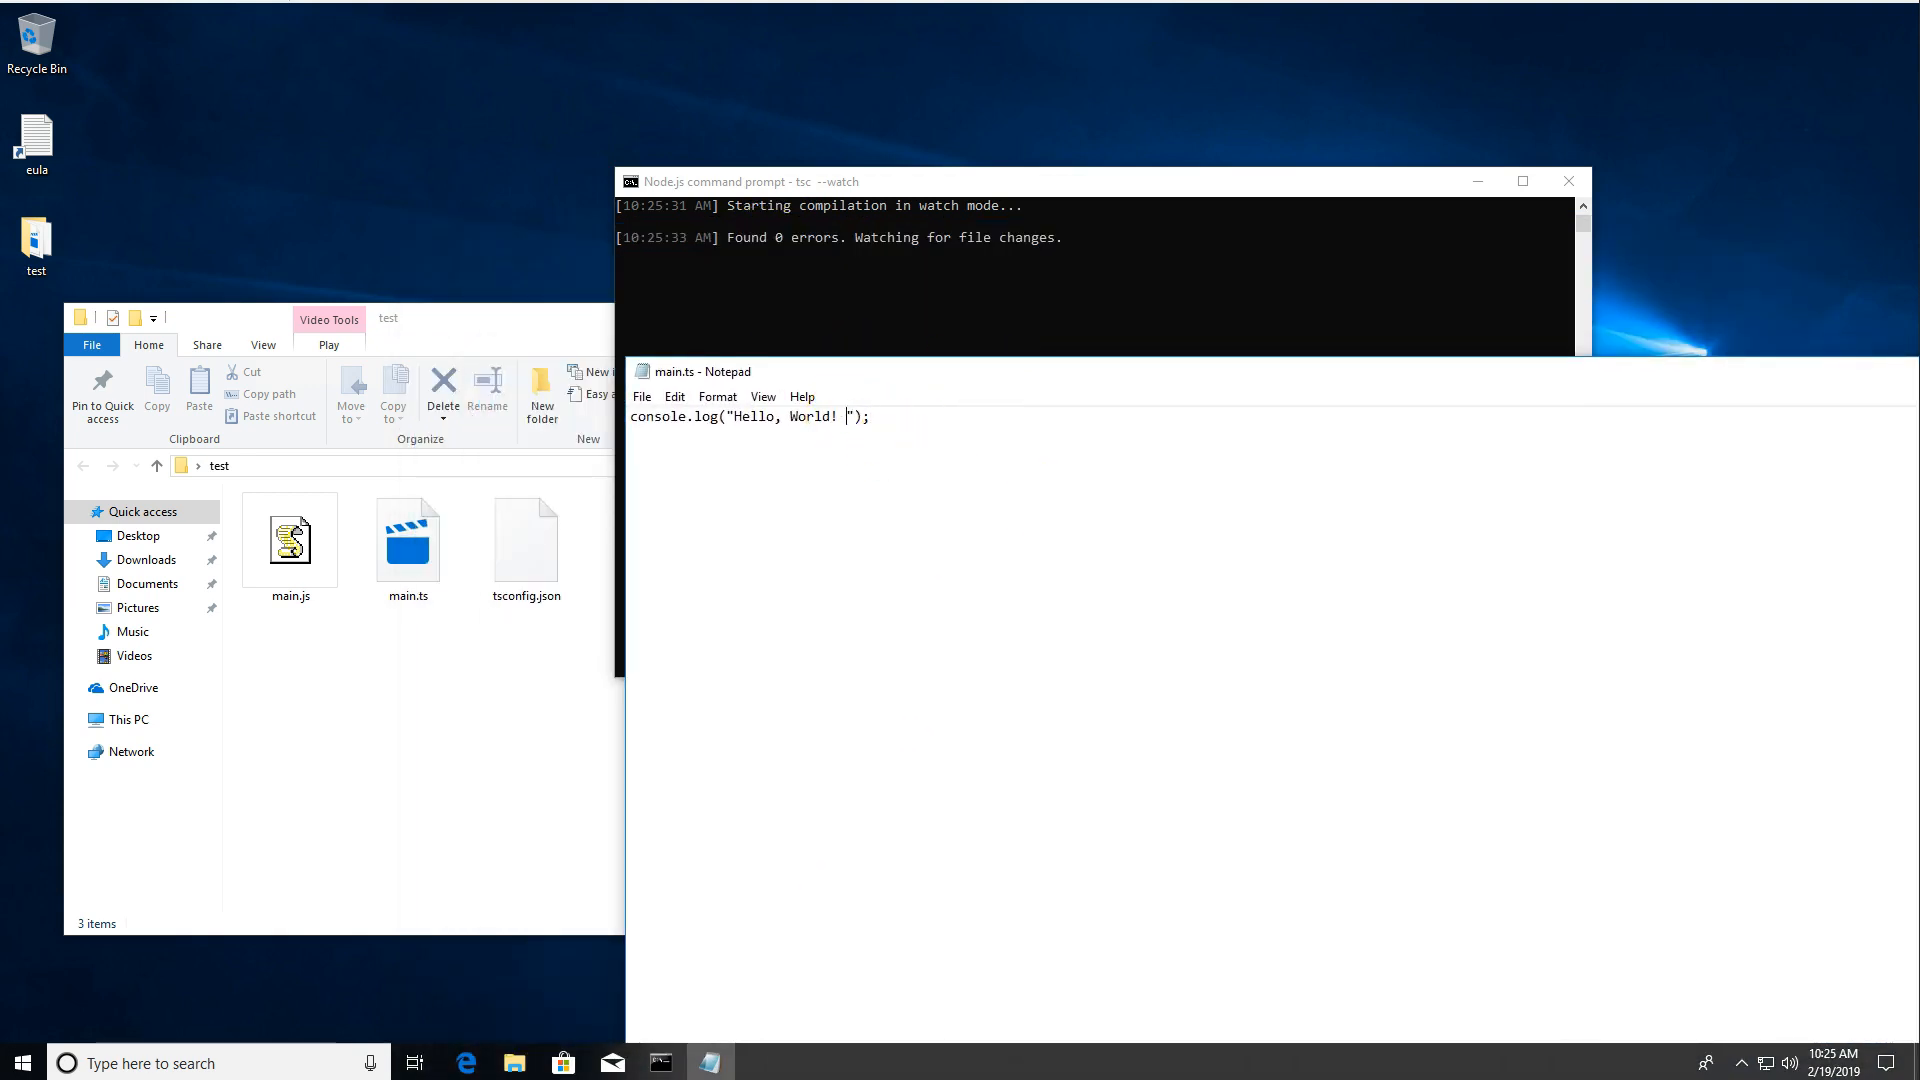
type("Again!")
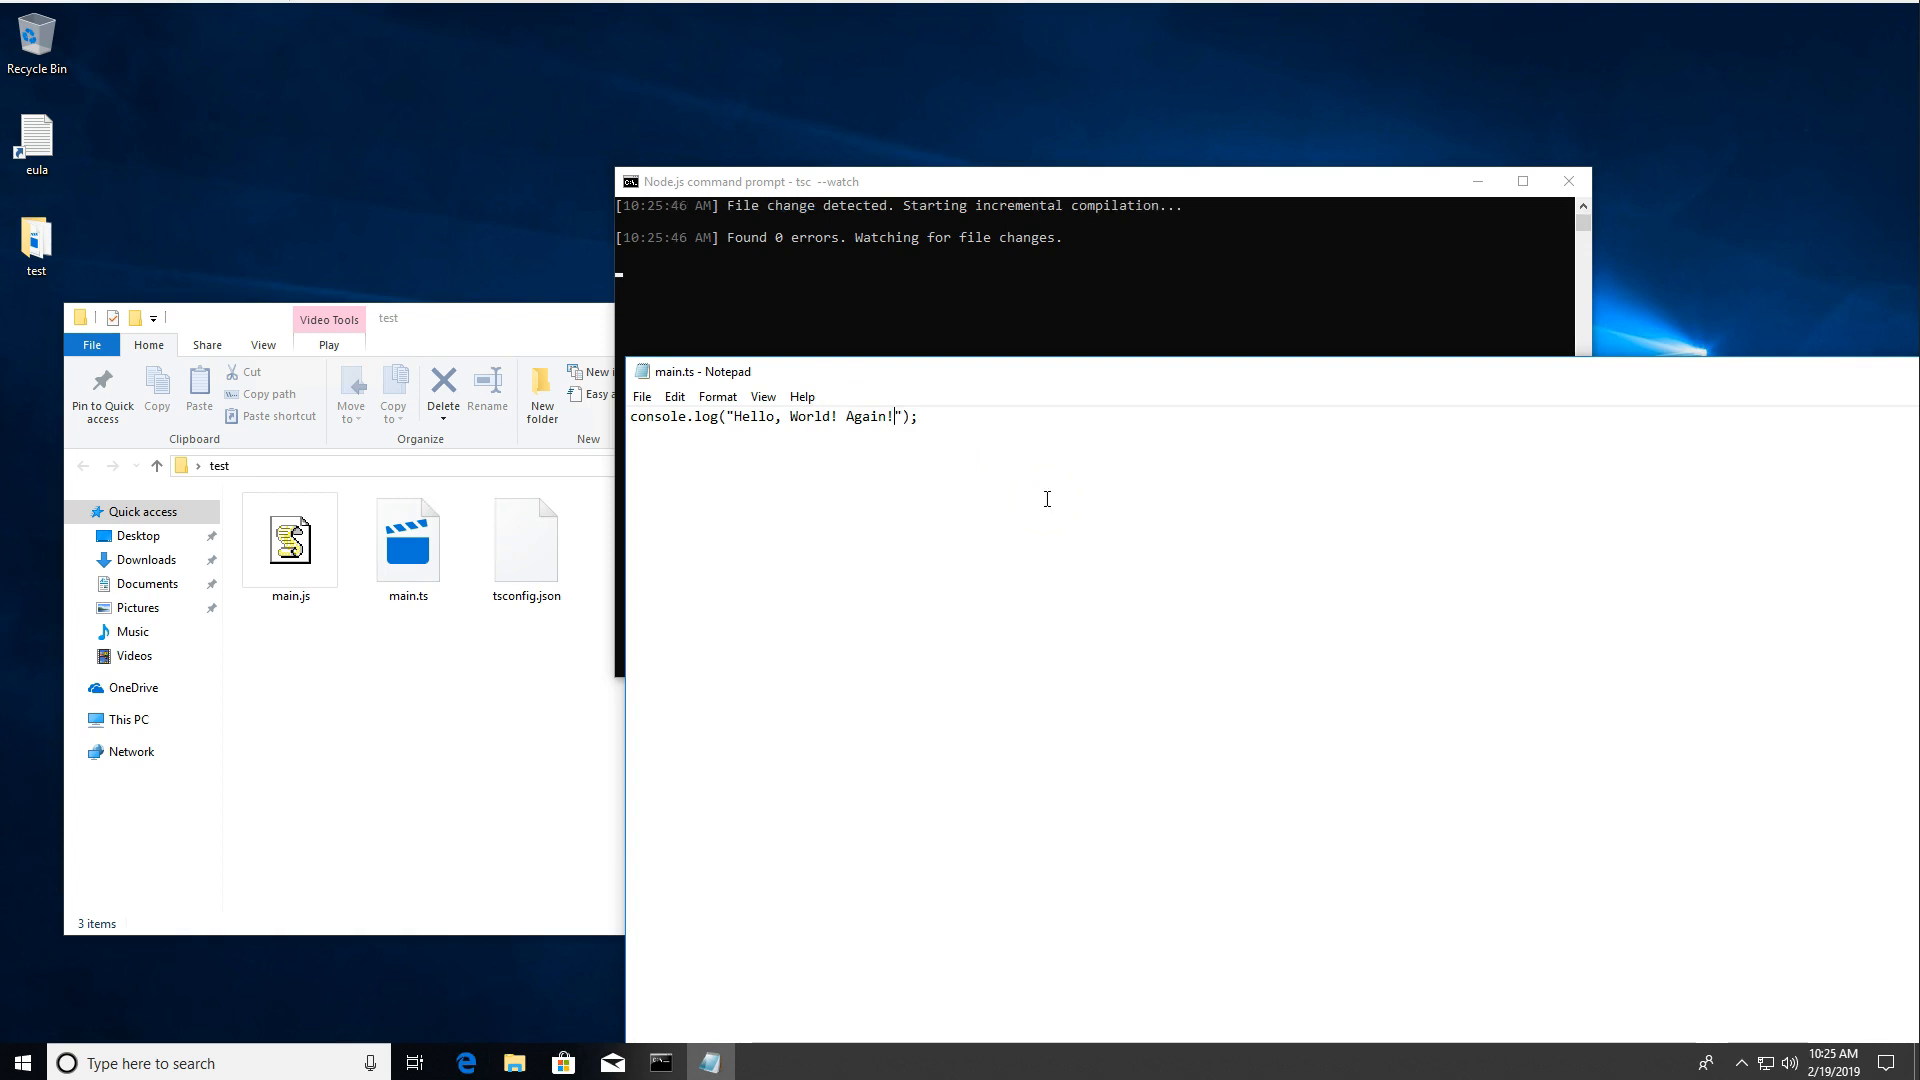
mouse_move(1200, 217)
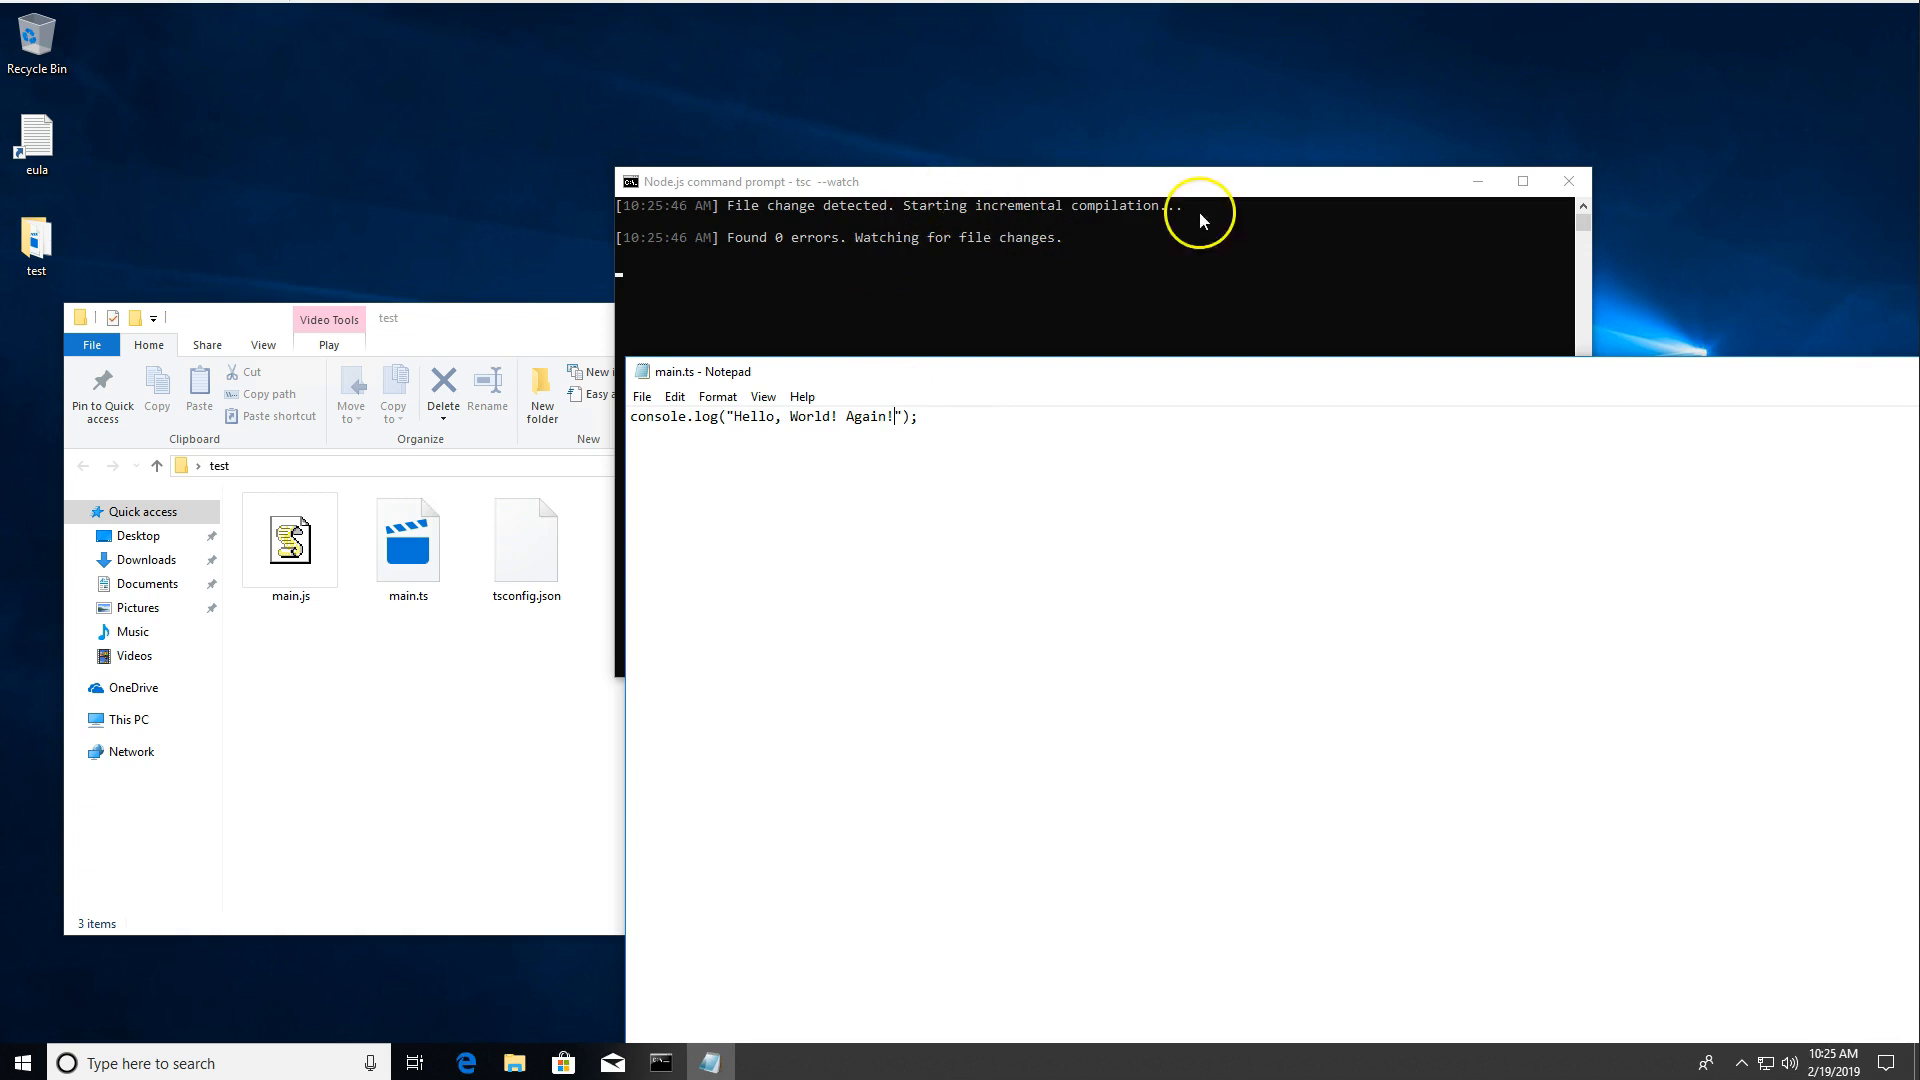
mouse_move(787, 253)
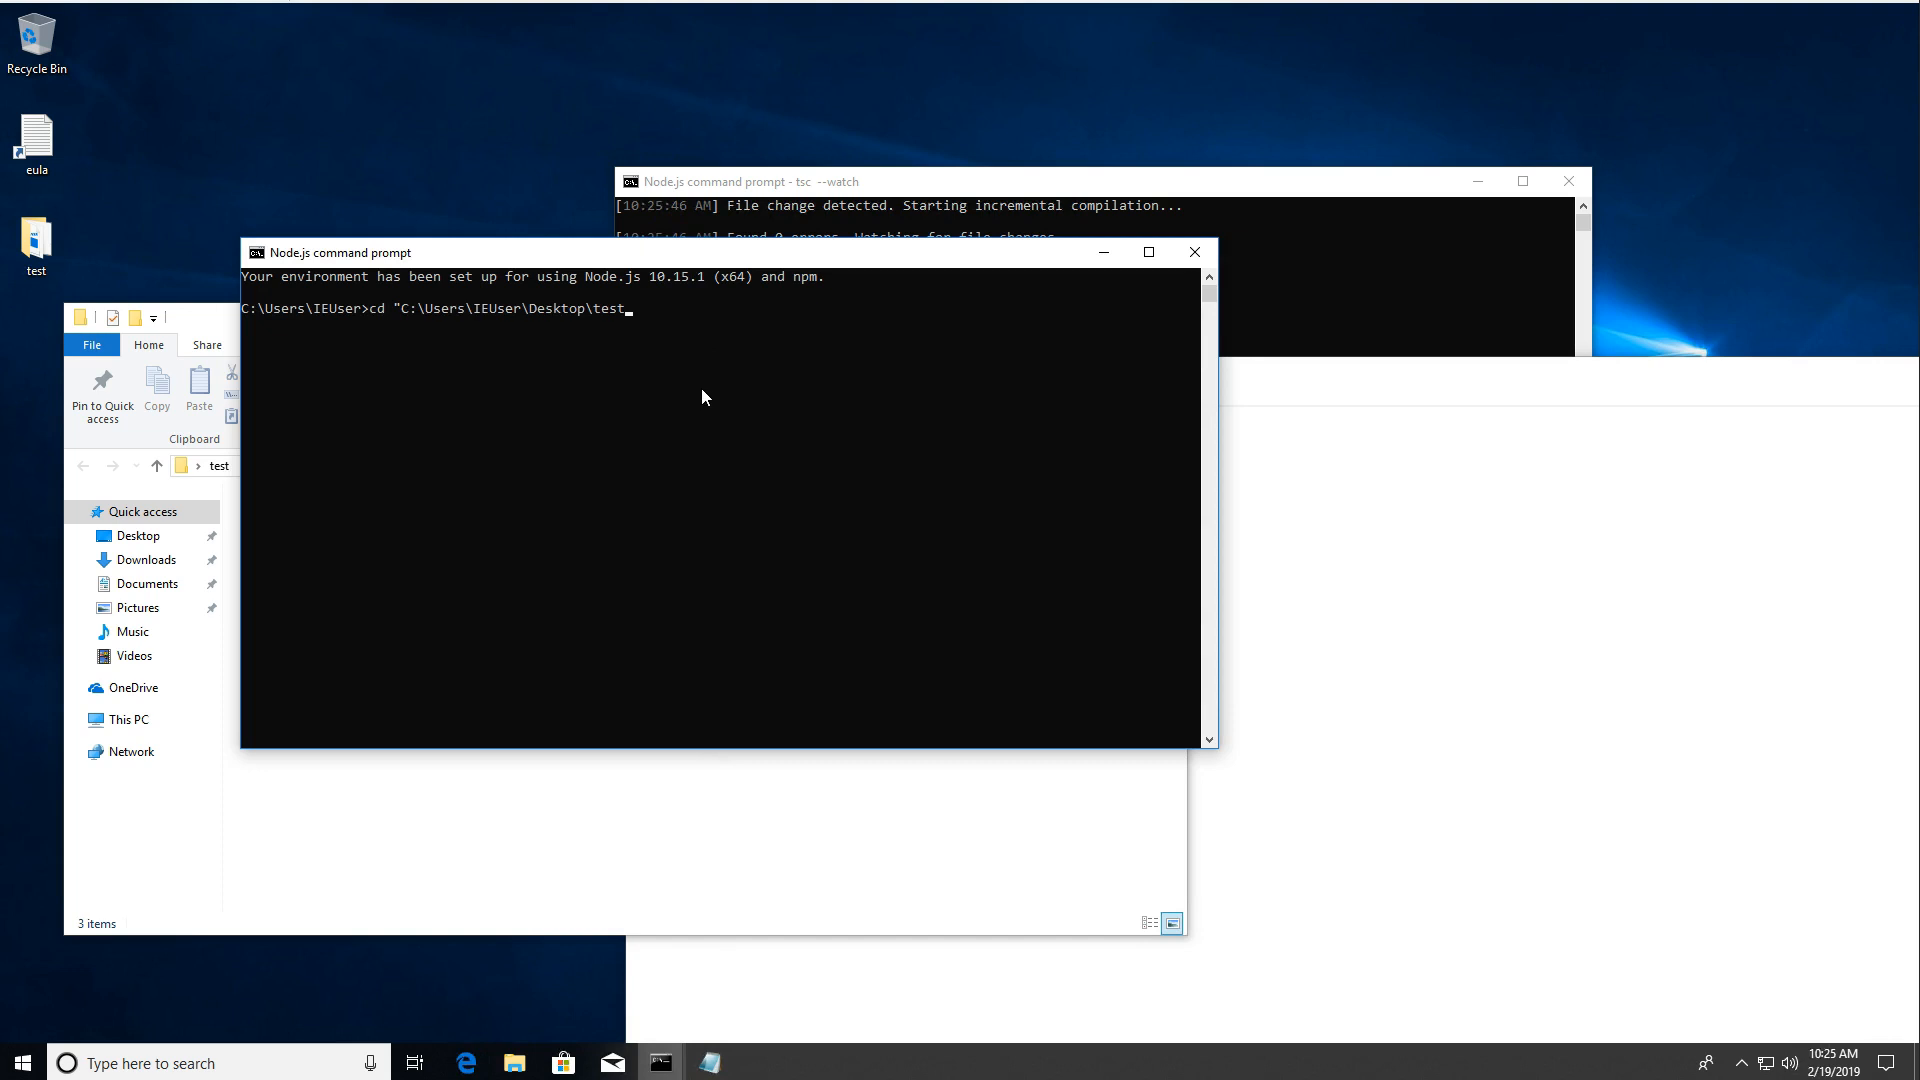
Step: Run node main.js in the second prompt to print Hello, World! Again!
type("node main.js")
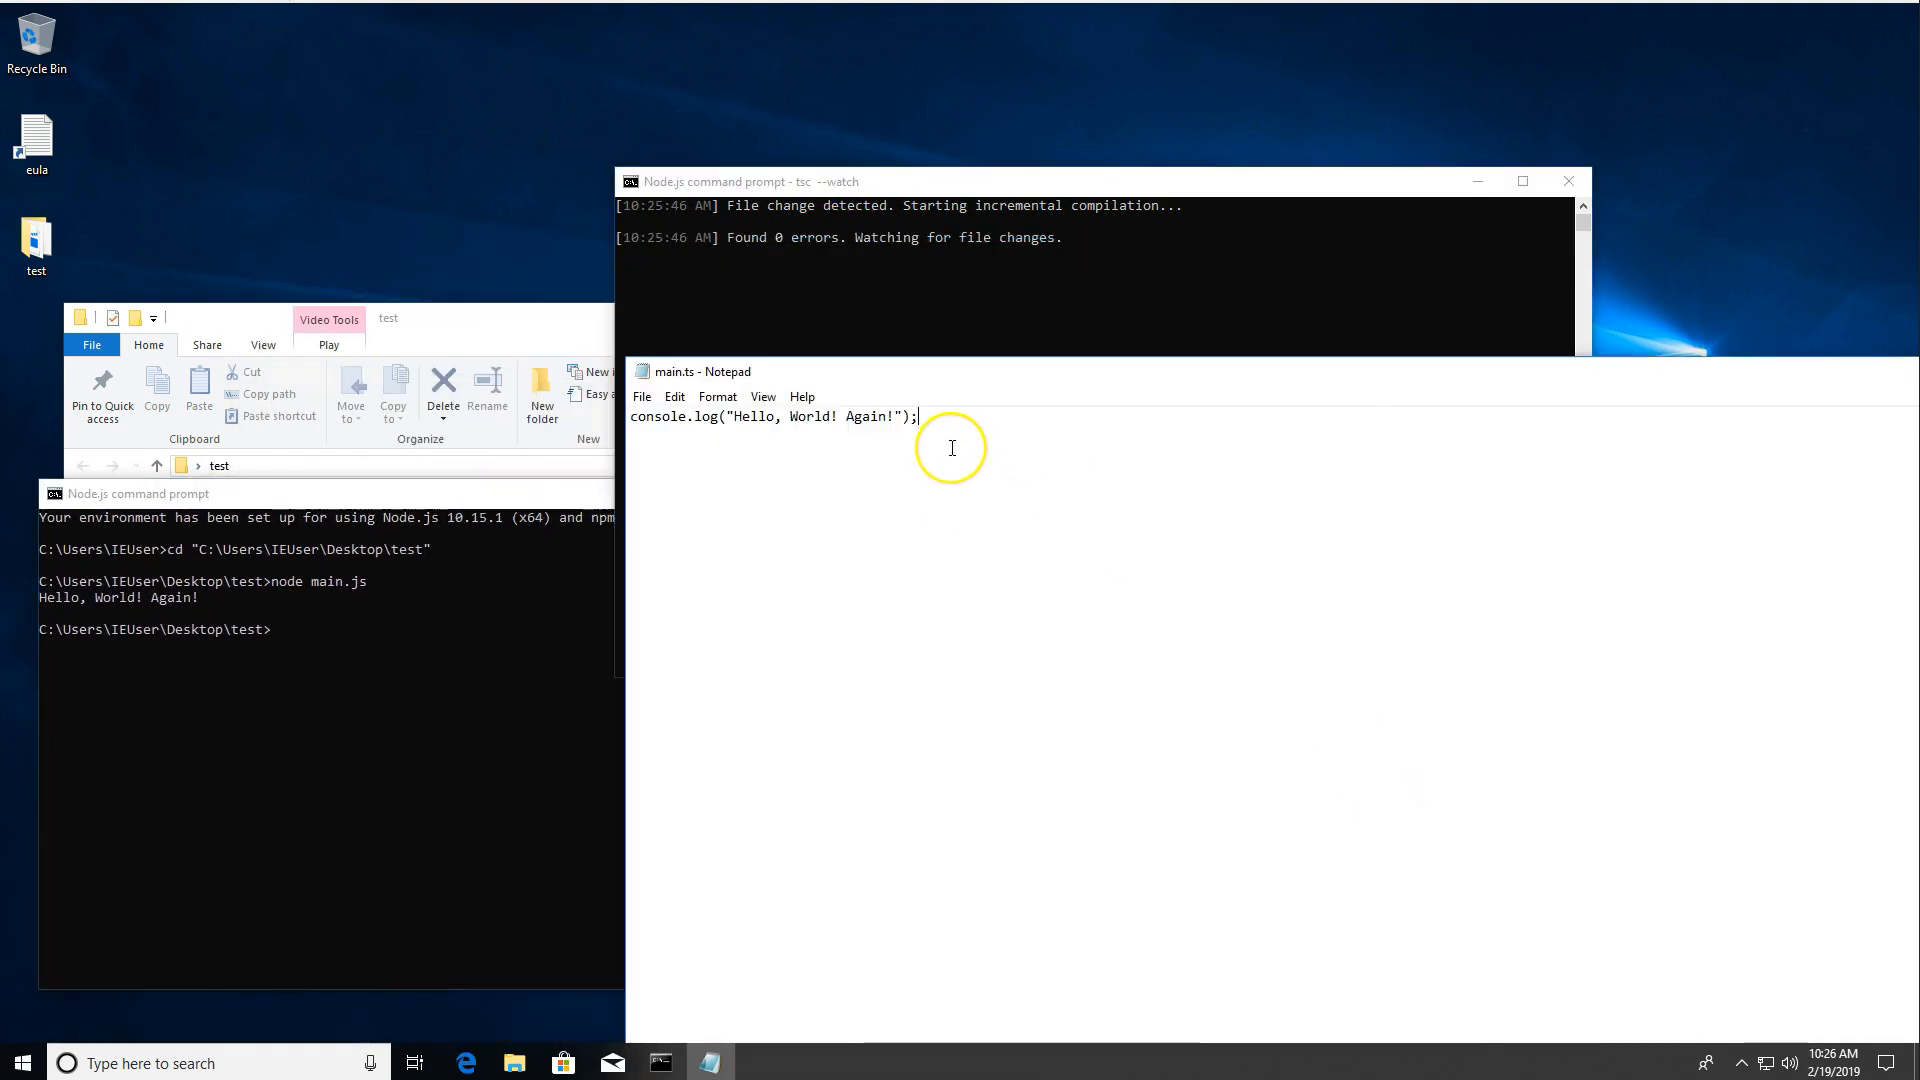
Step: Delete the trailing ); to trigger error TS1005 ')' expected, then restore it
key("BackSpace")
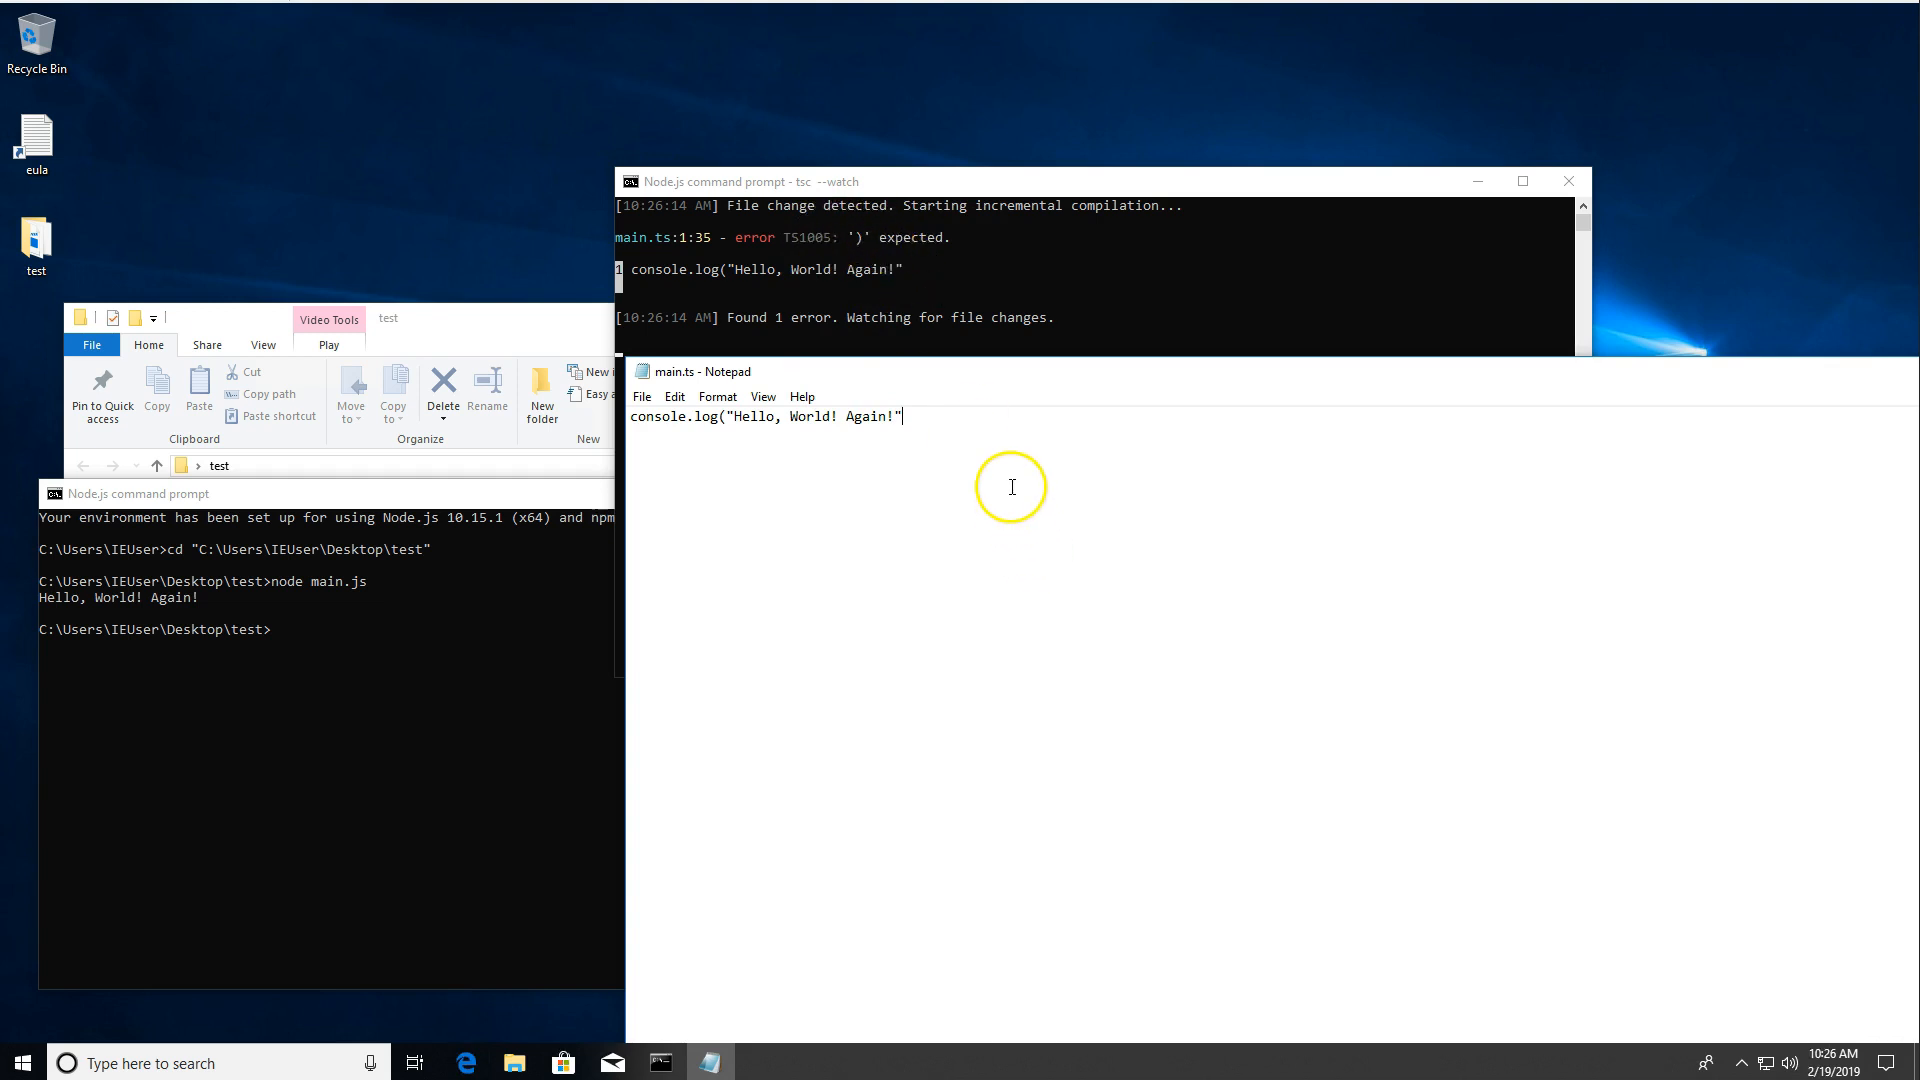
type(");")
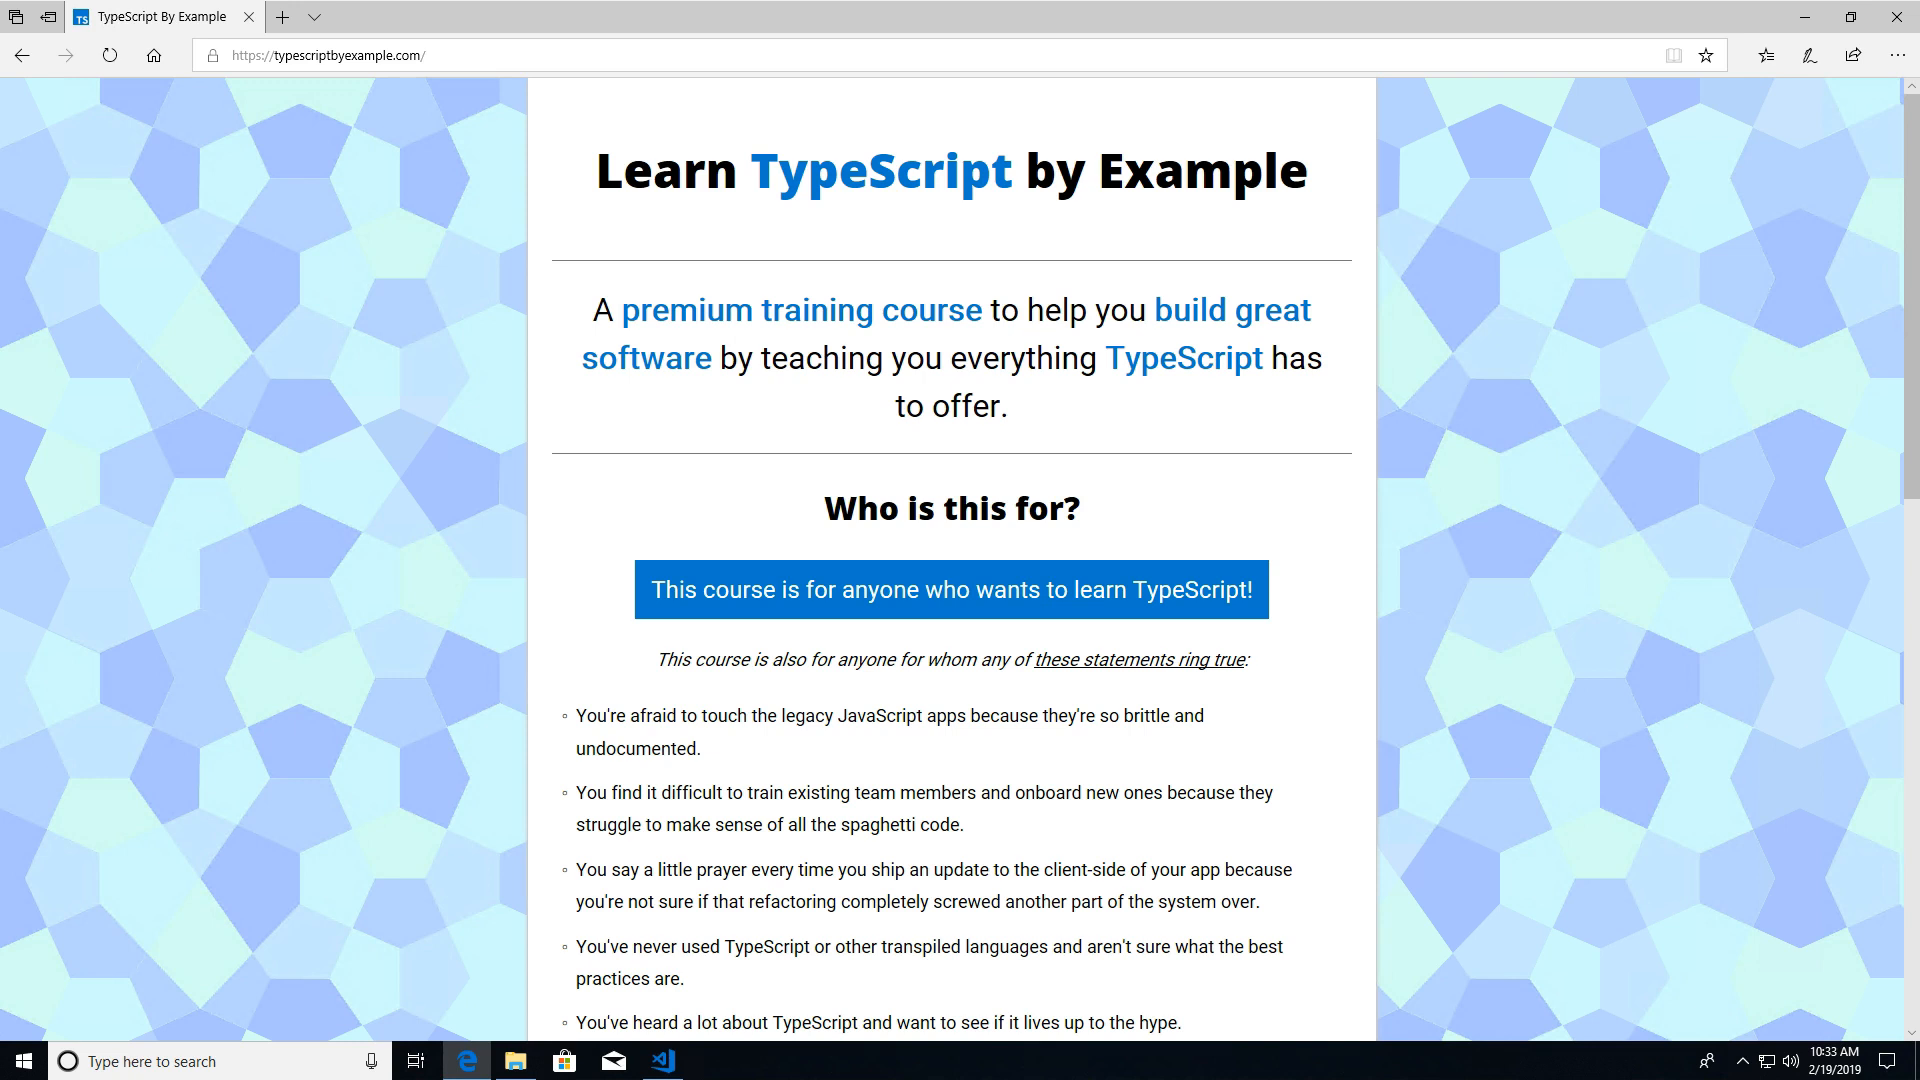
mouse_move(367, 64)
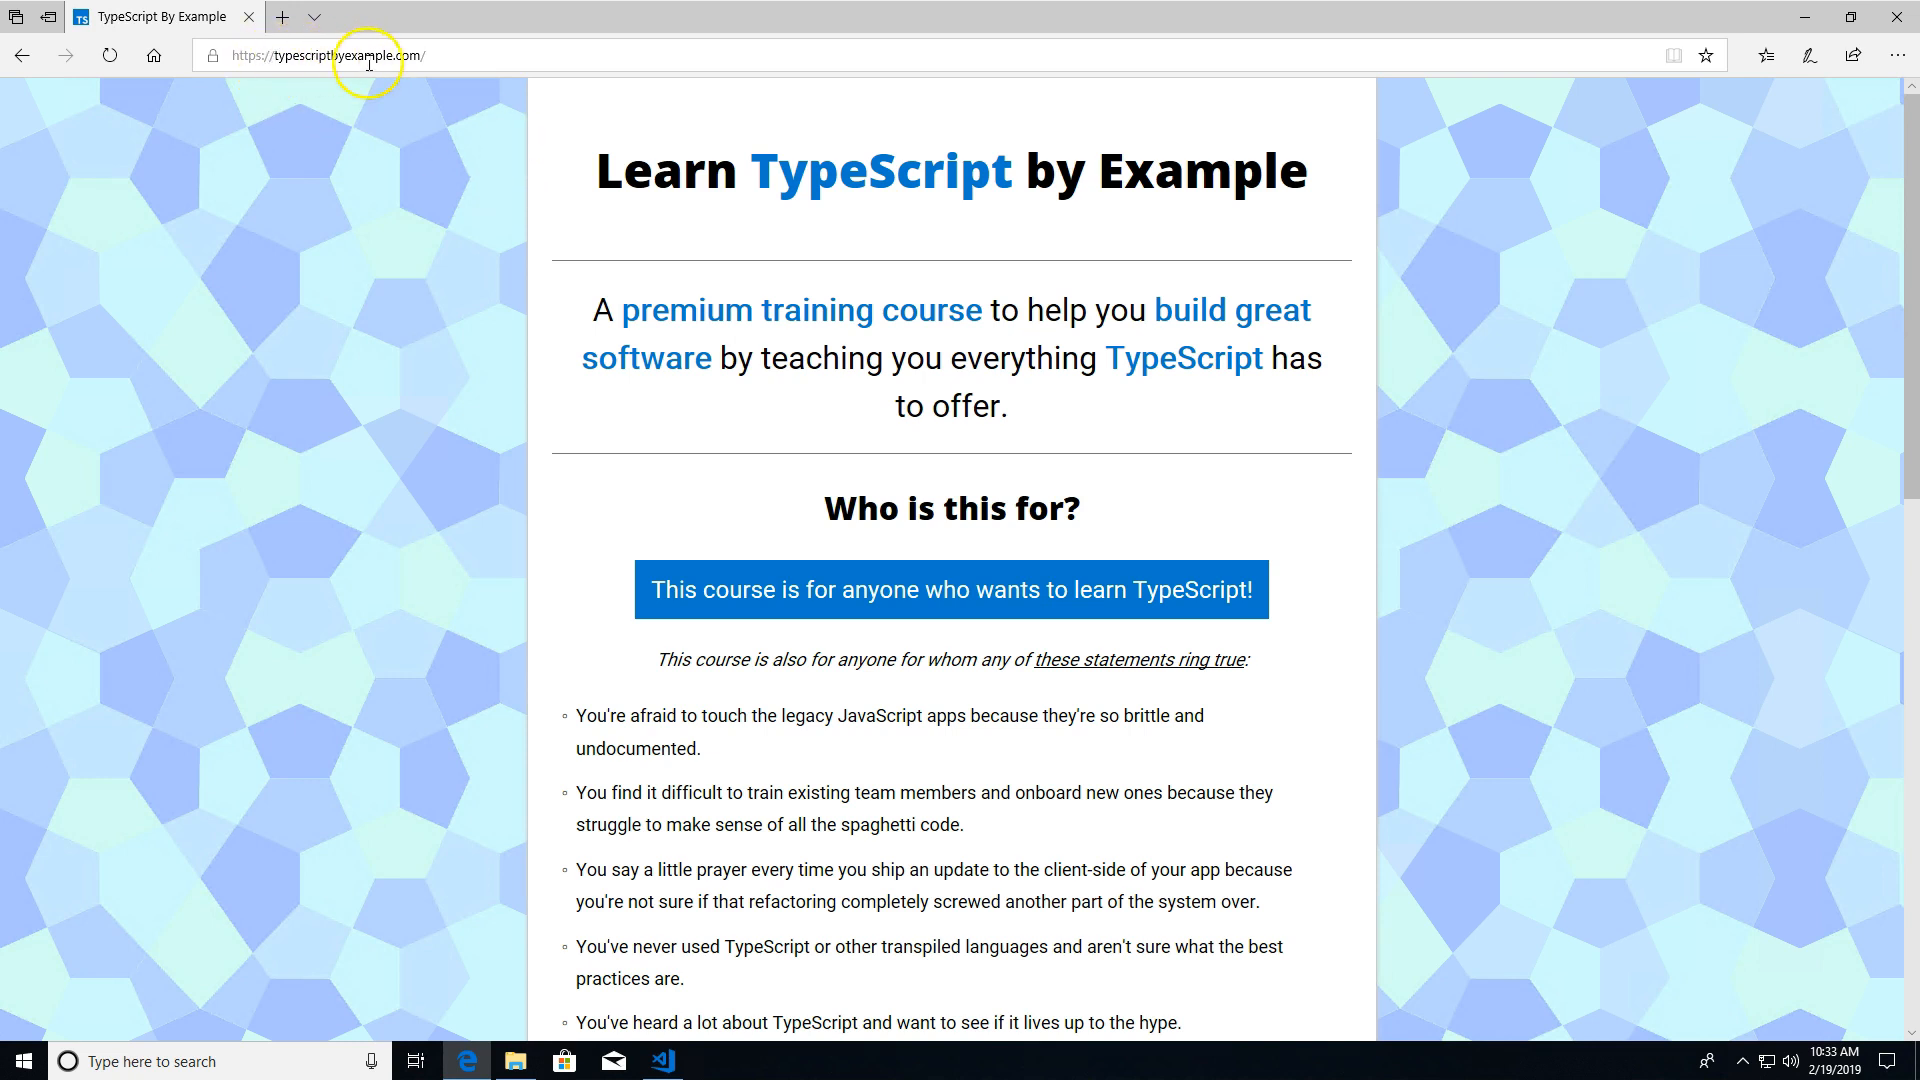
Step: Scroll the typescriptbyexample.com page to its 'What will I learn?' course topics section
scroll("down", 3)
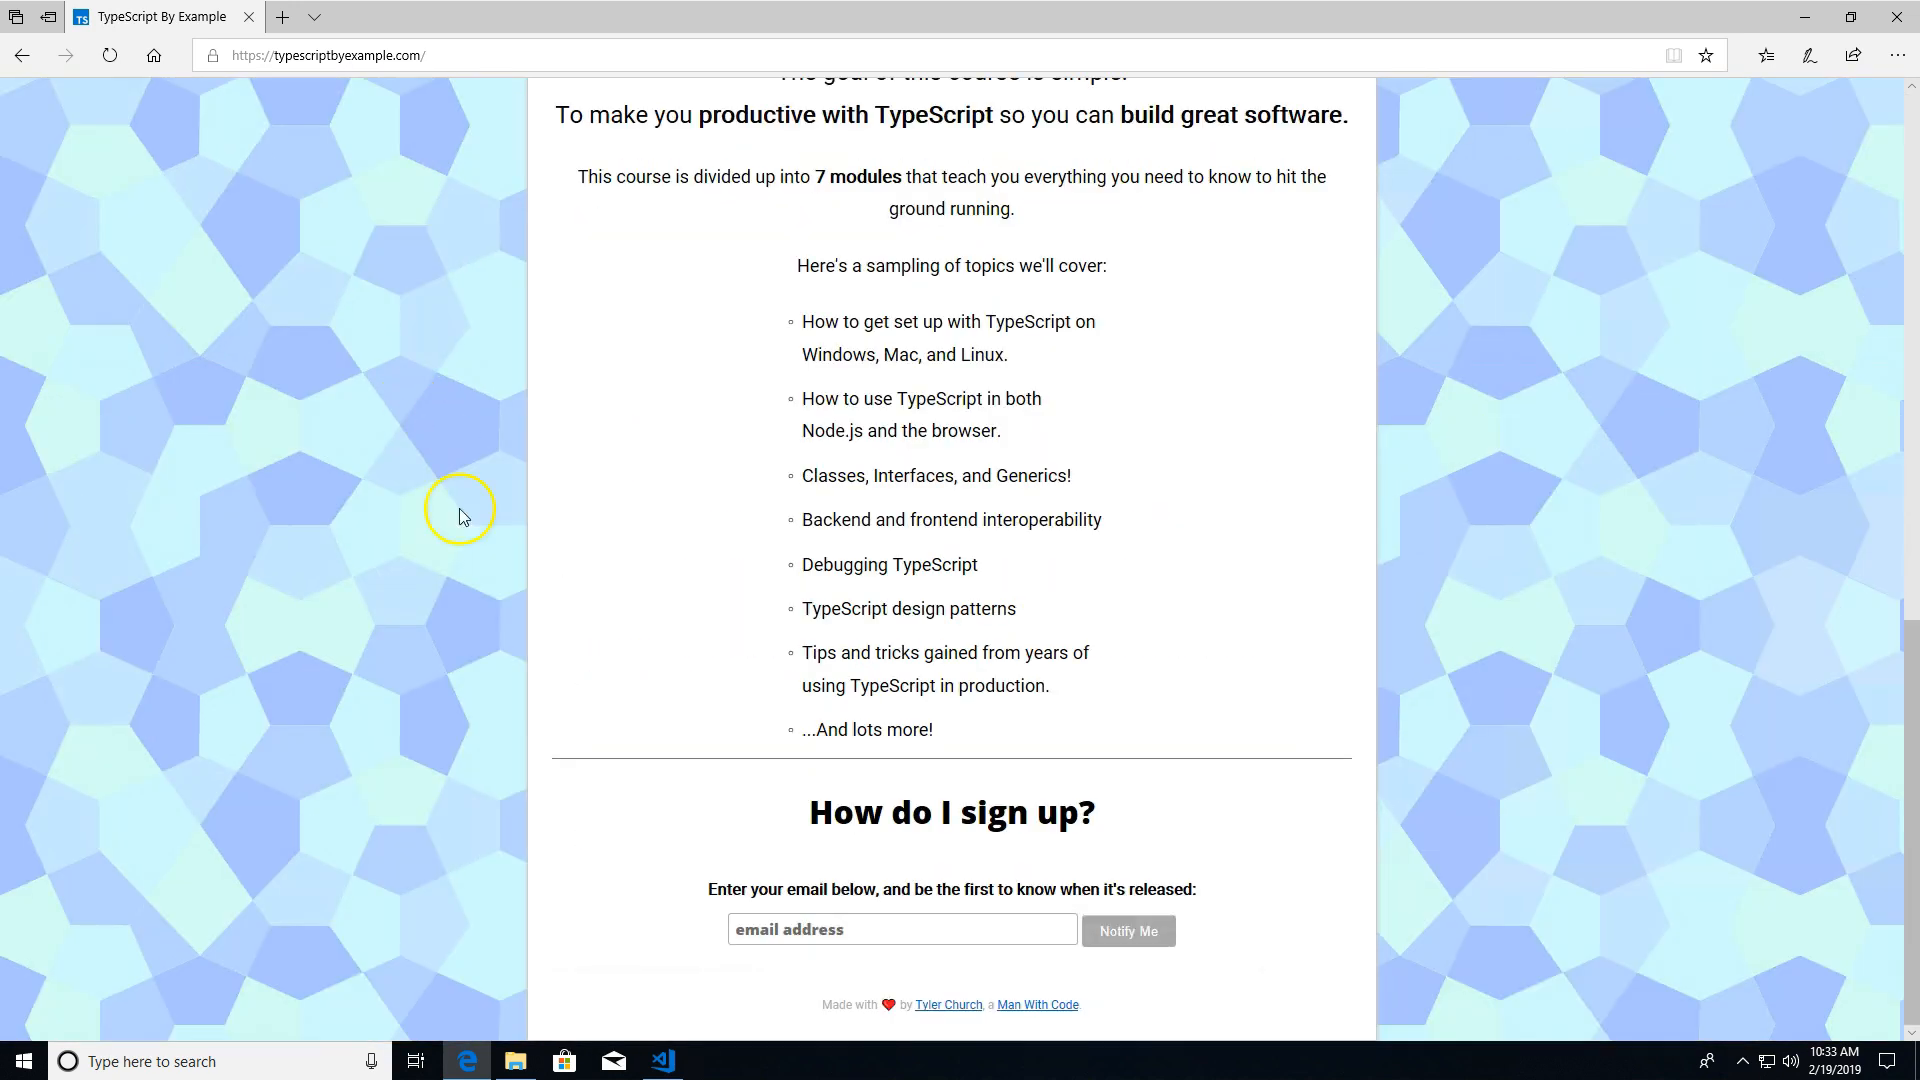
scroll("up", 3)
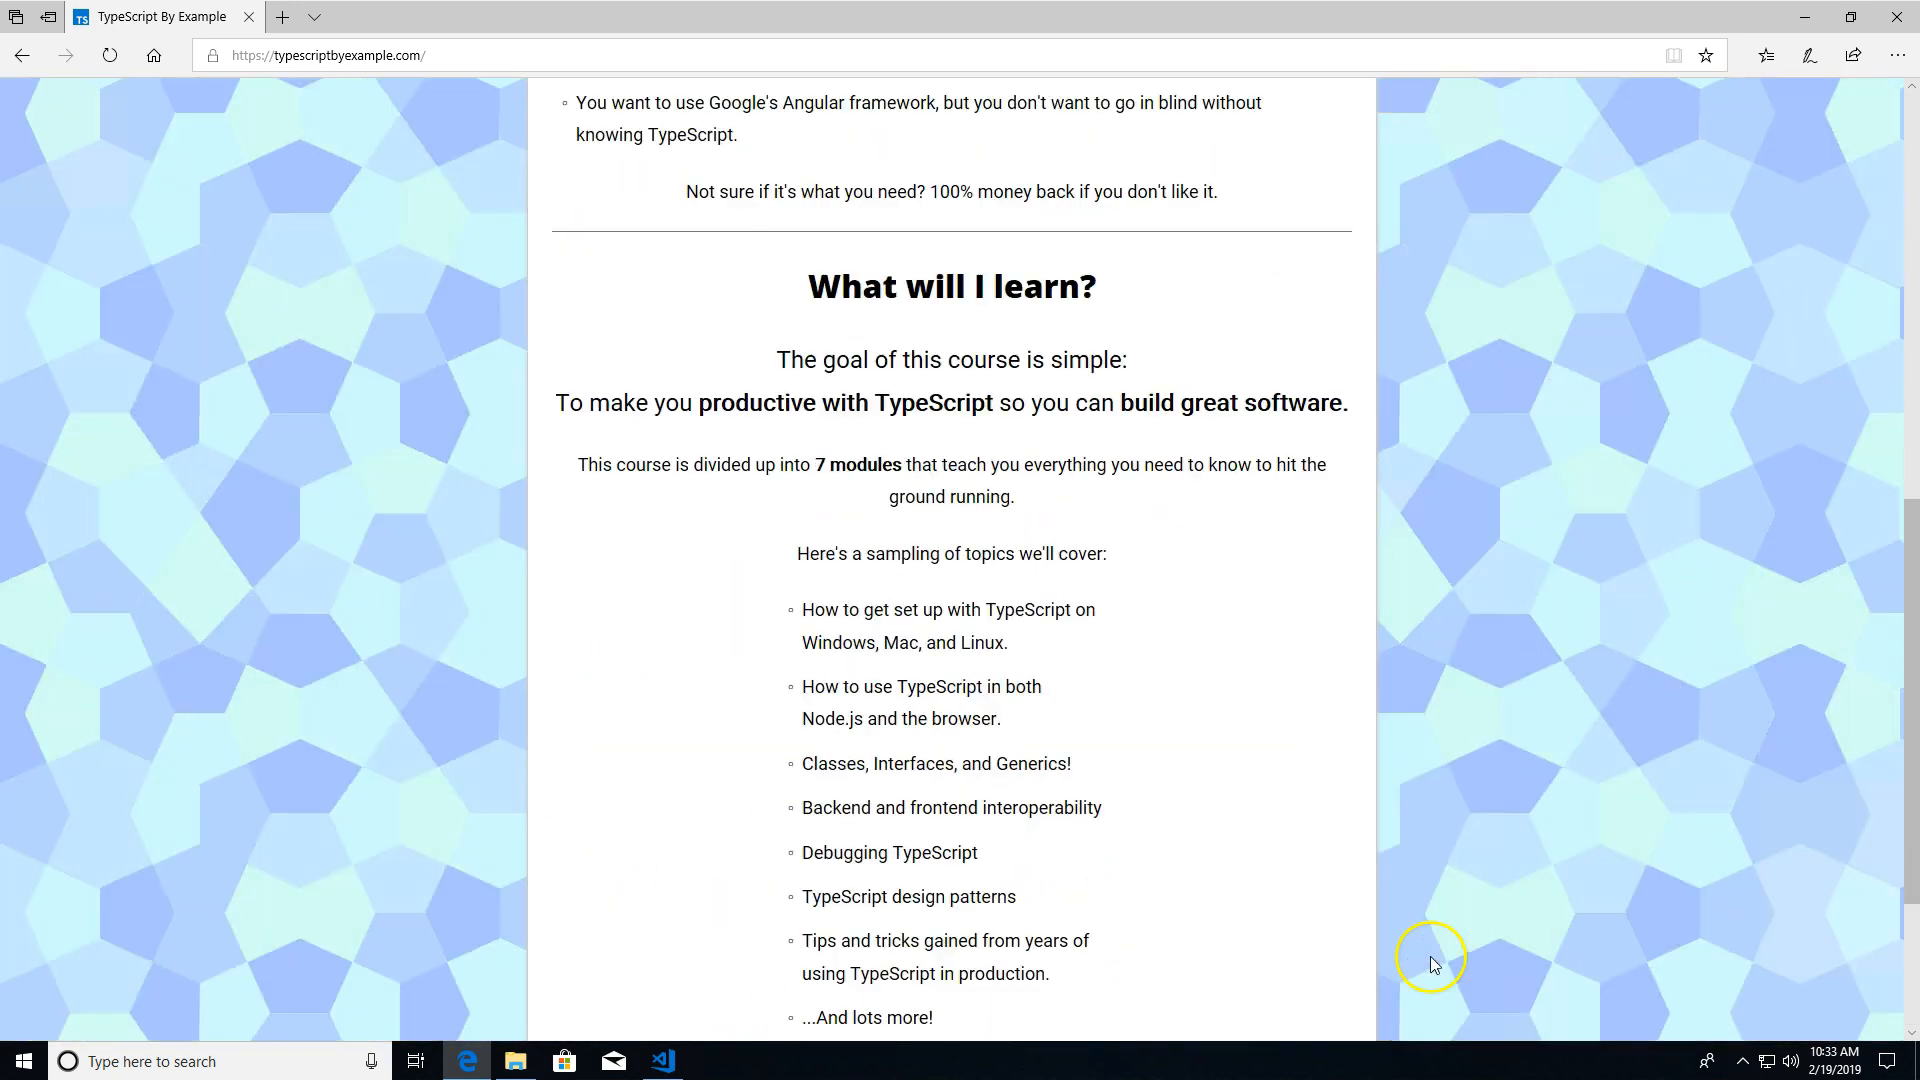